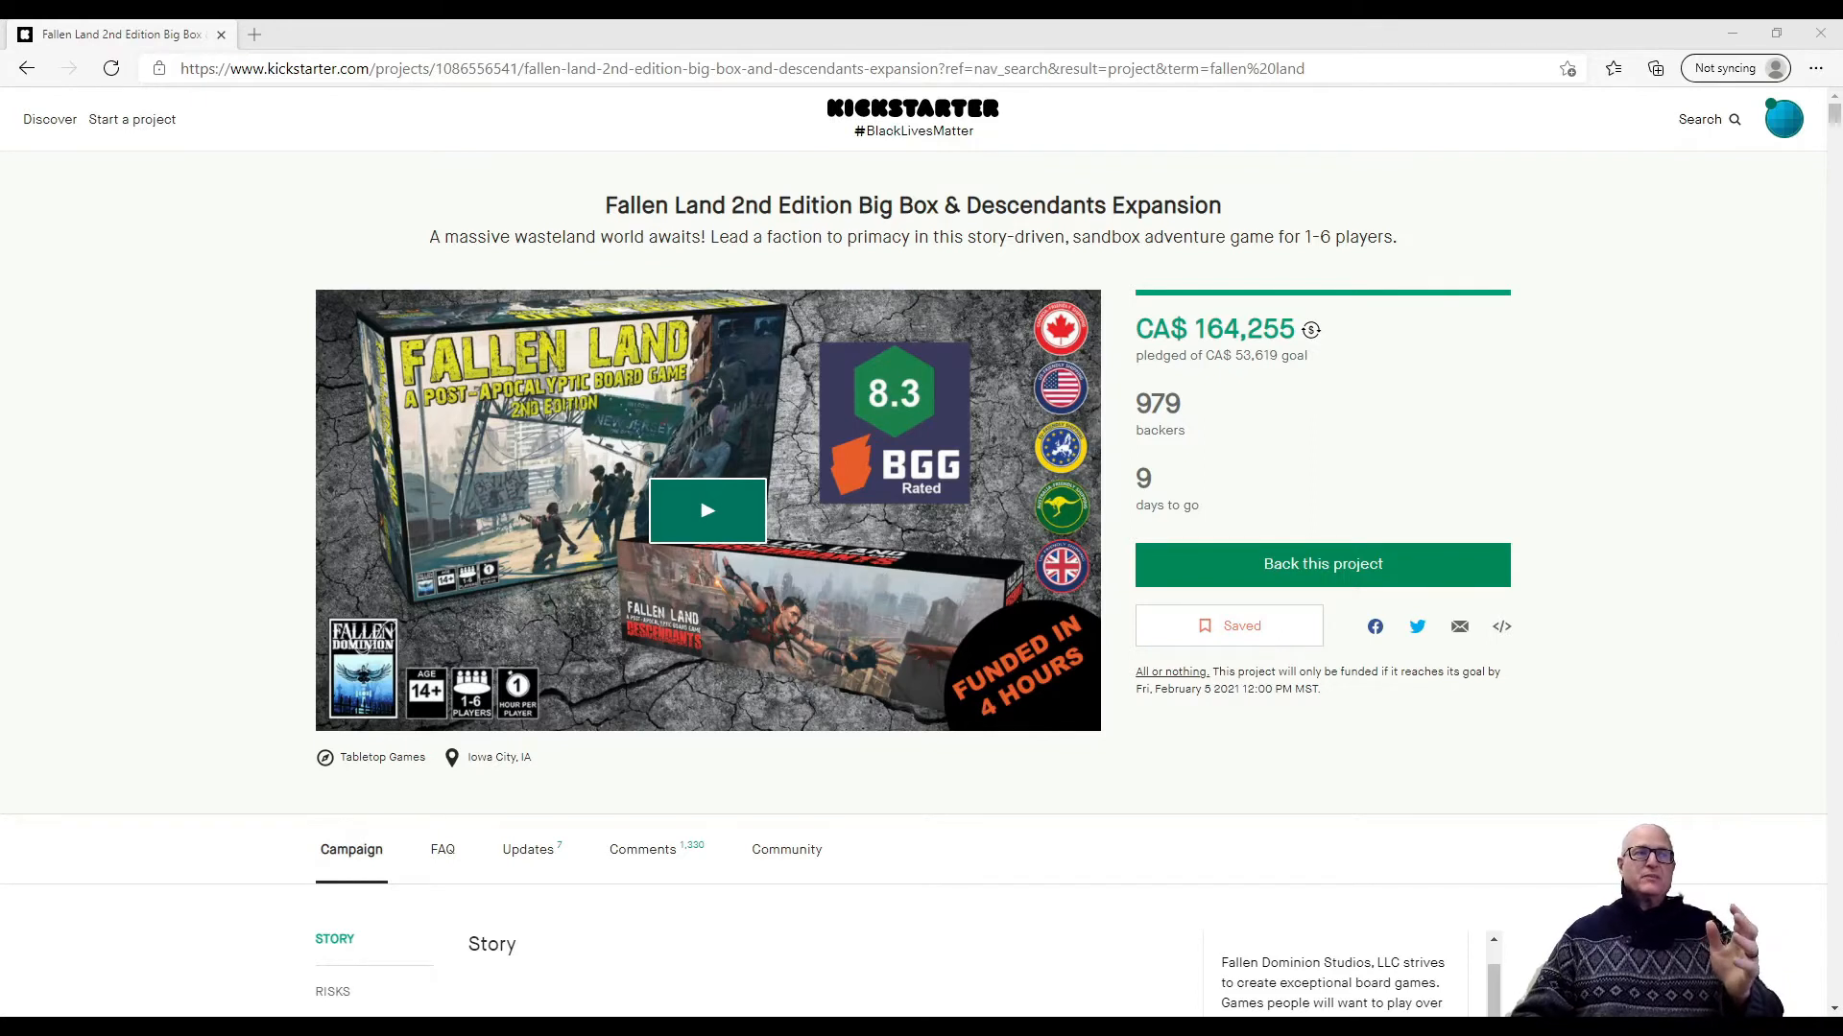
mouse_move(1485, 397)
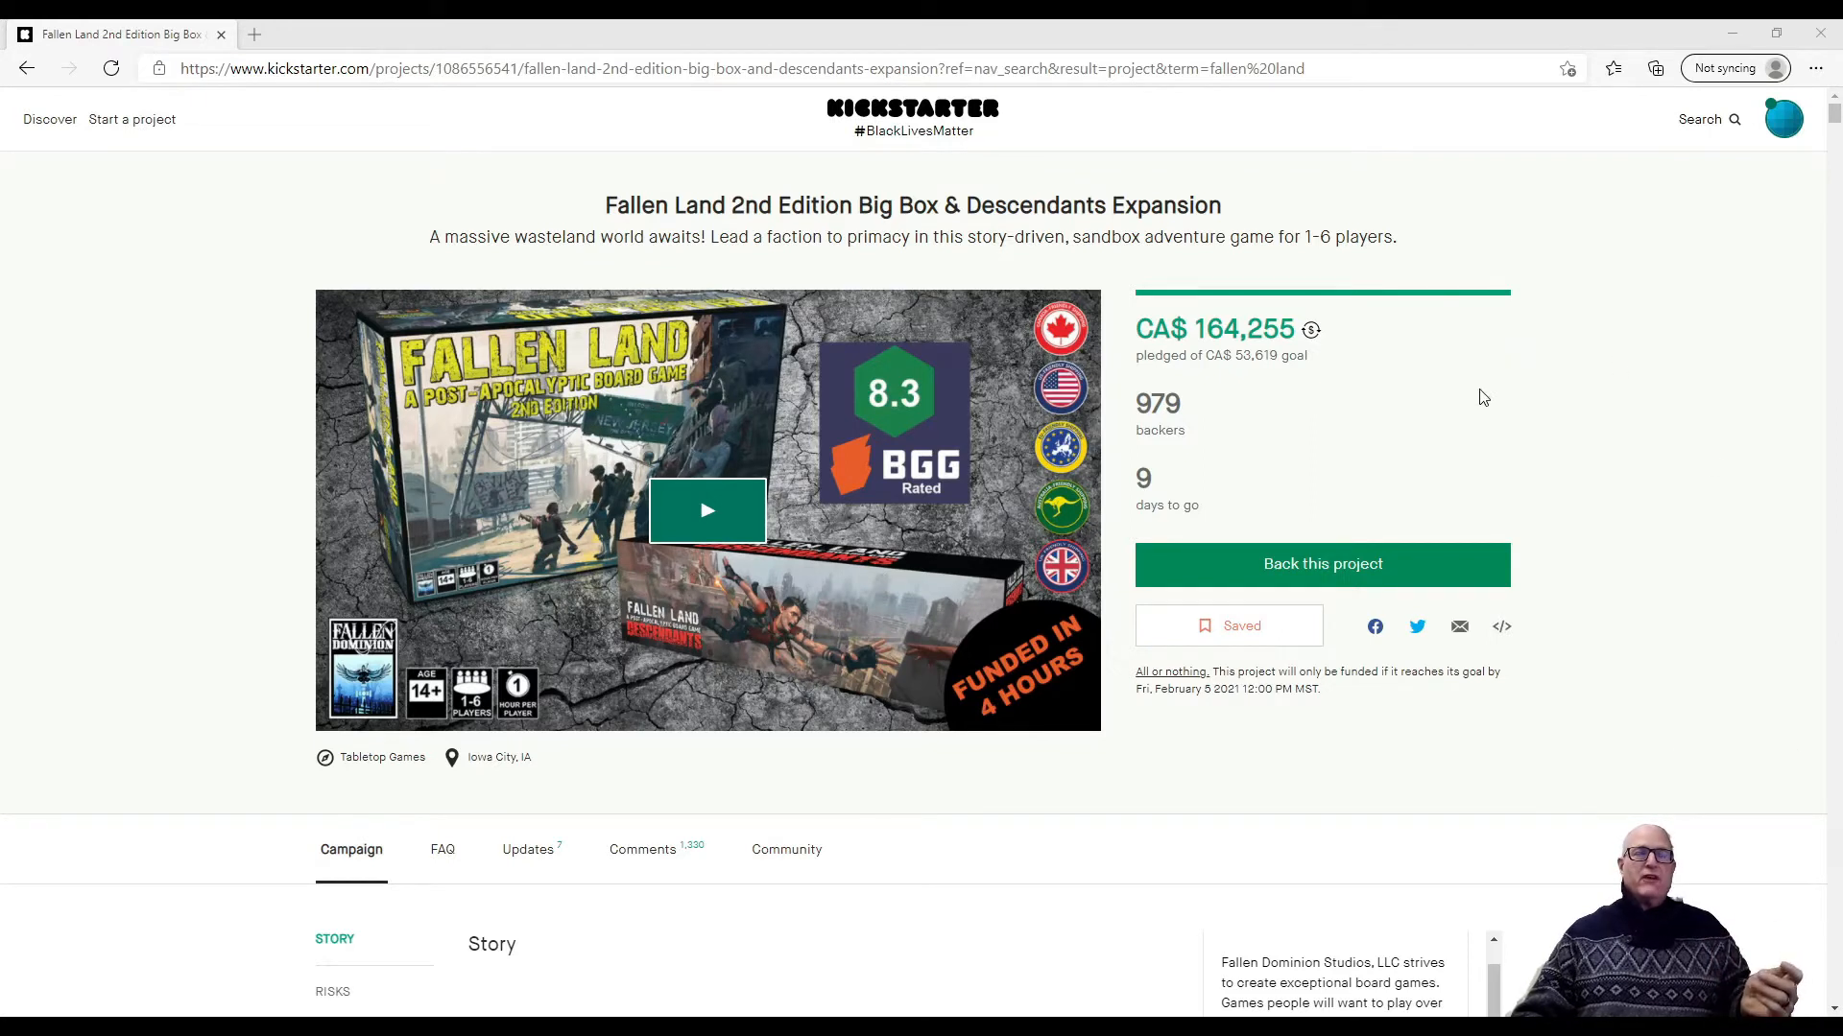
mouse_move(1219, 514)
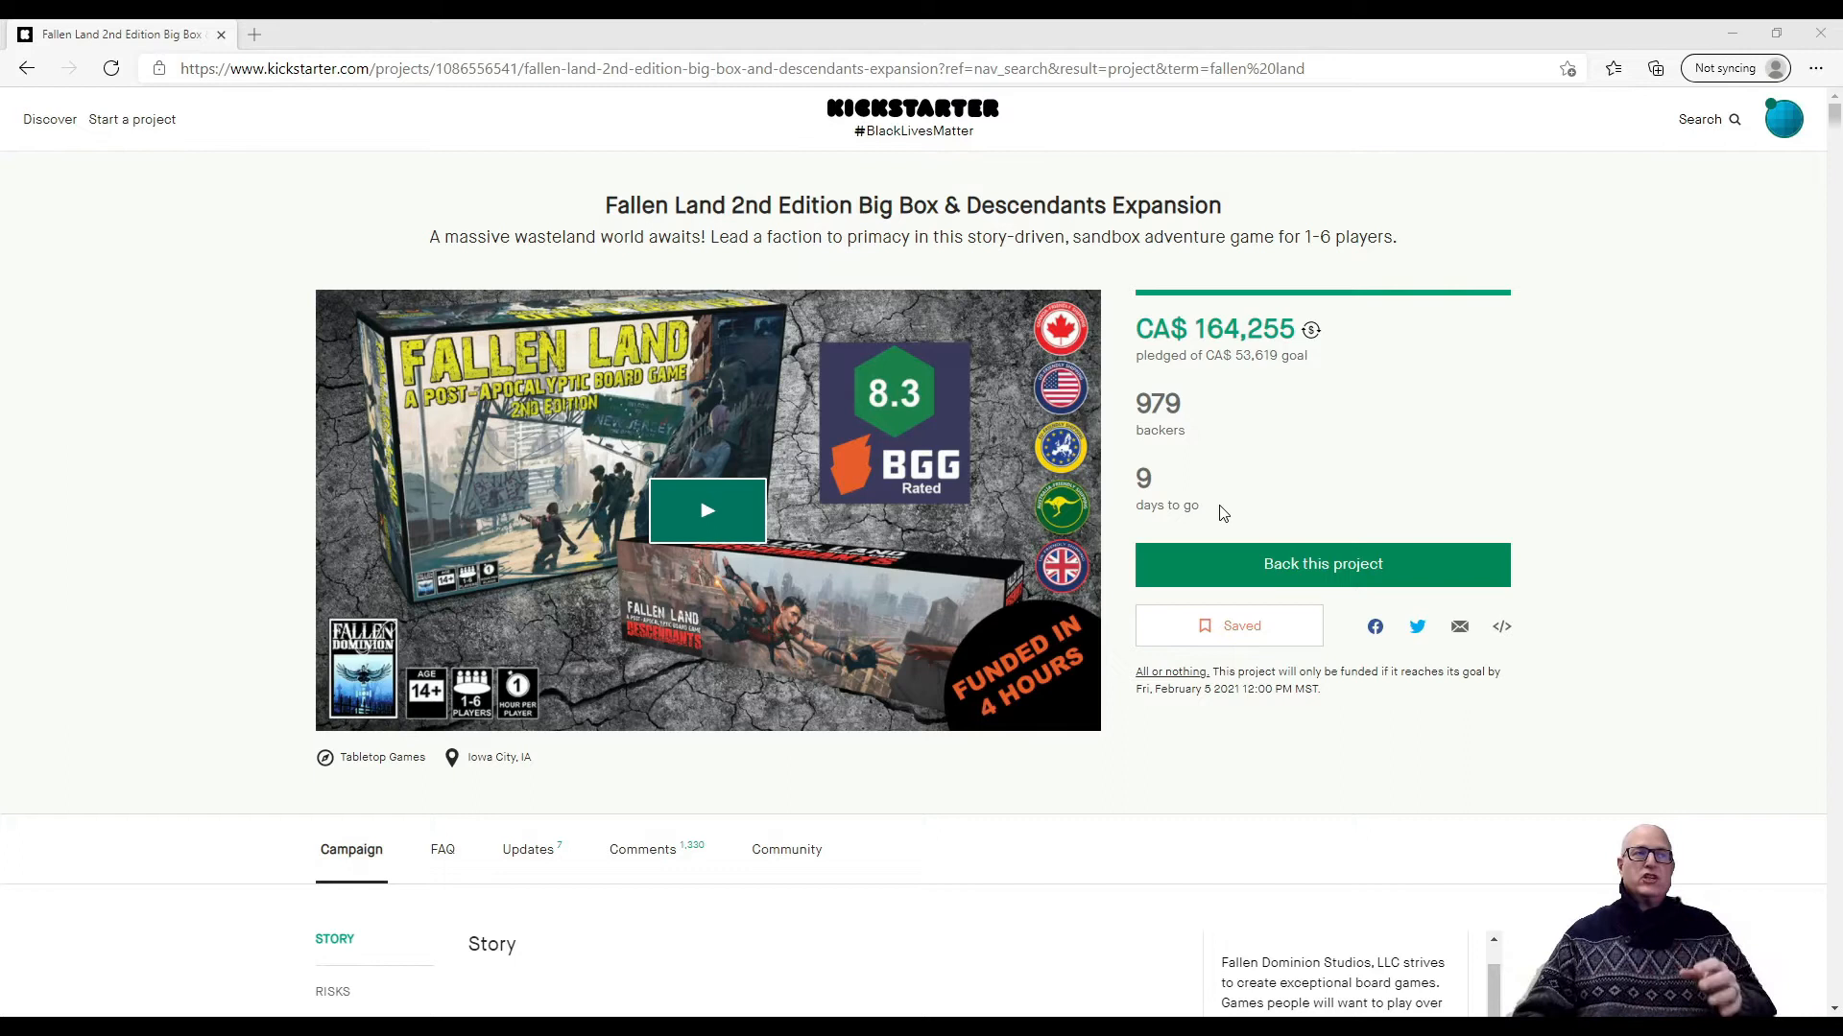
mouse_move(1290, 459)
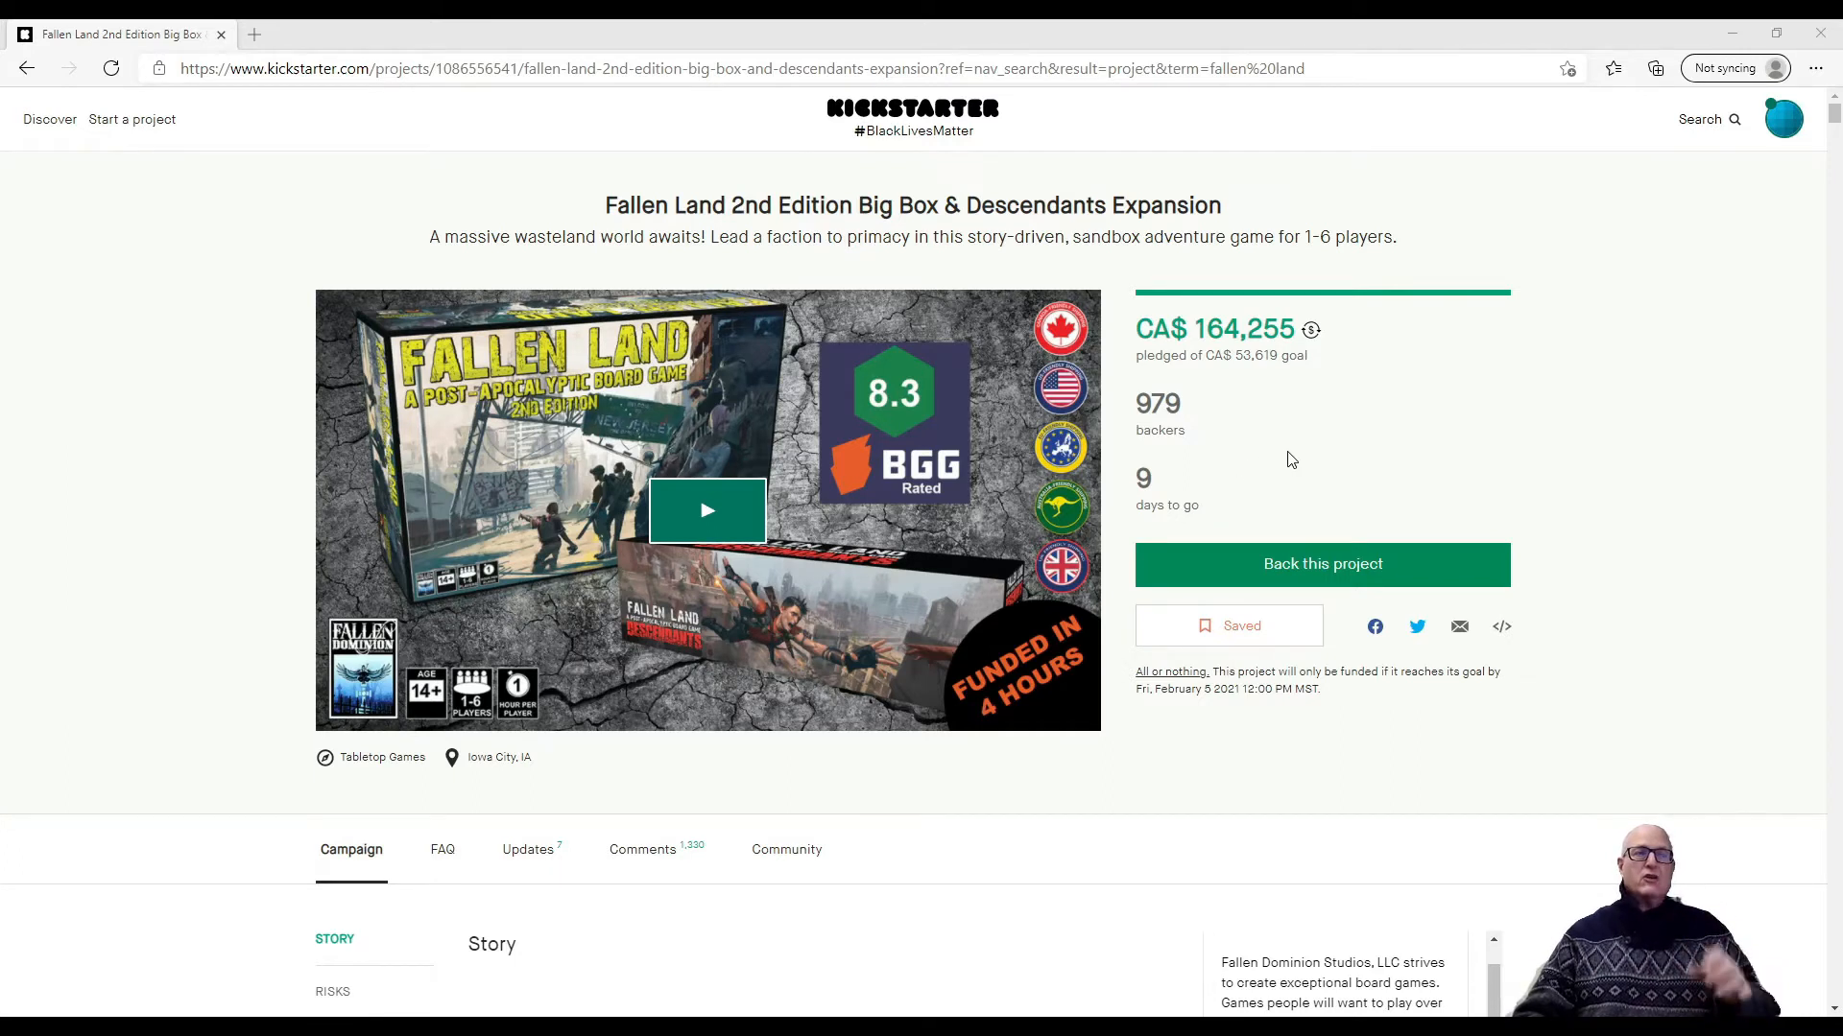
Scroll through the Fallen Land 2nd Edition campaign story on Kickstarter
scroll("down", 3)
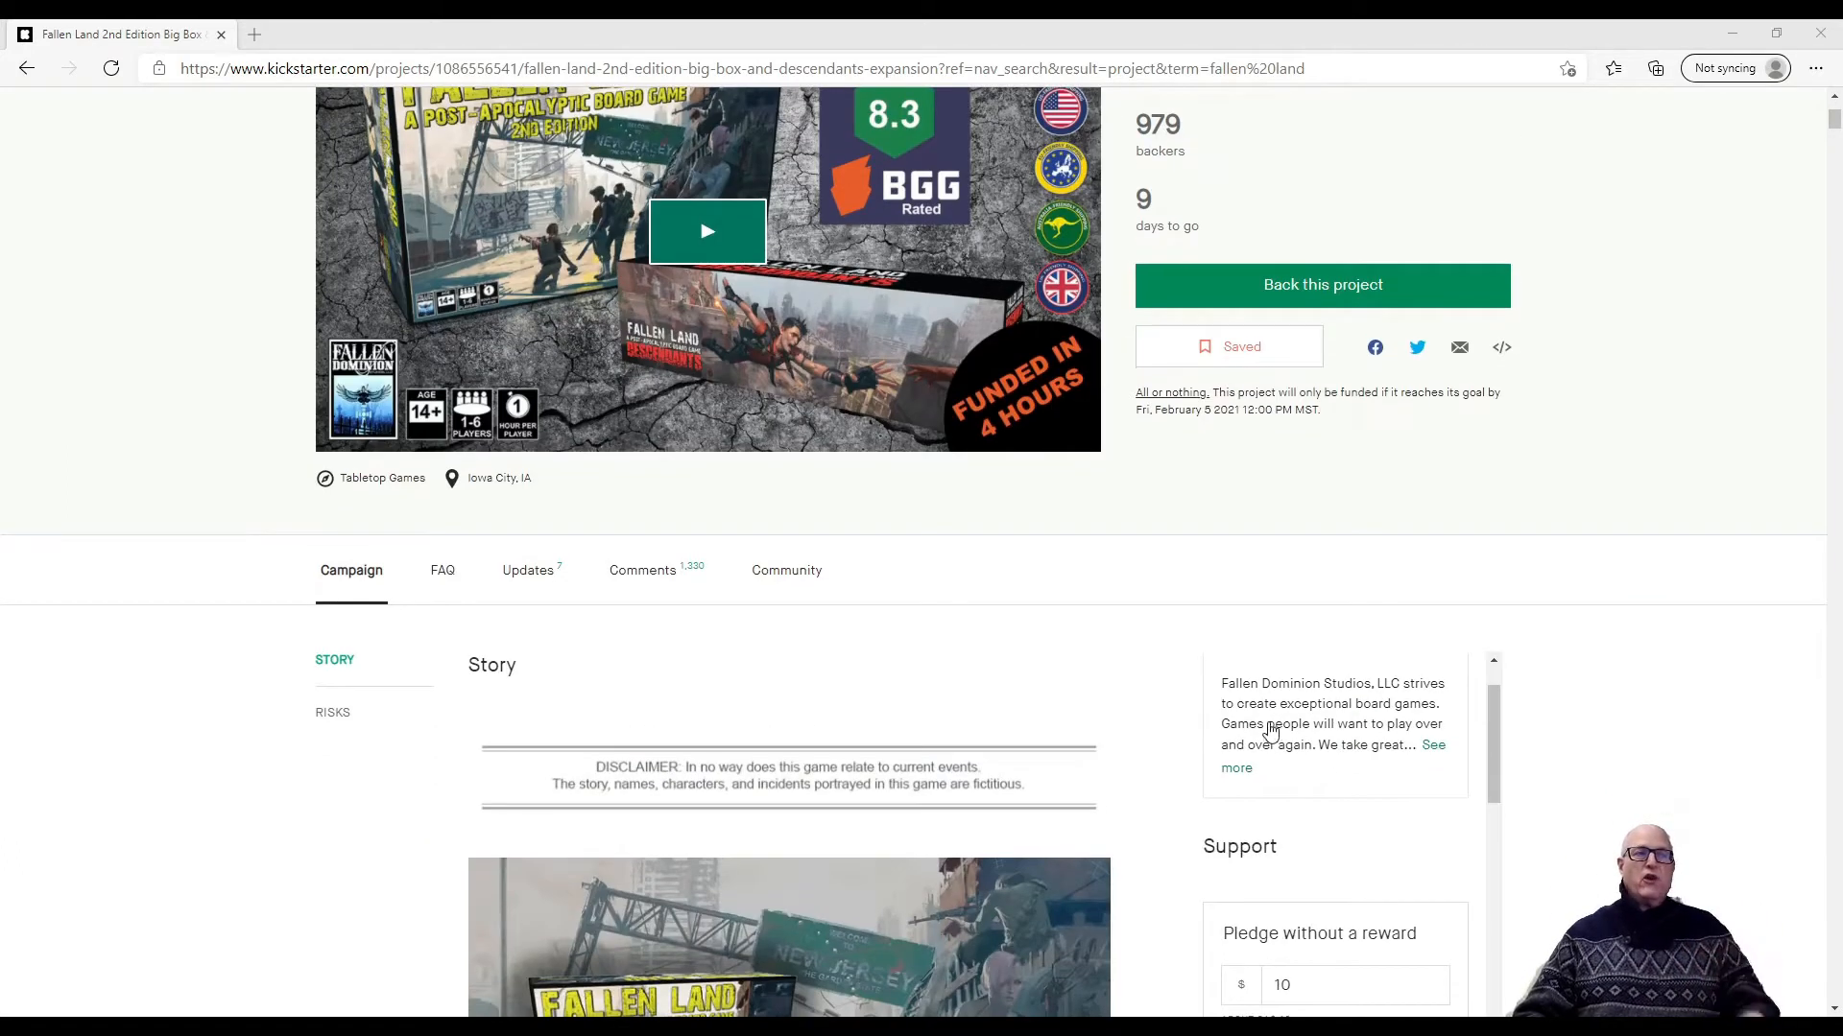
mouse_move(995, 696)
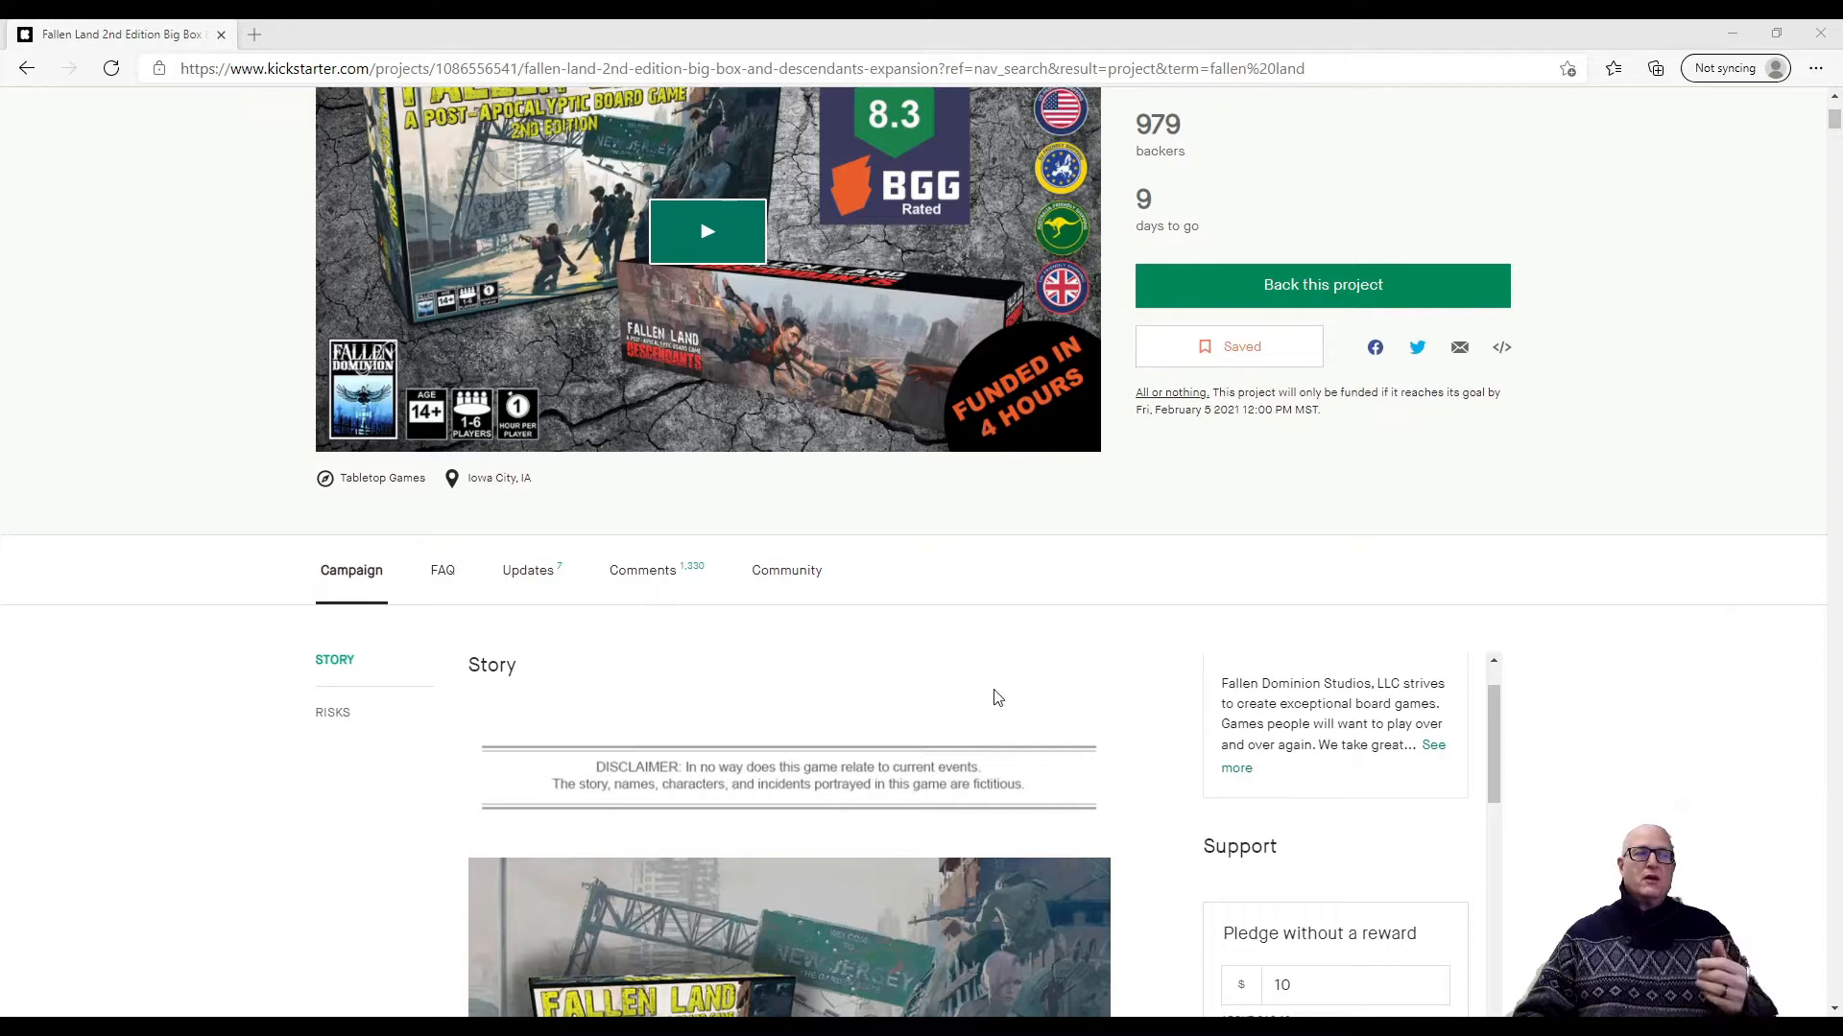
scroll("down", 3)
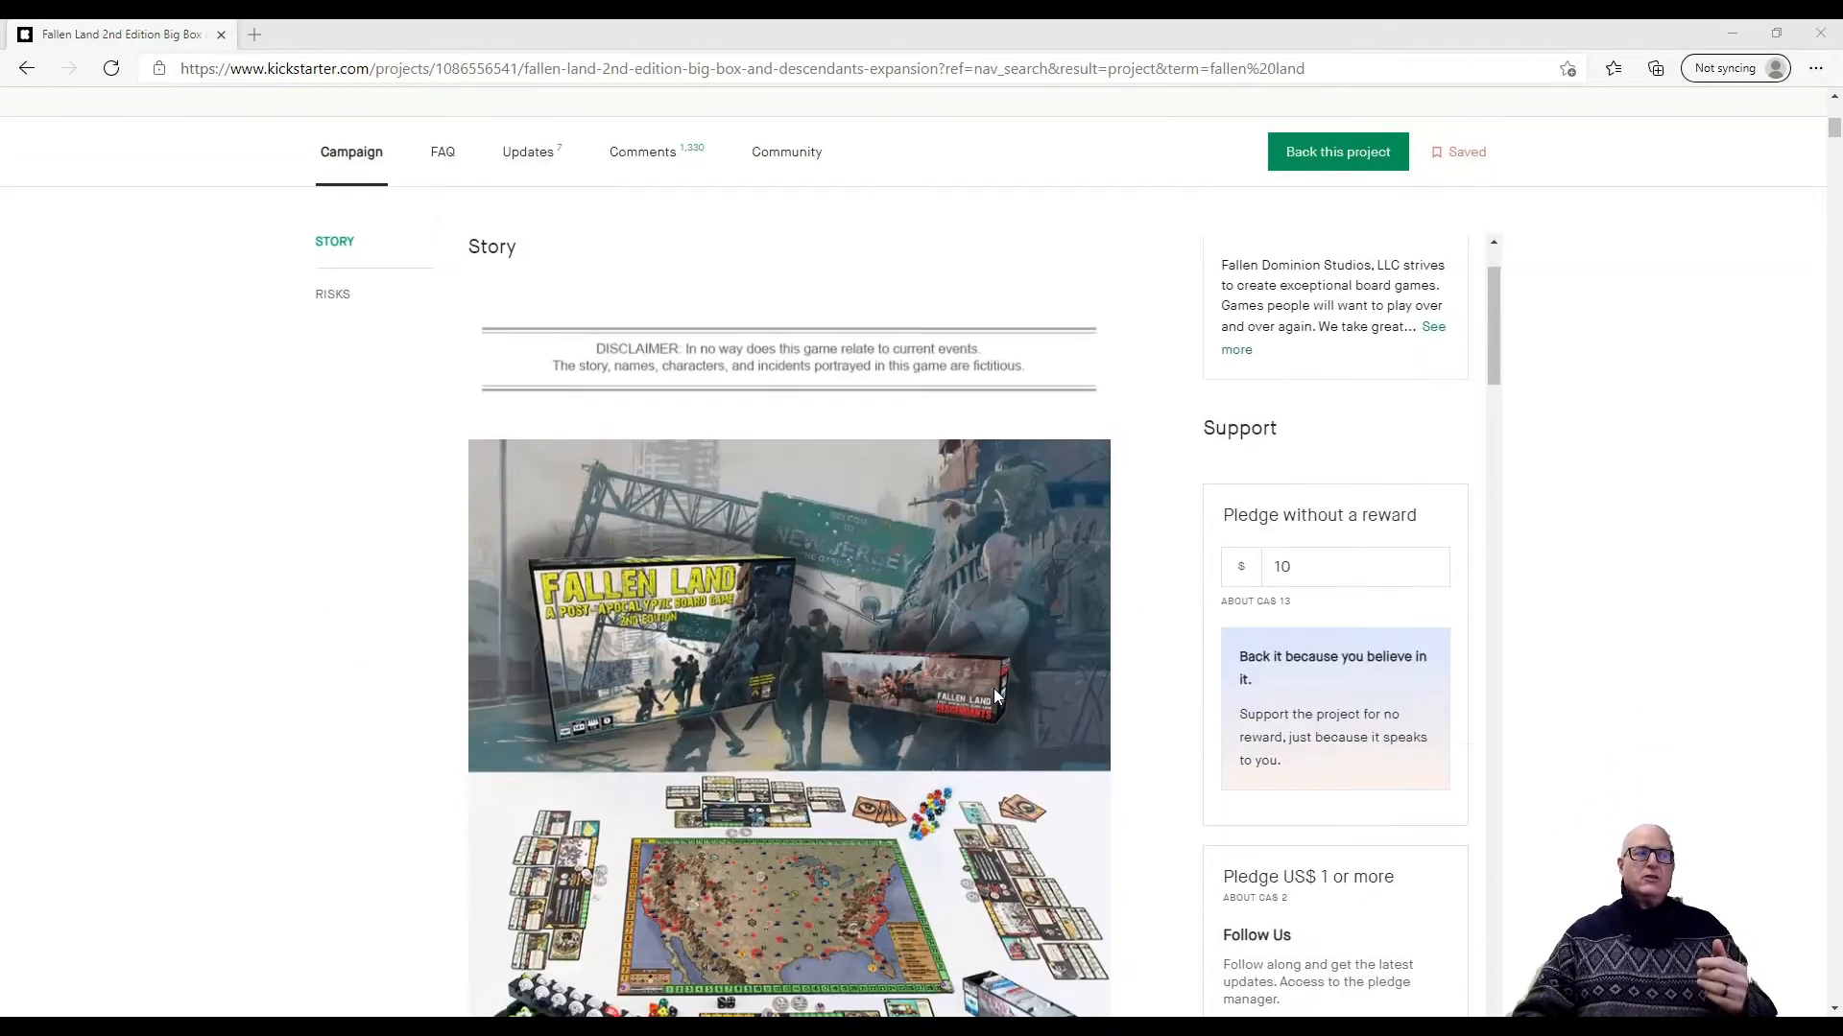
scroll("down", 3)
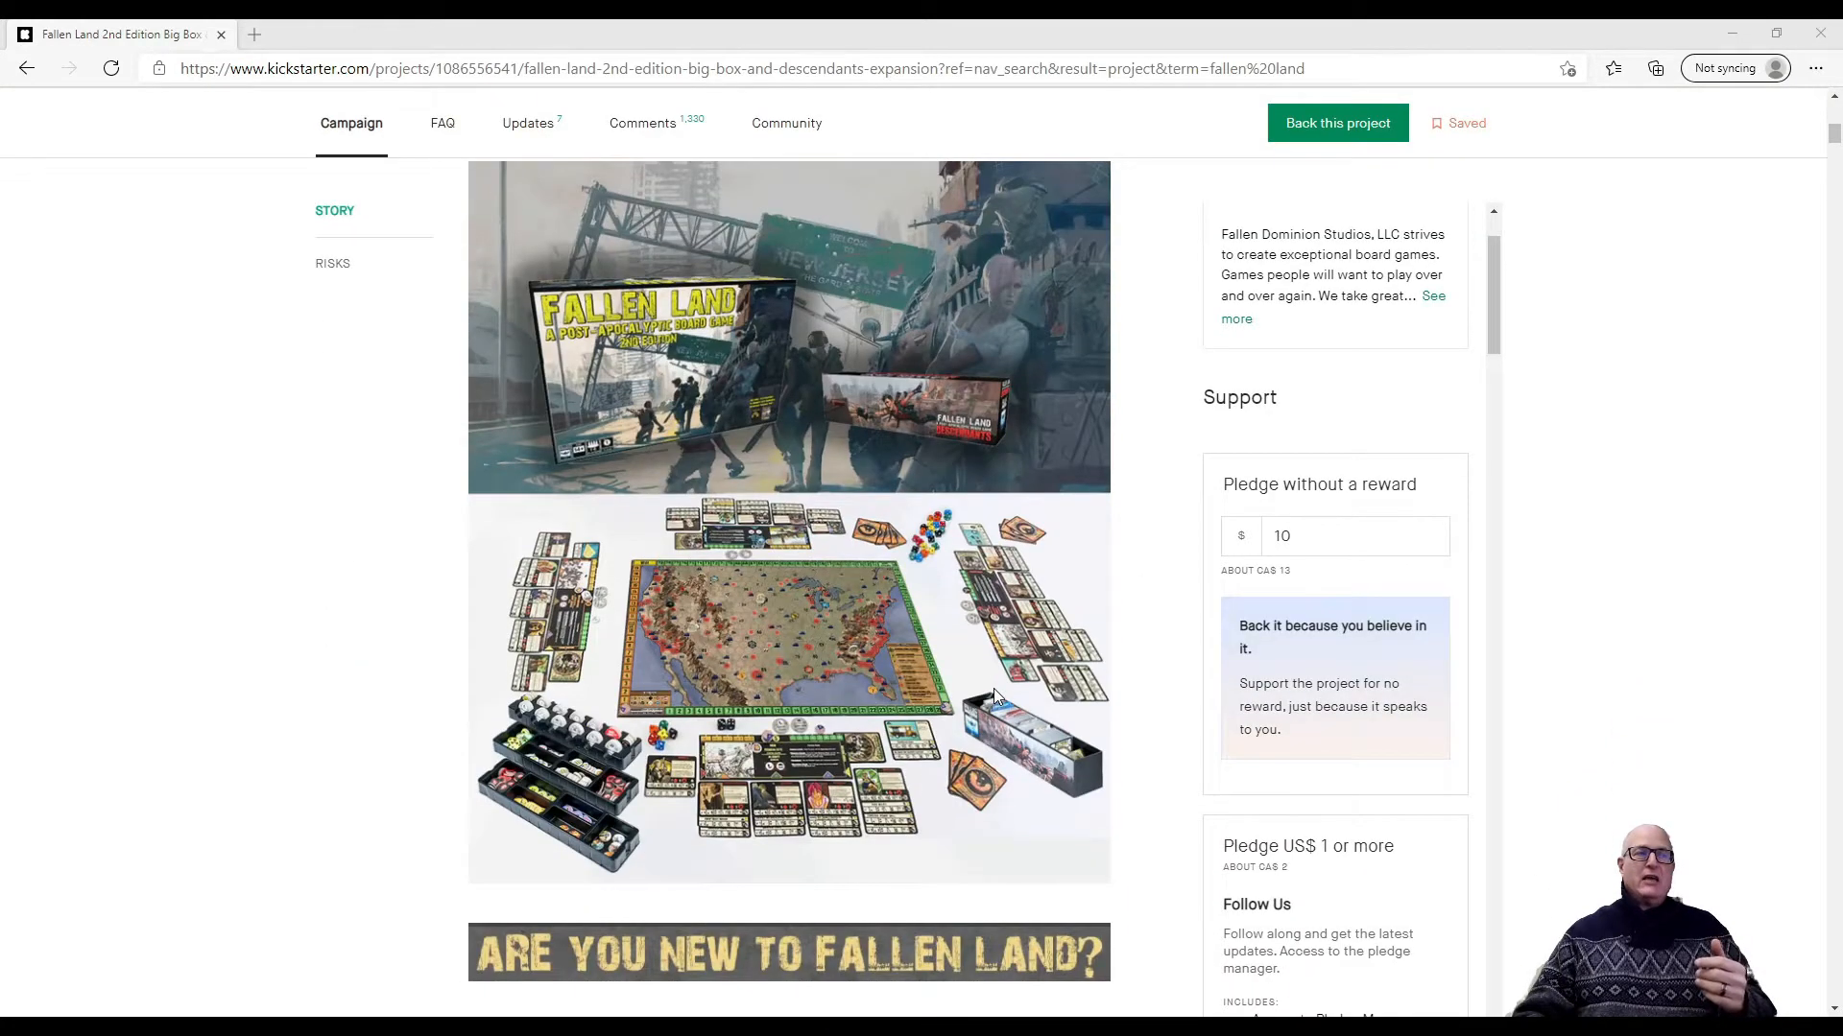
scroll("down", 3)
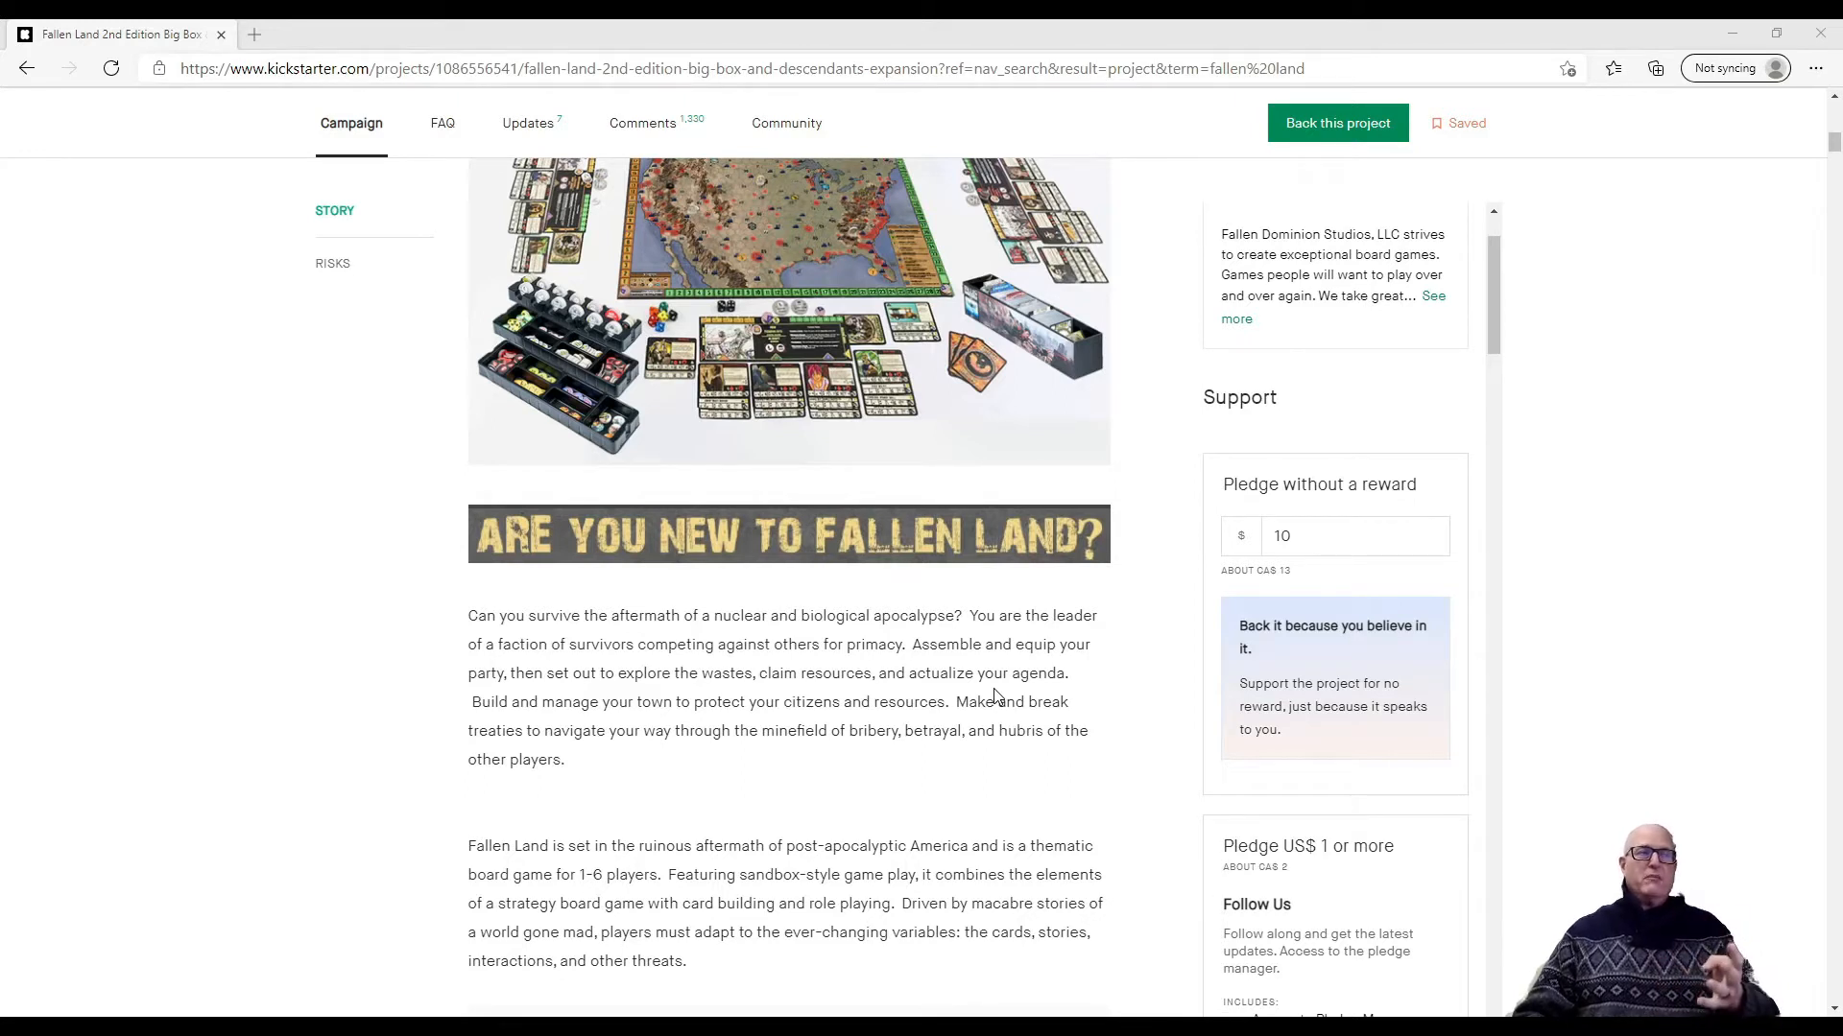
scroll("up", 3)
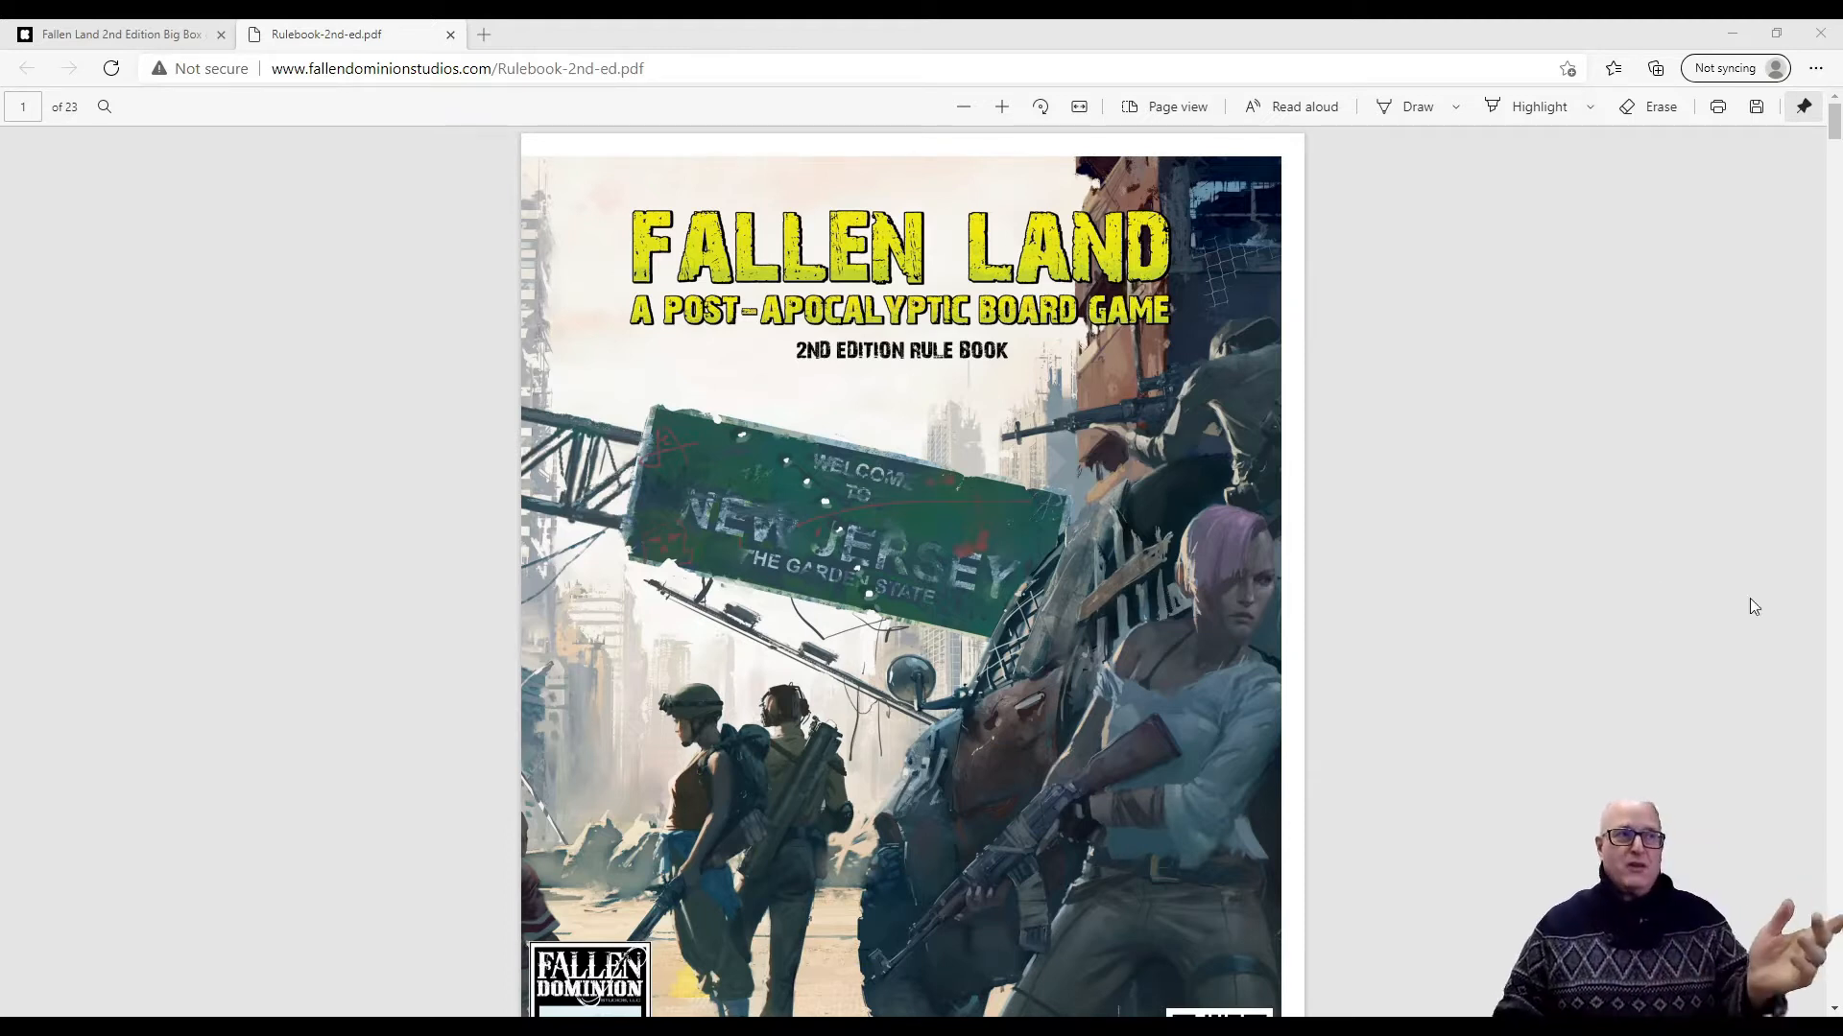
mouse_move(1359, 592)
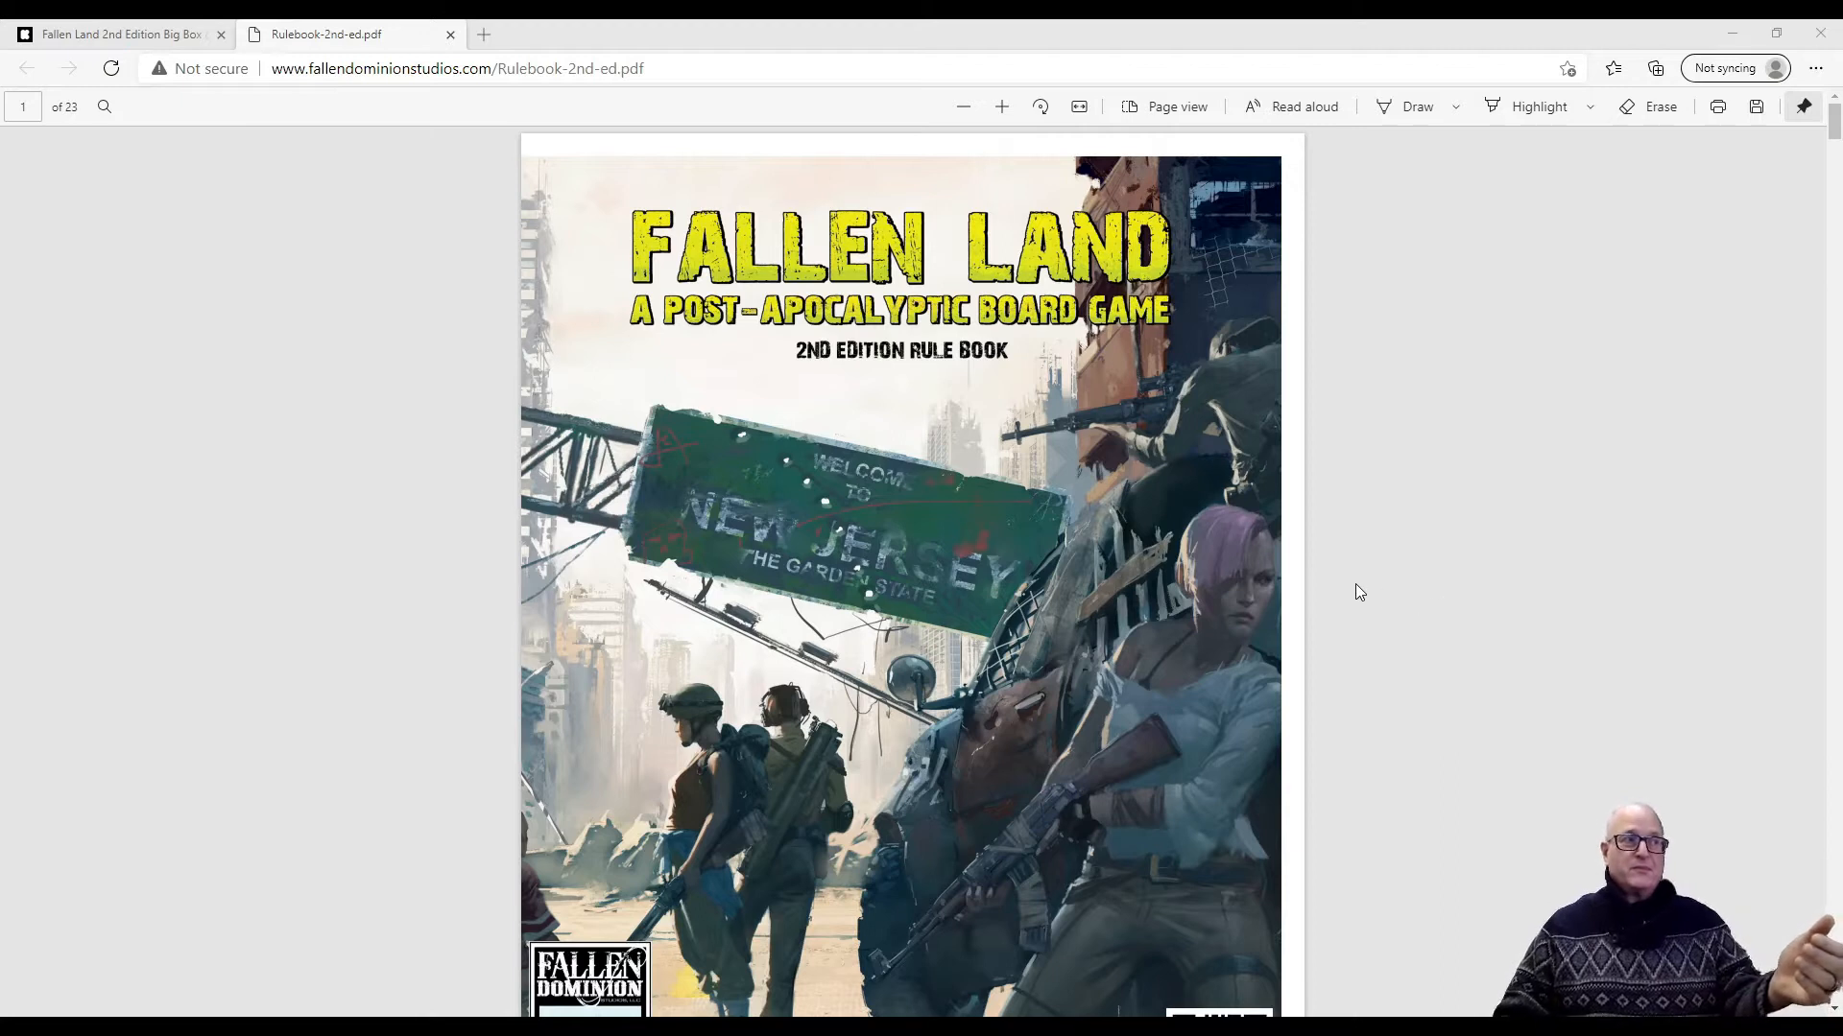
Scroll the rulebook PDF past the cover and Table of Contents
scroll("down", 3)
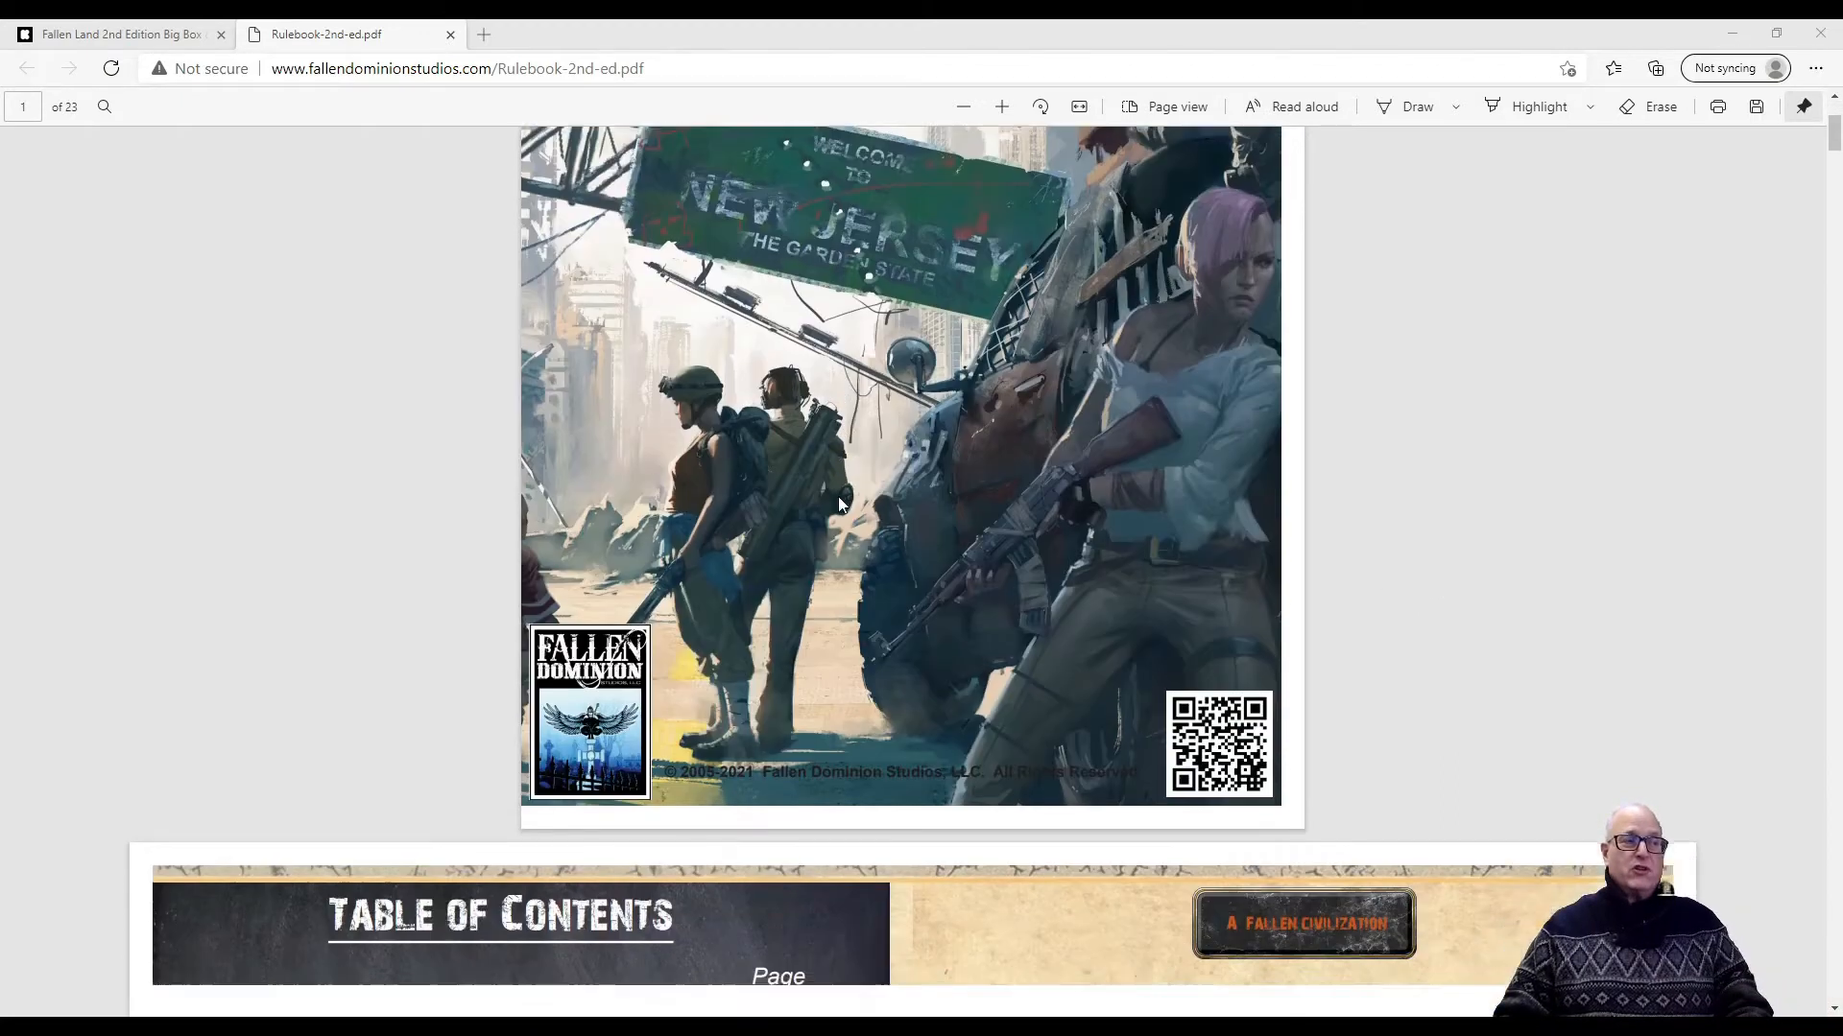
scroll("down", 3)
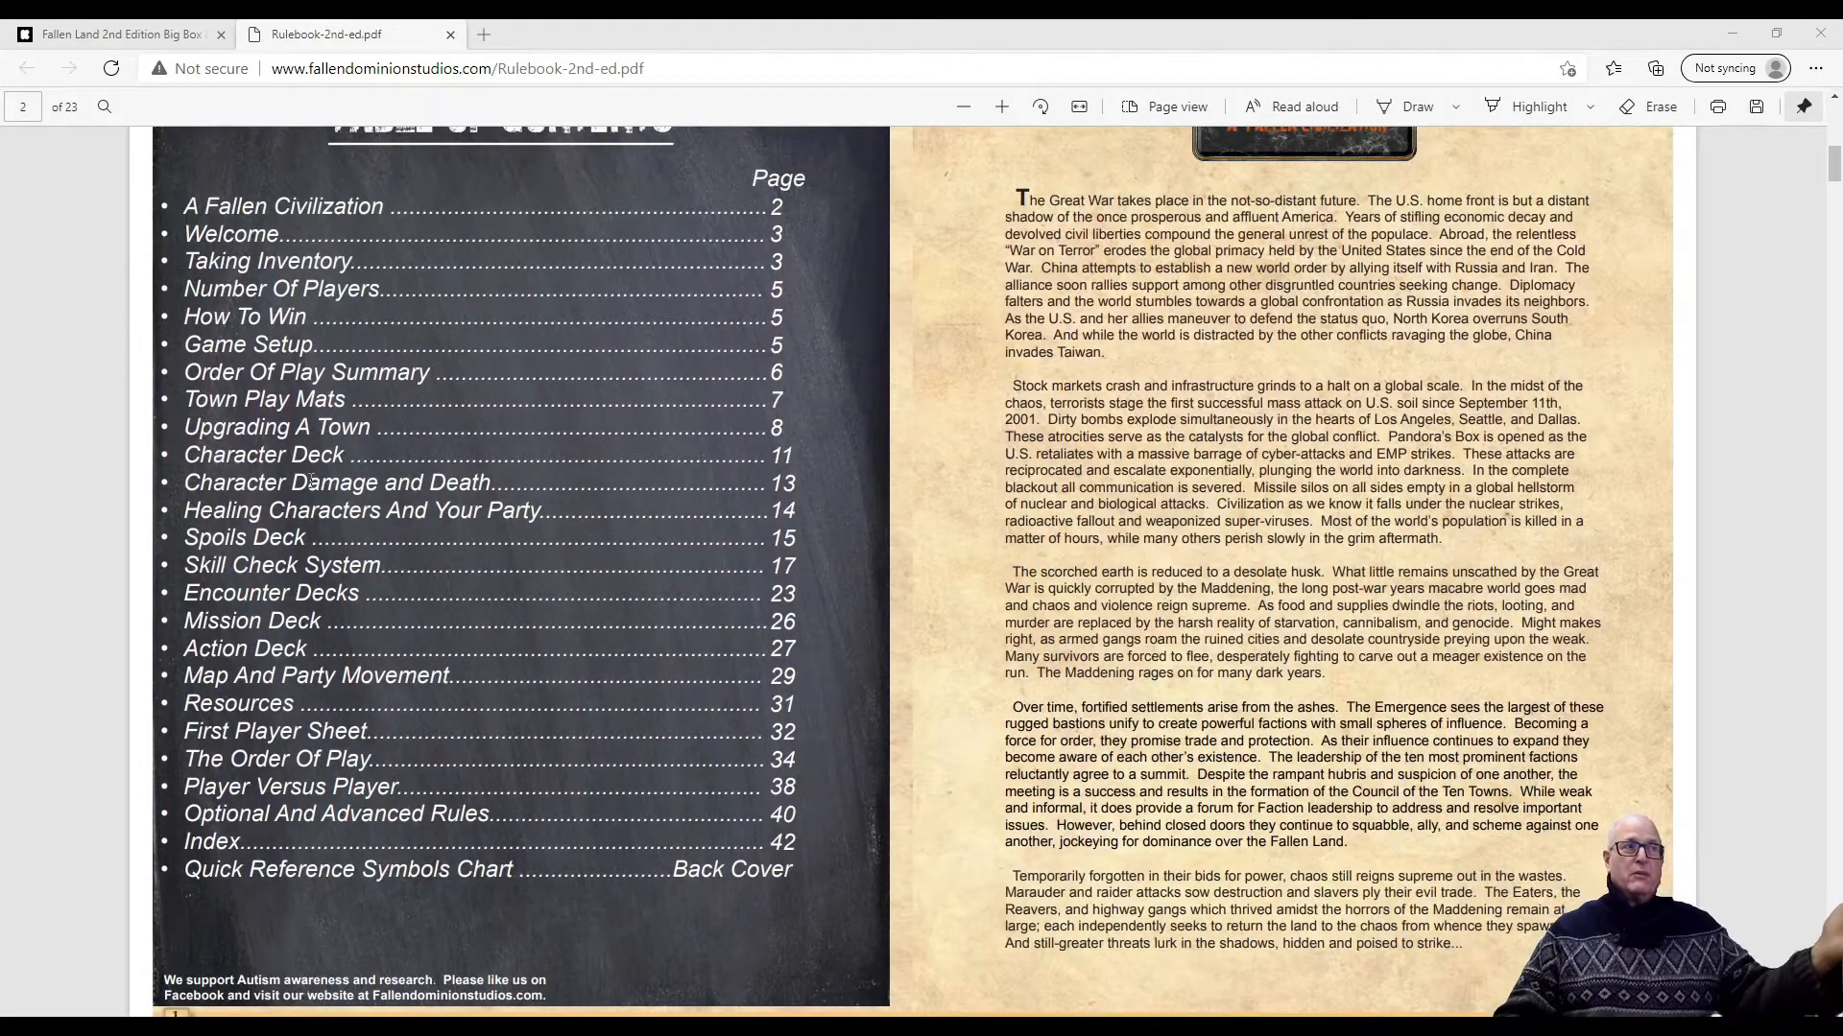
scroll("up", 3)
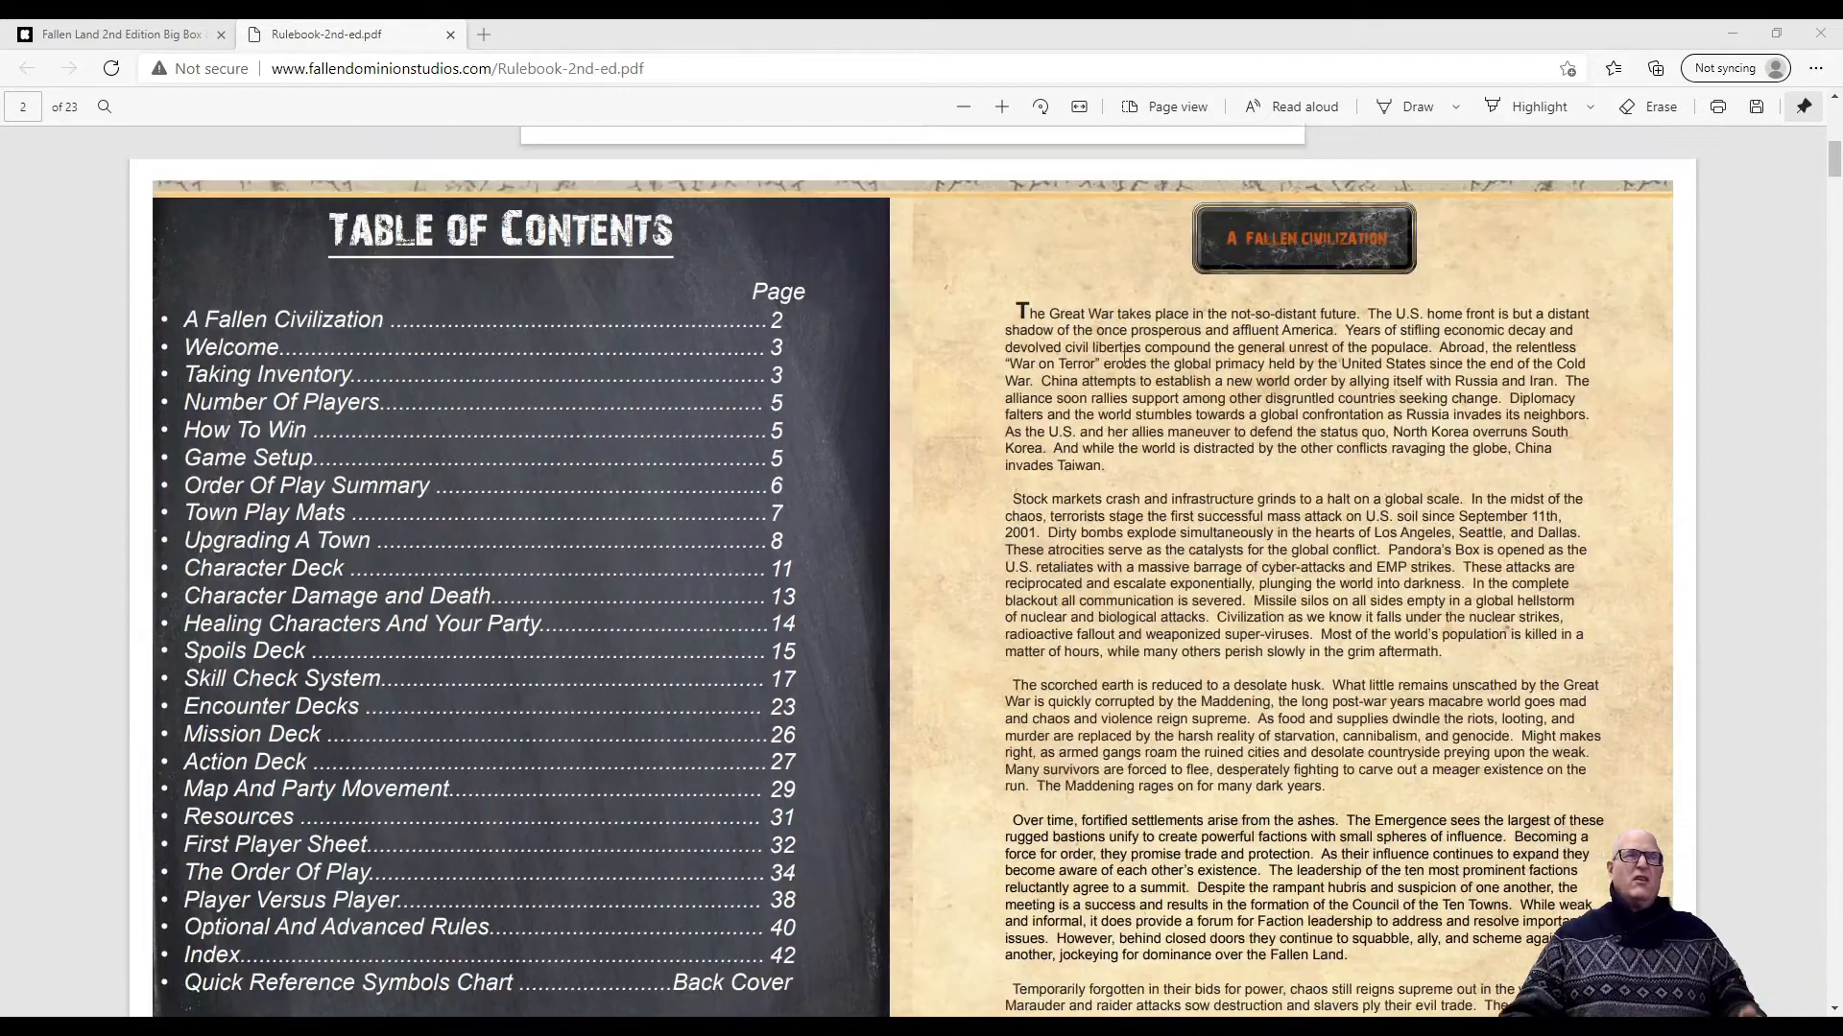
scroll("down", 3)
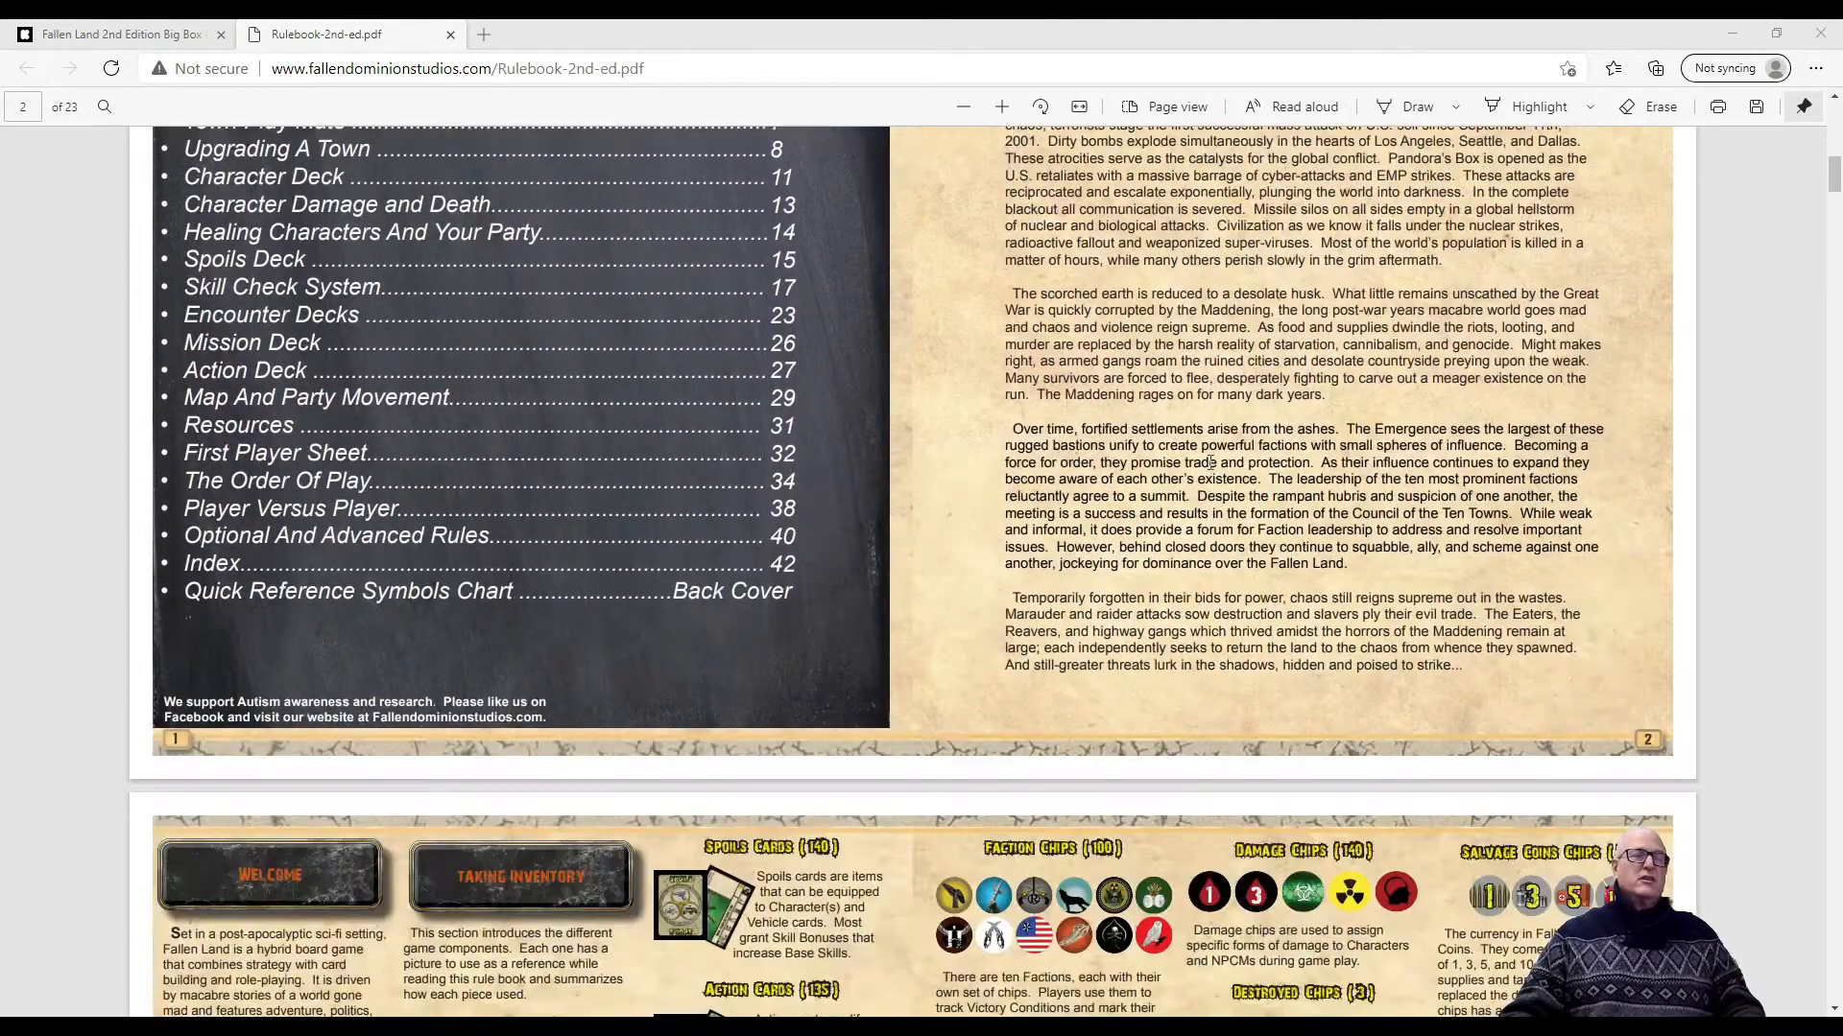
scroll("down", 3)
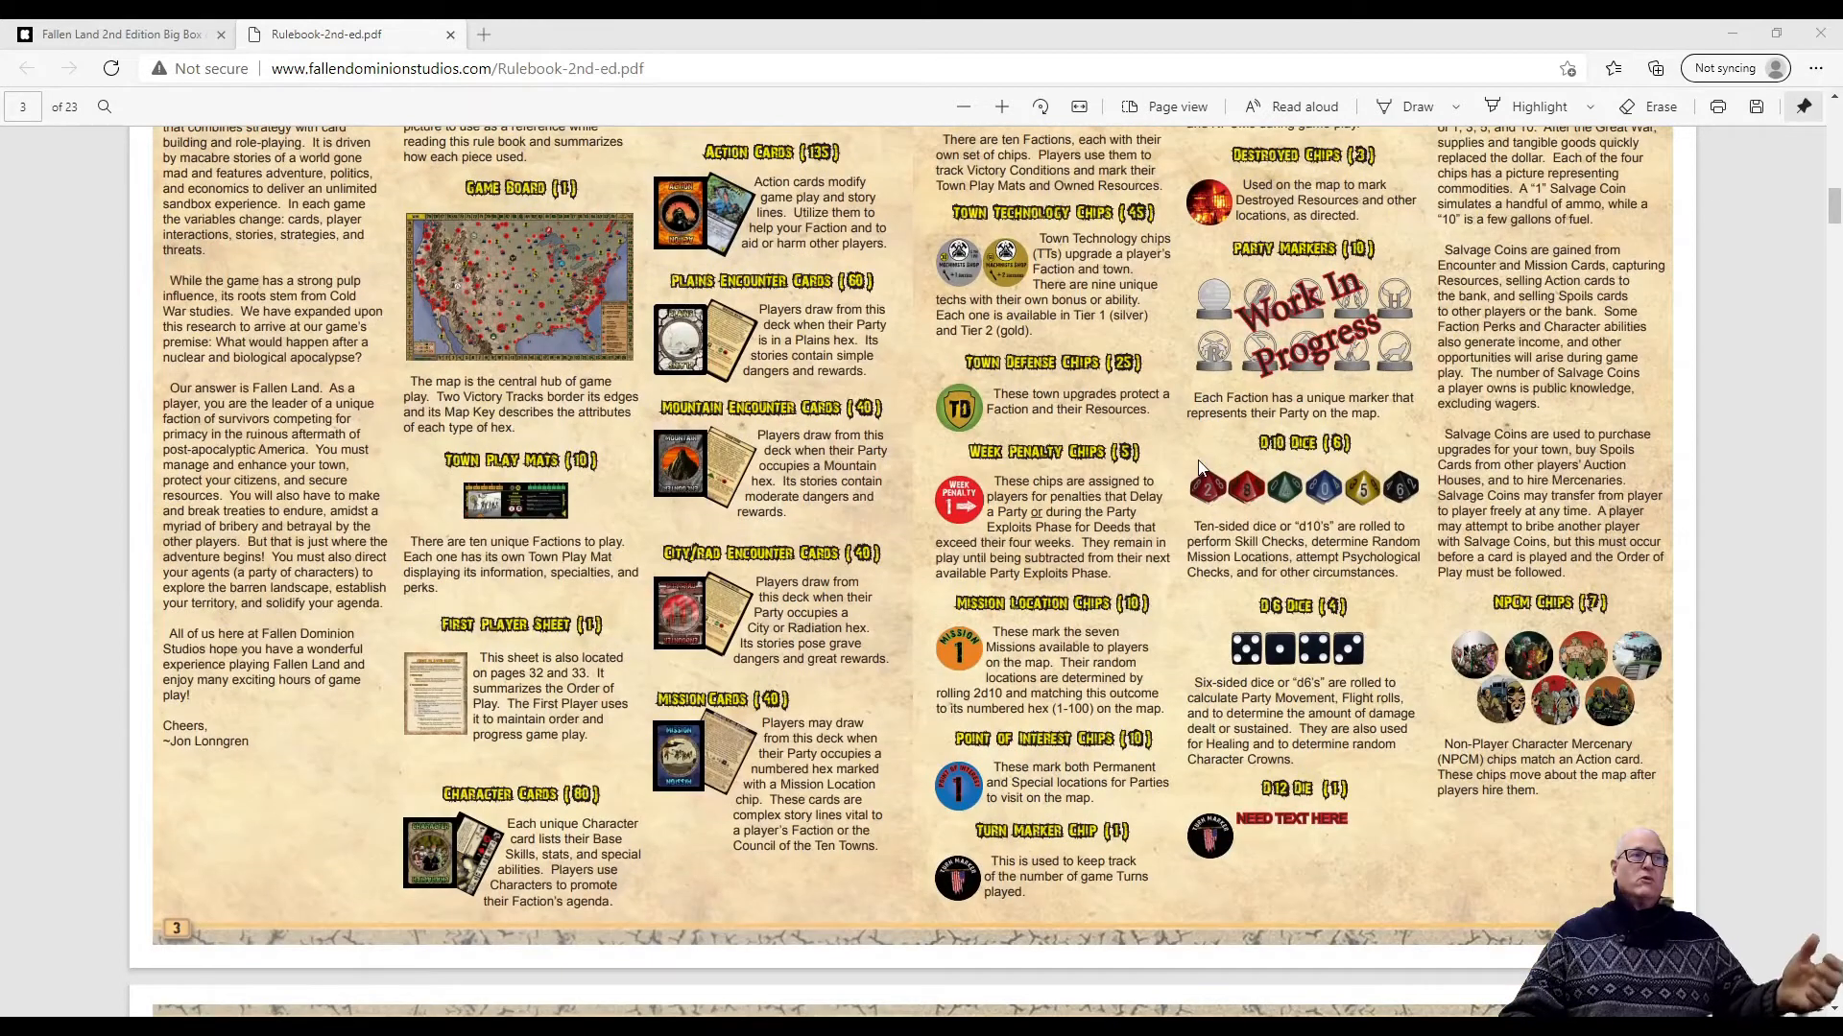
scroll("up", 3)
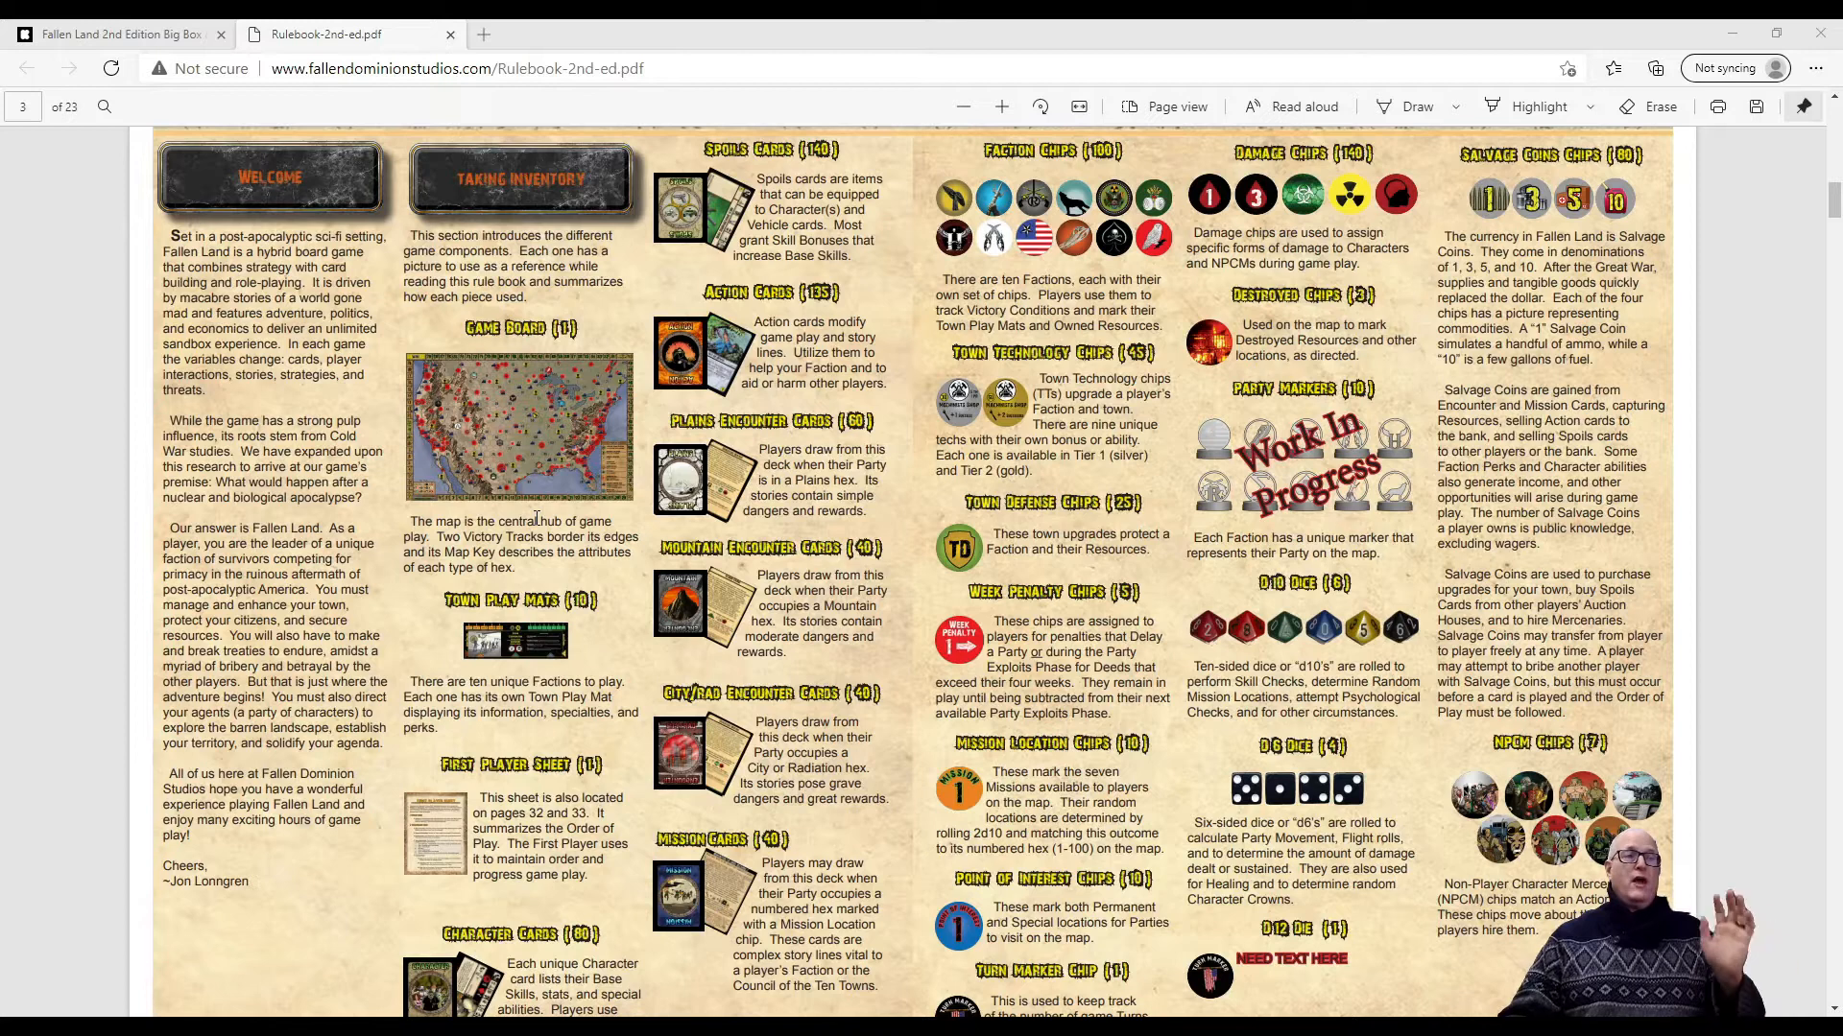
Continue through Taking Inventory and Town Play Mats to the page 7 Character Deck
scroll("down", 3)
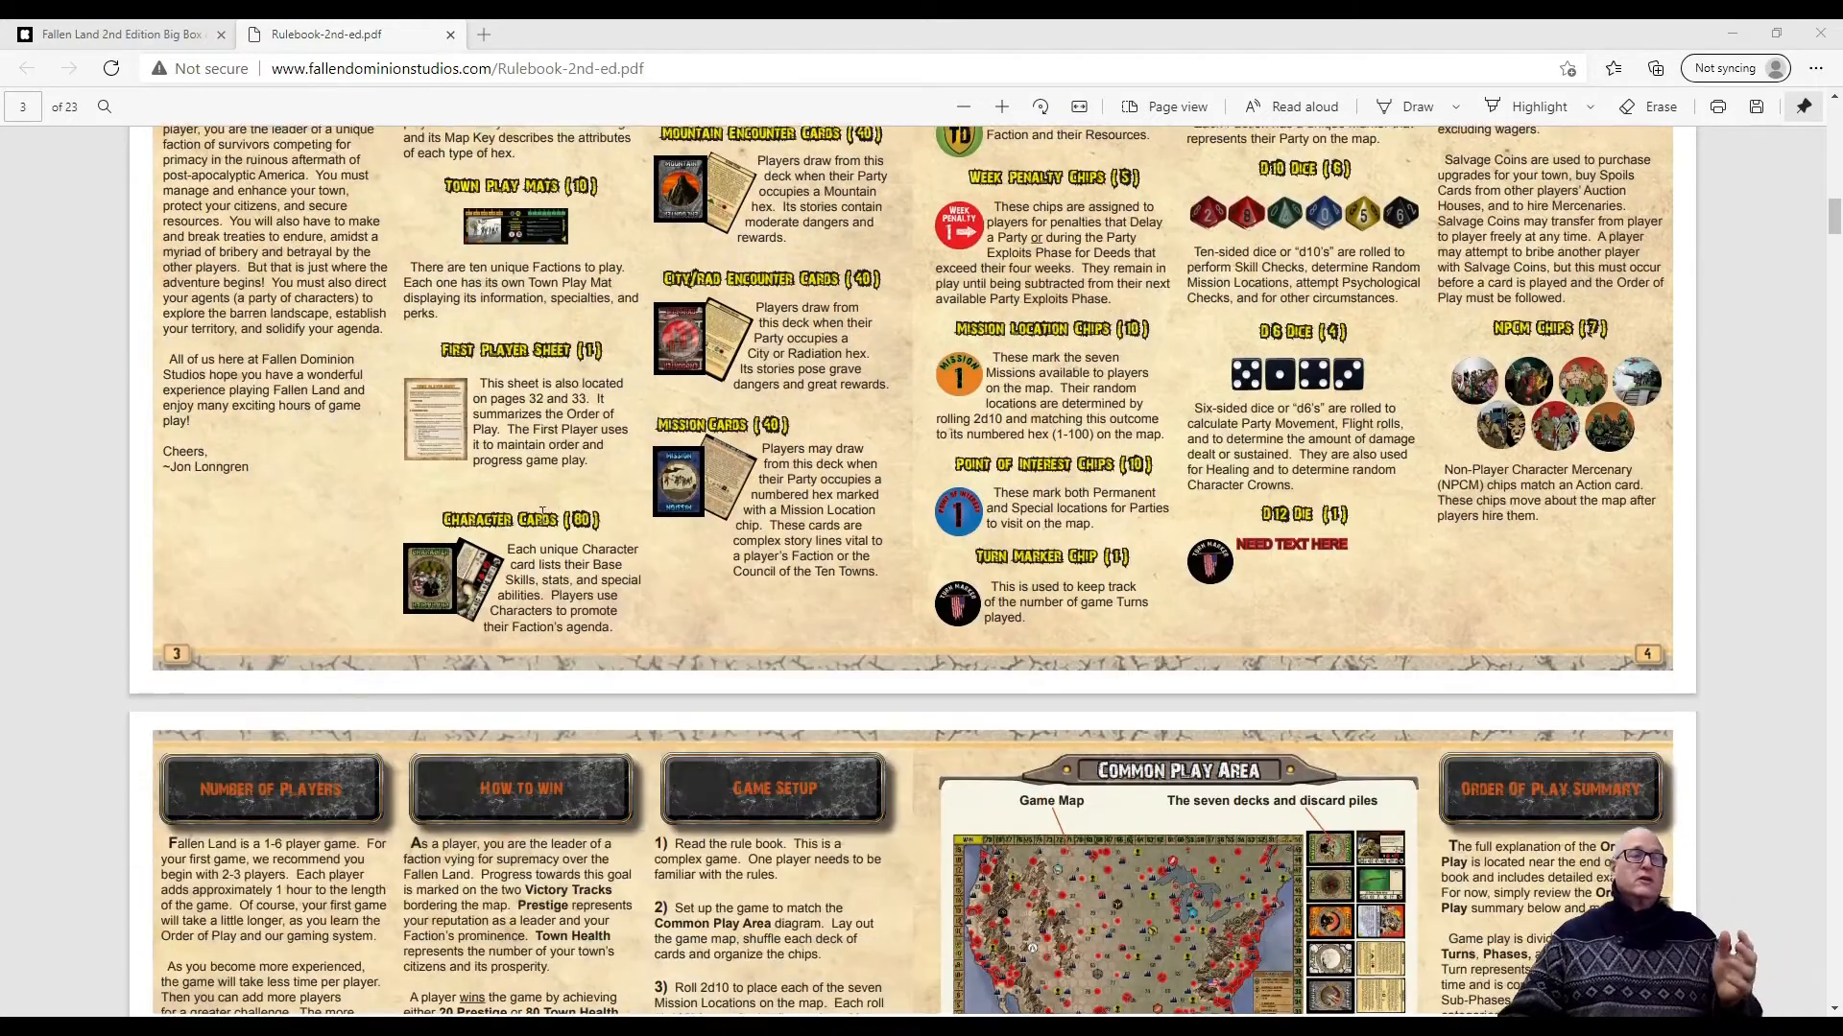
scroll("down", 3)
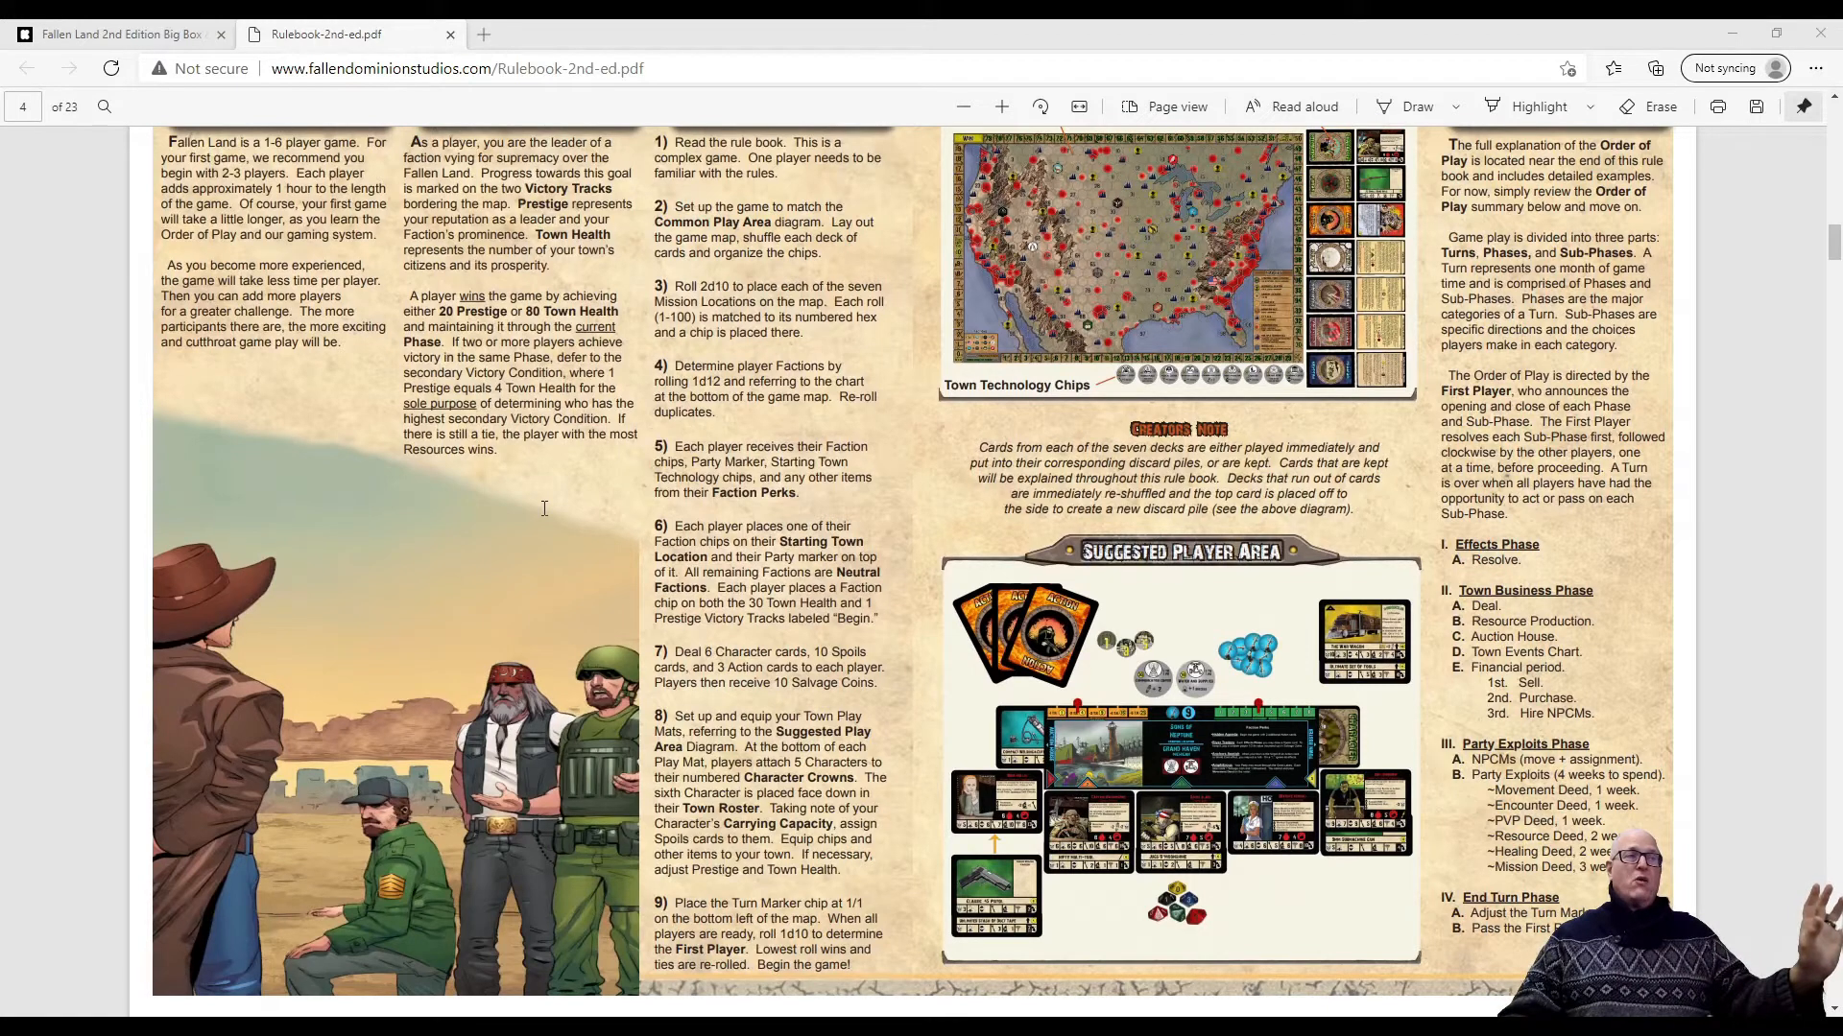
scroll("down", 3)
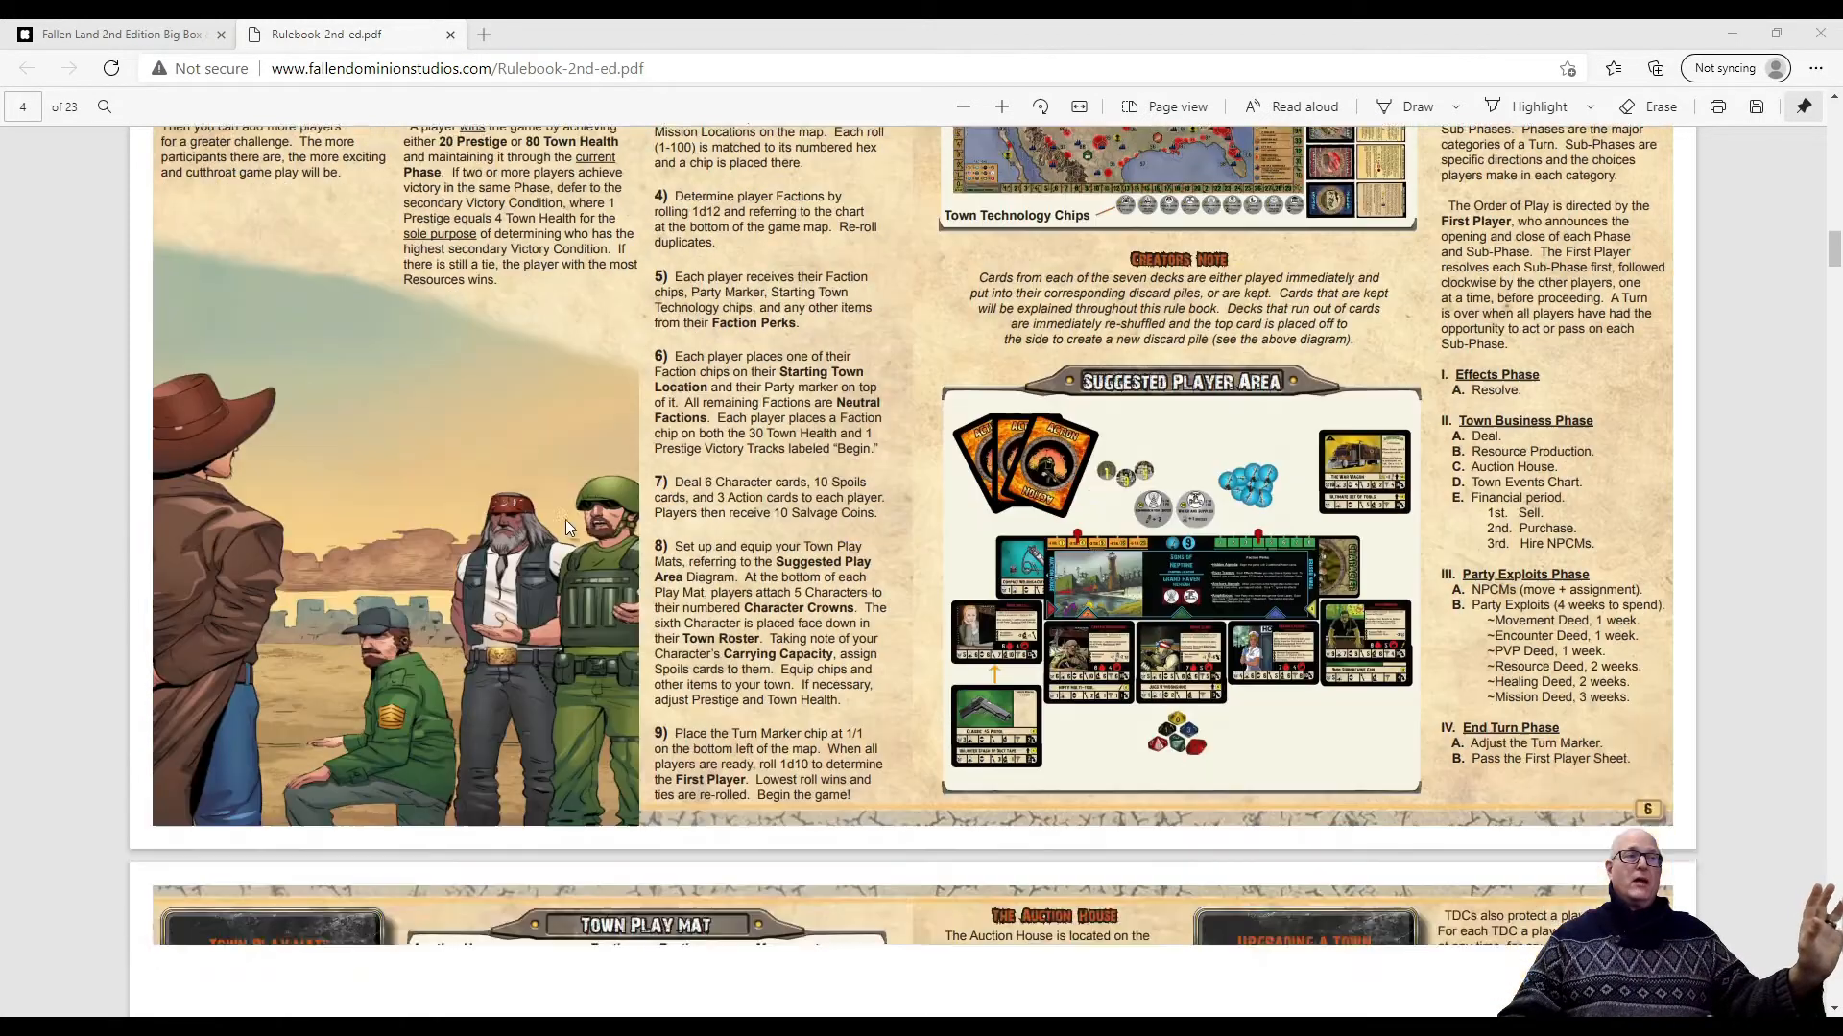
scroll("down", 3)
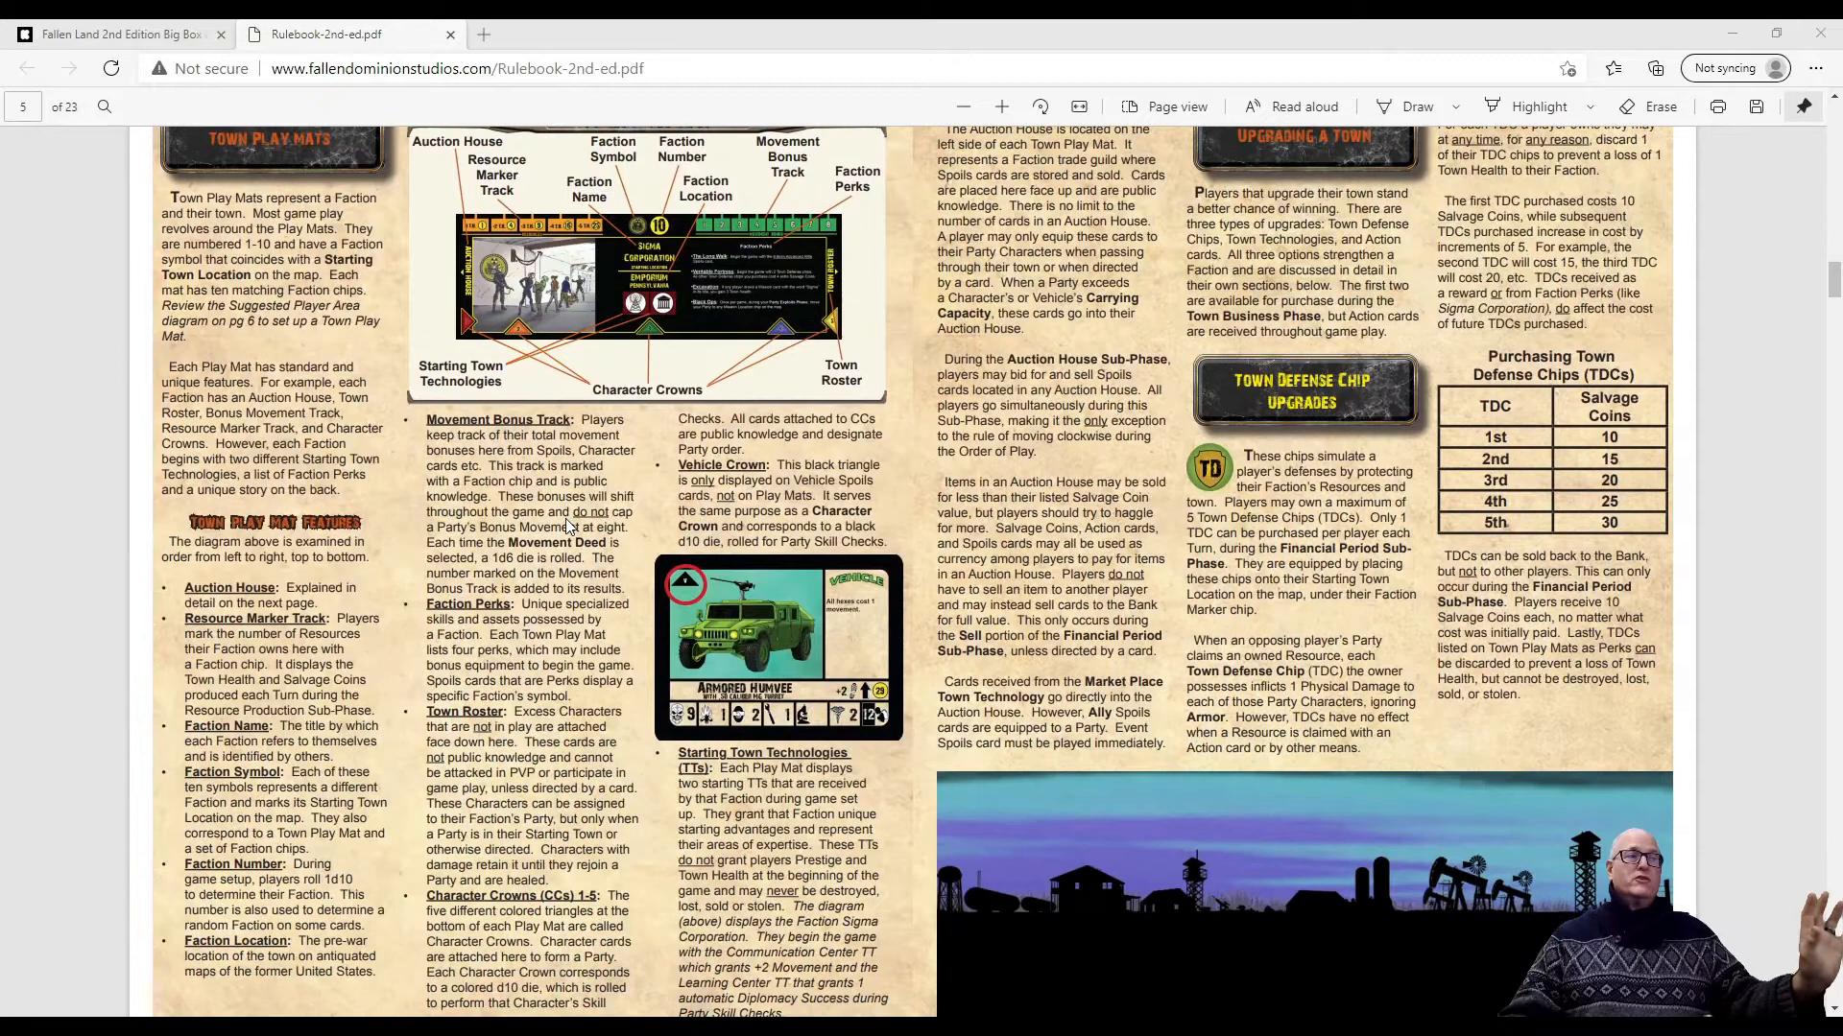
mouse_move(1225, 424)
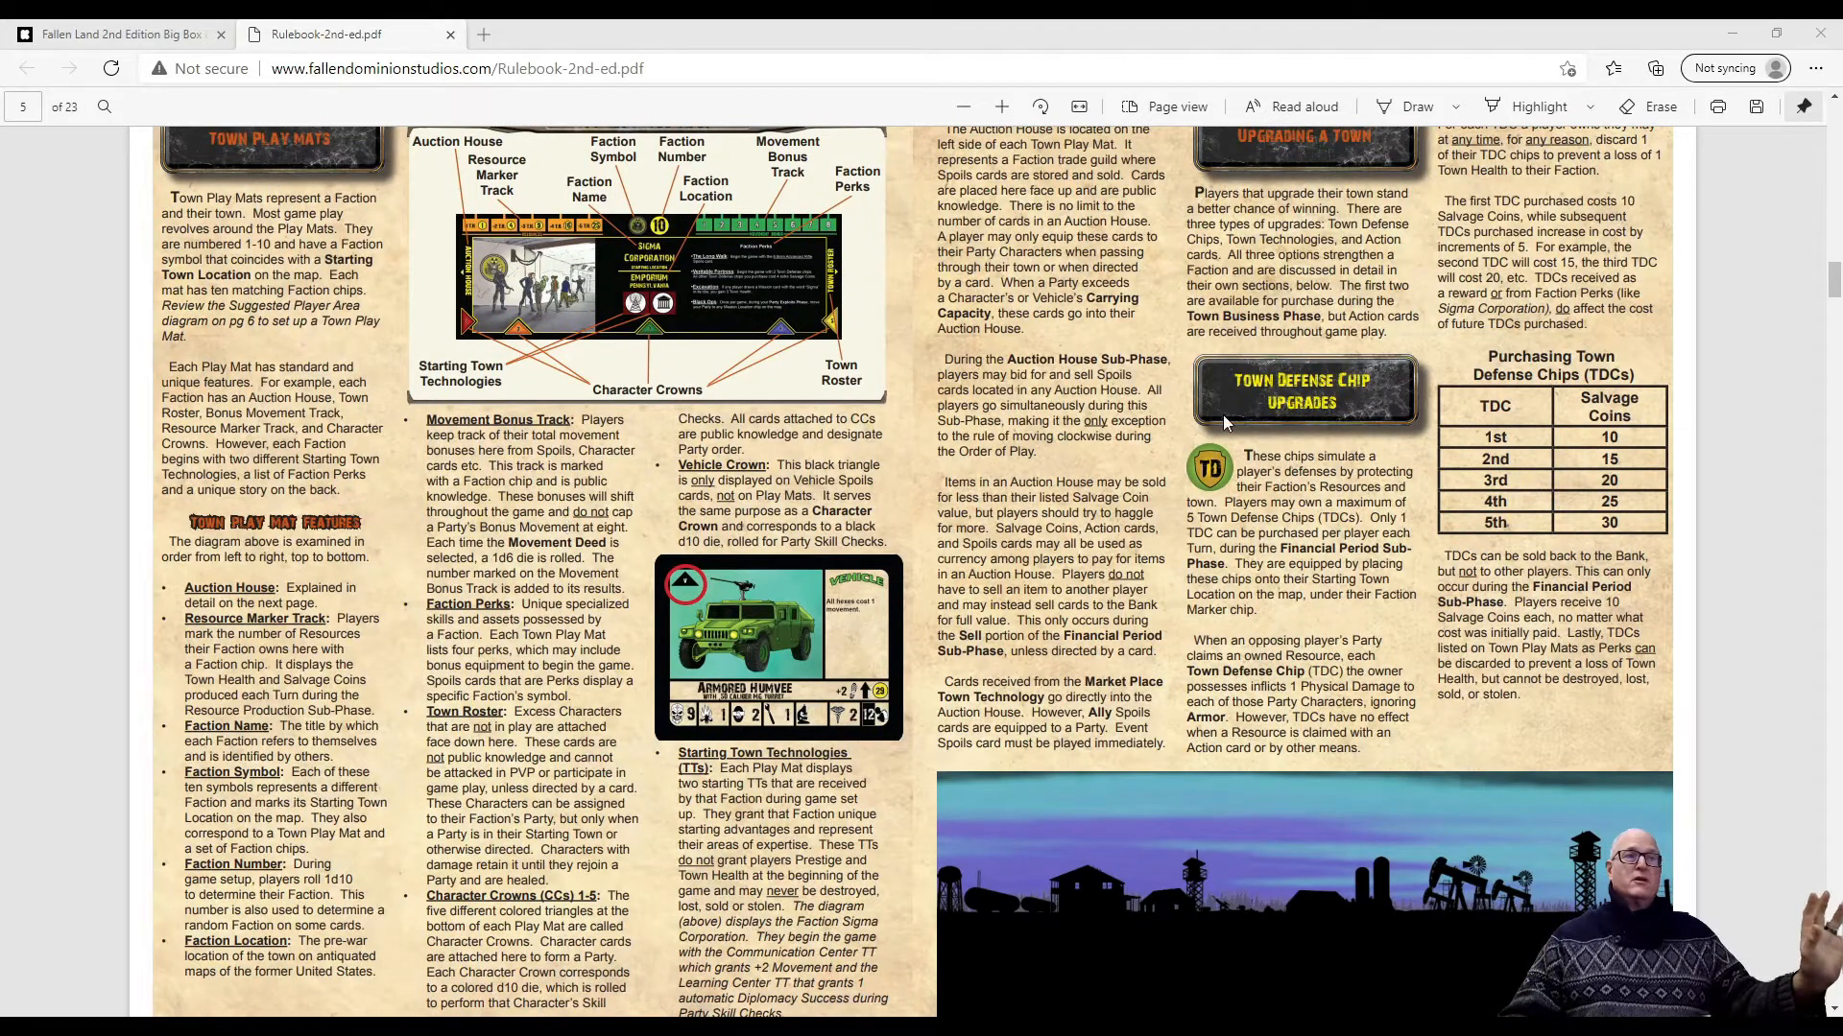
scroll("down", 3)
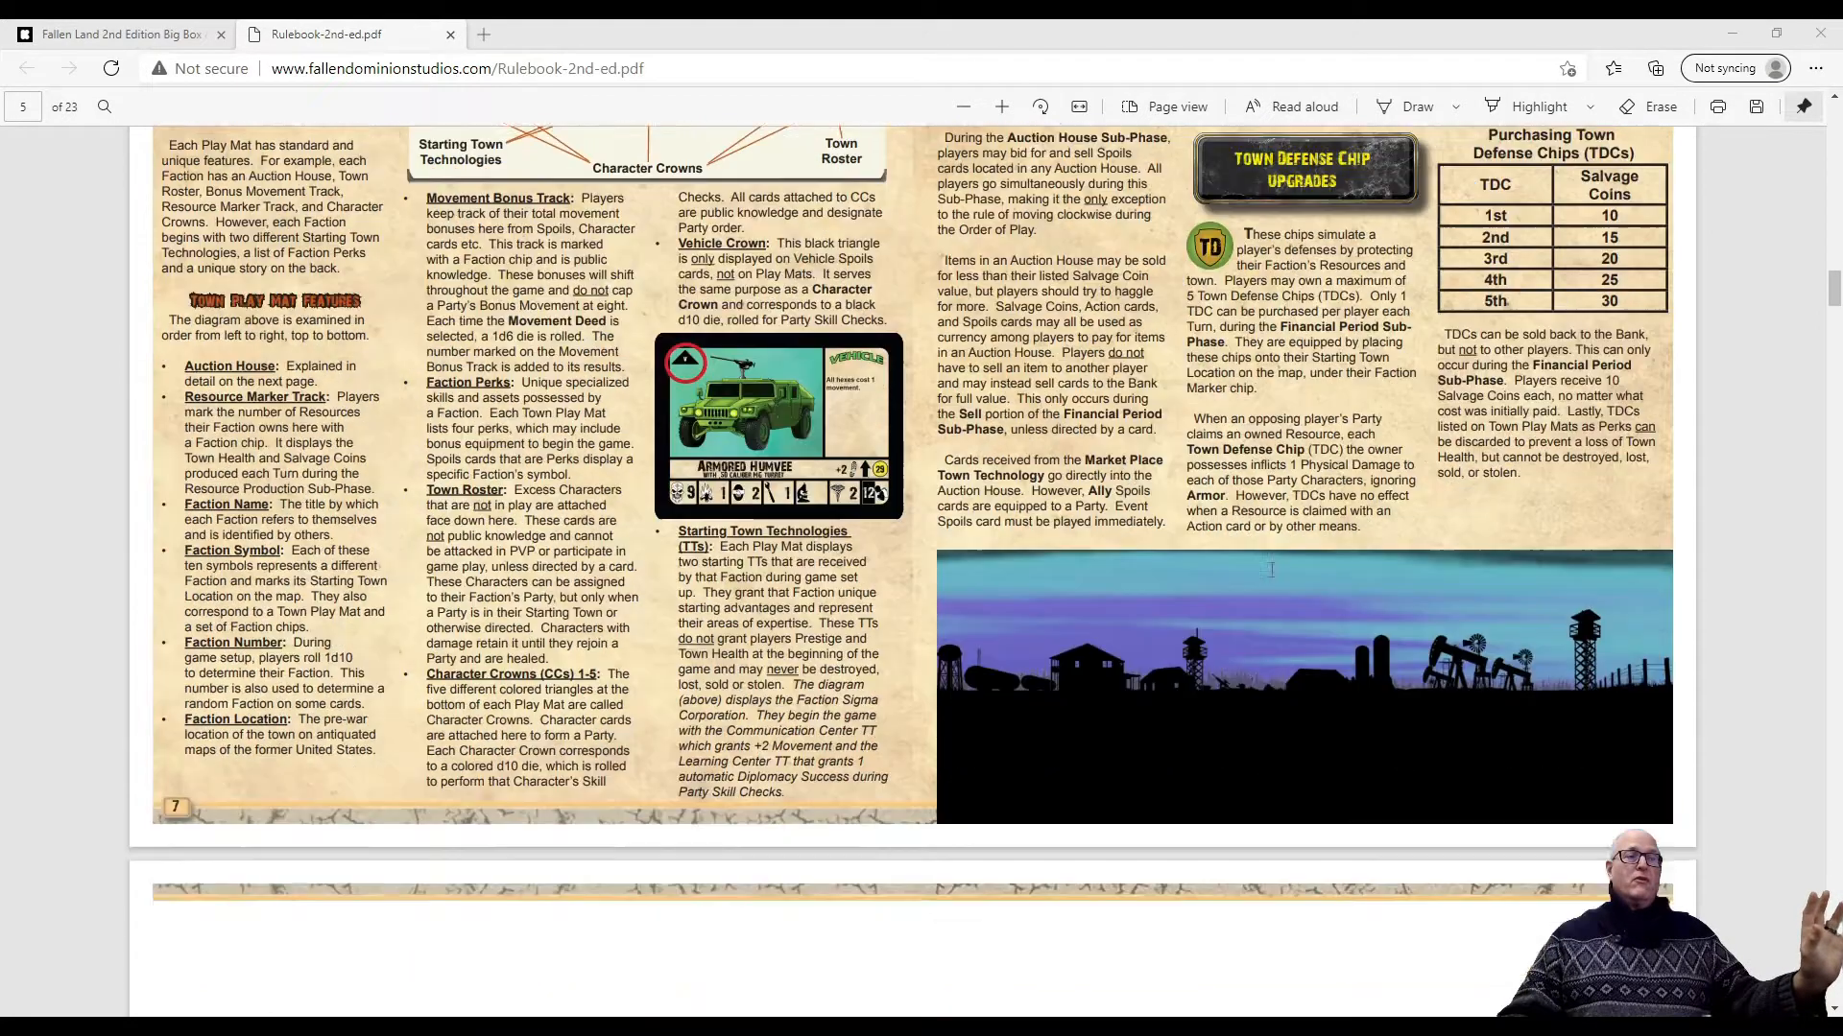
scroll("down", 3)
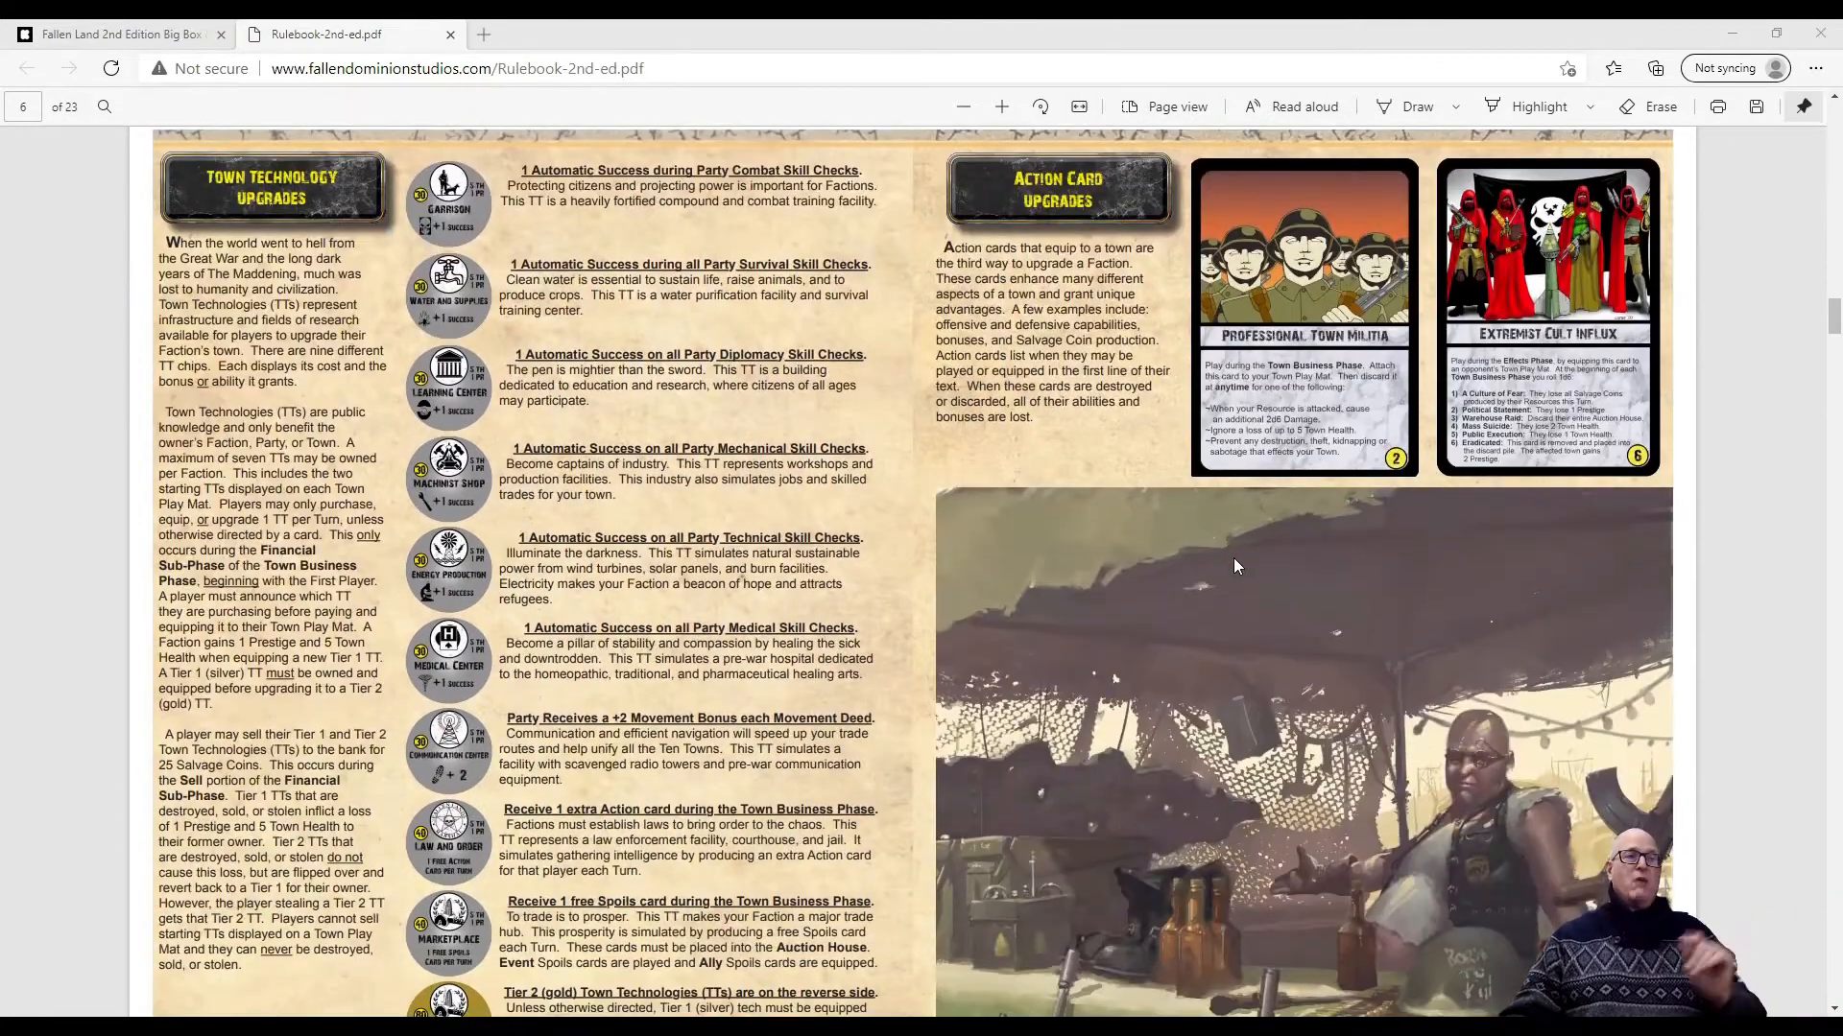
scroll("down", 3)
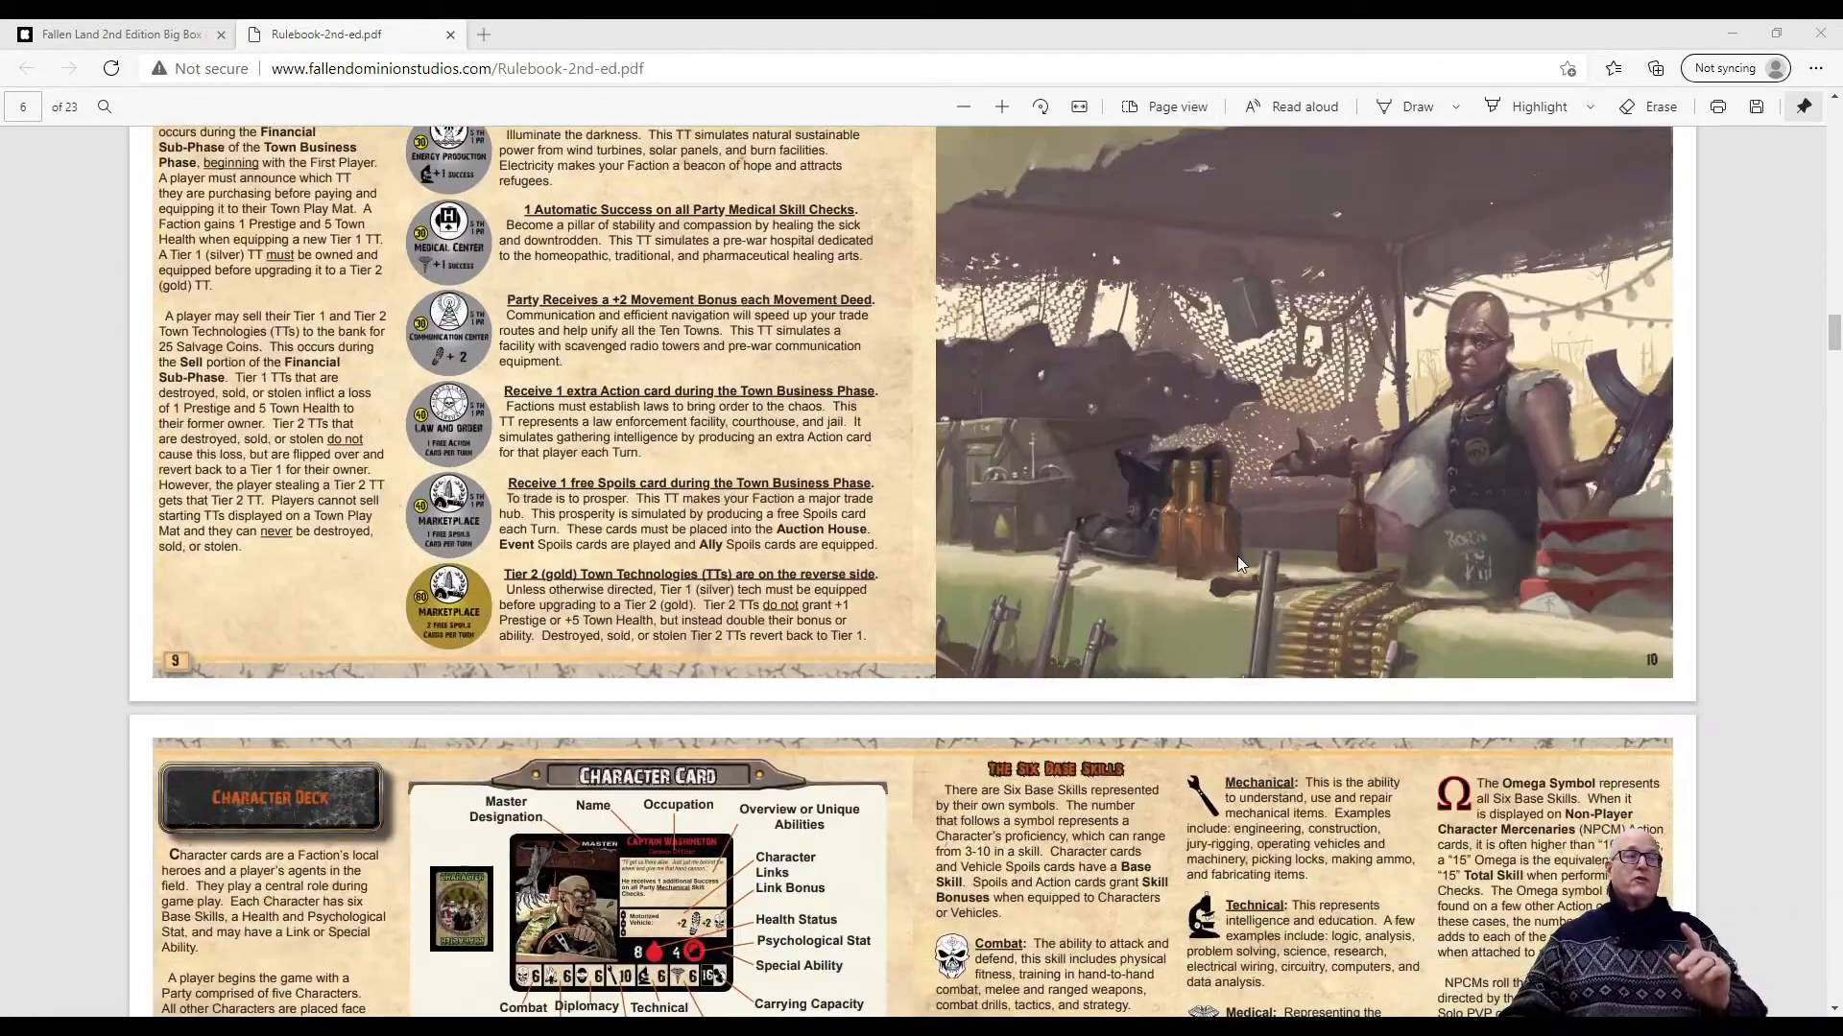
scroll("down", 3)
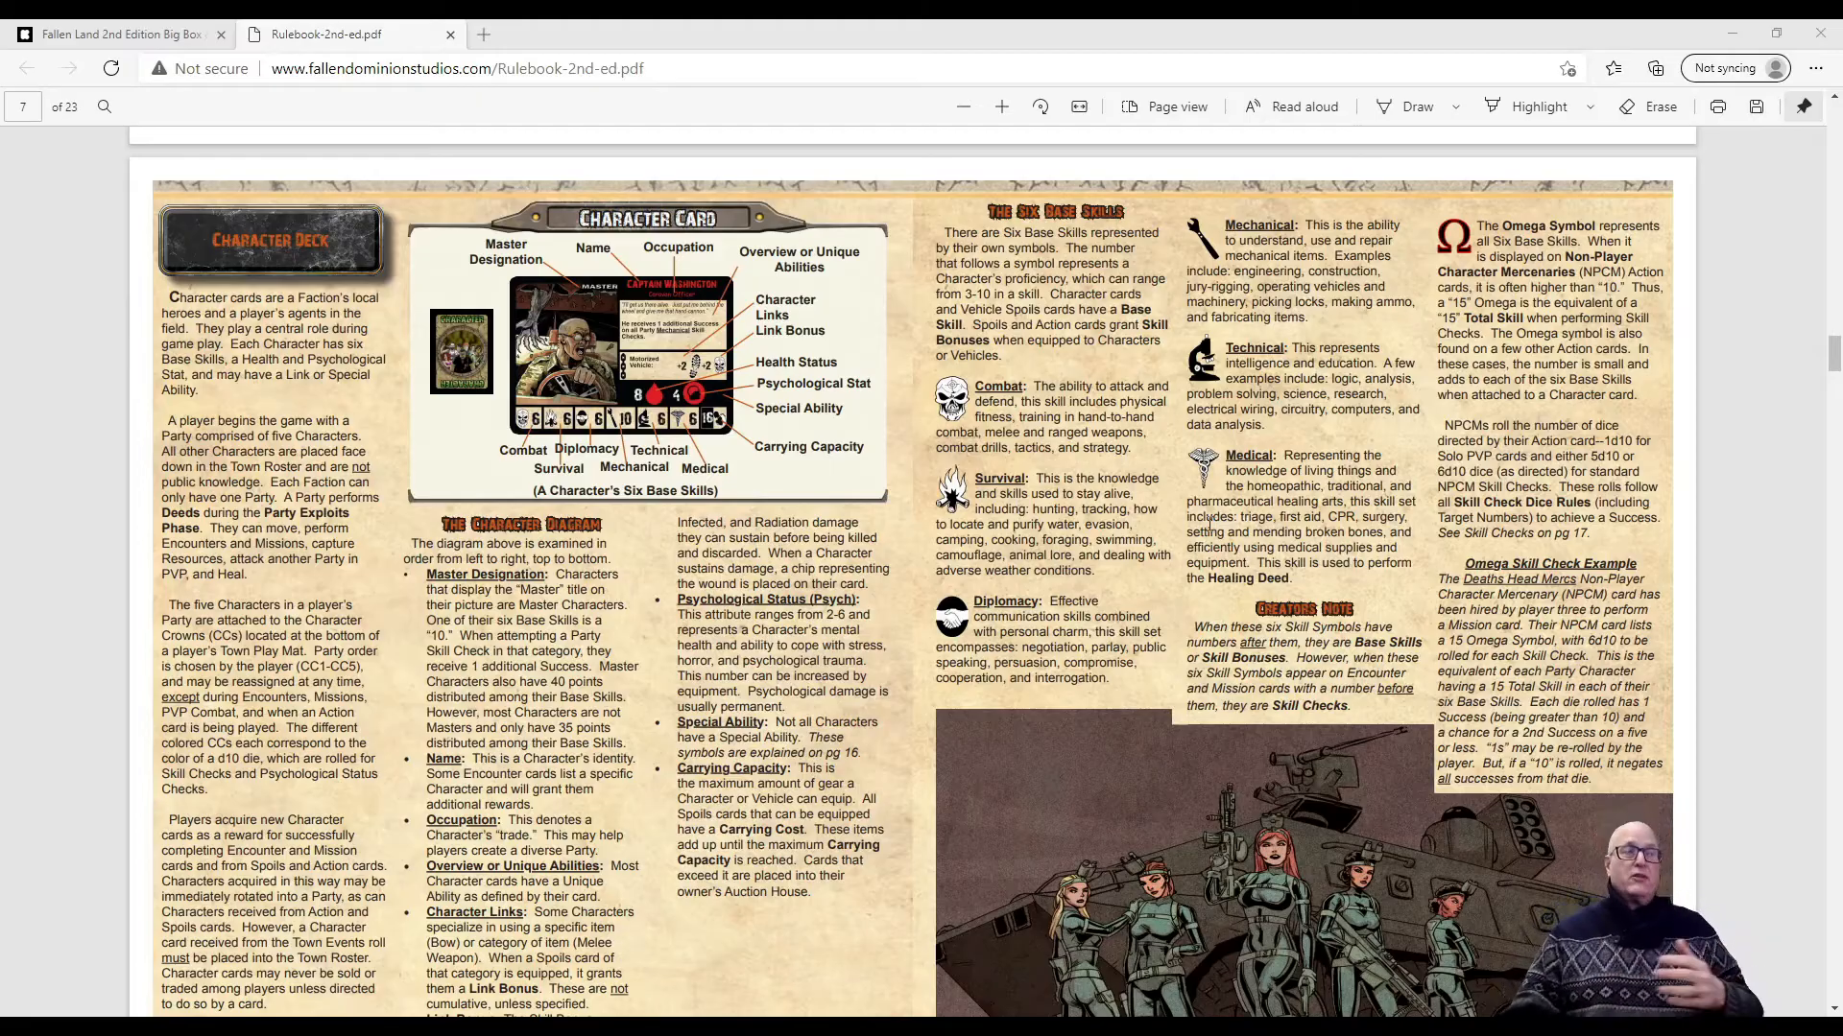
Scroll past the Spoils Deck and Solo Skill Check pages to page 12's Party Skill Check
scroll("down", 3)
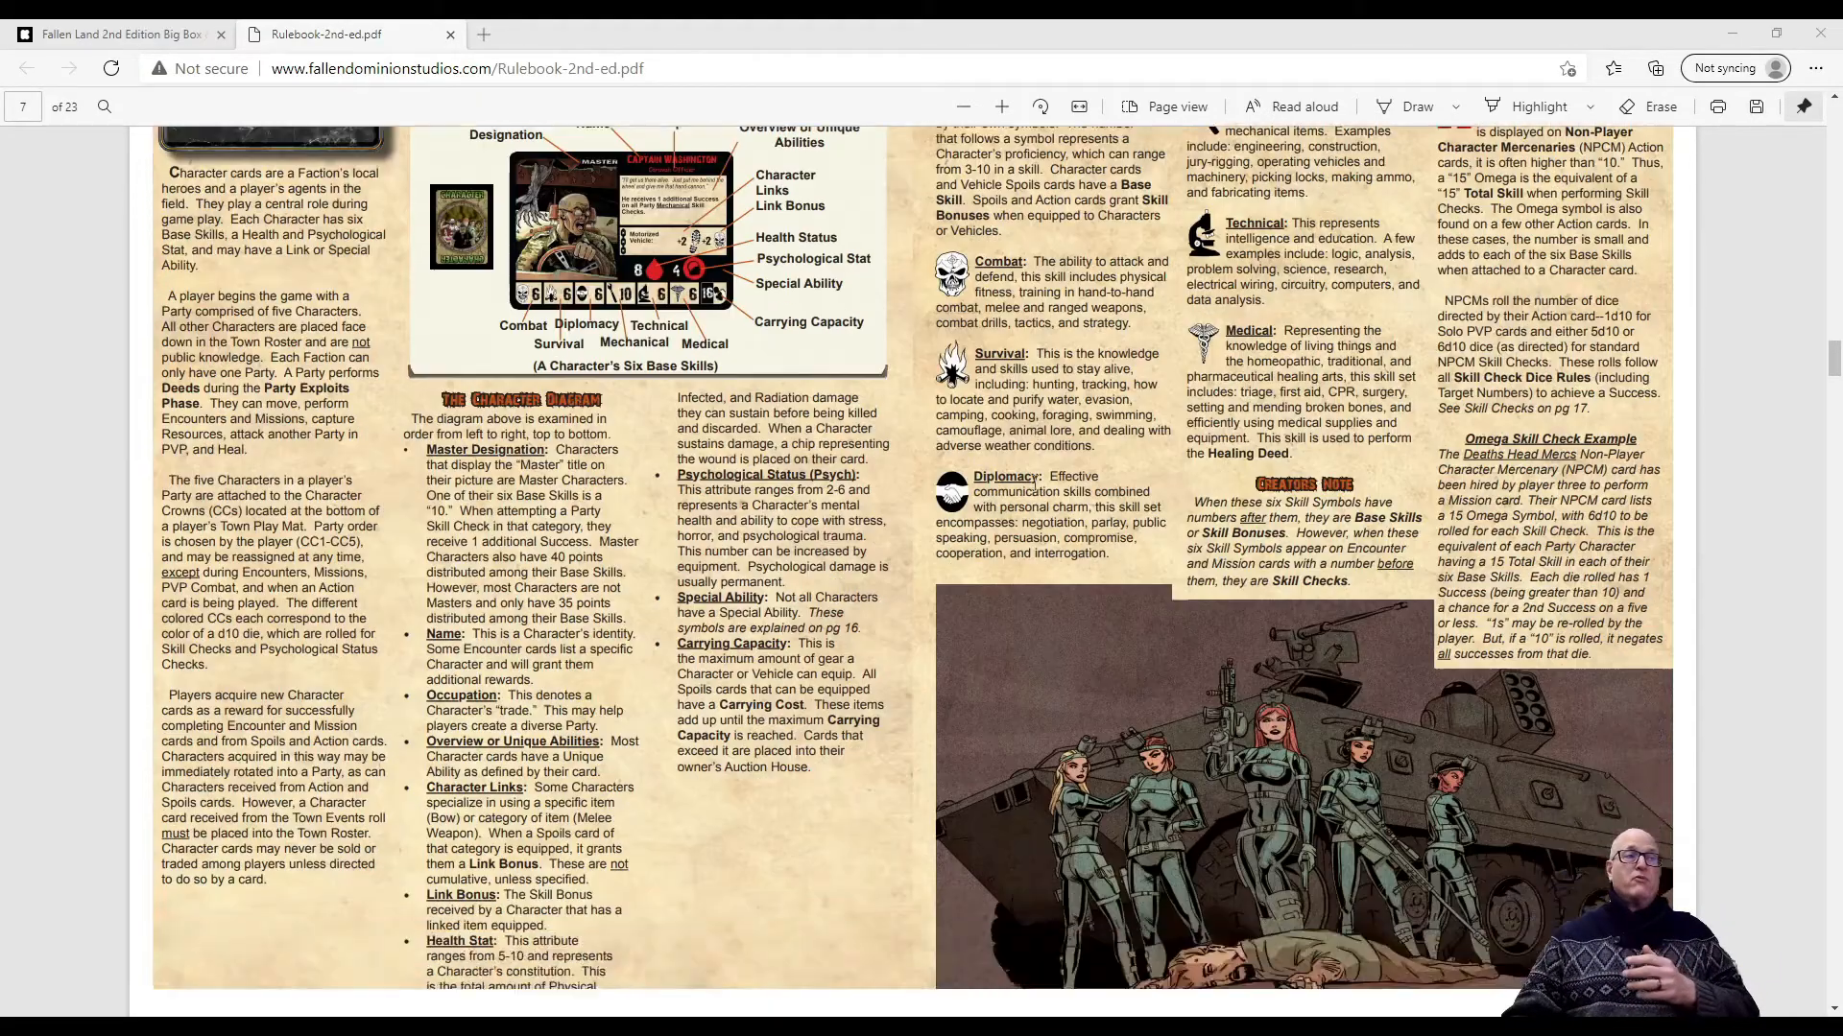
scroll("down", 3)
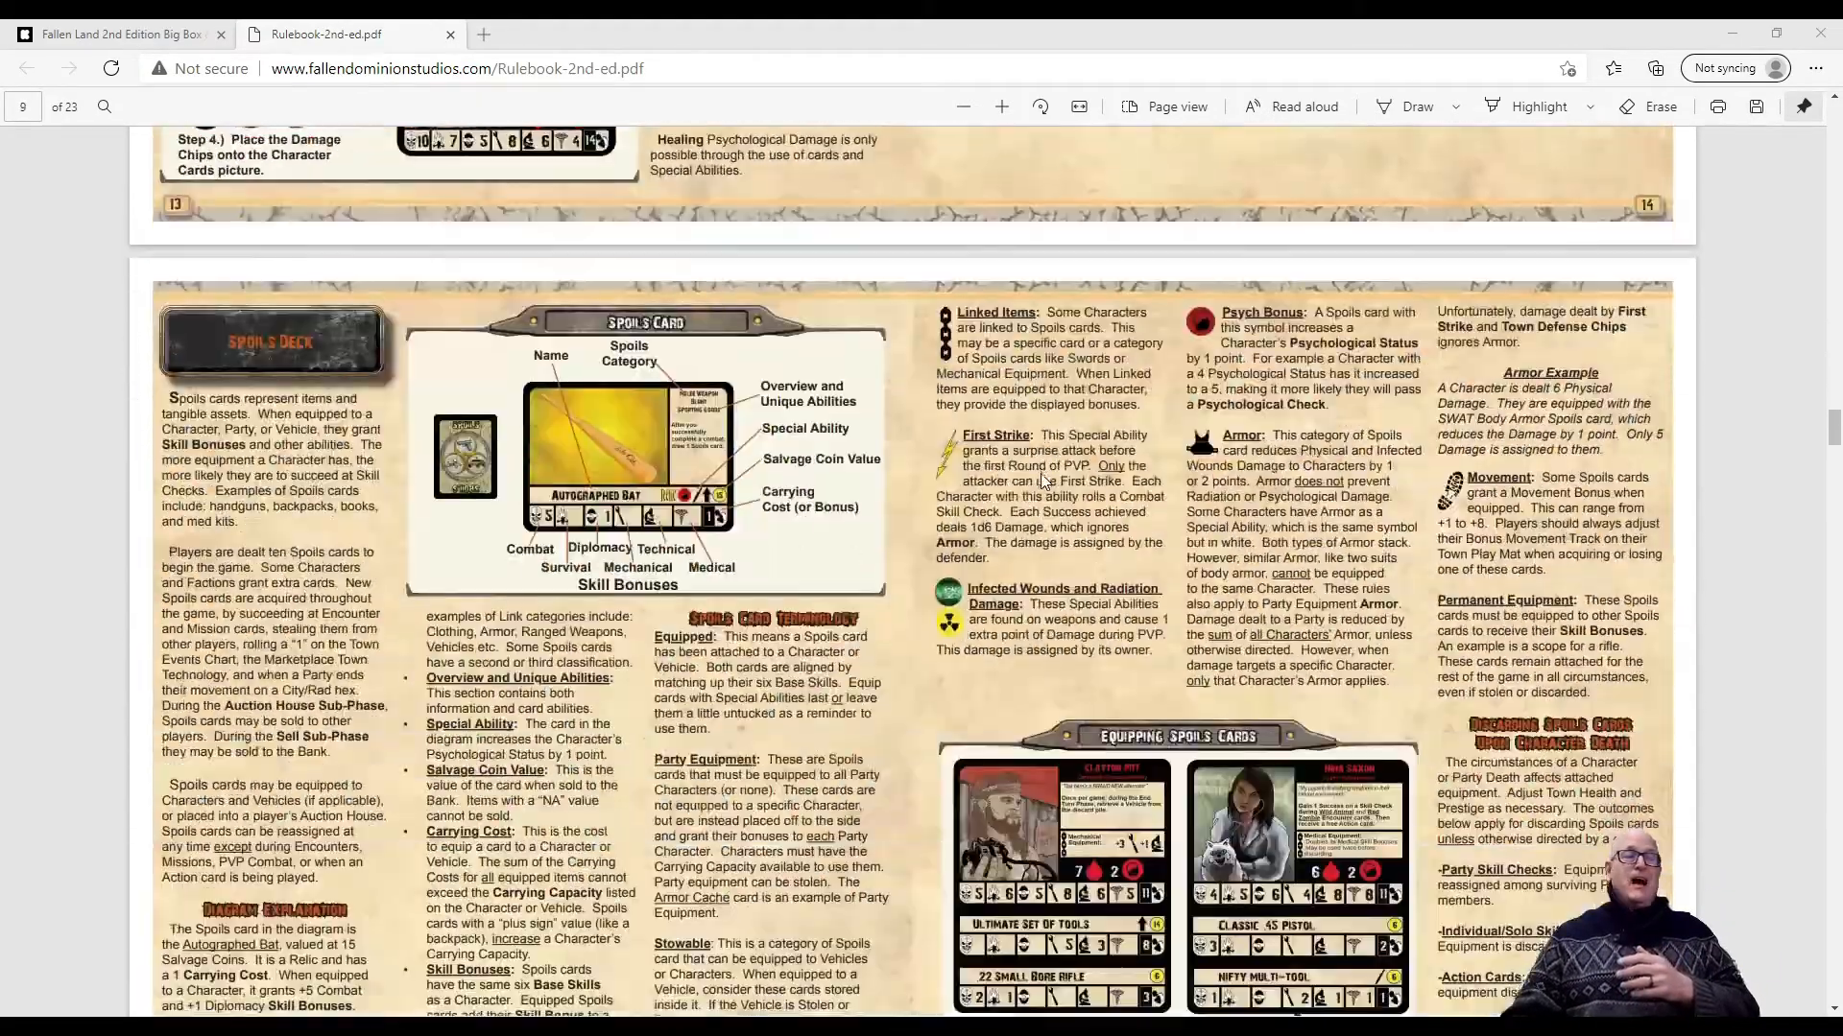
scroll("down", 3)
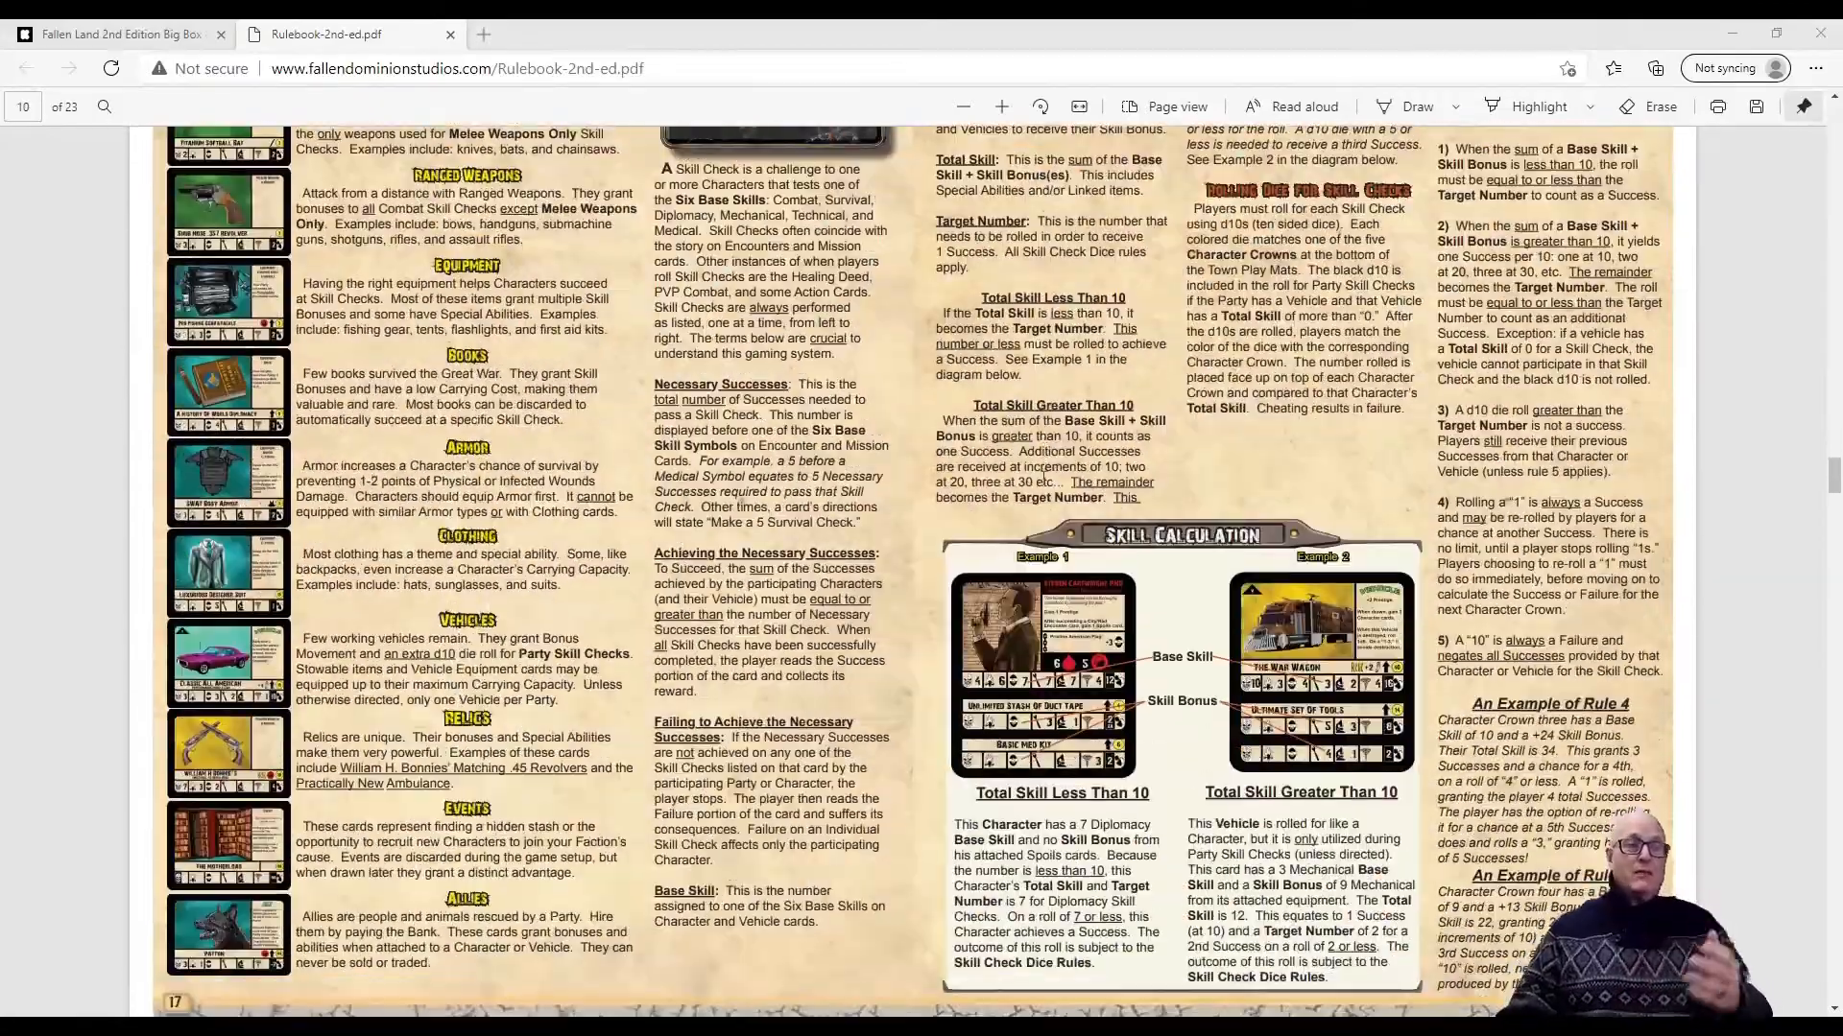
scroll("down", 3)
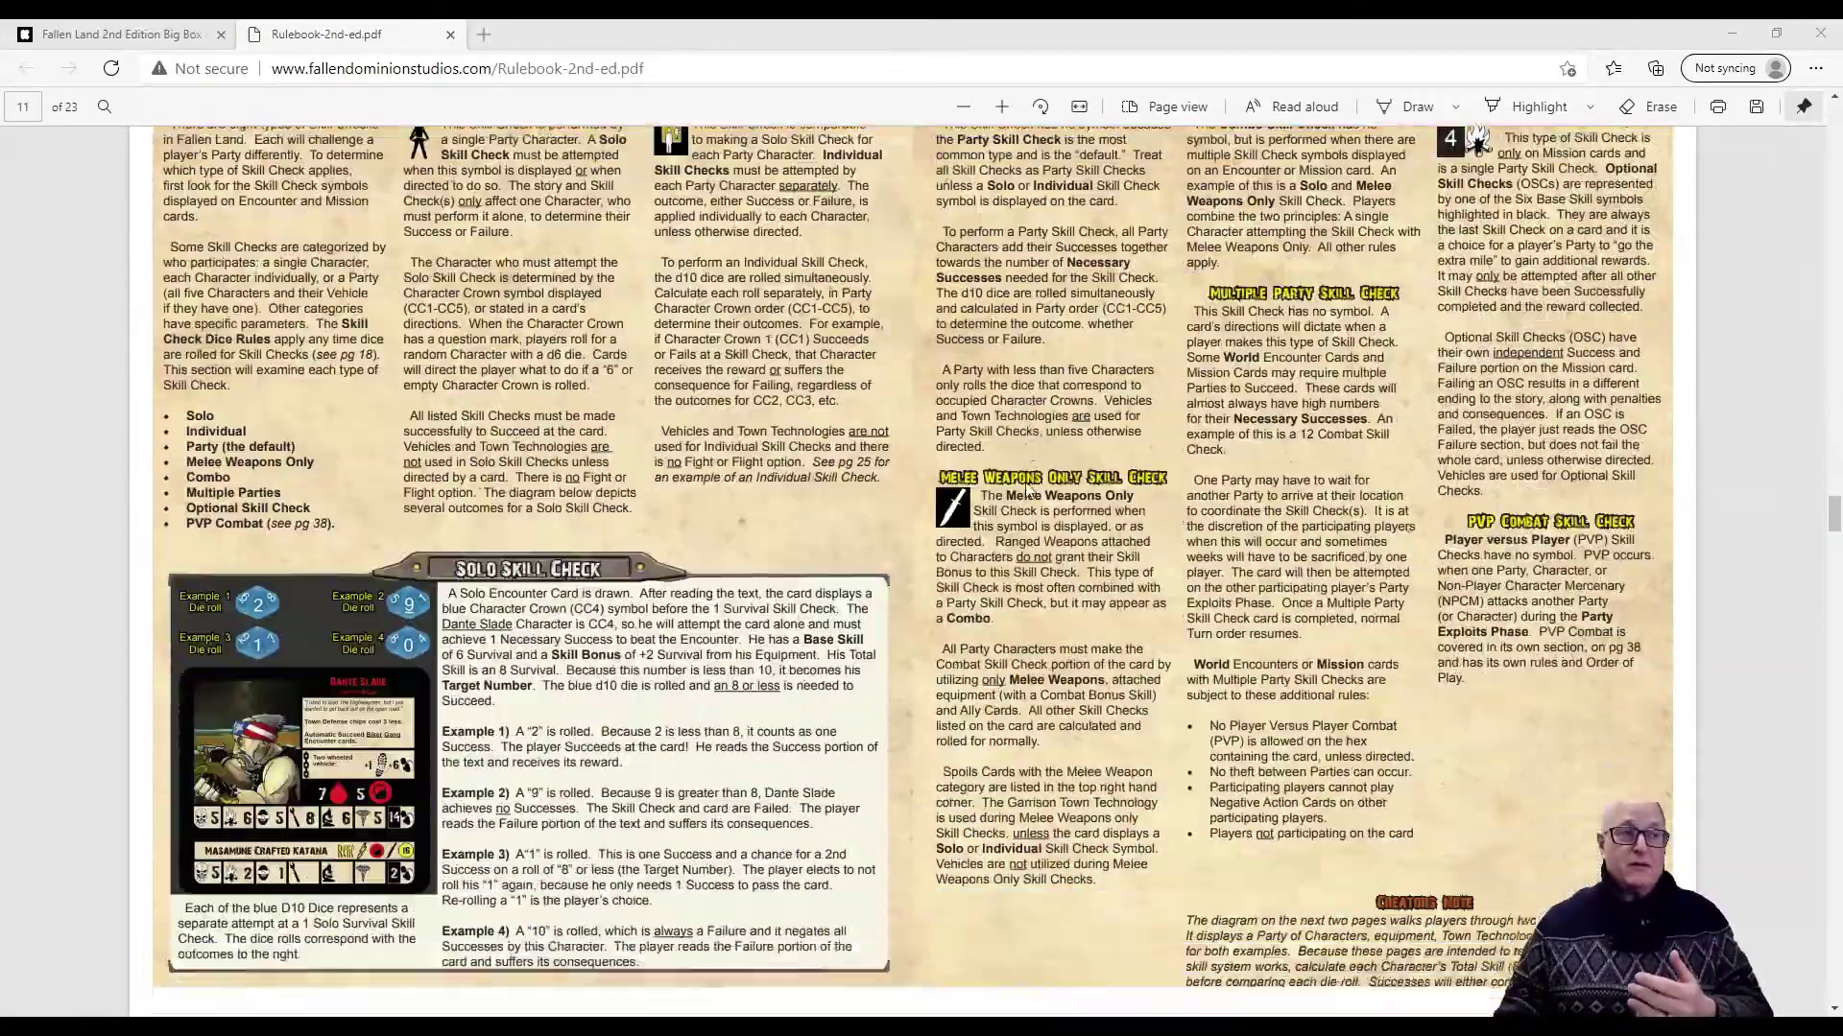
scroll("down", 3)
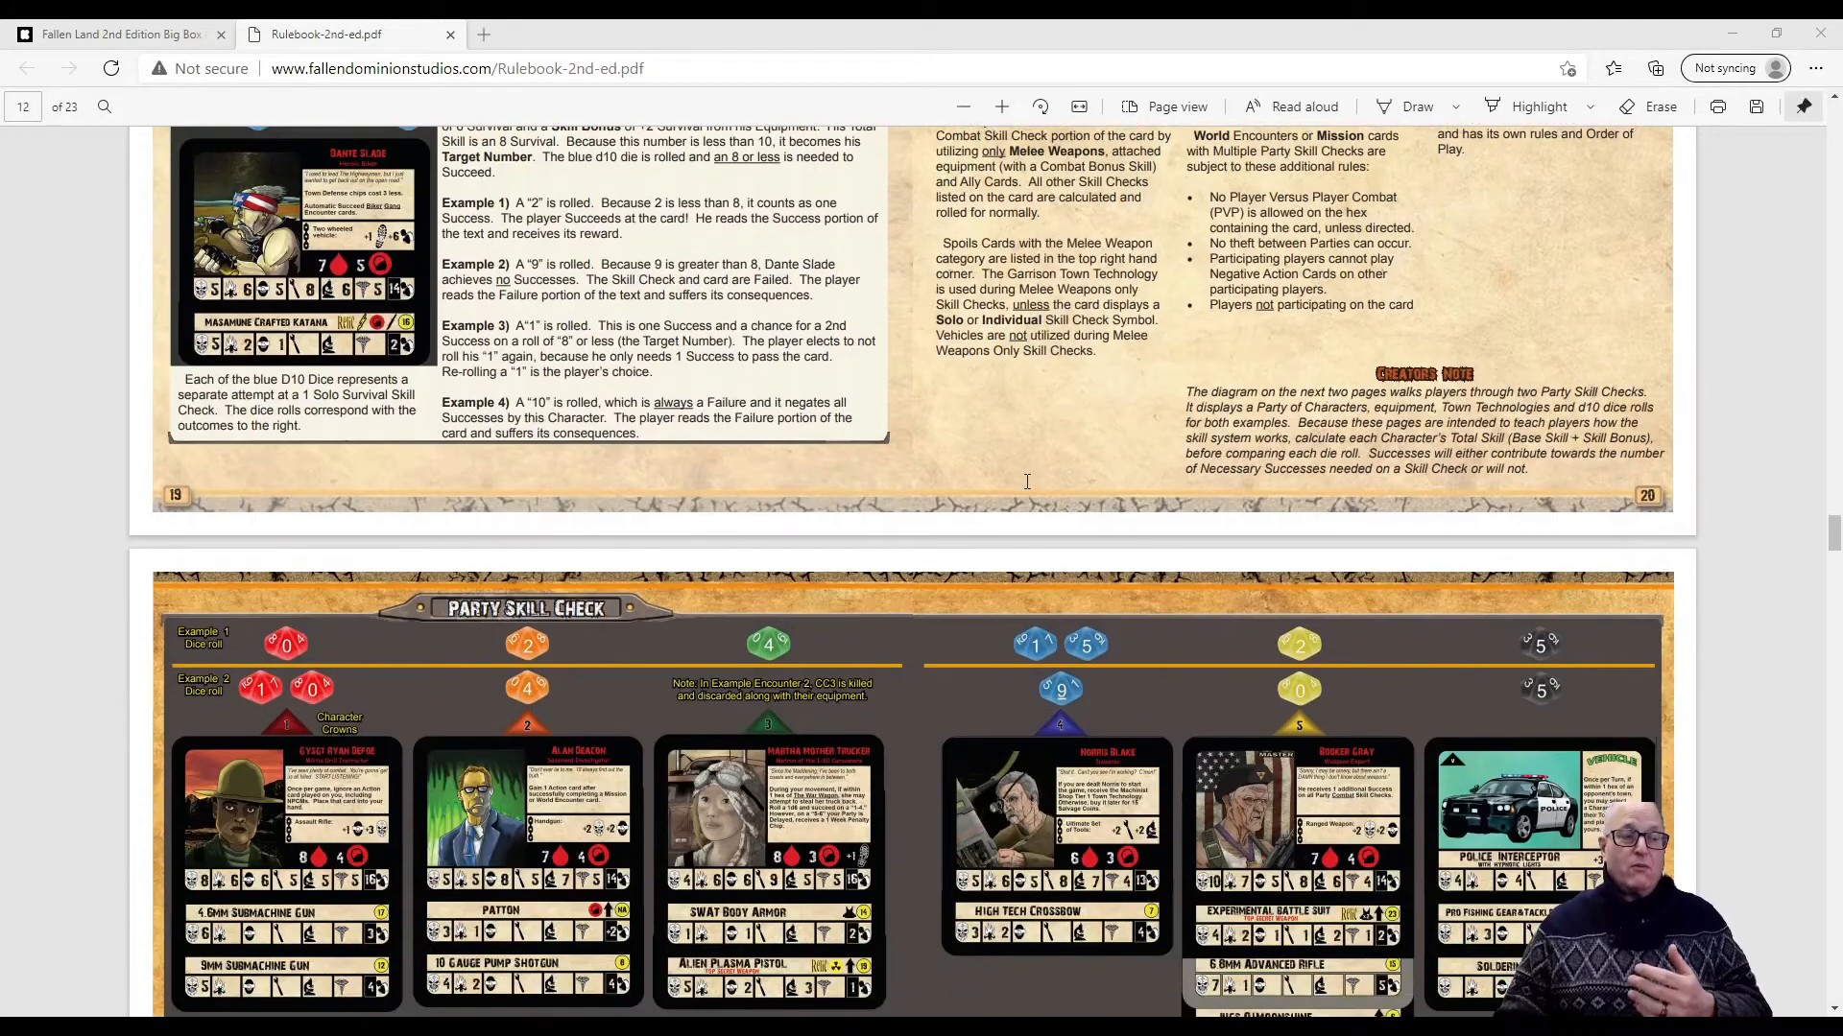
scroll("down", 3)
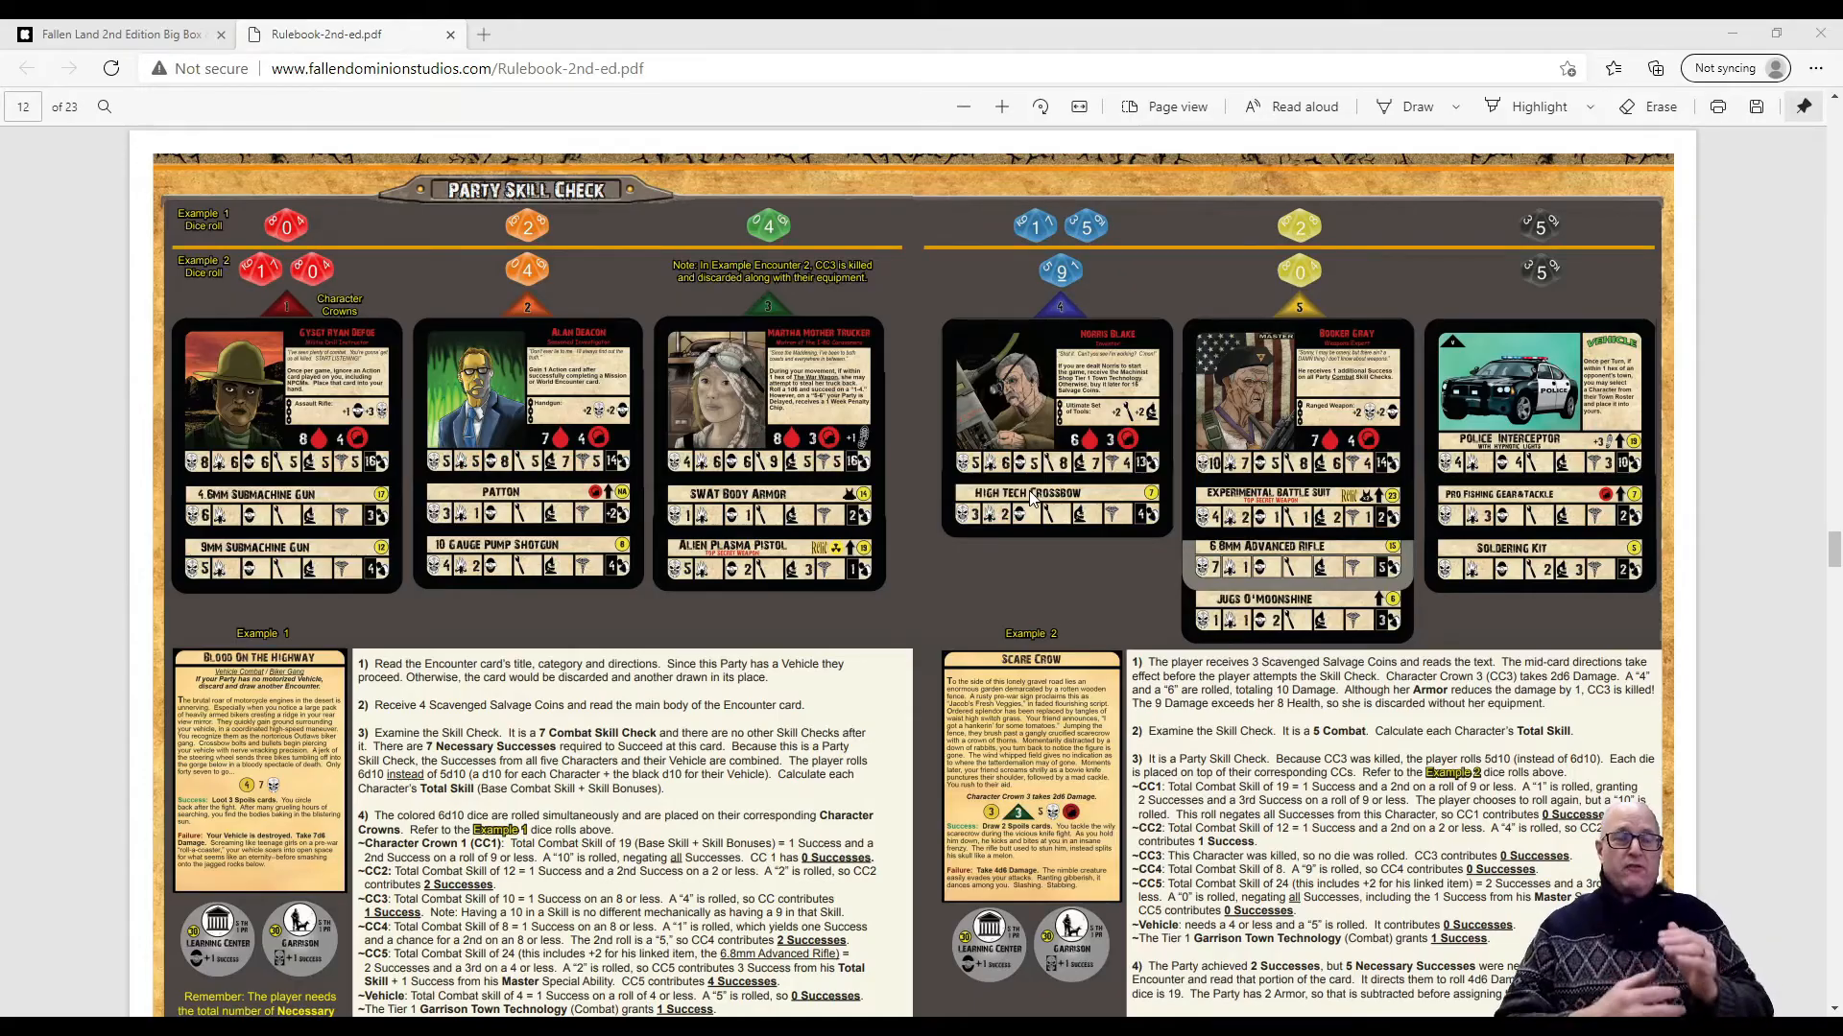
Scroll the rulebook from page 12 to the credits, then back up to page 21
scroll("down", 3)
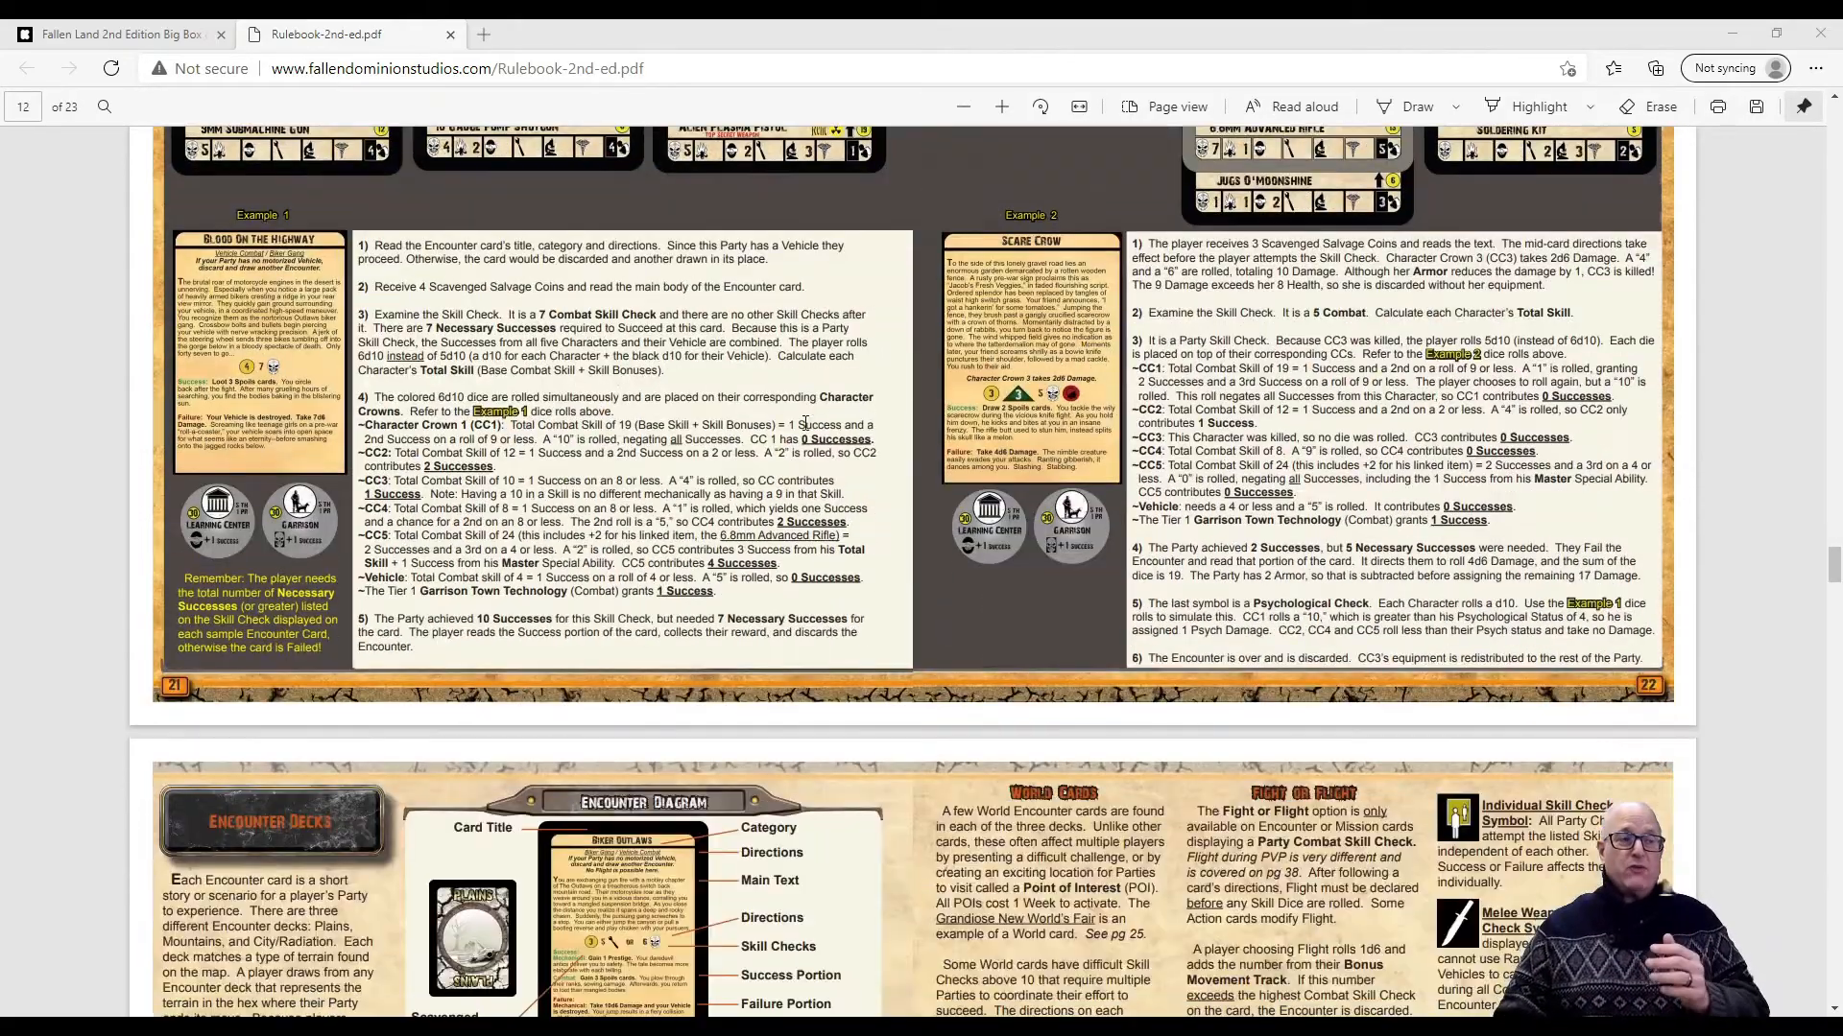
scroll("down", 3)
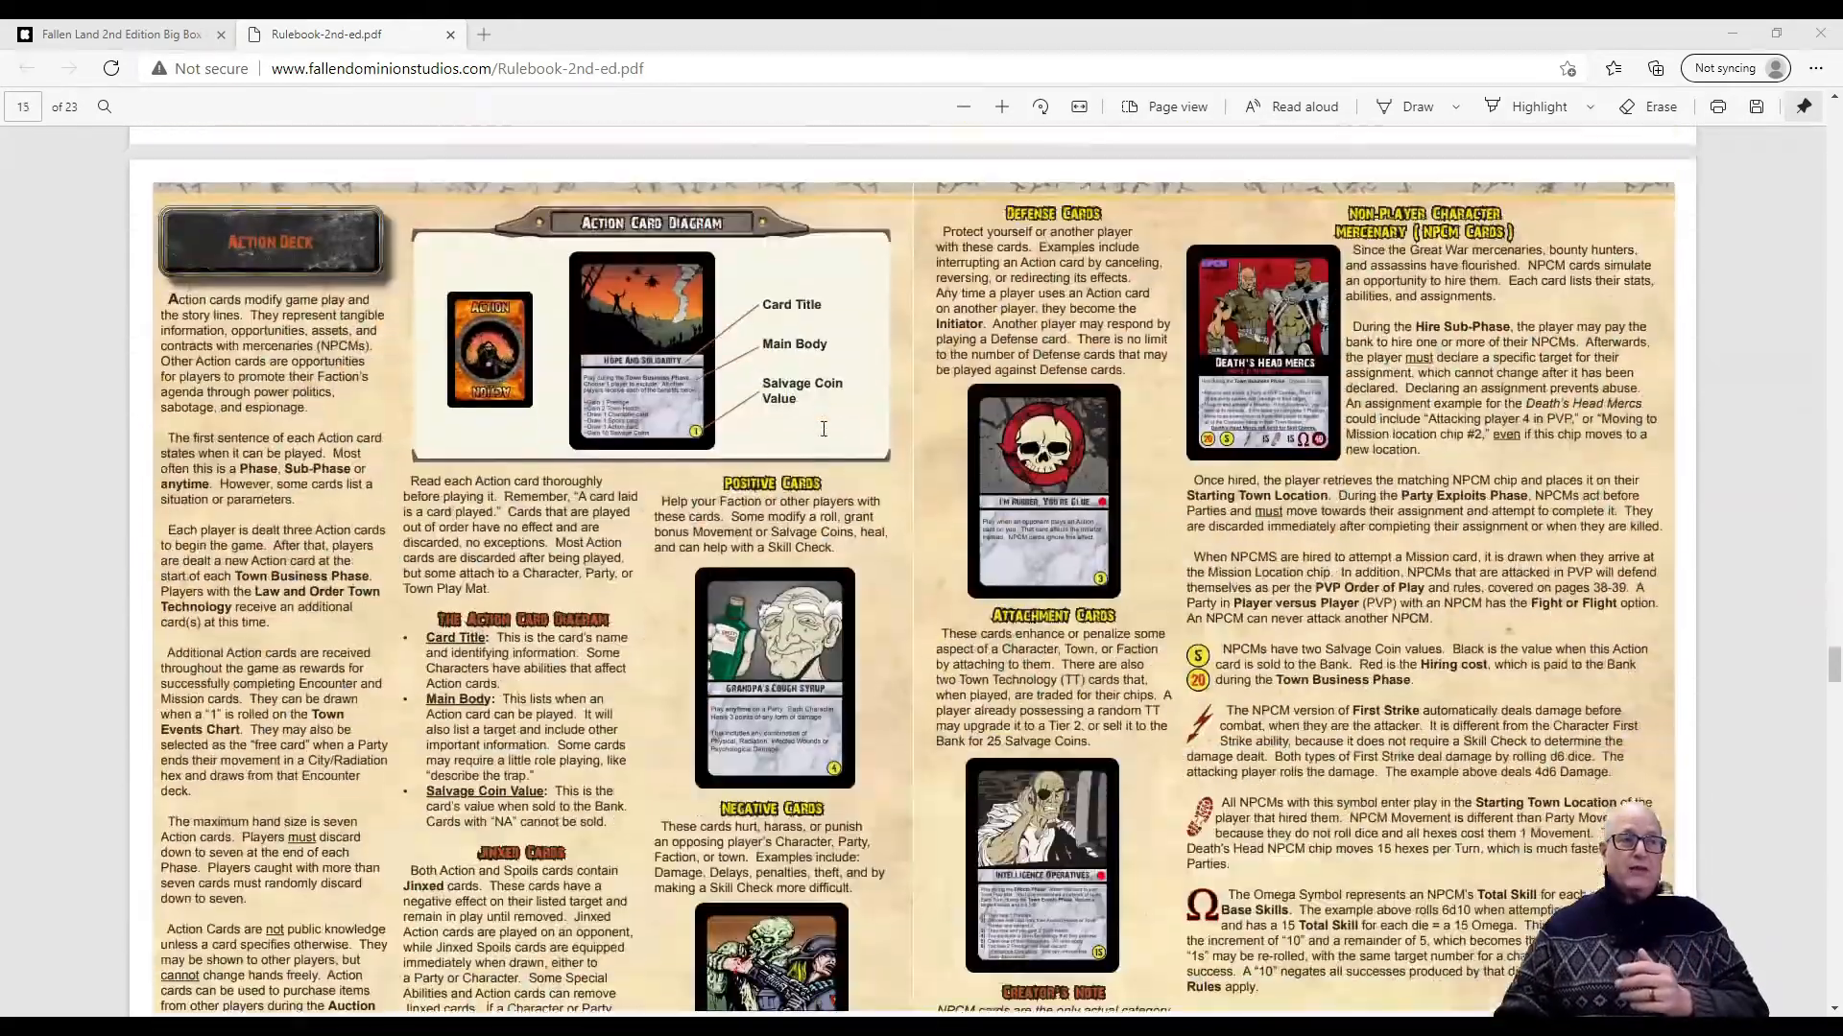
scroll("down", 3)
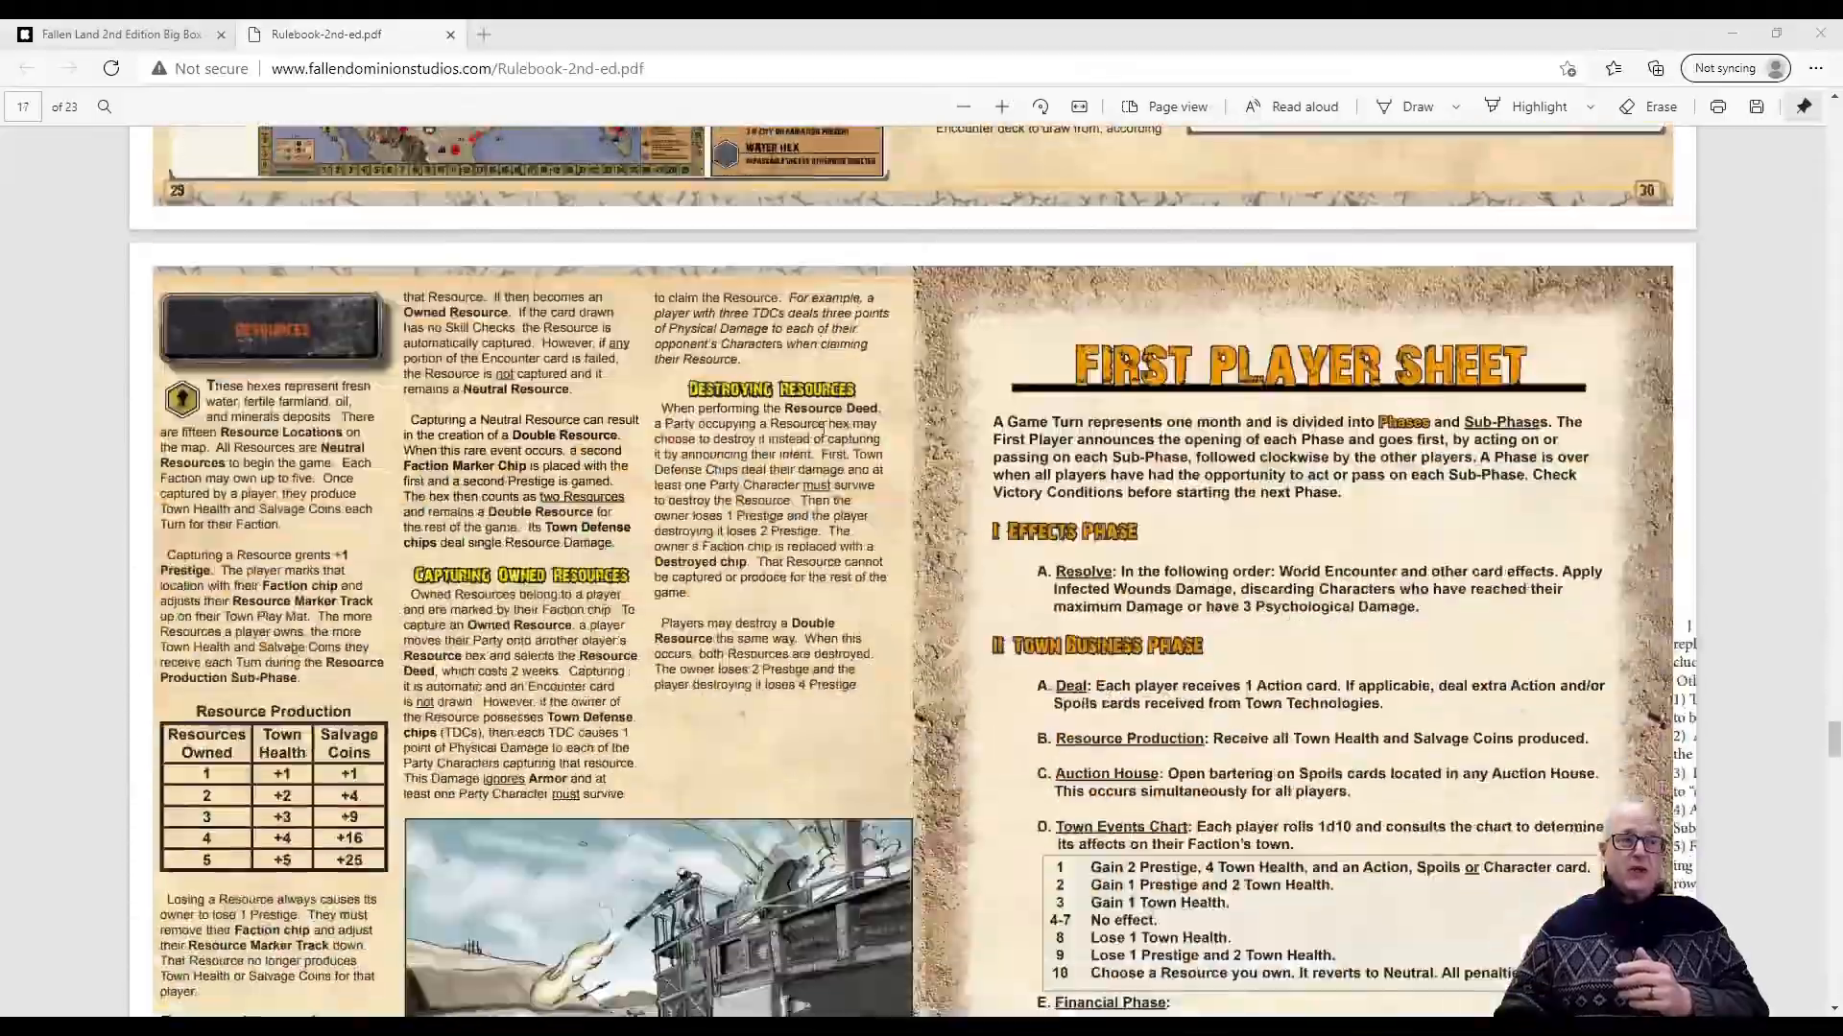
scroll("down", 3)
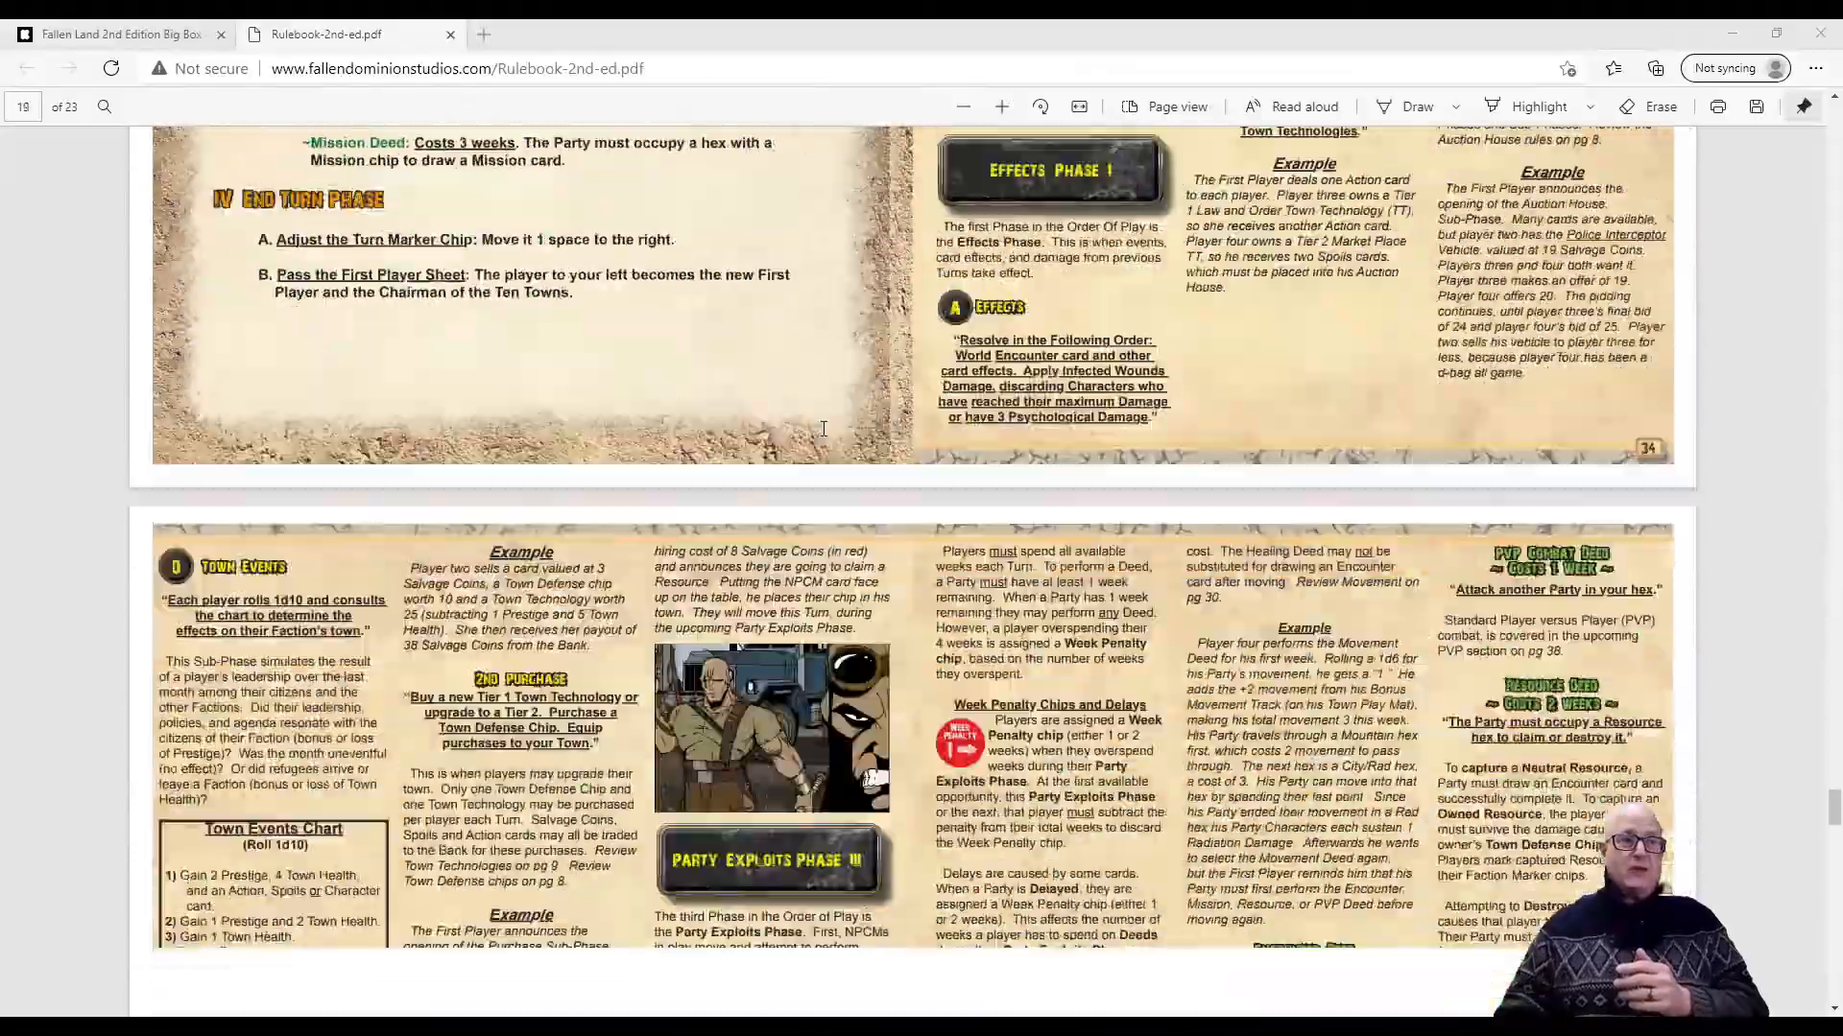
scroll("down", 3)
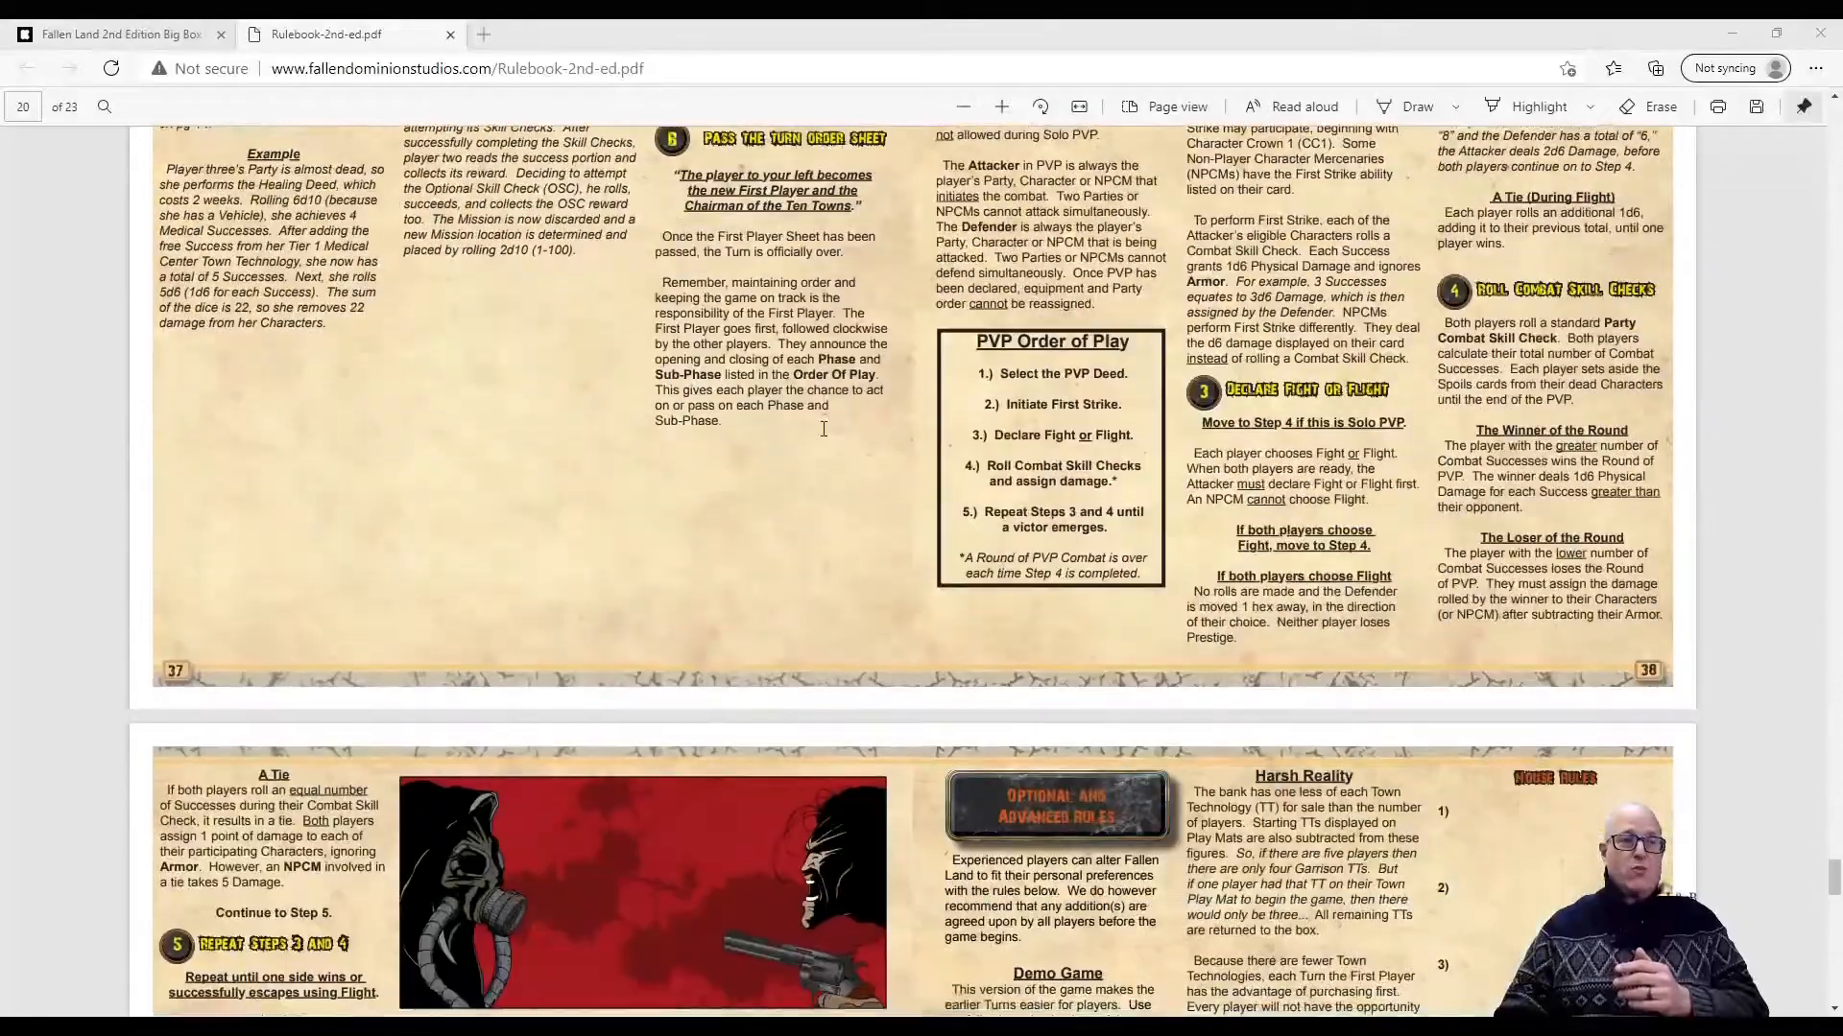
scroll("down", 3)
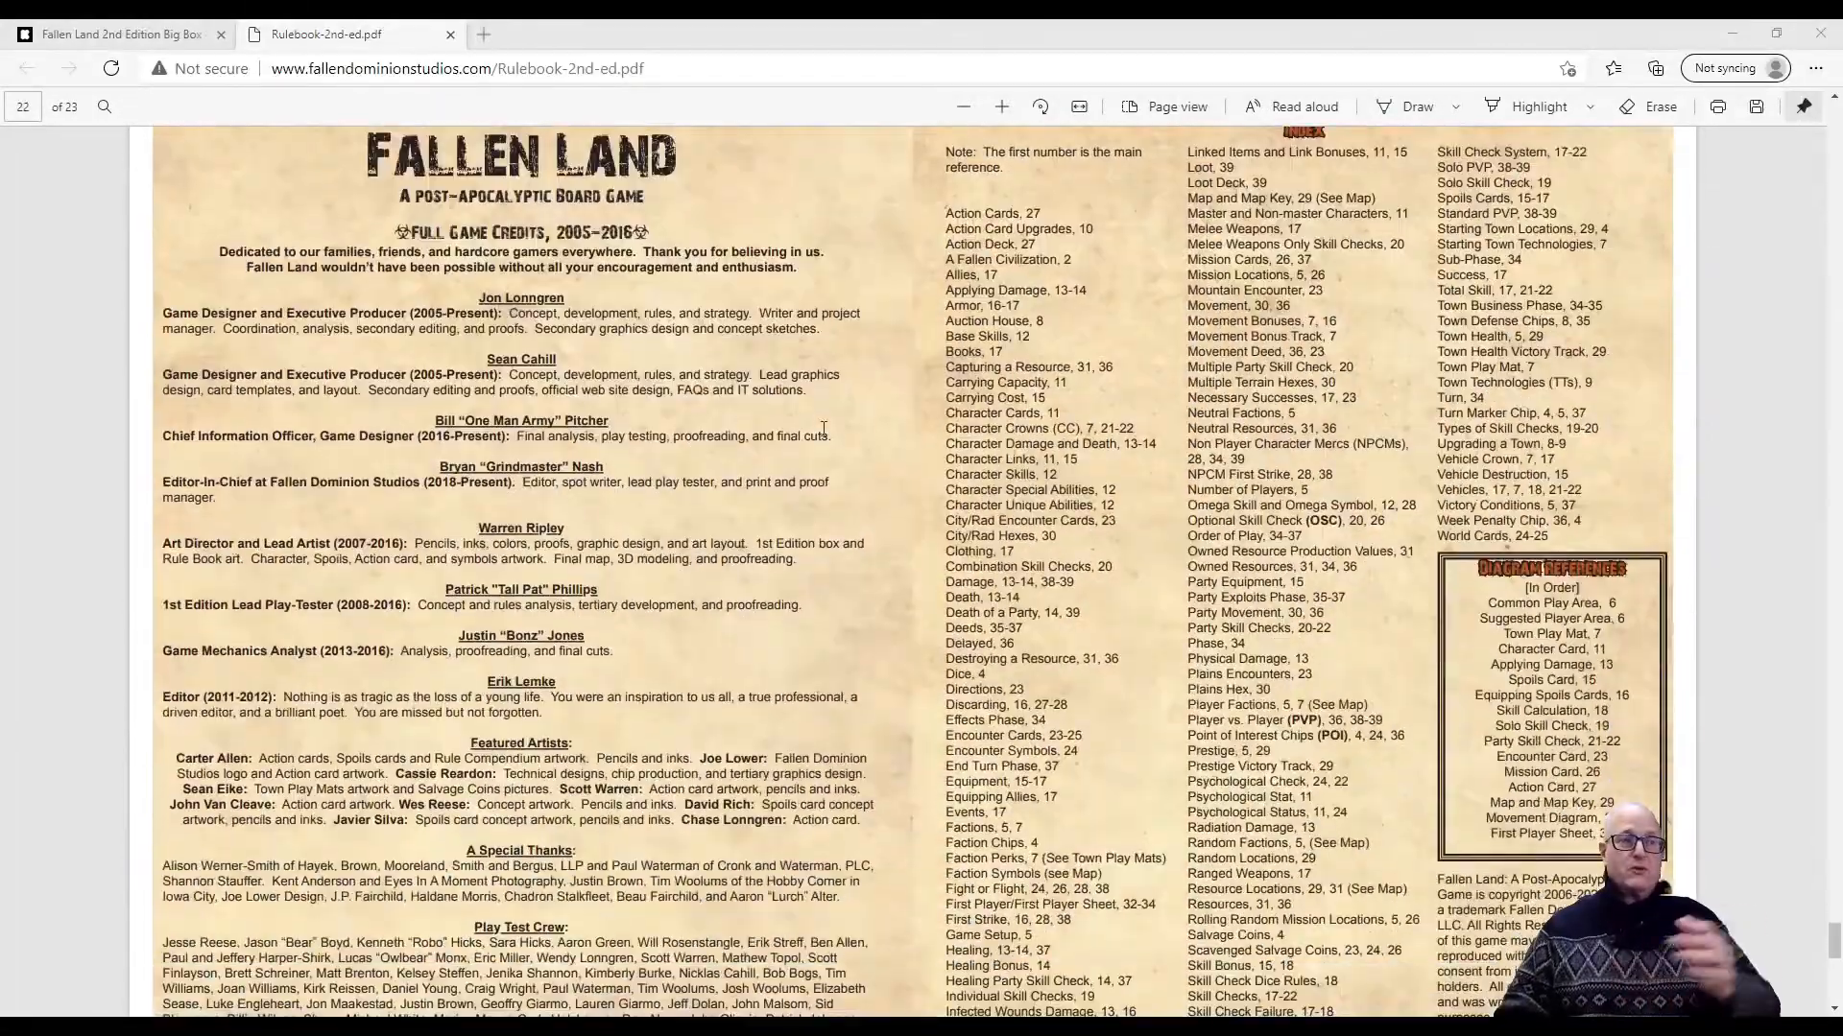
scroll("down", 3)
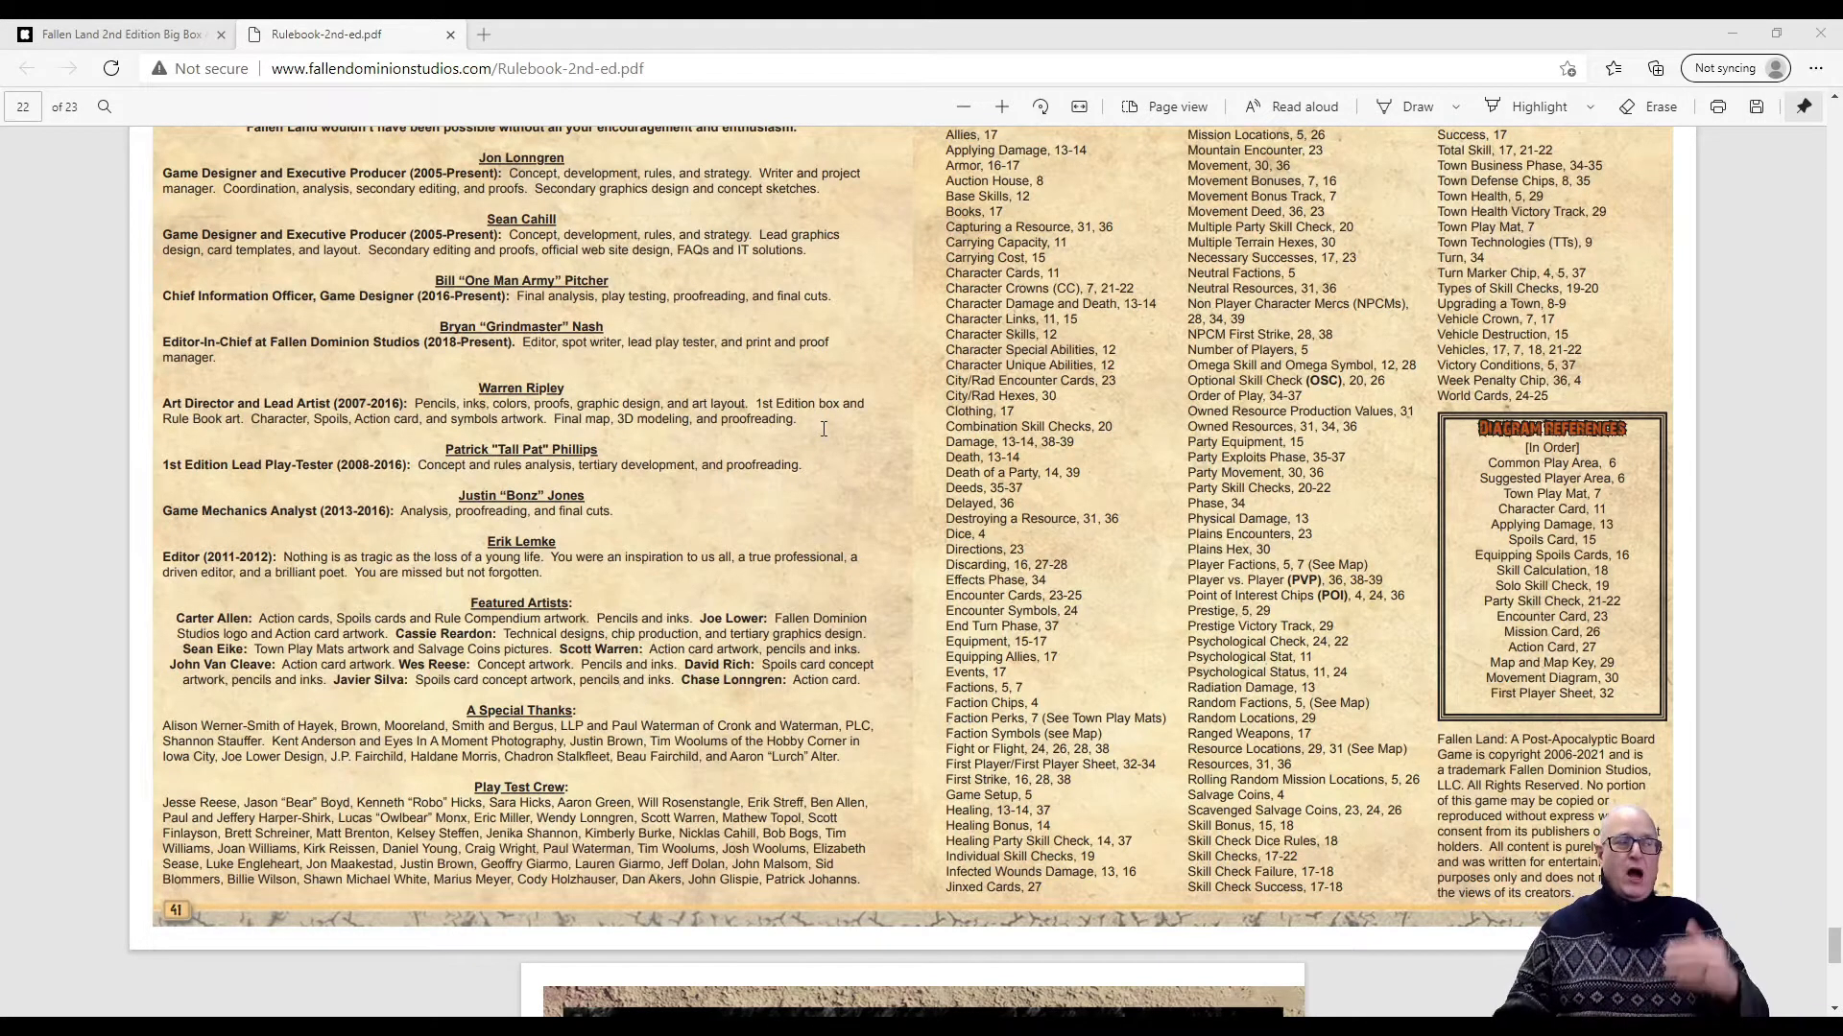
scroll("up", 3)
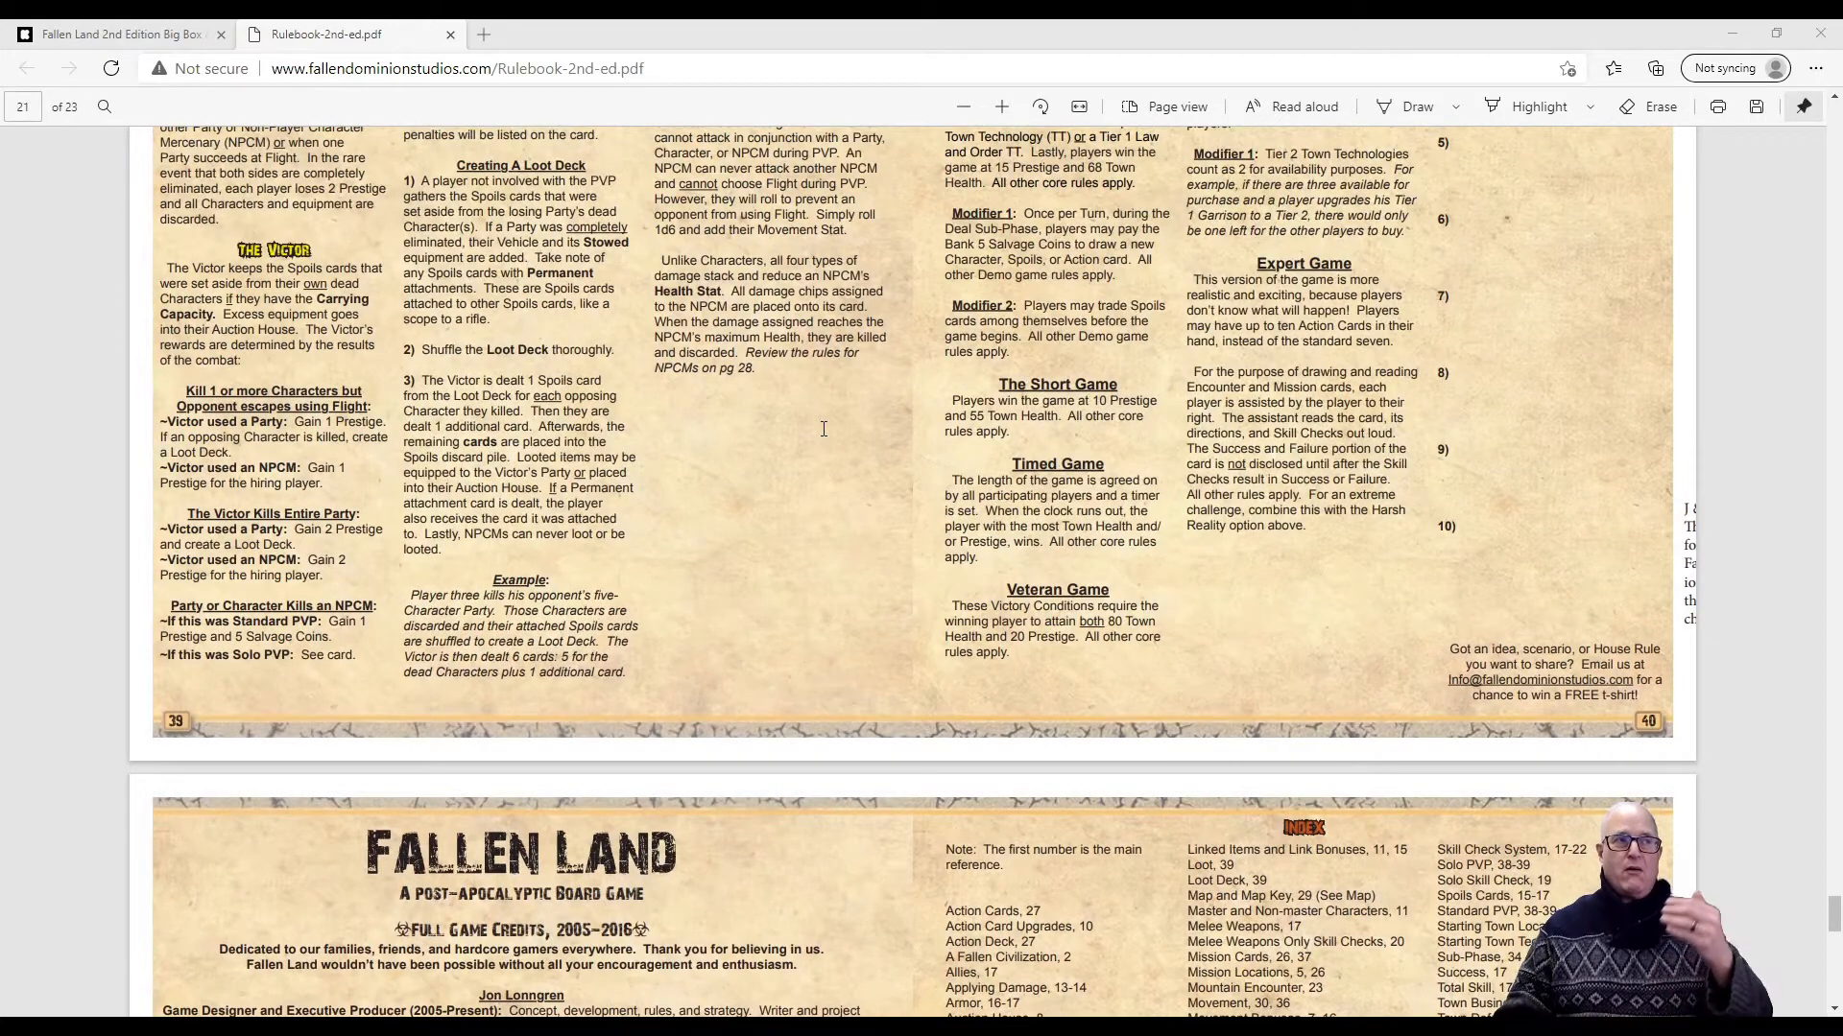
scroll("up", 3)
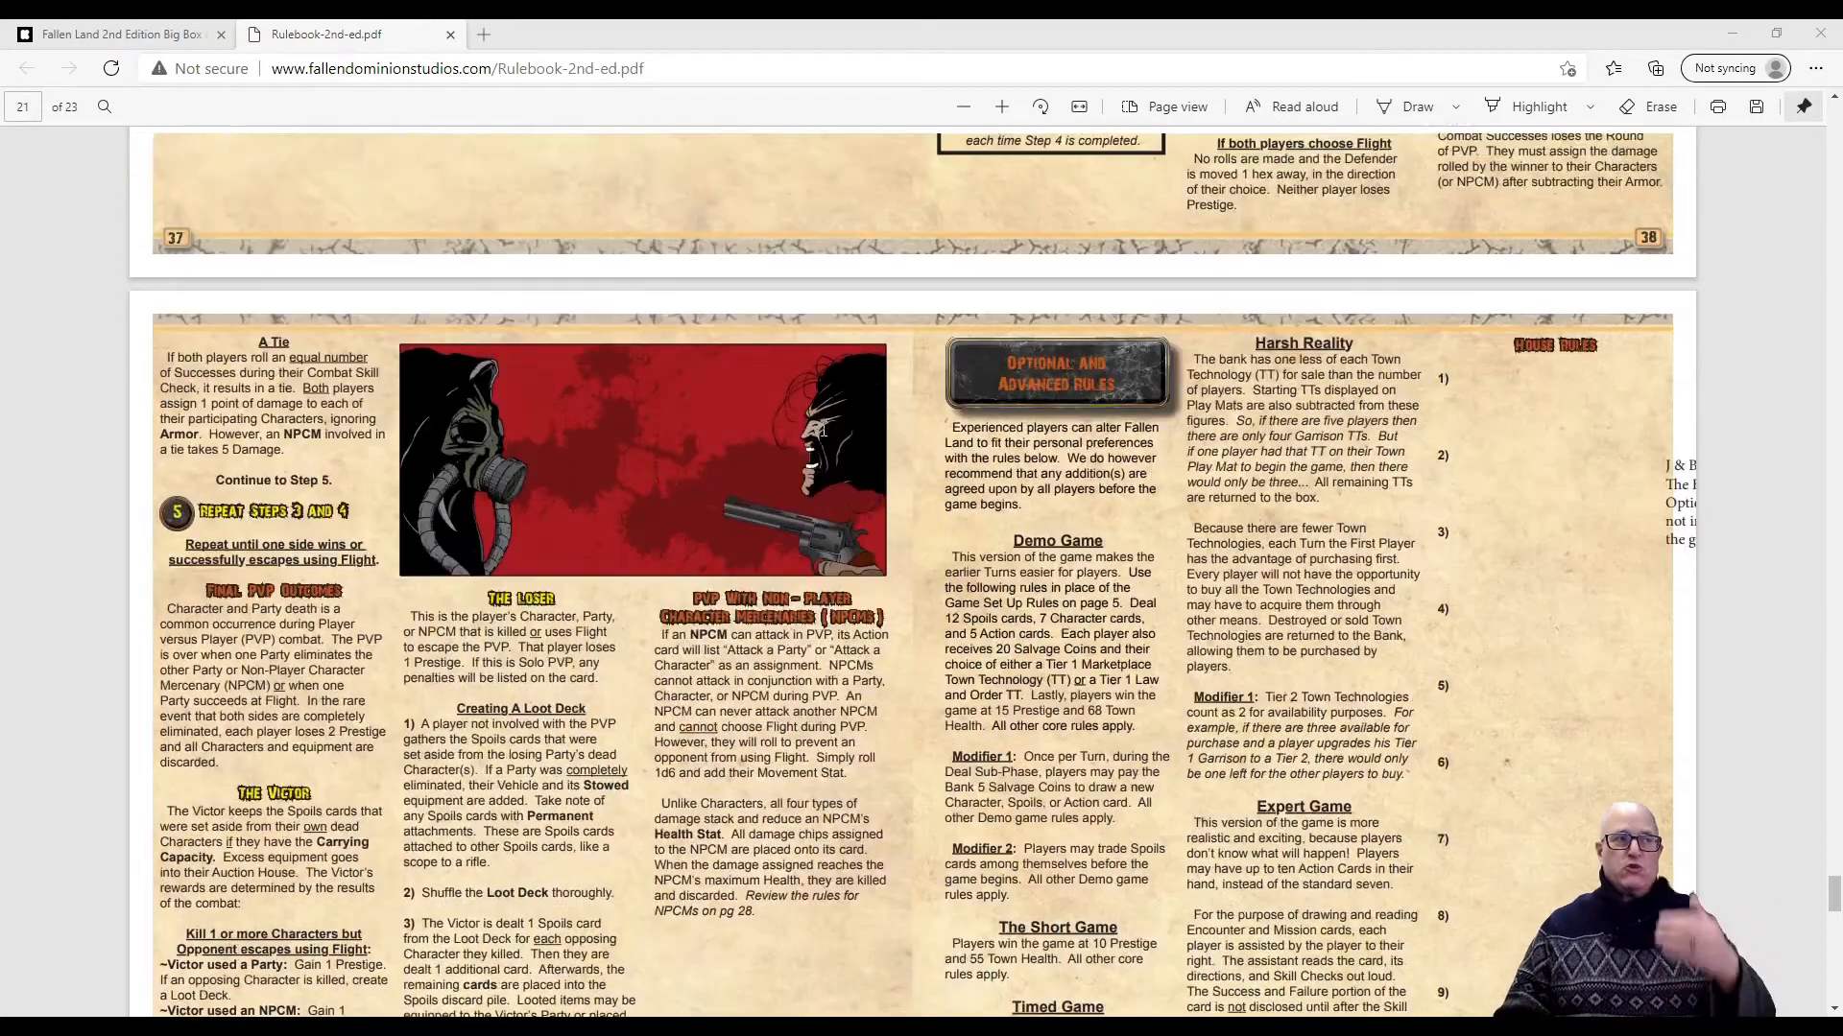
scroll("up", 3)
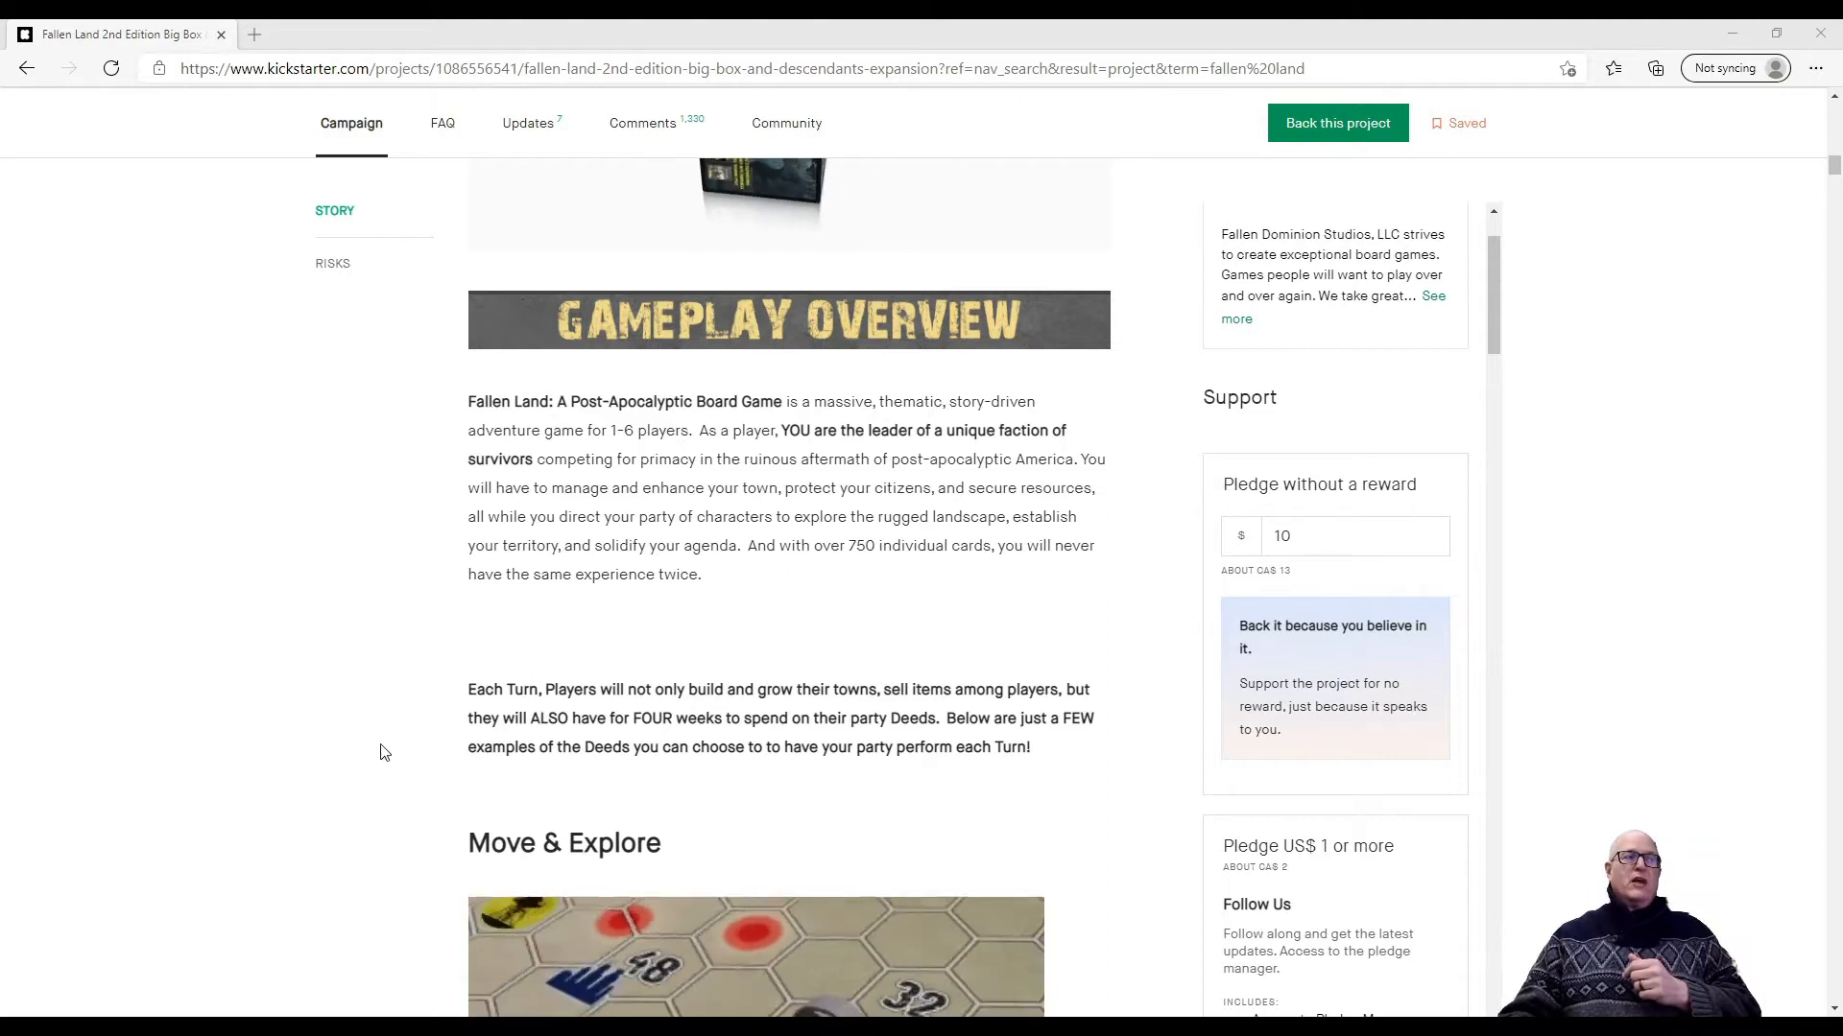
Scroll the Gameplay Overview through the Capture Resources and Complete Missions skill-check examples
scroll("down", 3)
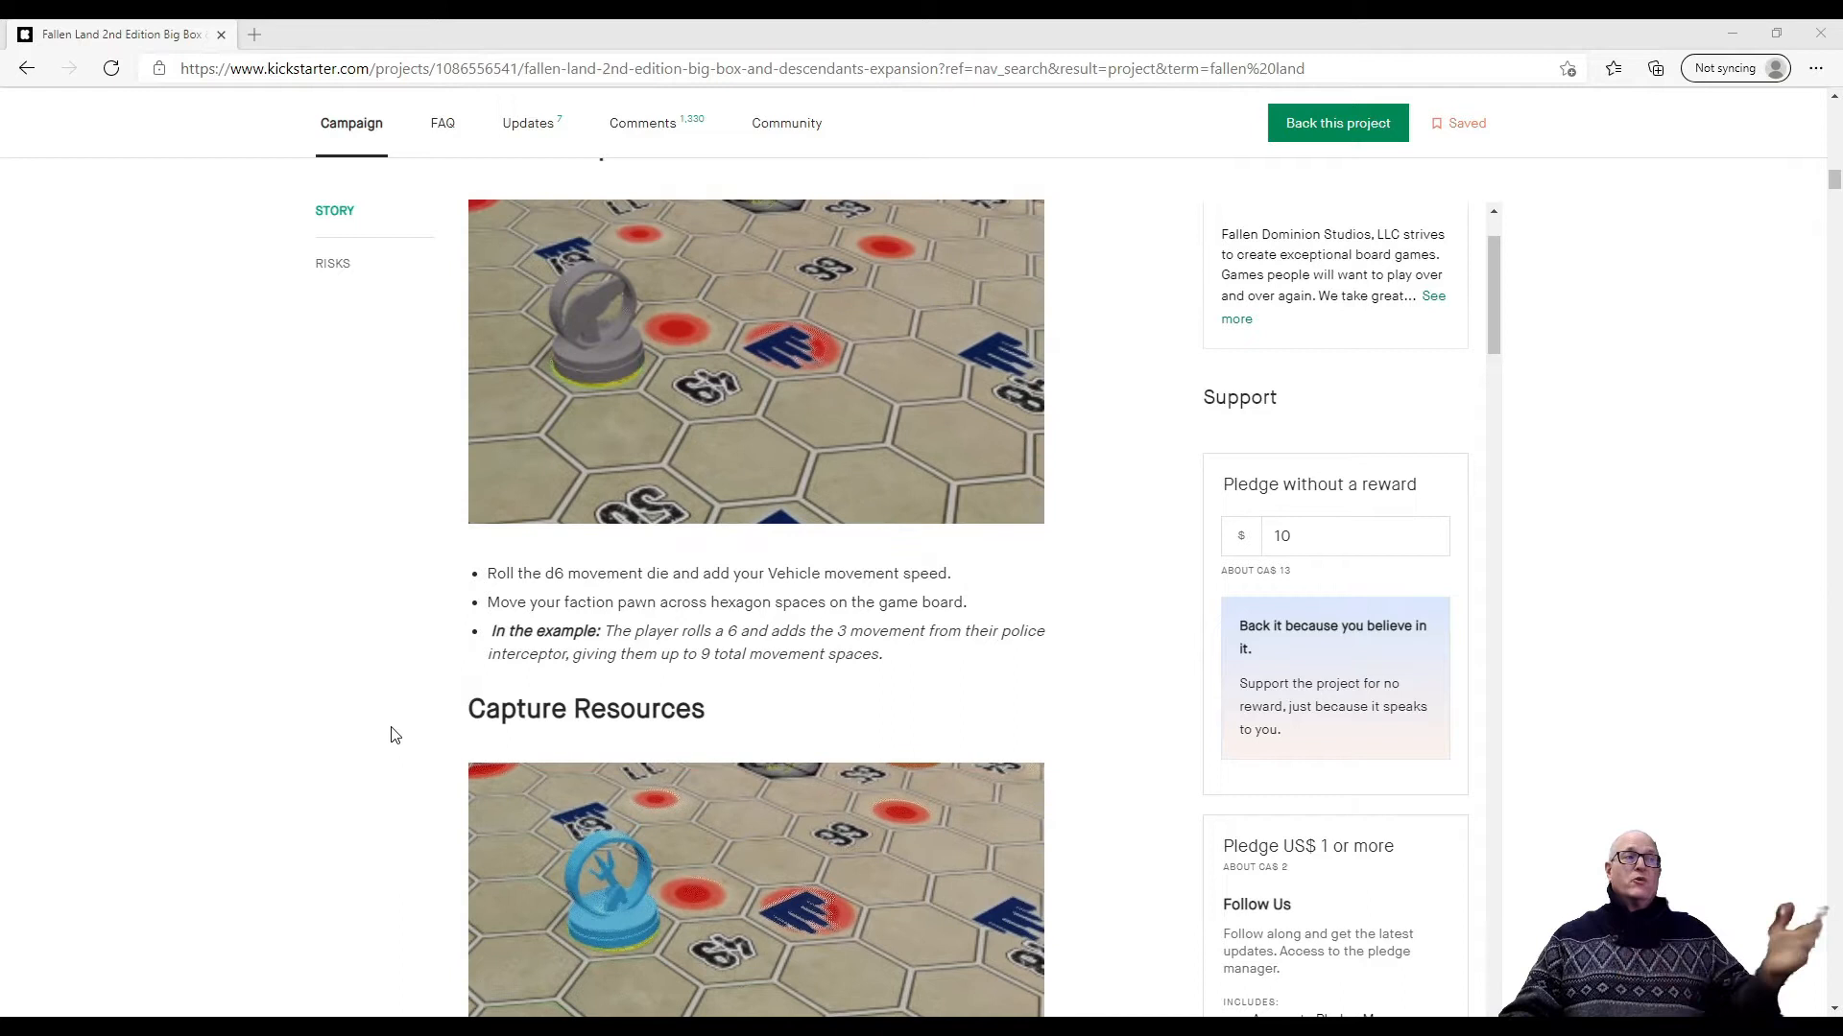
scroll("down", 3)
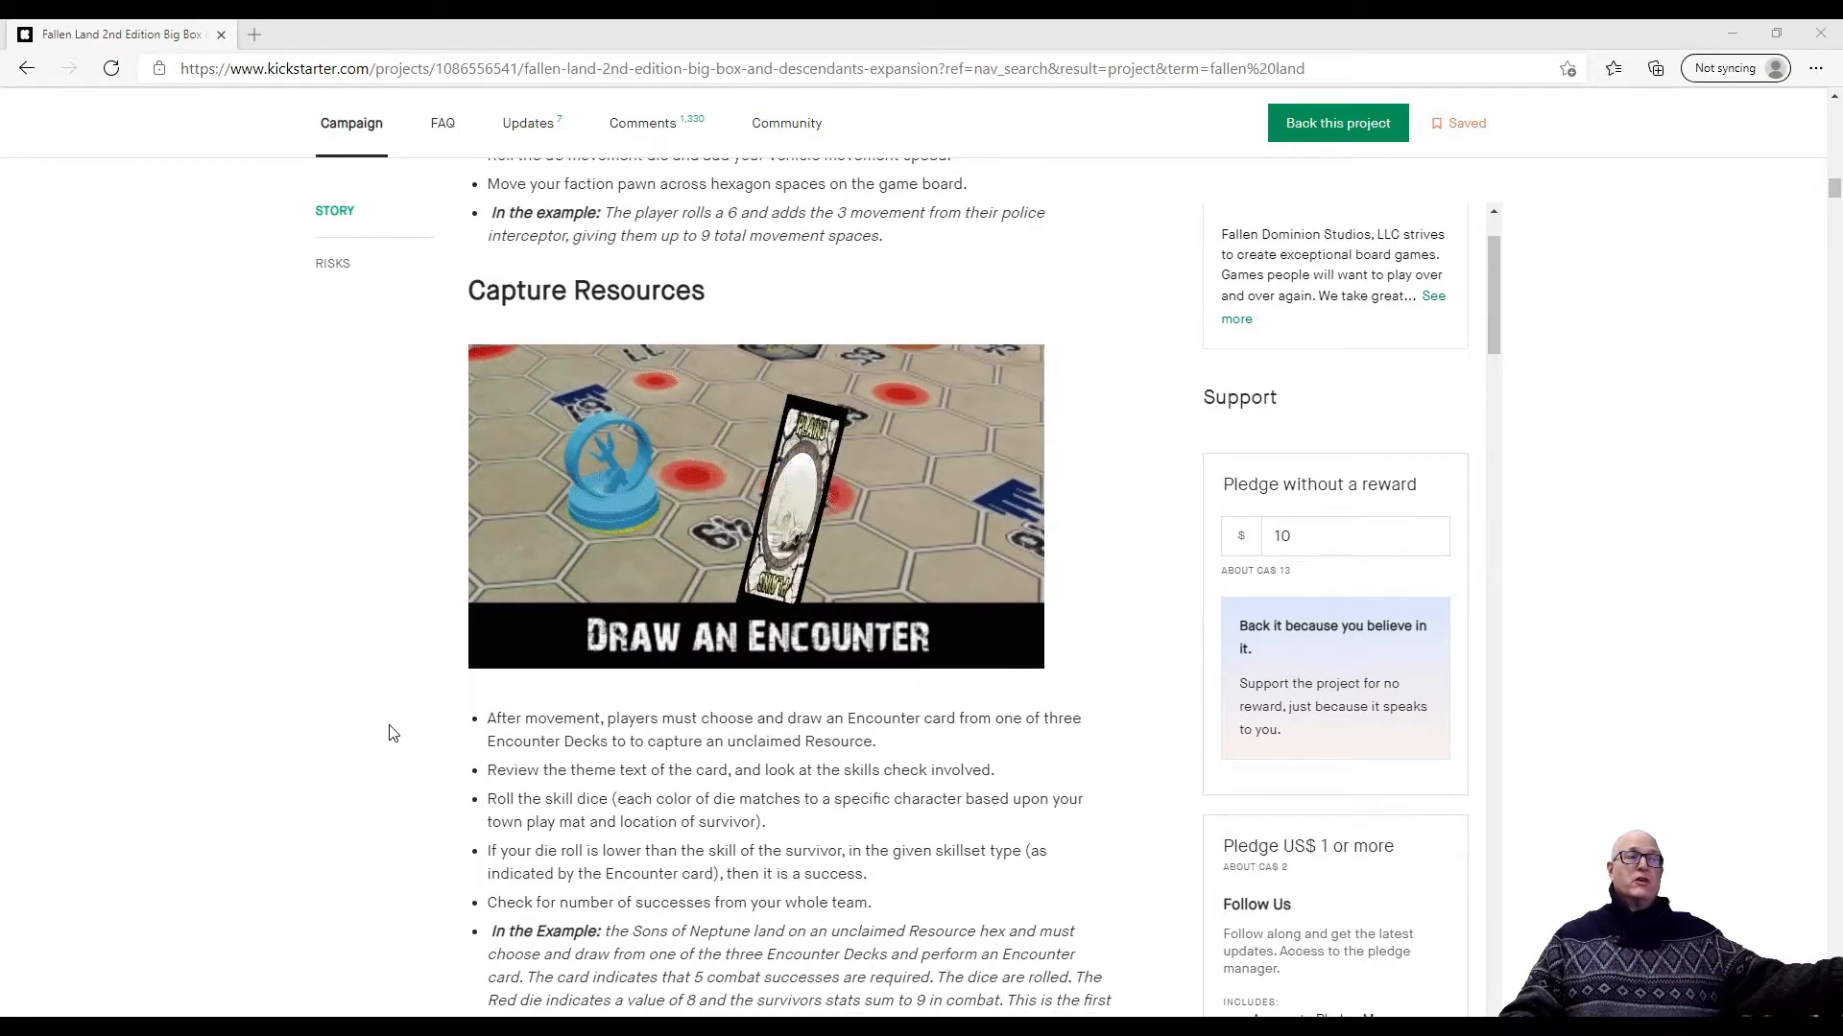
scroll("down", 3)
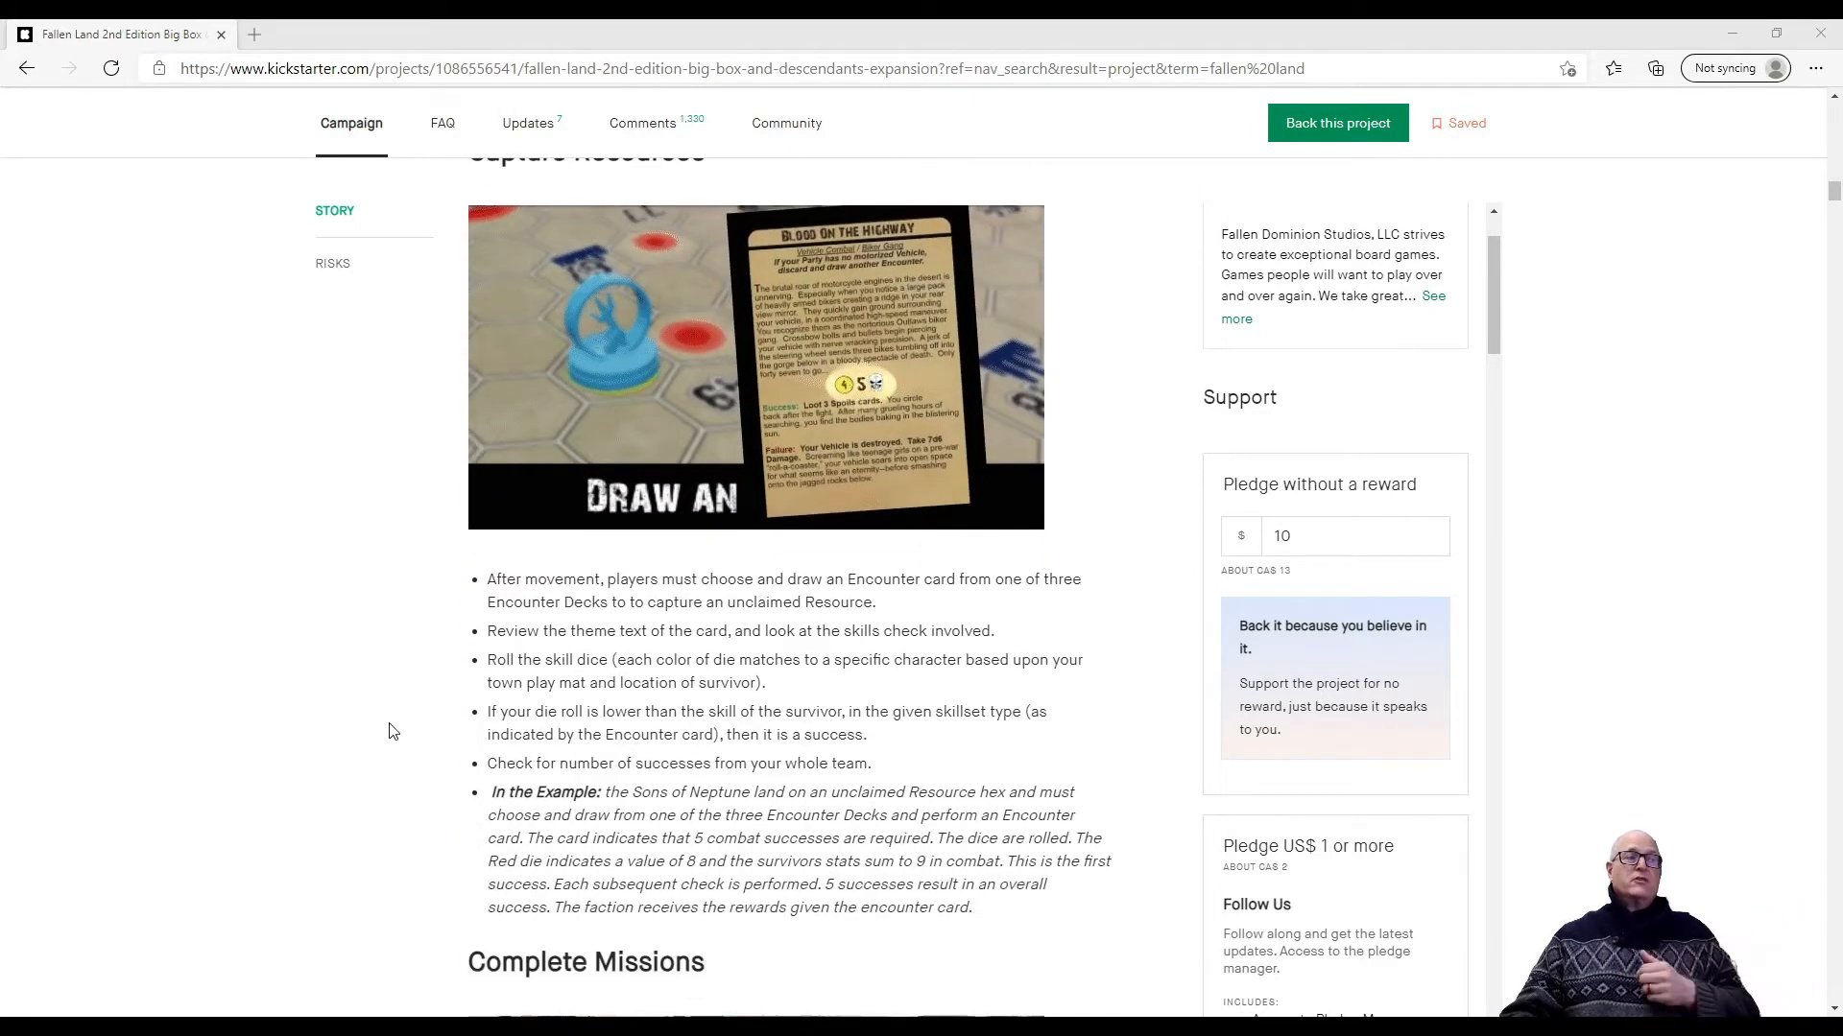
scroll("down", 3)
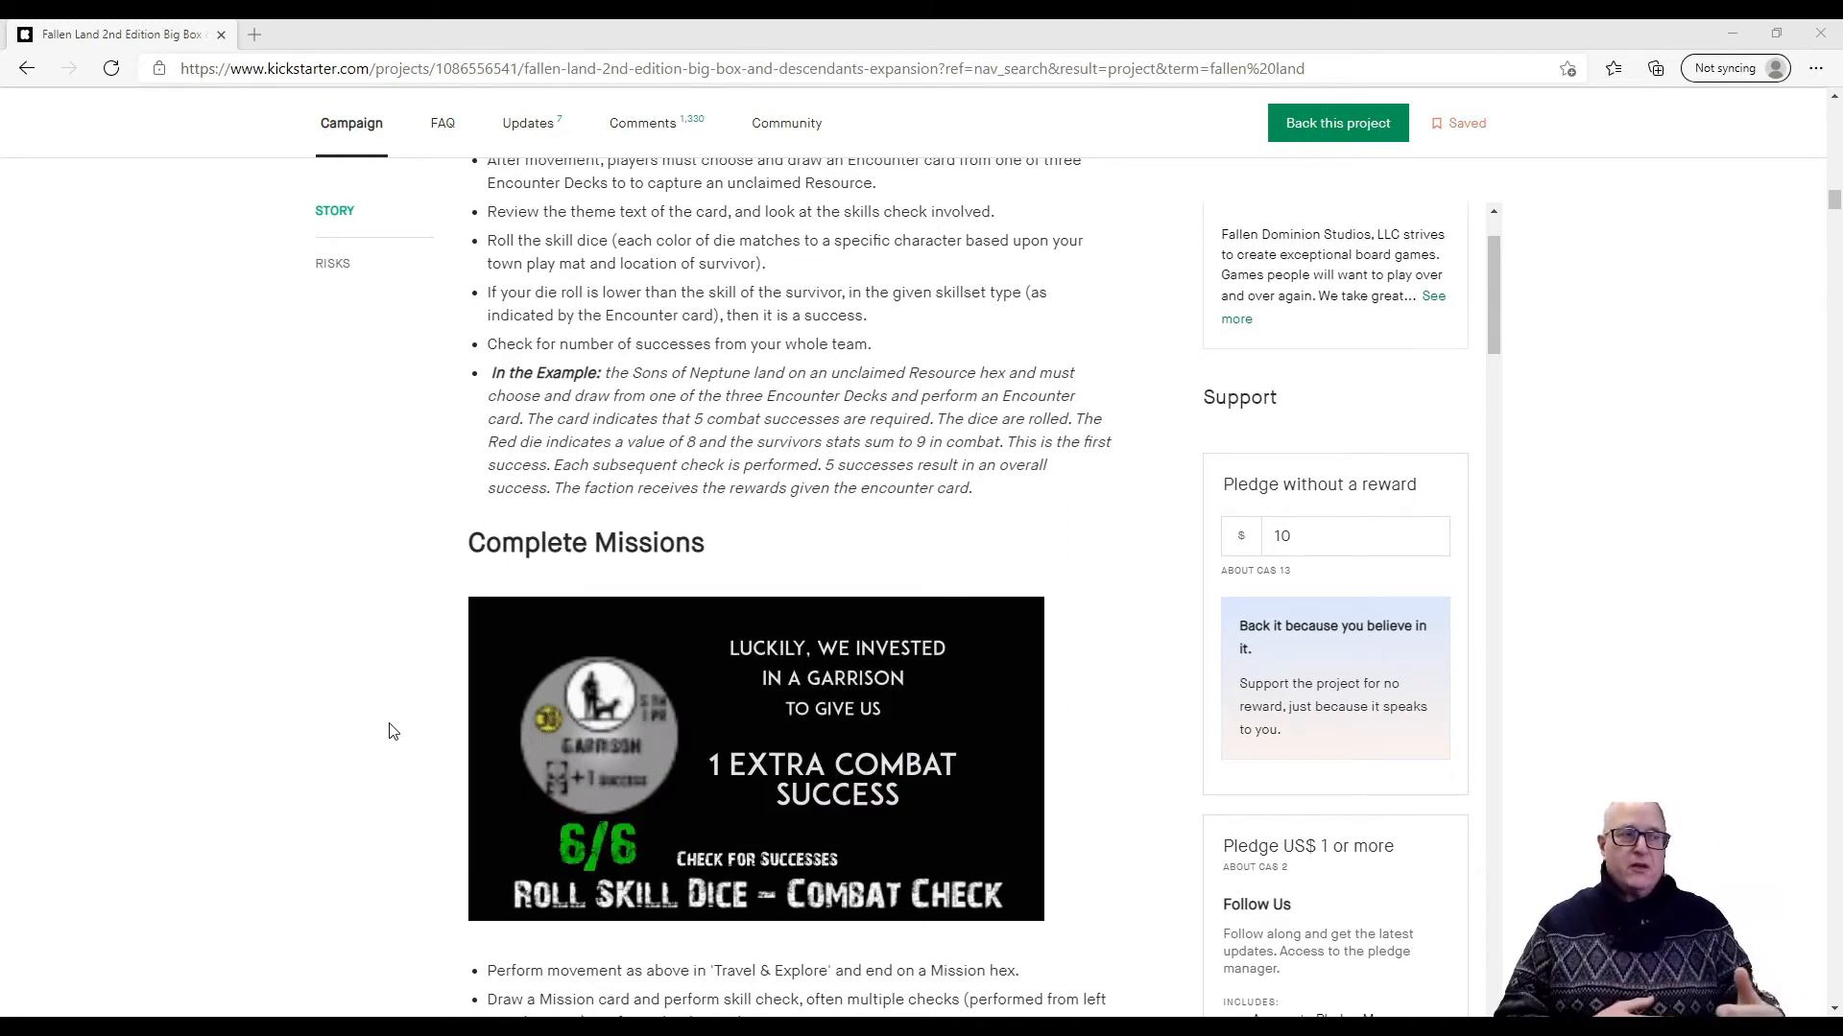
scroll("down", 3)
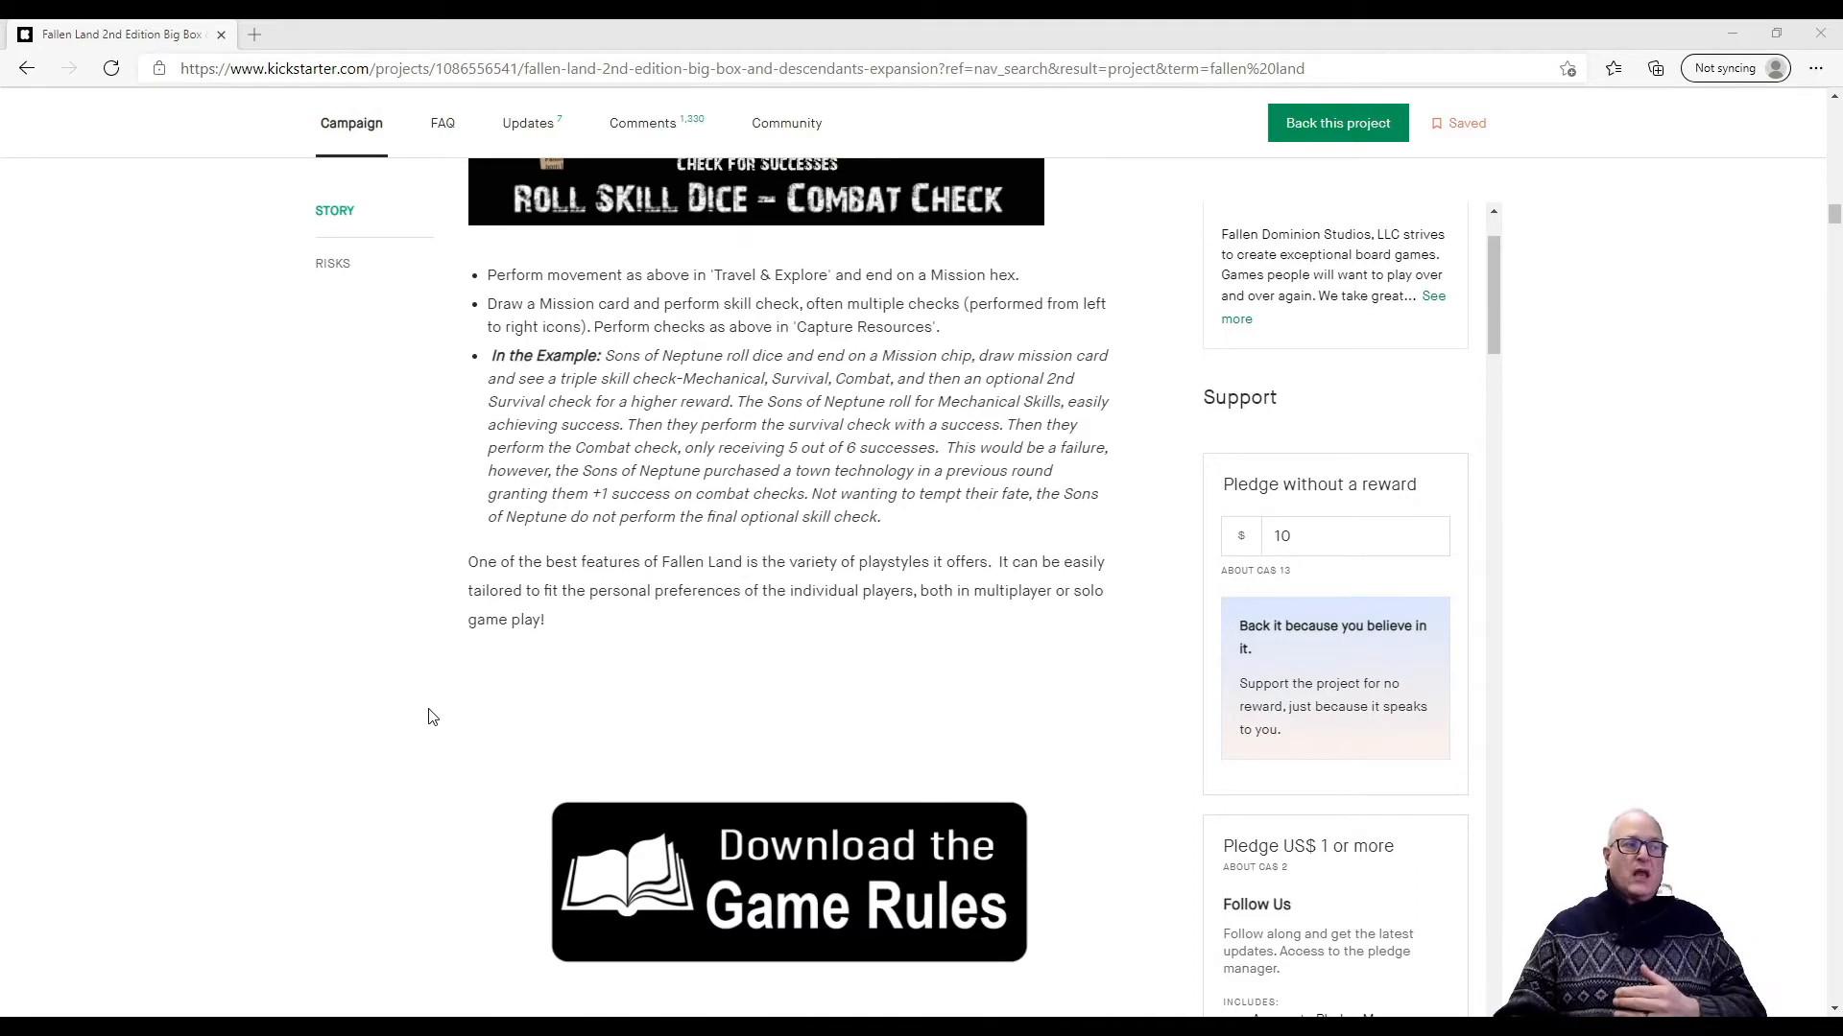
scroll("down", 3)
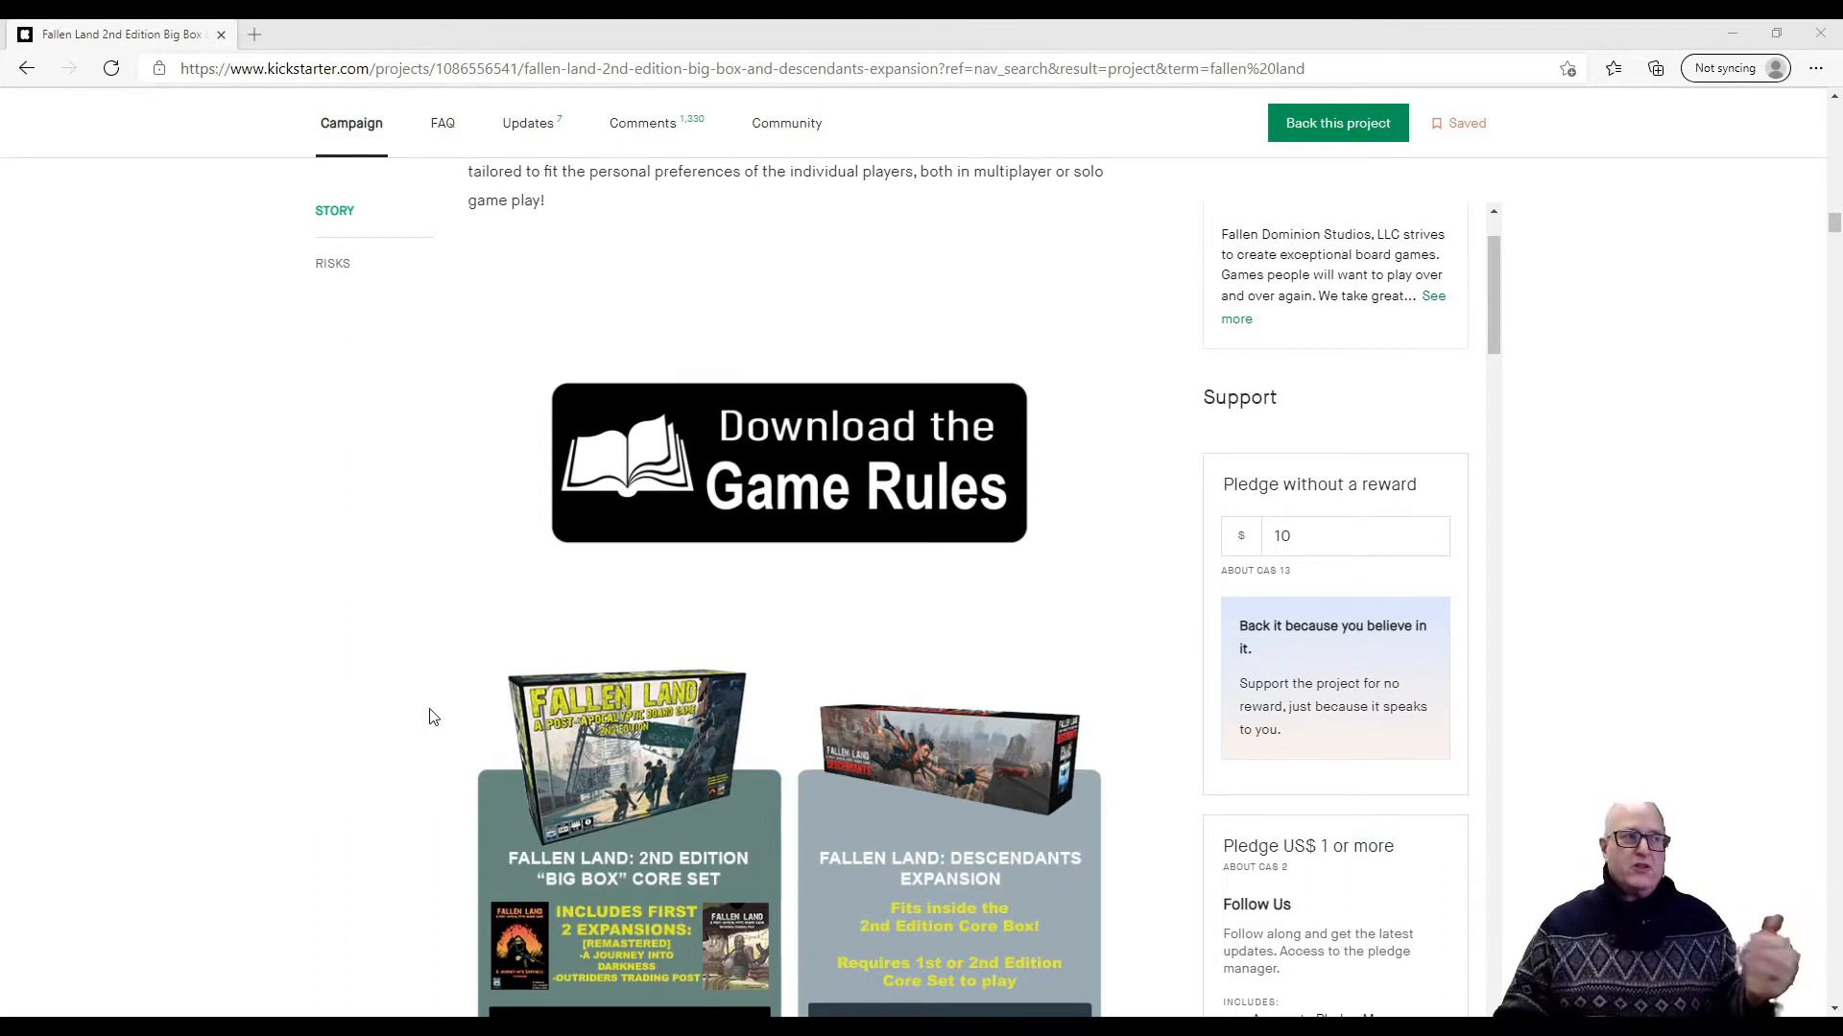
scroll("down", 3)
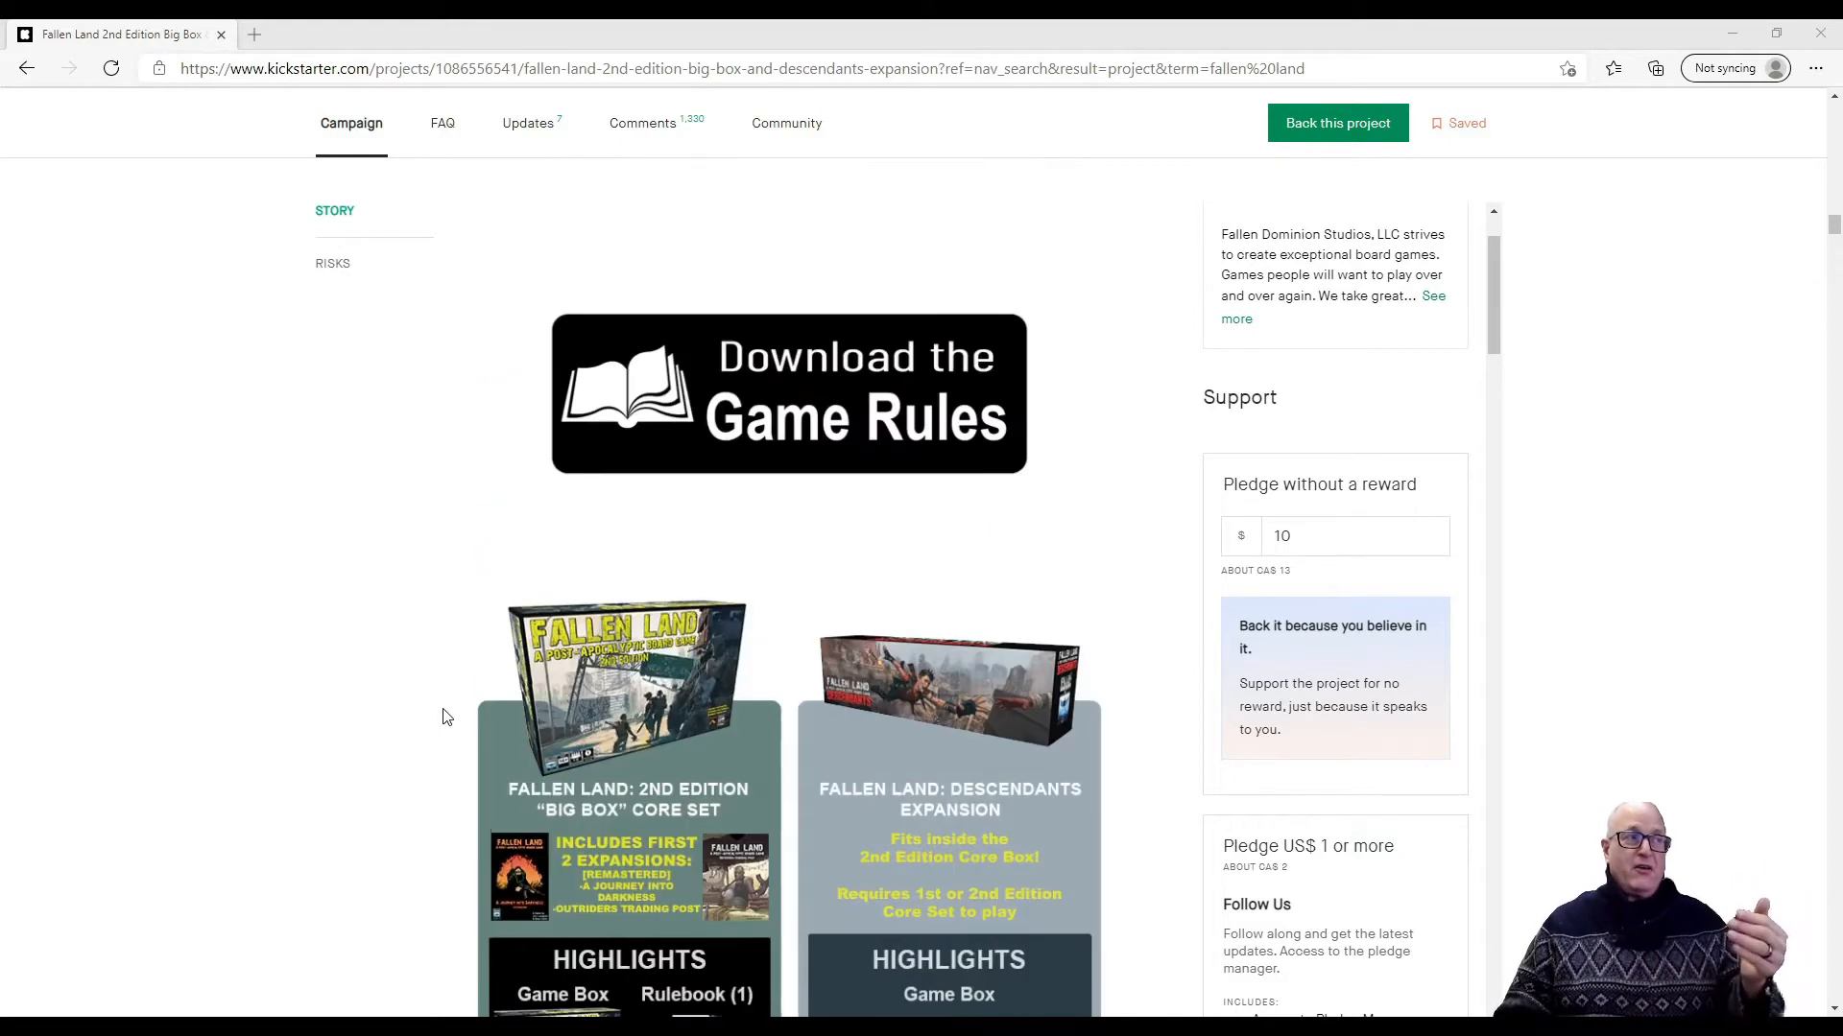
scroll("down", 3)
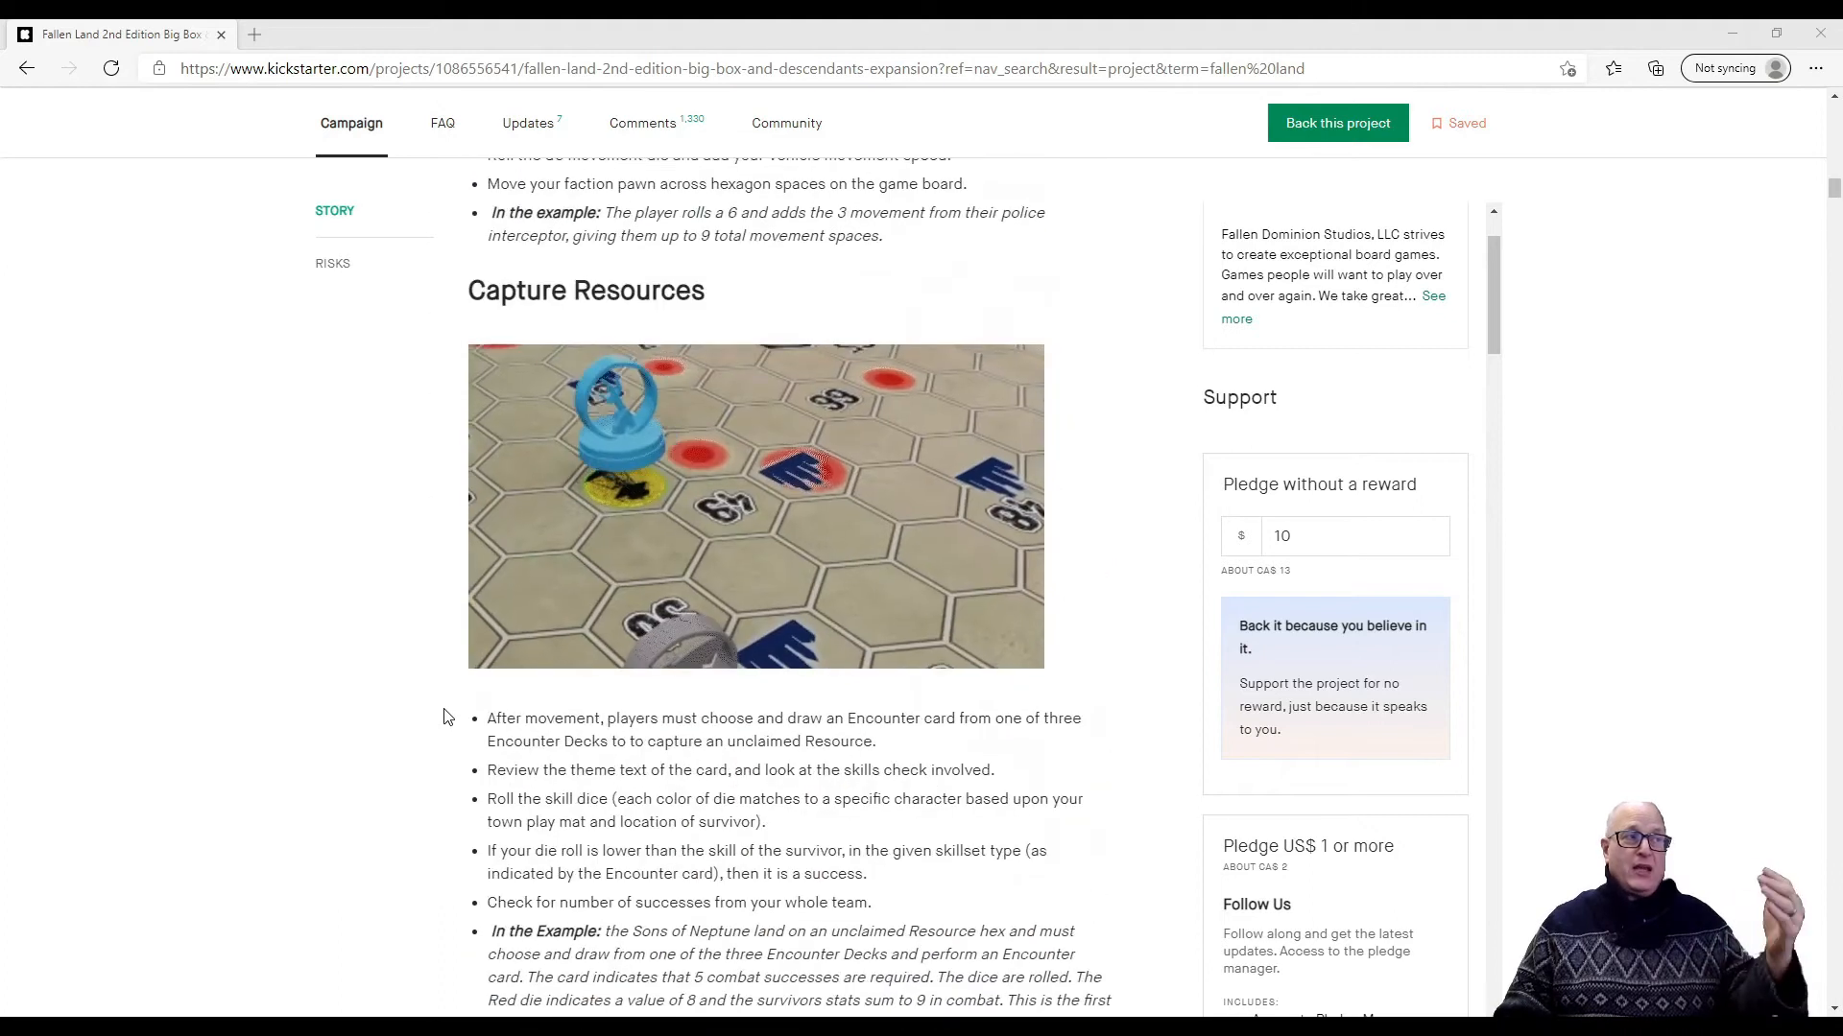
scroll("down", 3)
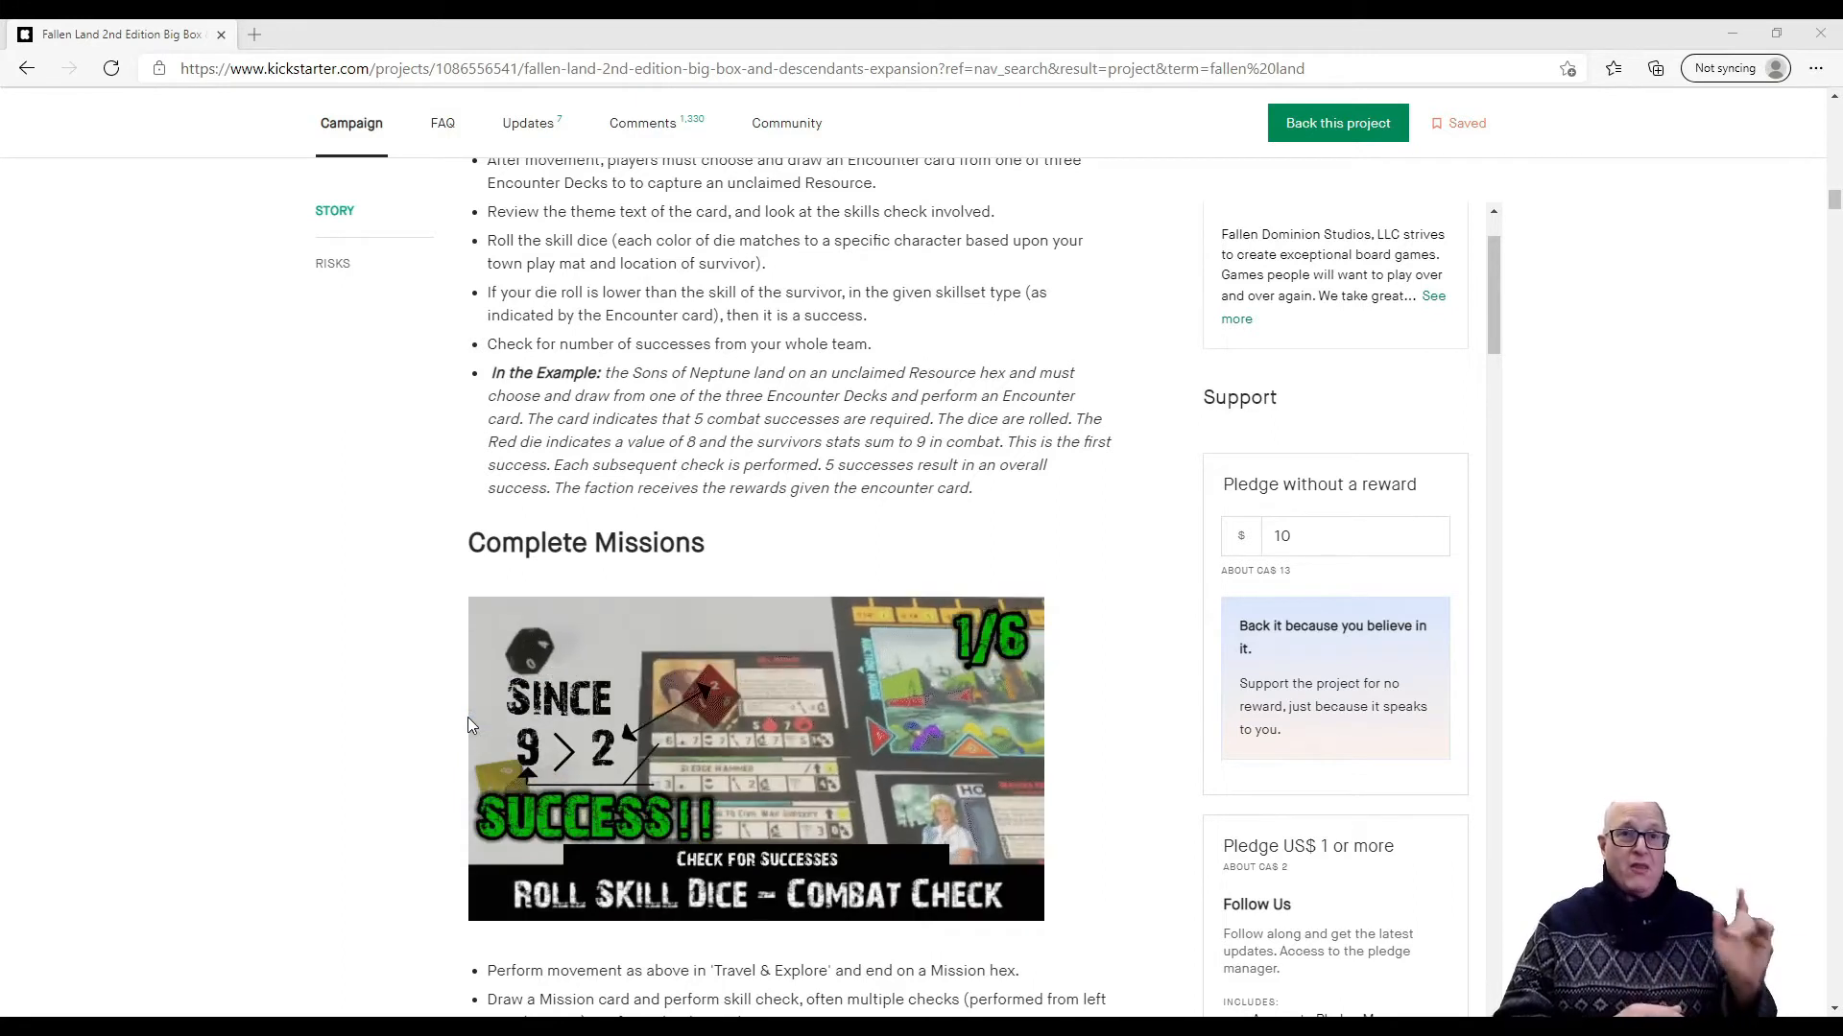
mouse_move(1200, 784)
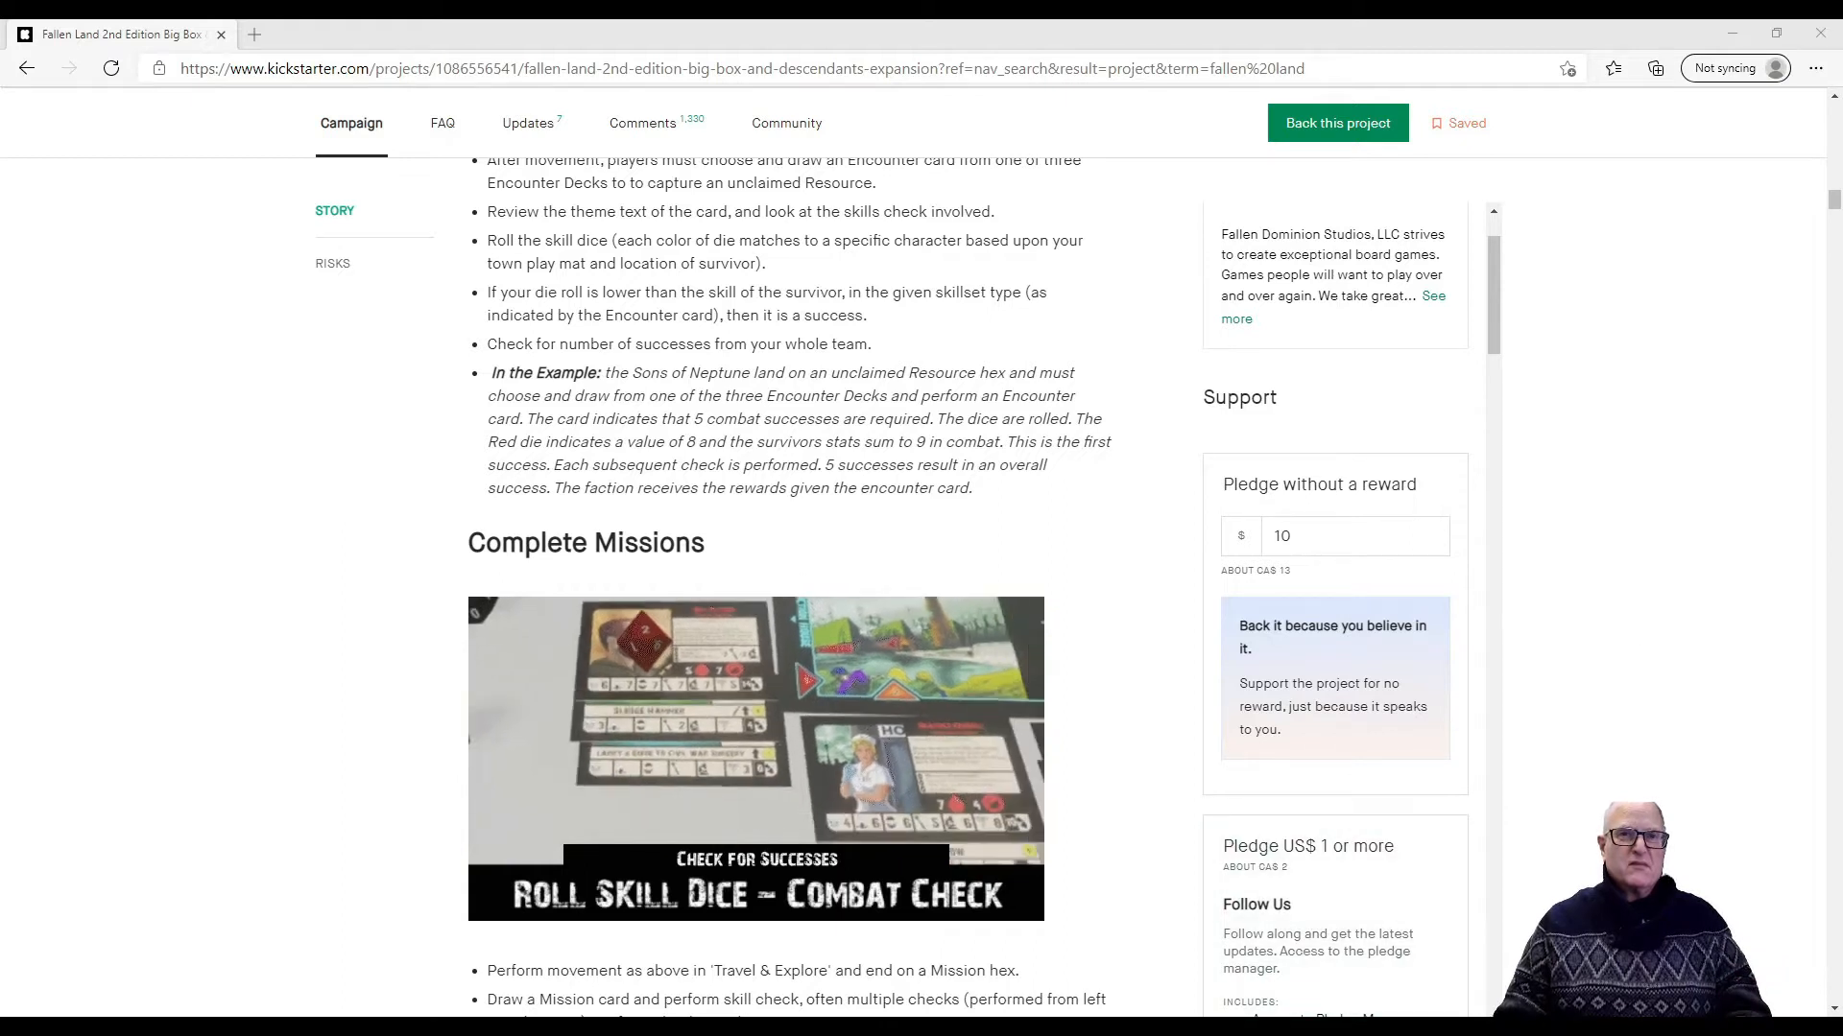
Scroll through the Big Box and expansion component lists
scroll("down", 3)
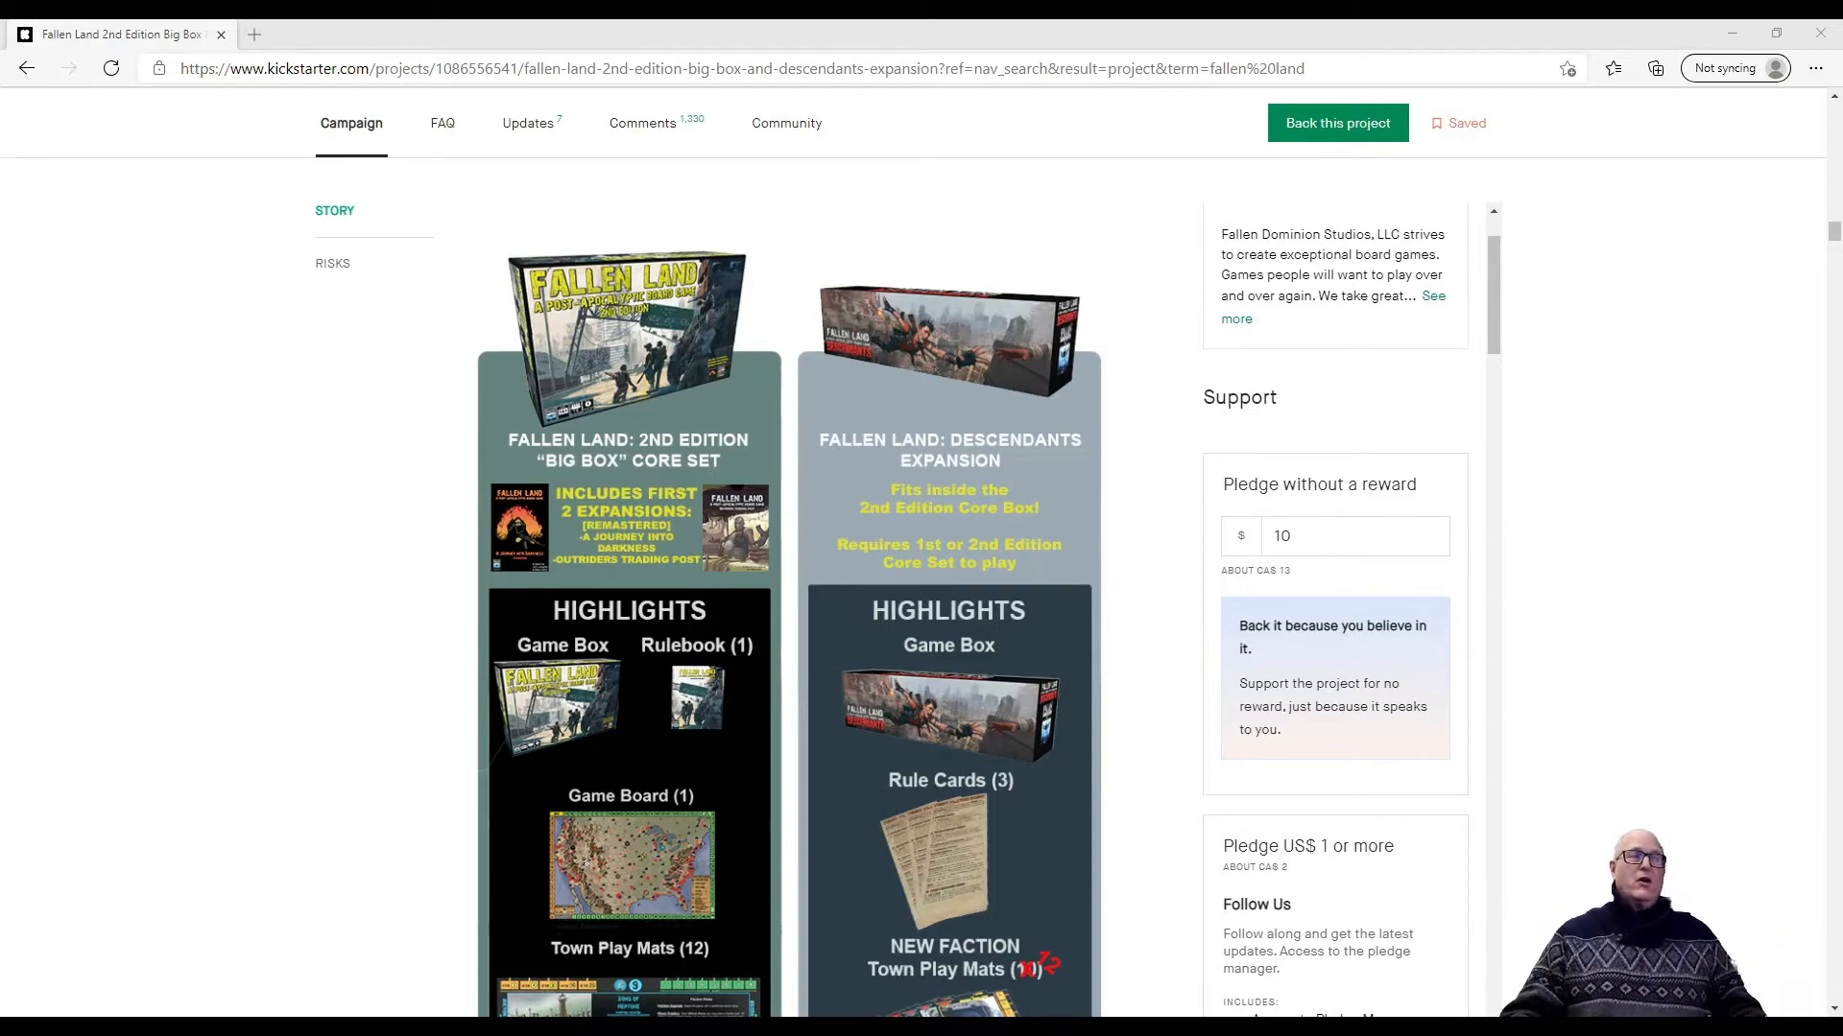
scroll("down", 3)
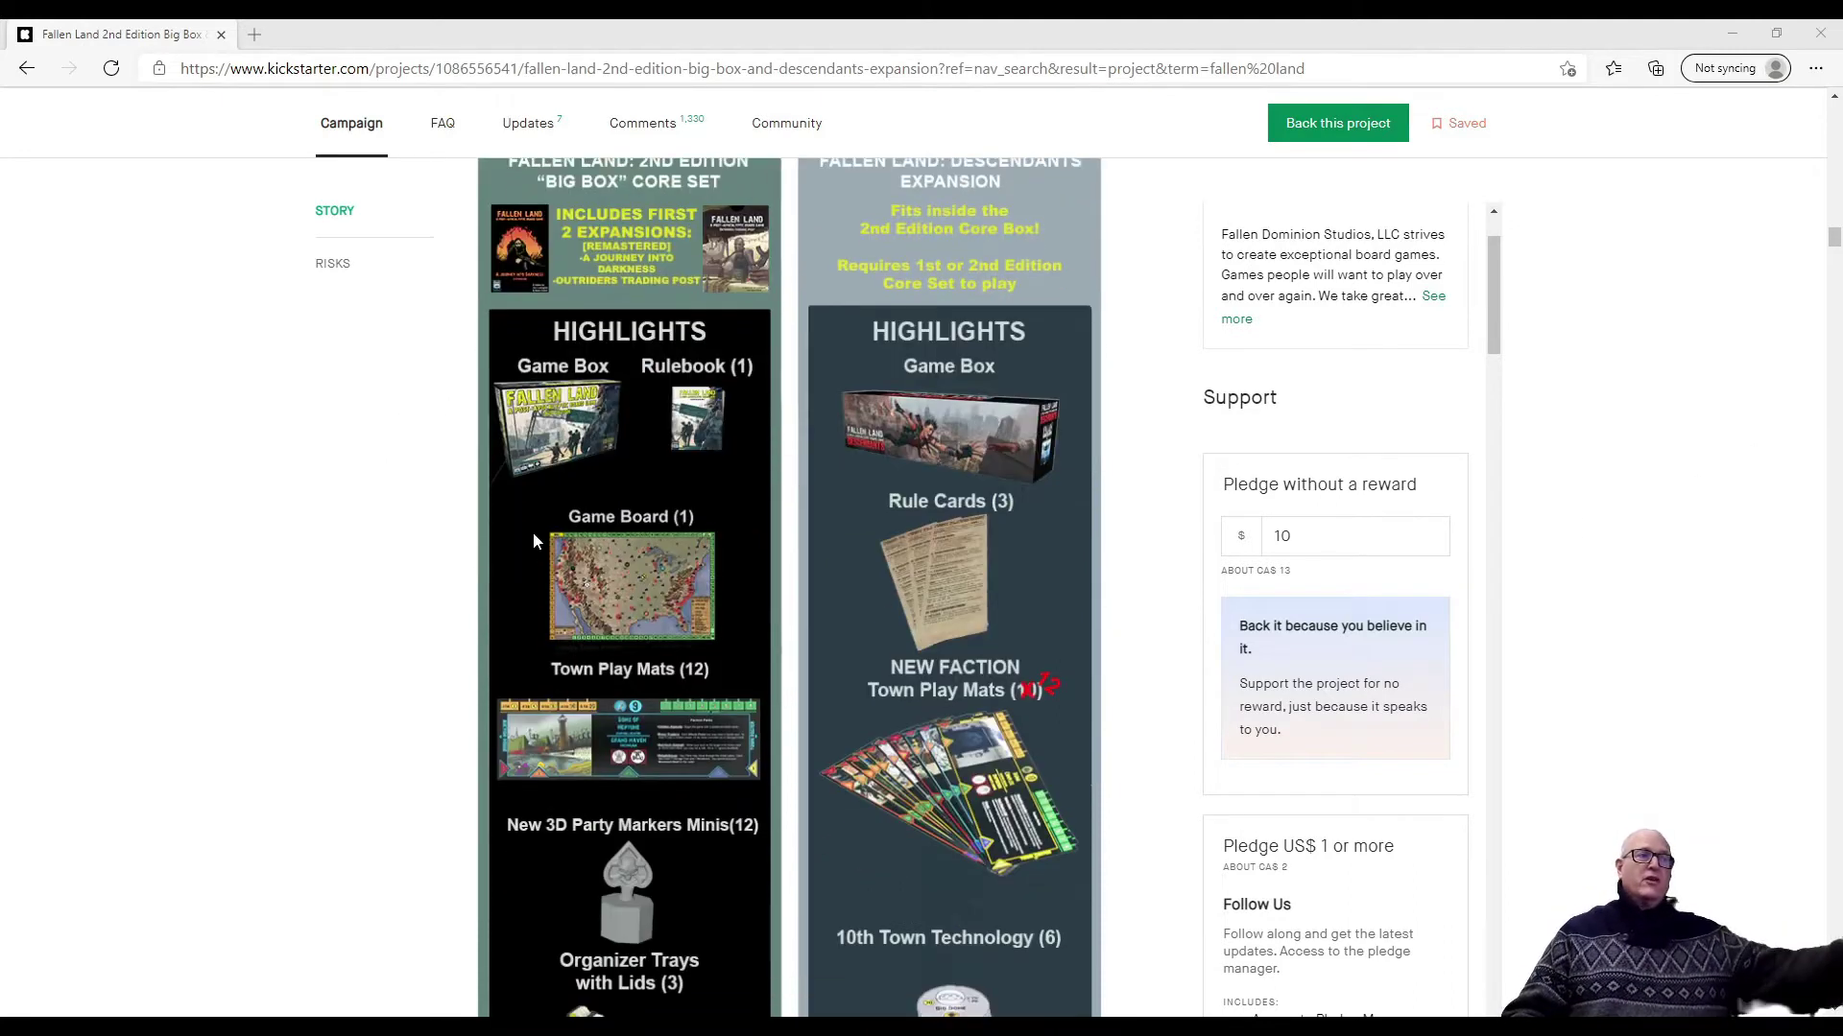
mouse_move(687, 441)
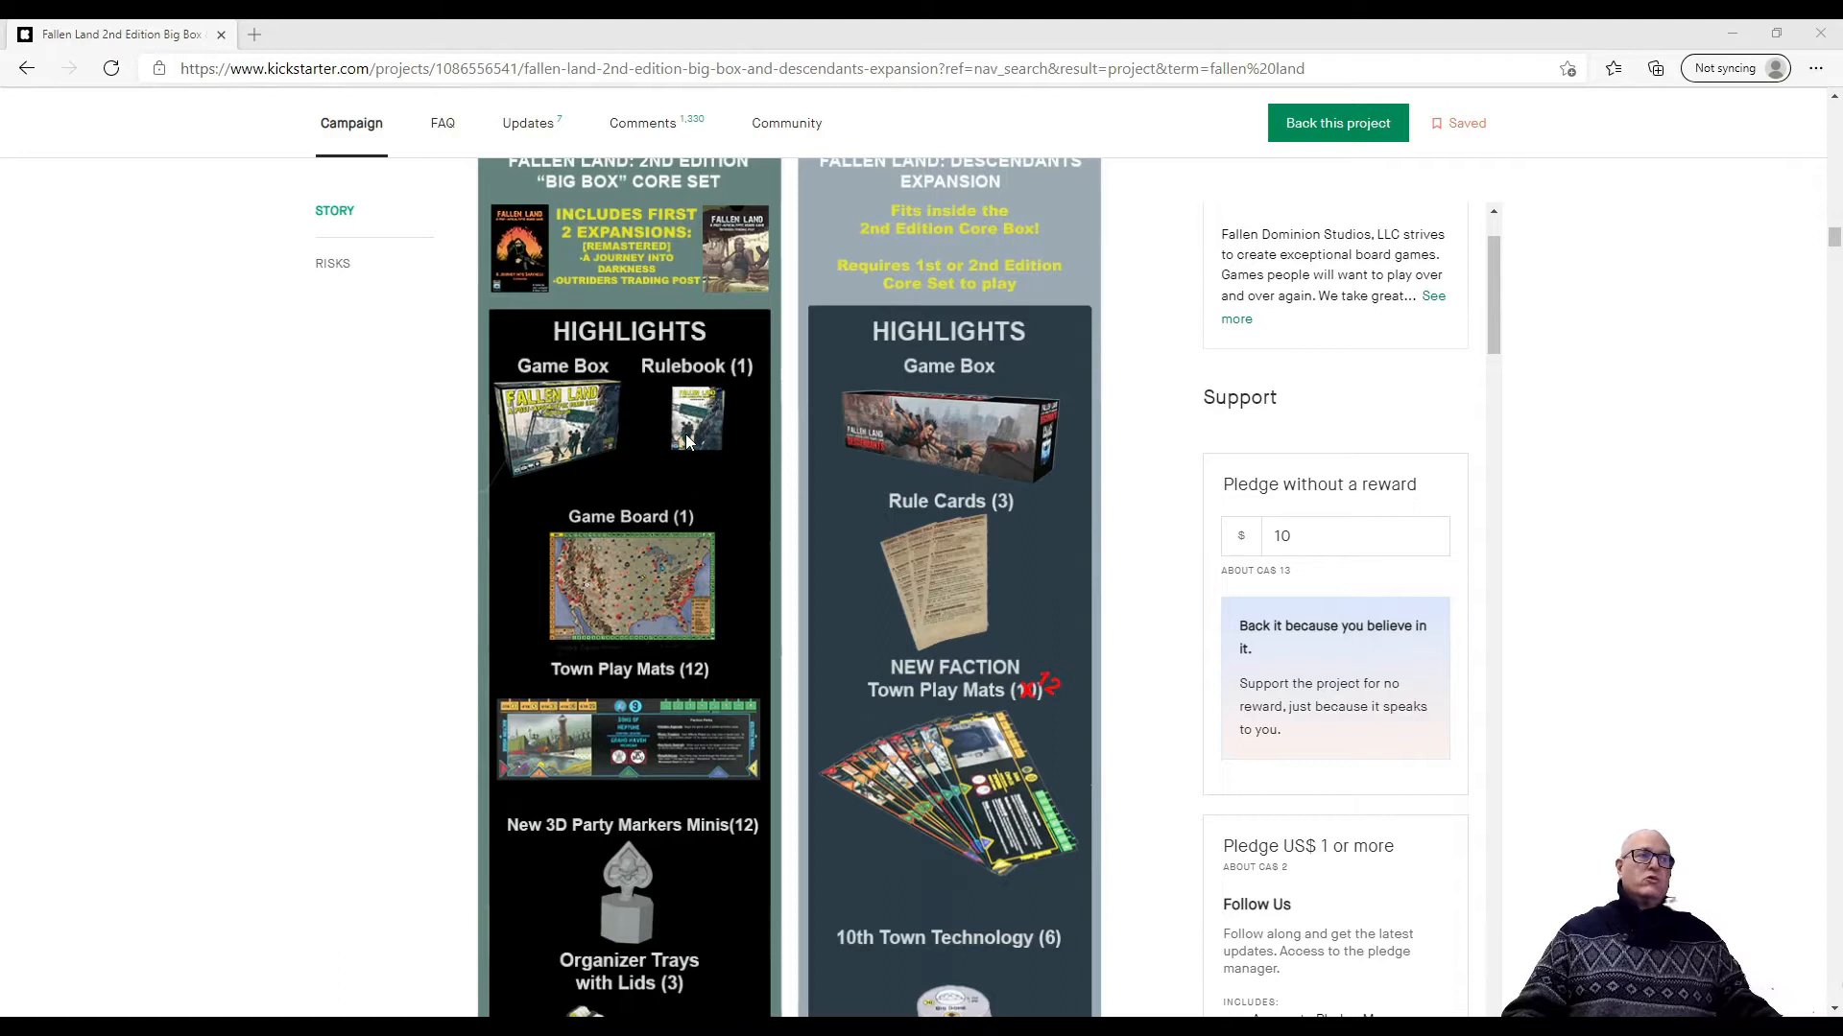
scroll("down", 3)
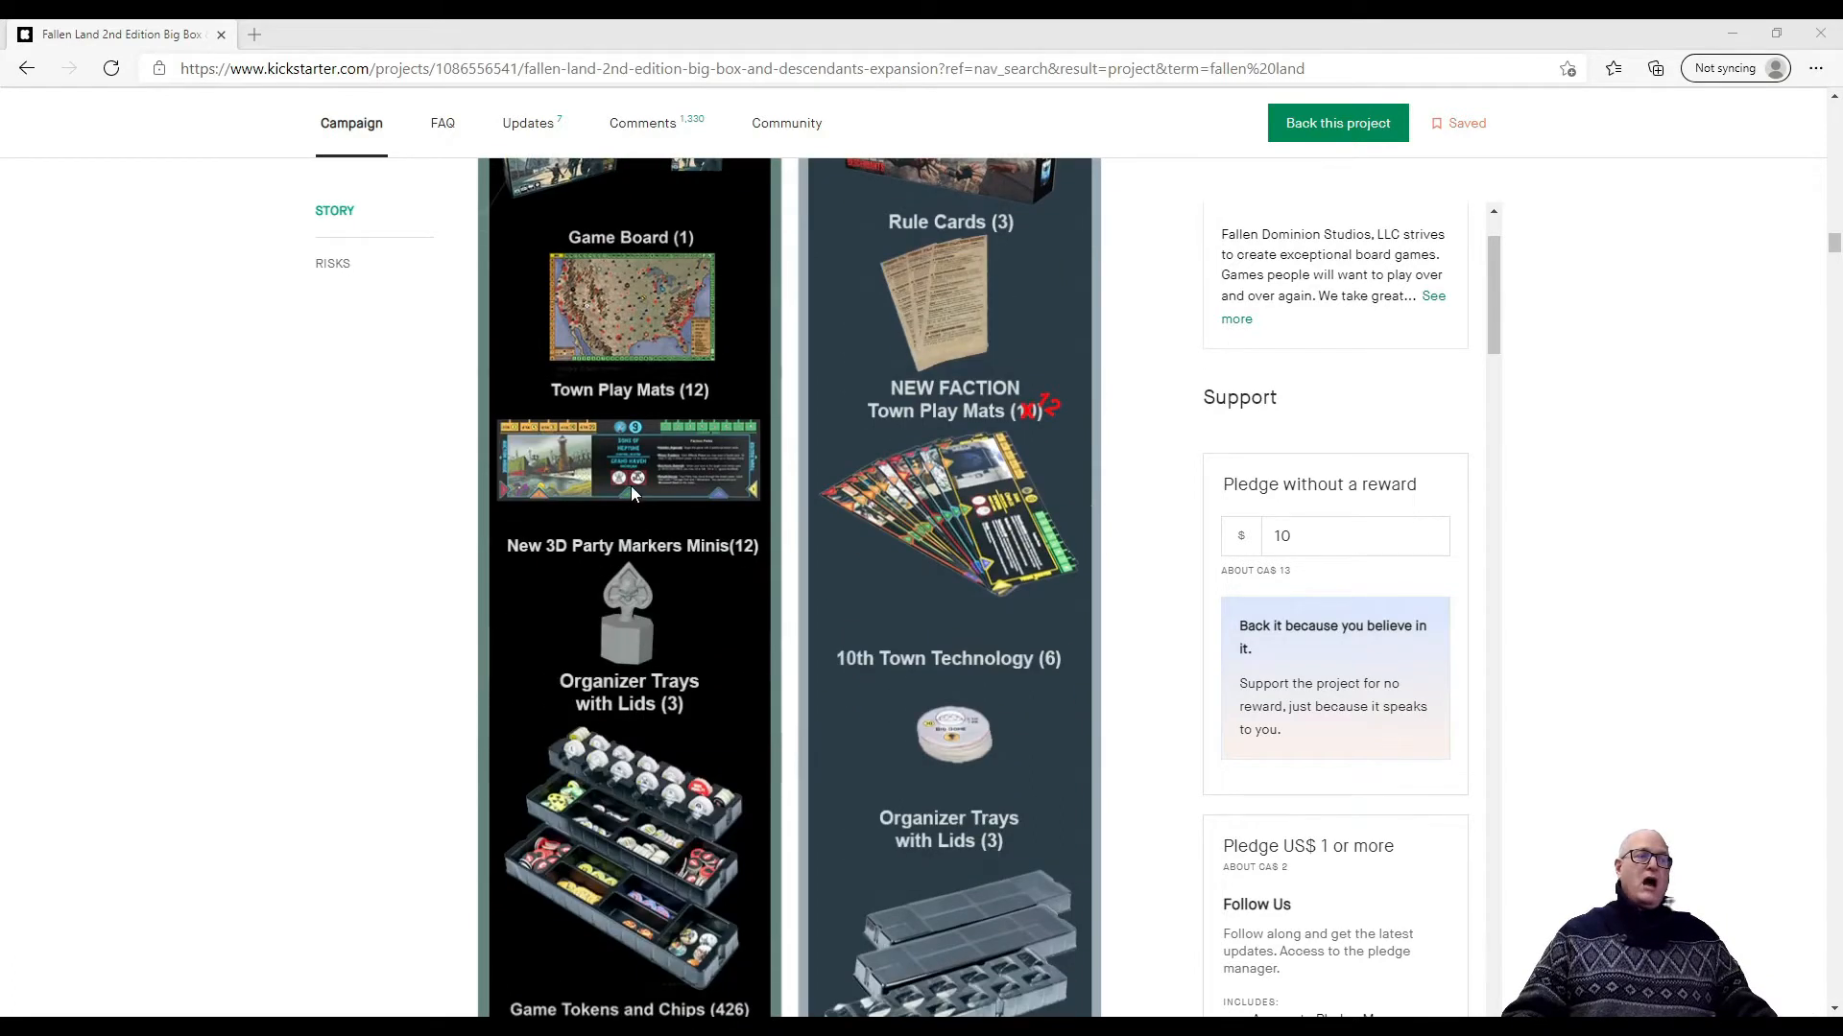
mouse_move(627, 608)
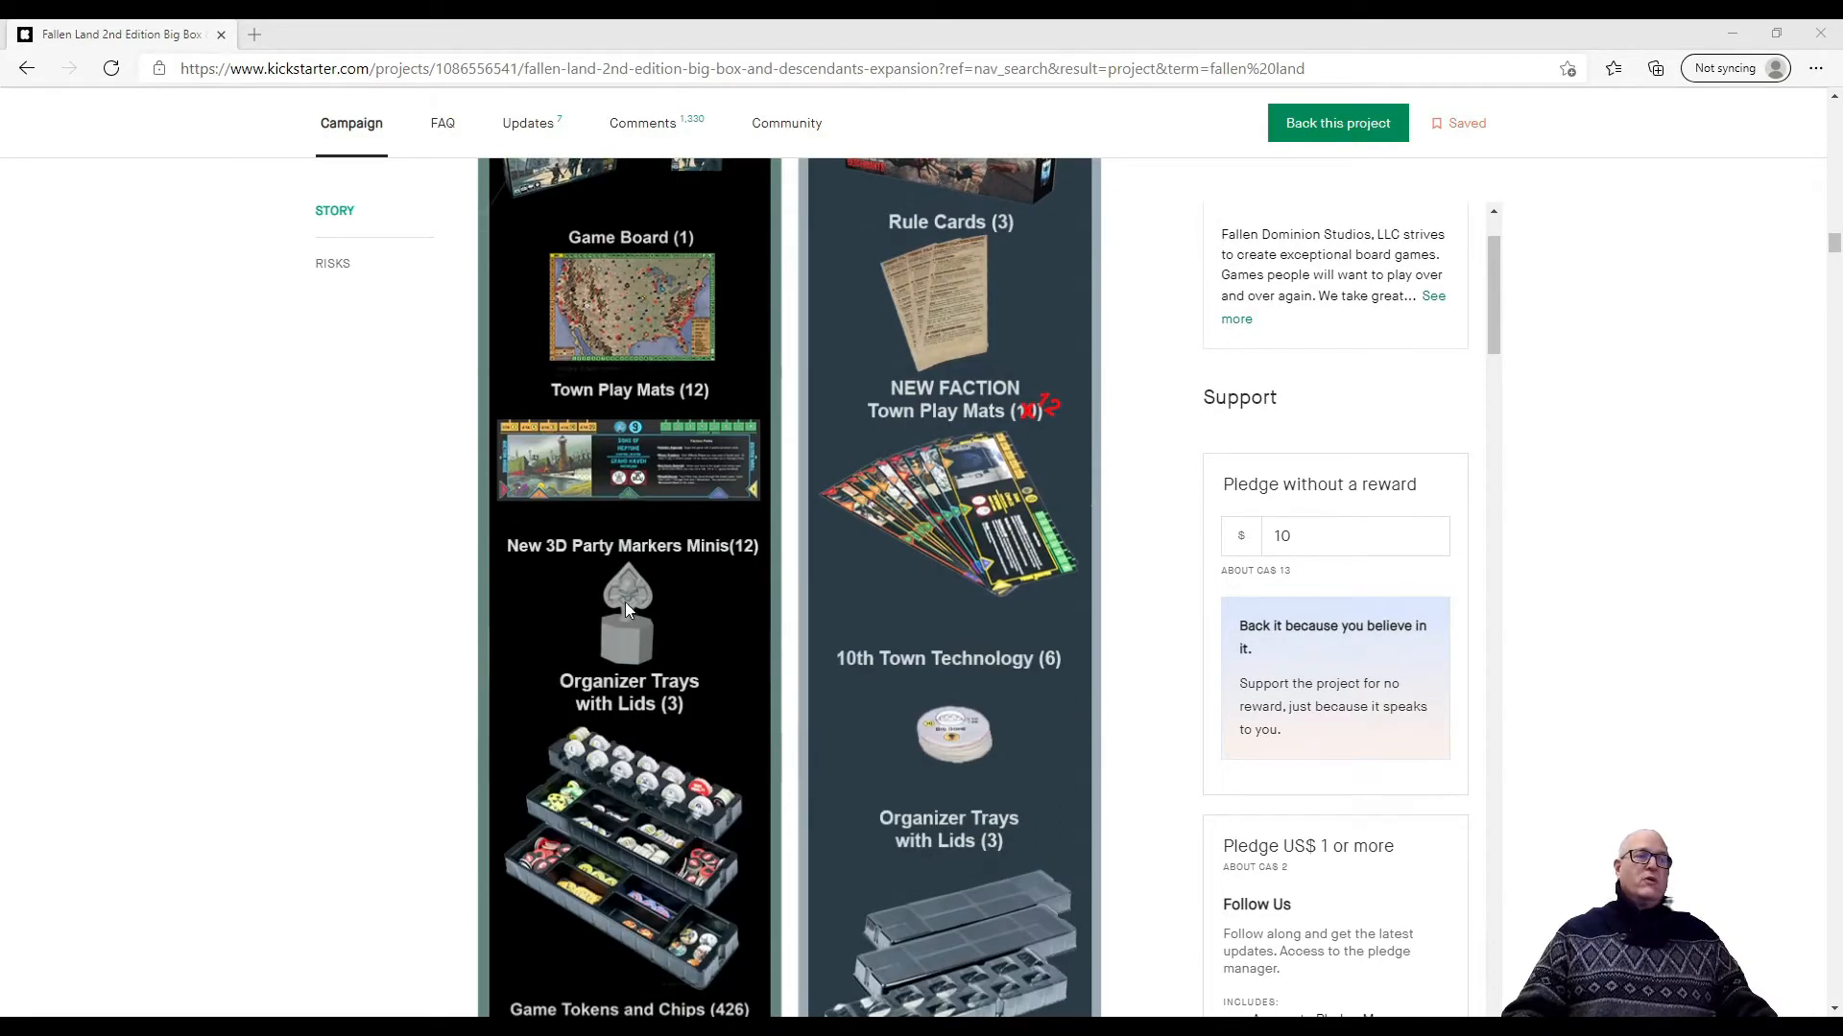
scroll("down", 3)
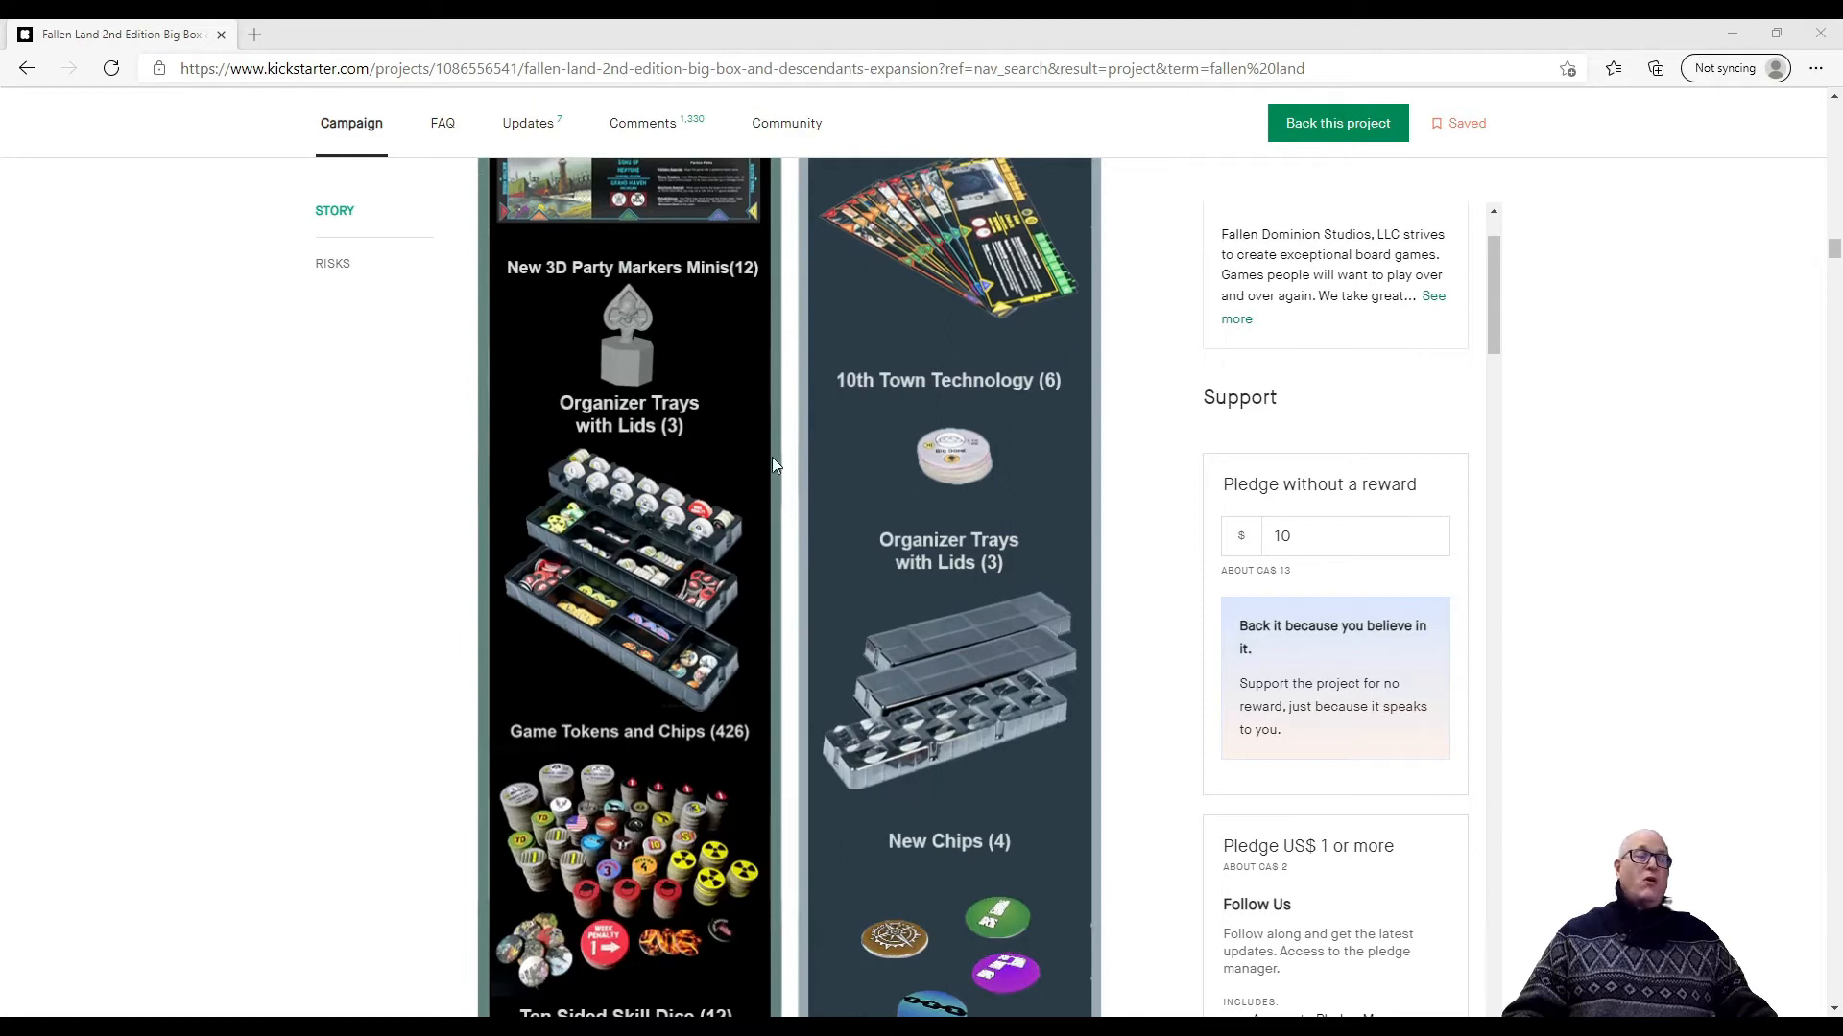
mouse_move(565, 707)
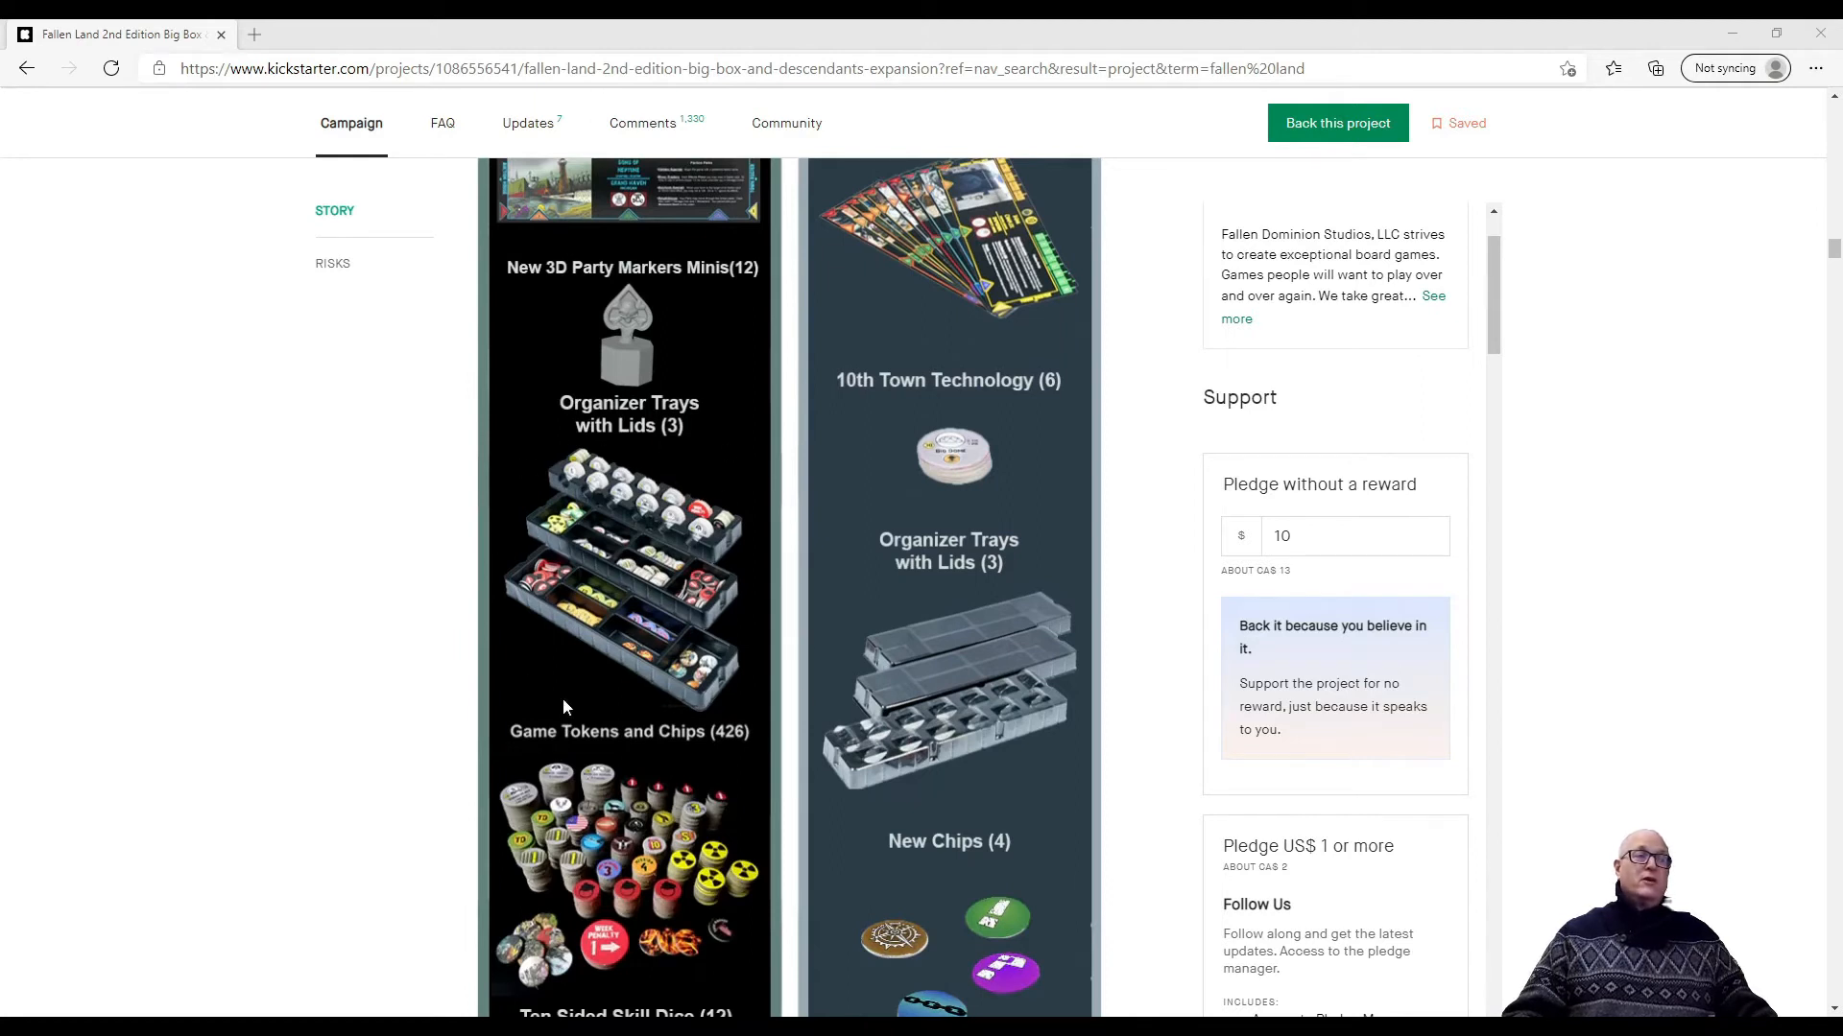
mouse_move(643, 742)
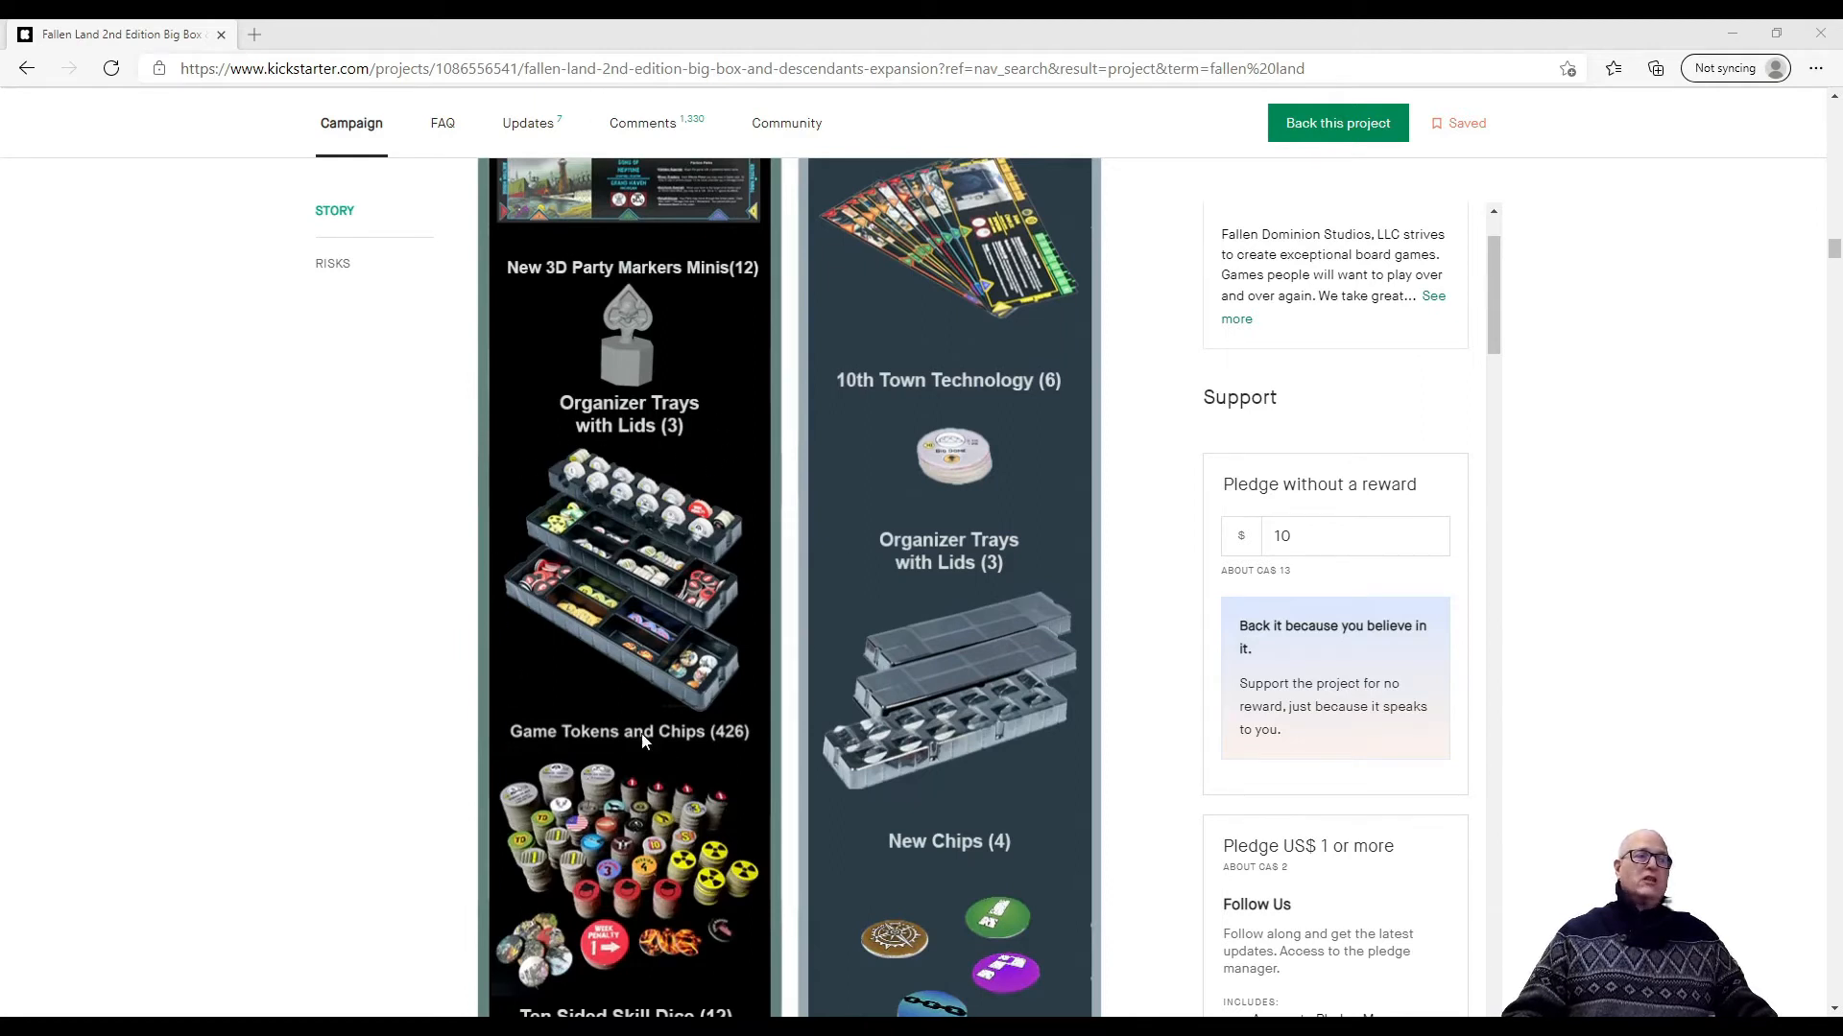
scroll("down", 3)
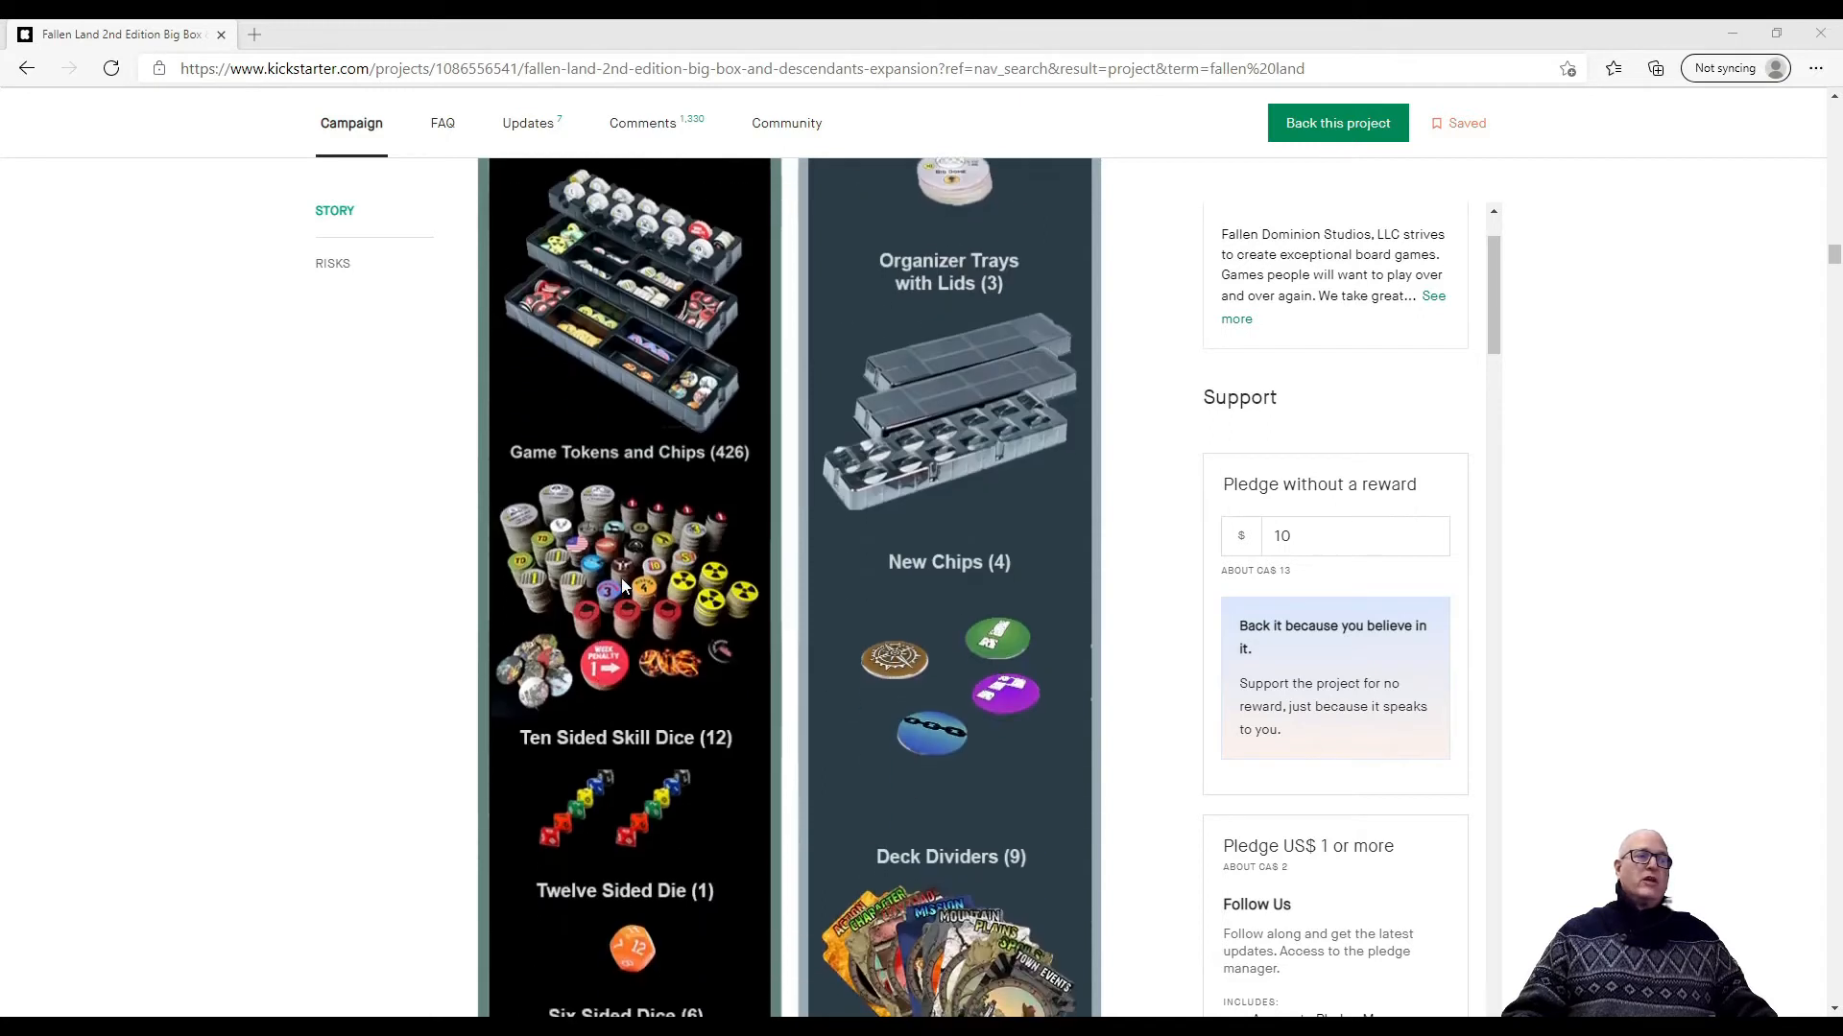
scroll("down", 3)
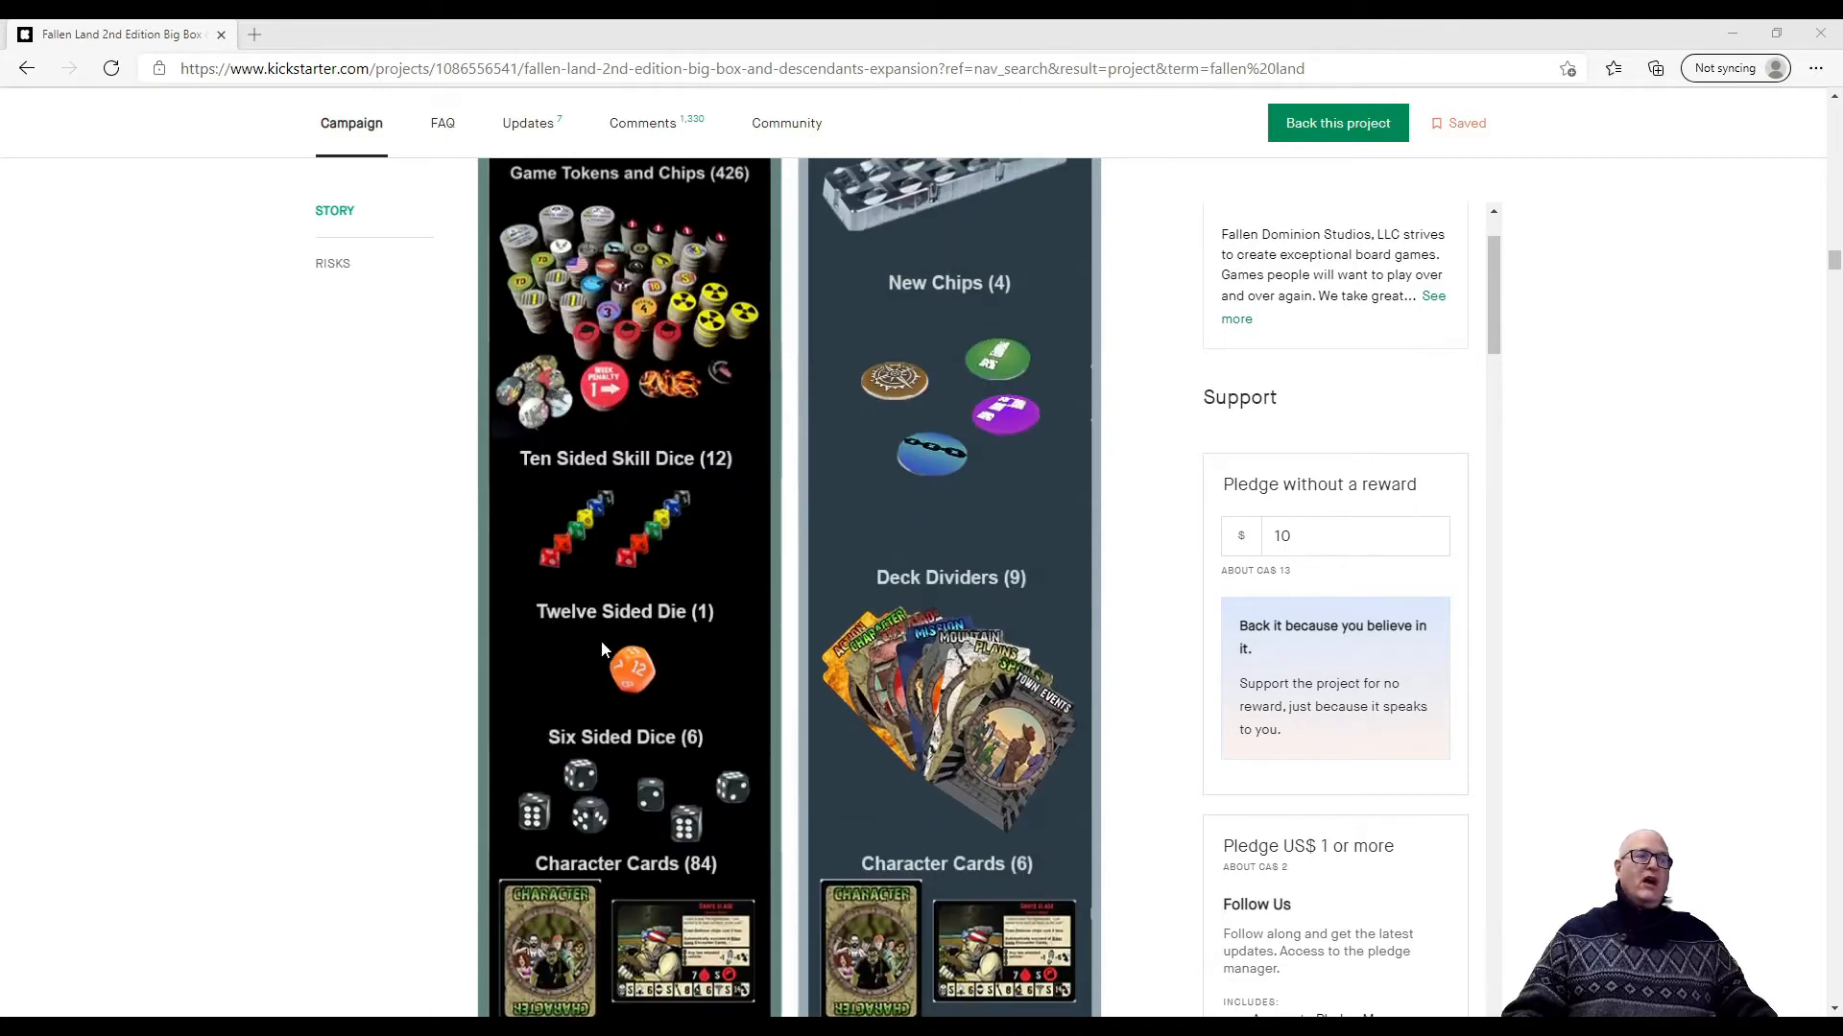
scroll("down", 3)
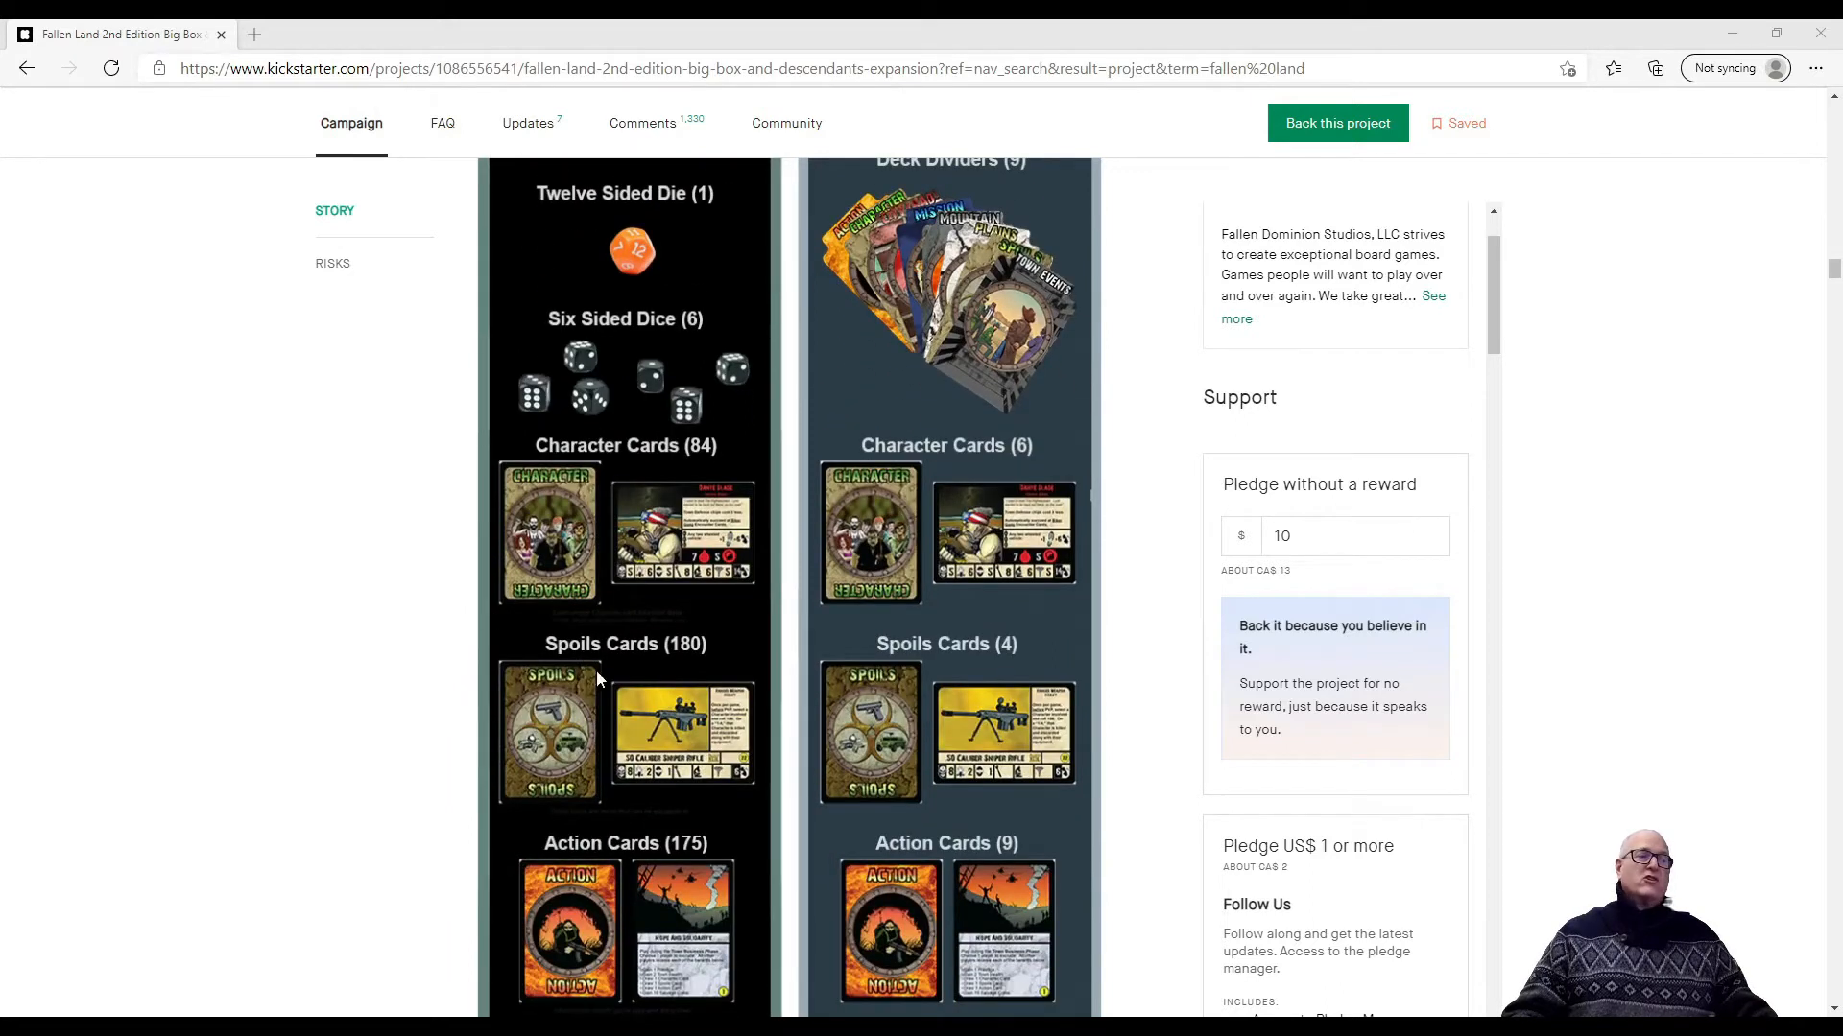
scroll("down", 3)
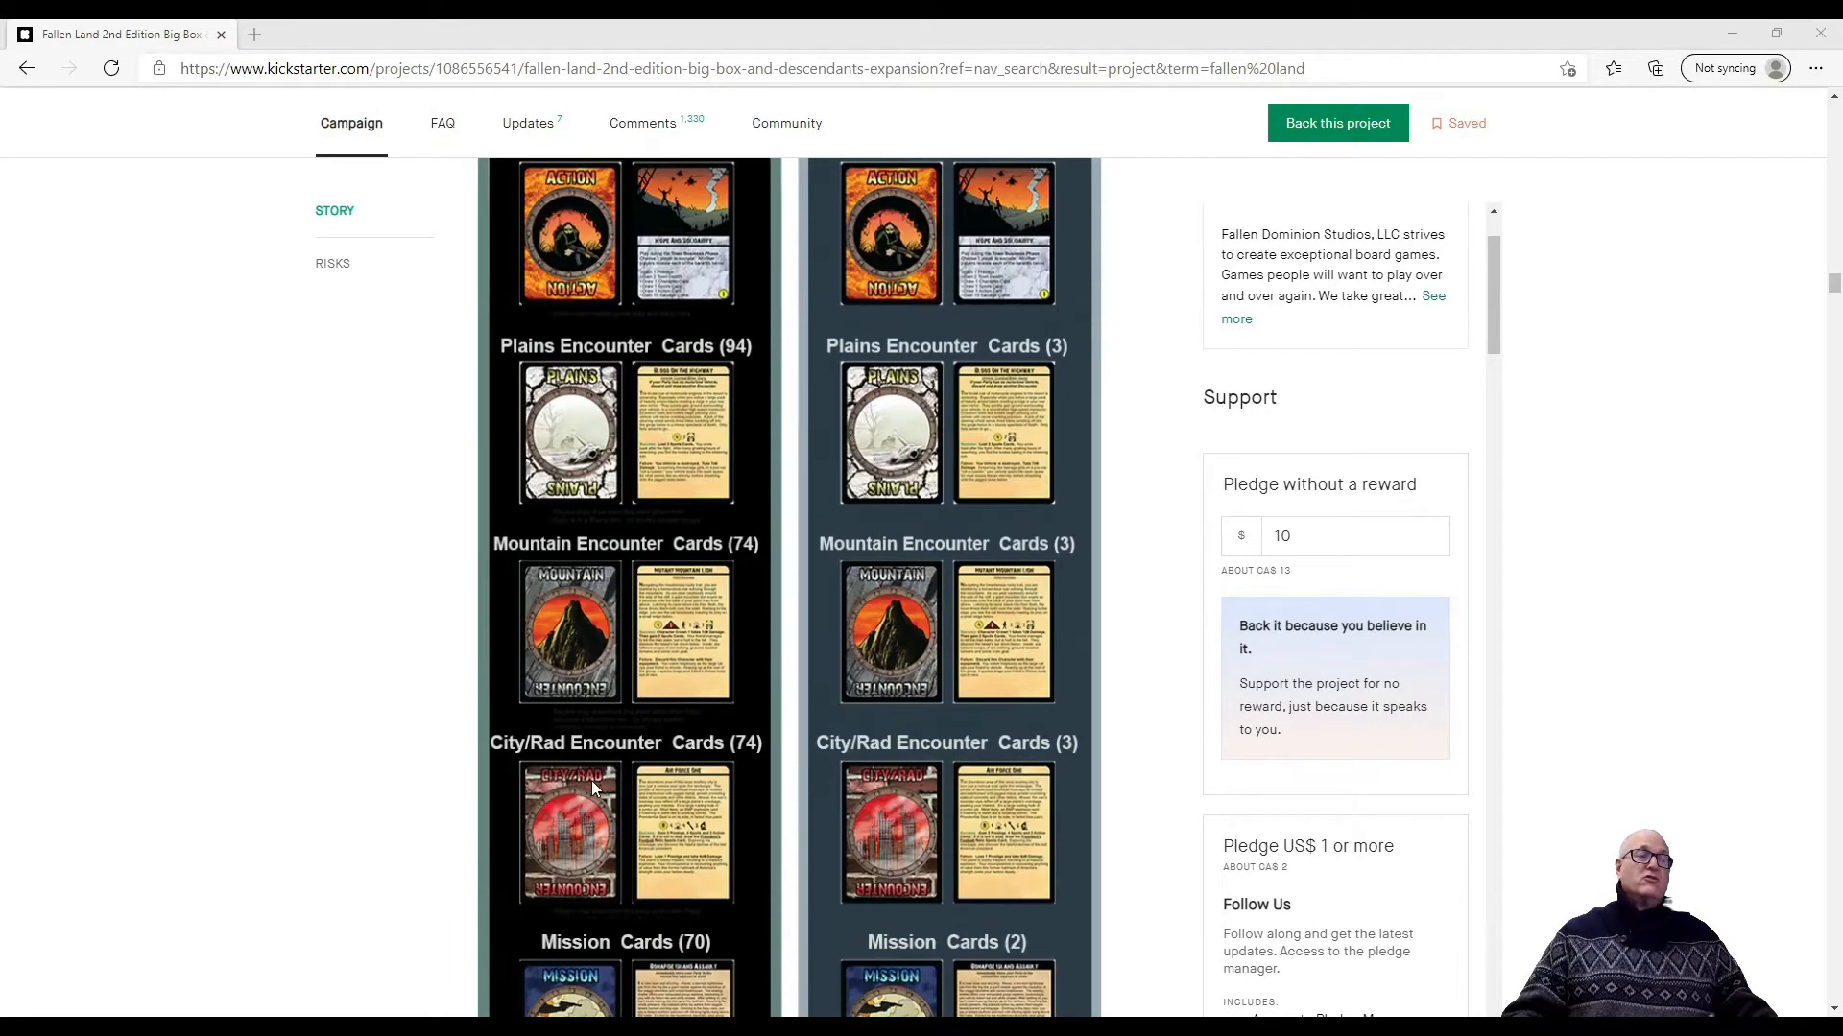
scroll("down", 3)
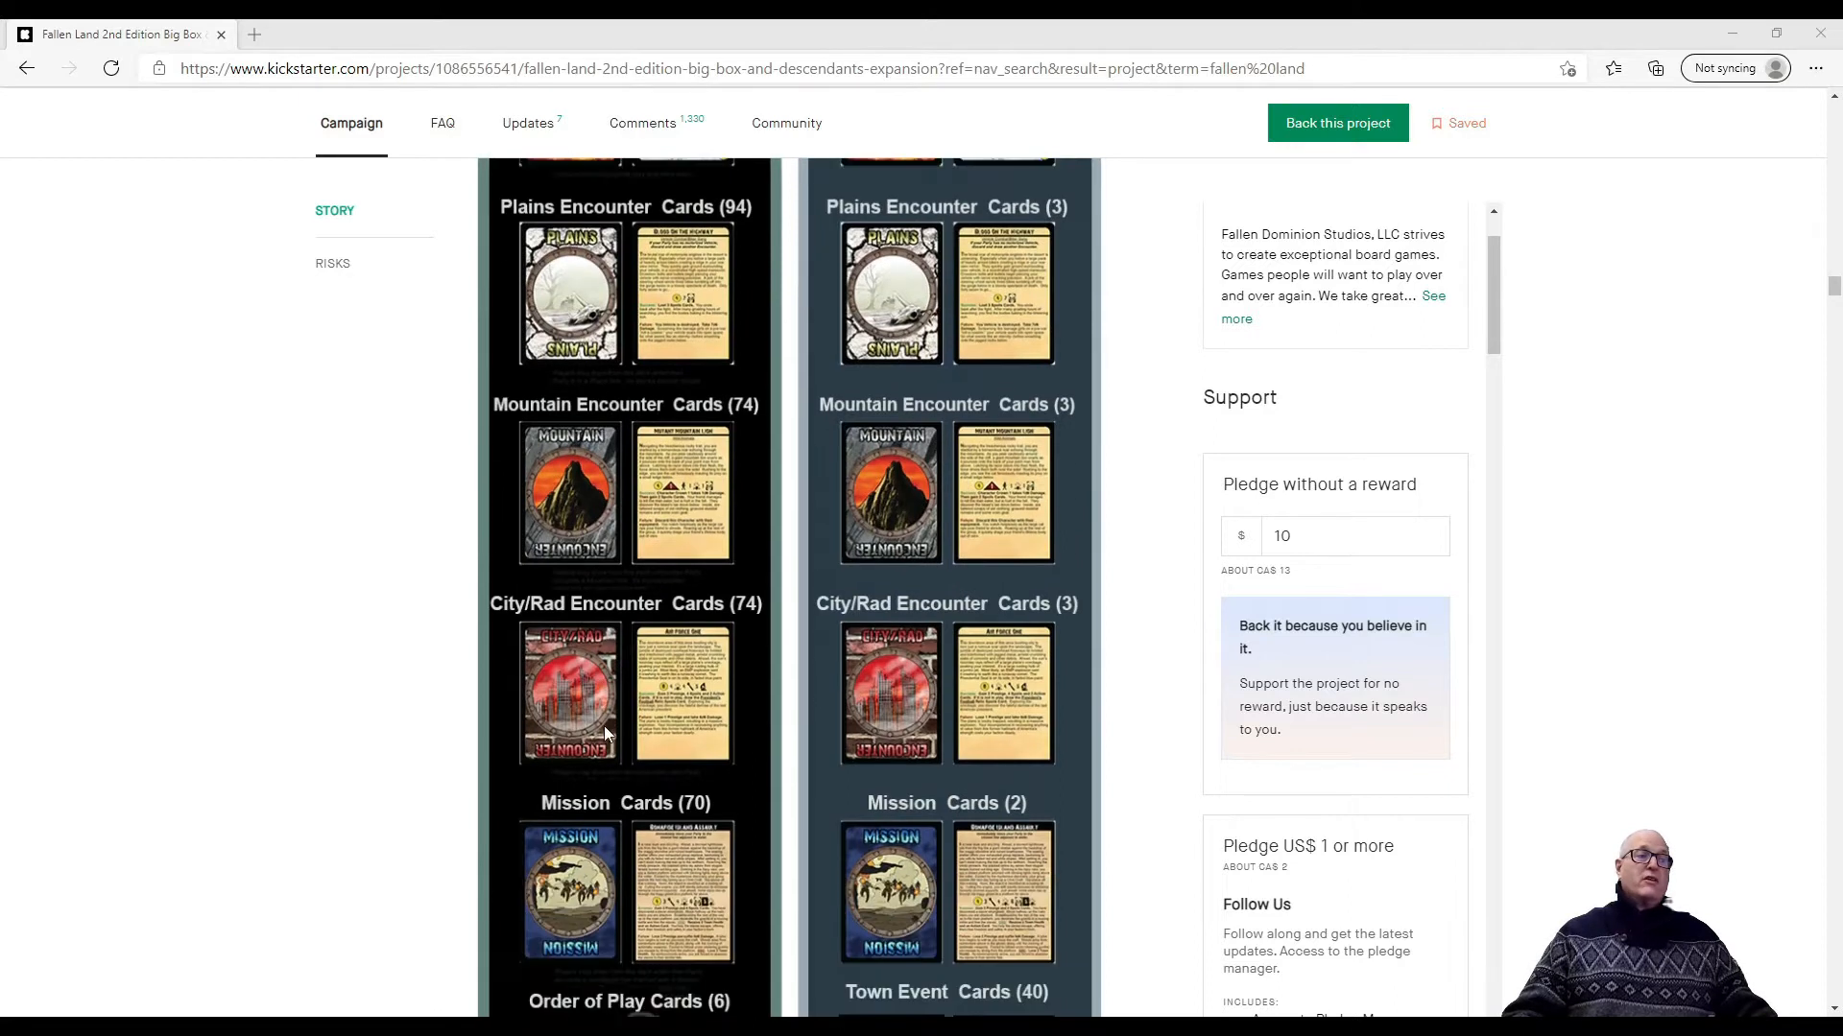
scroll("down", 3)
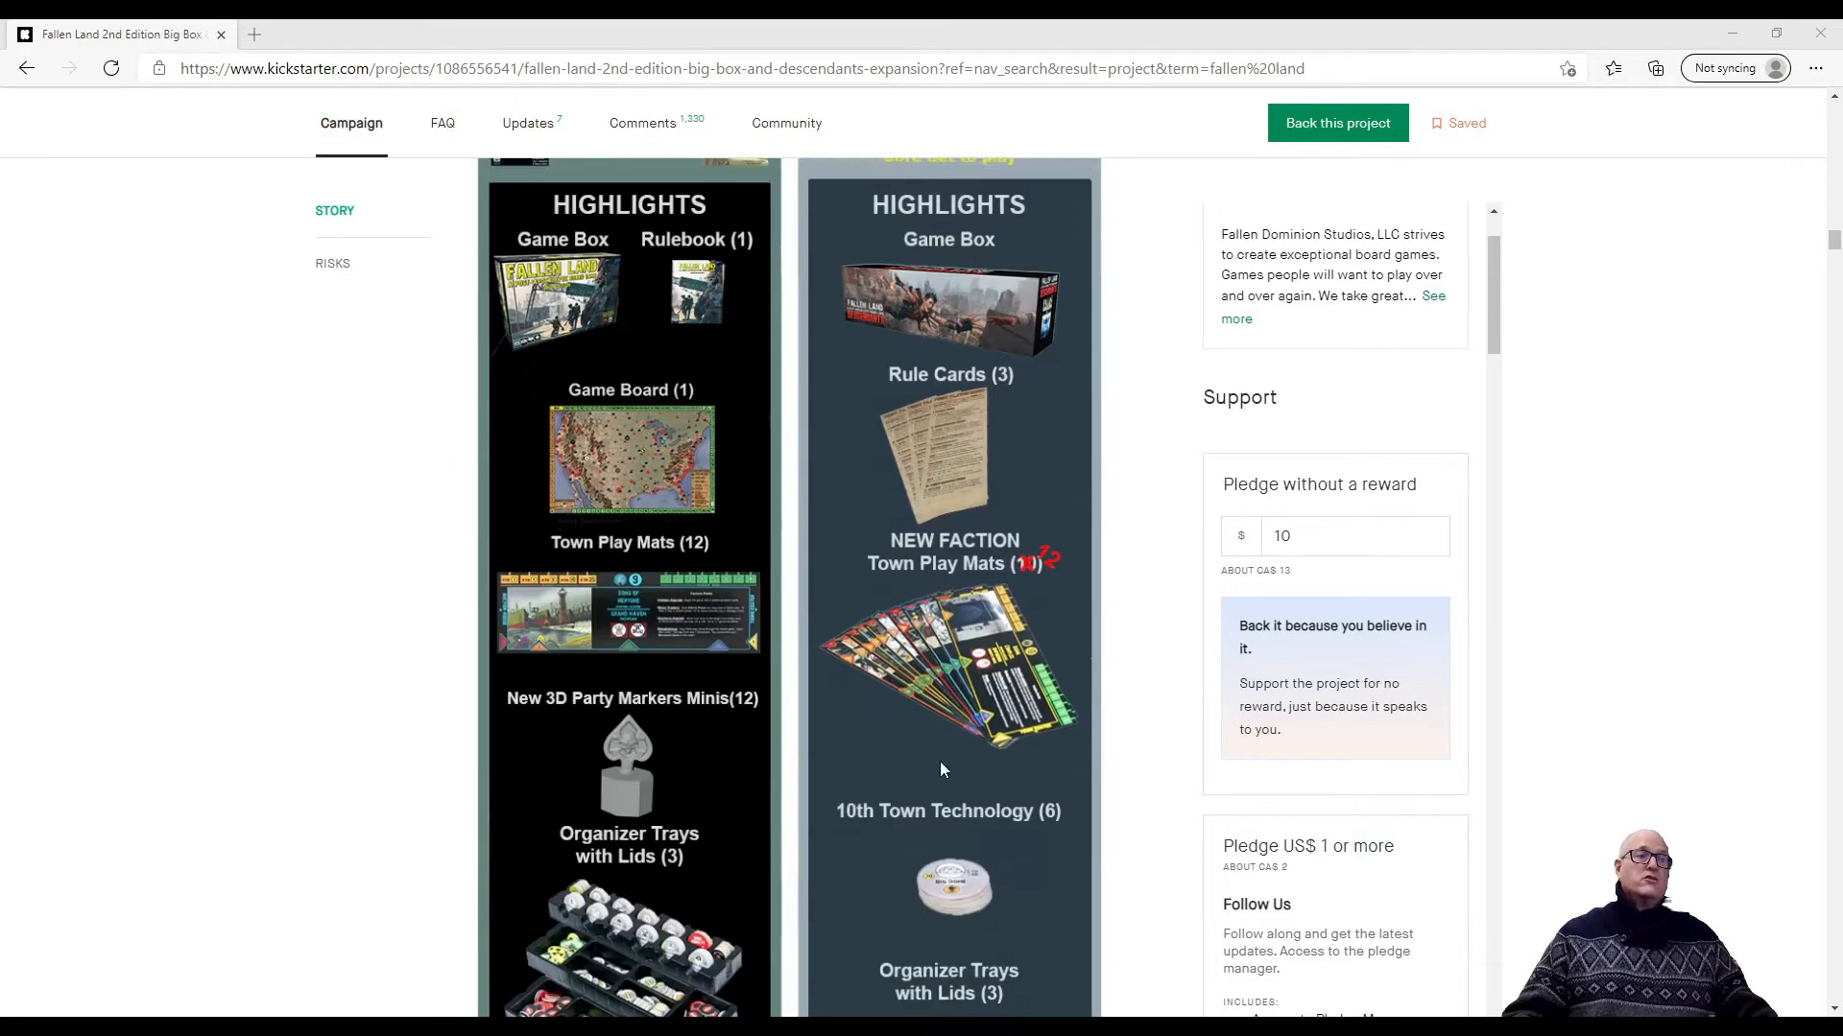
Continue to the solo, co-op and campaign variants and the 2nd vs 1st Edition comparison
scroll("down", 3)
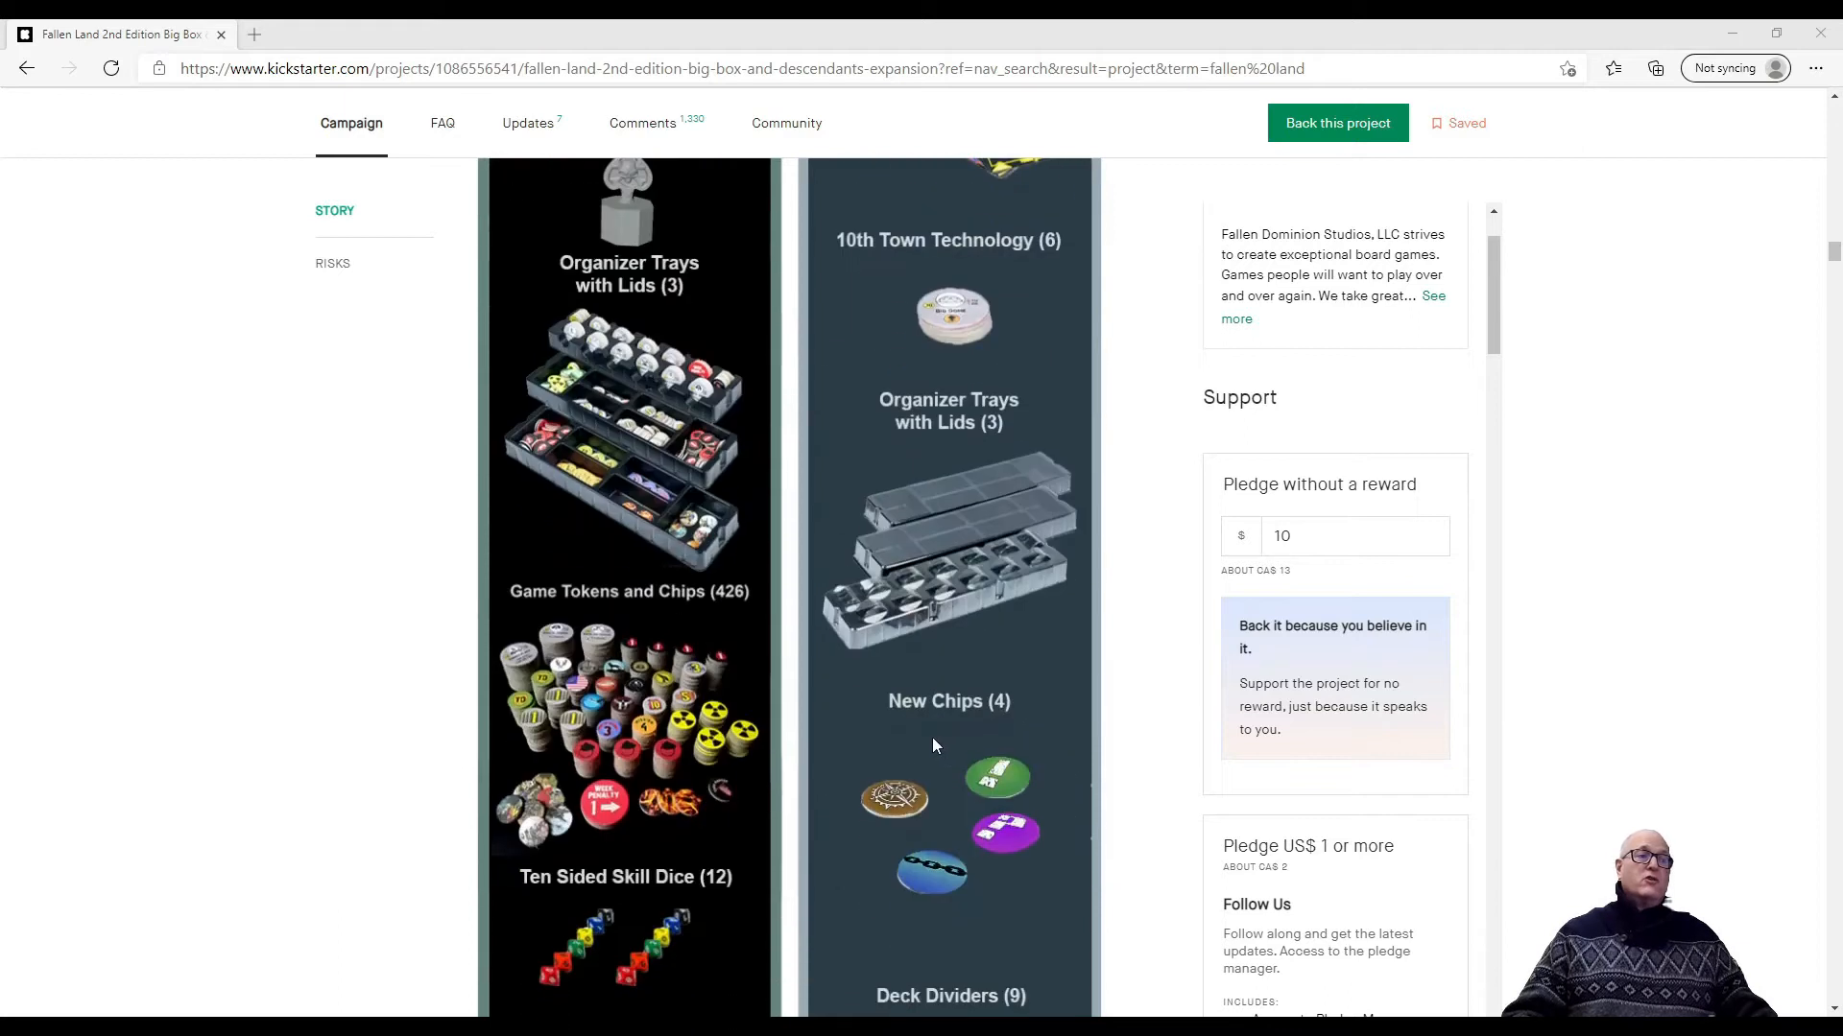
scroll("down", 3)
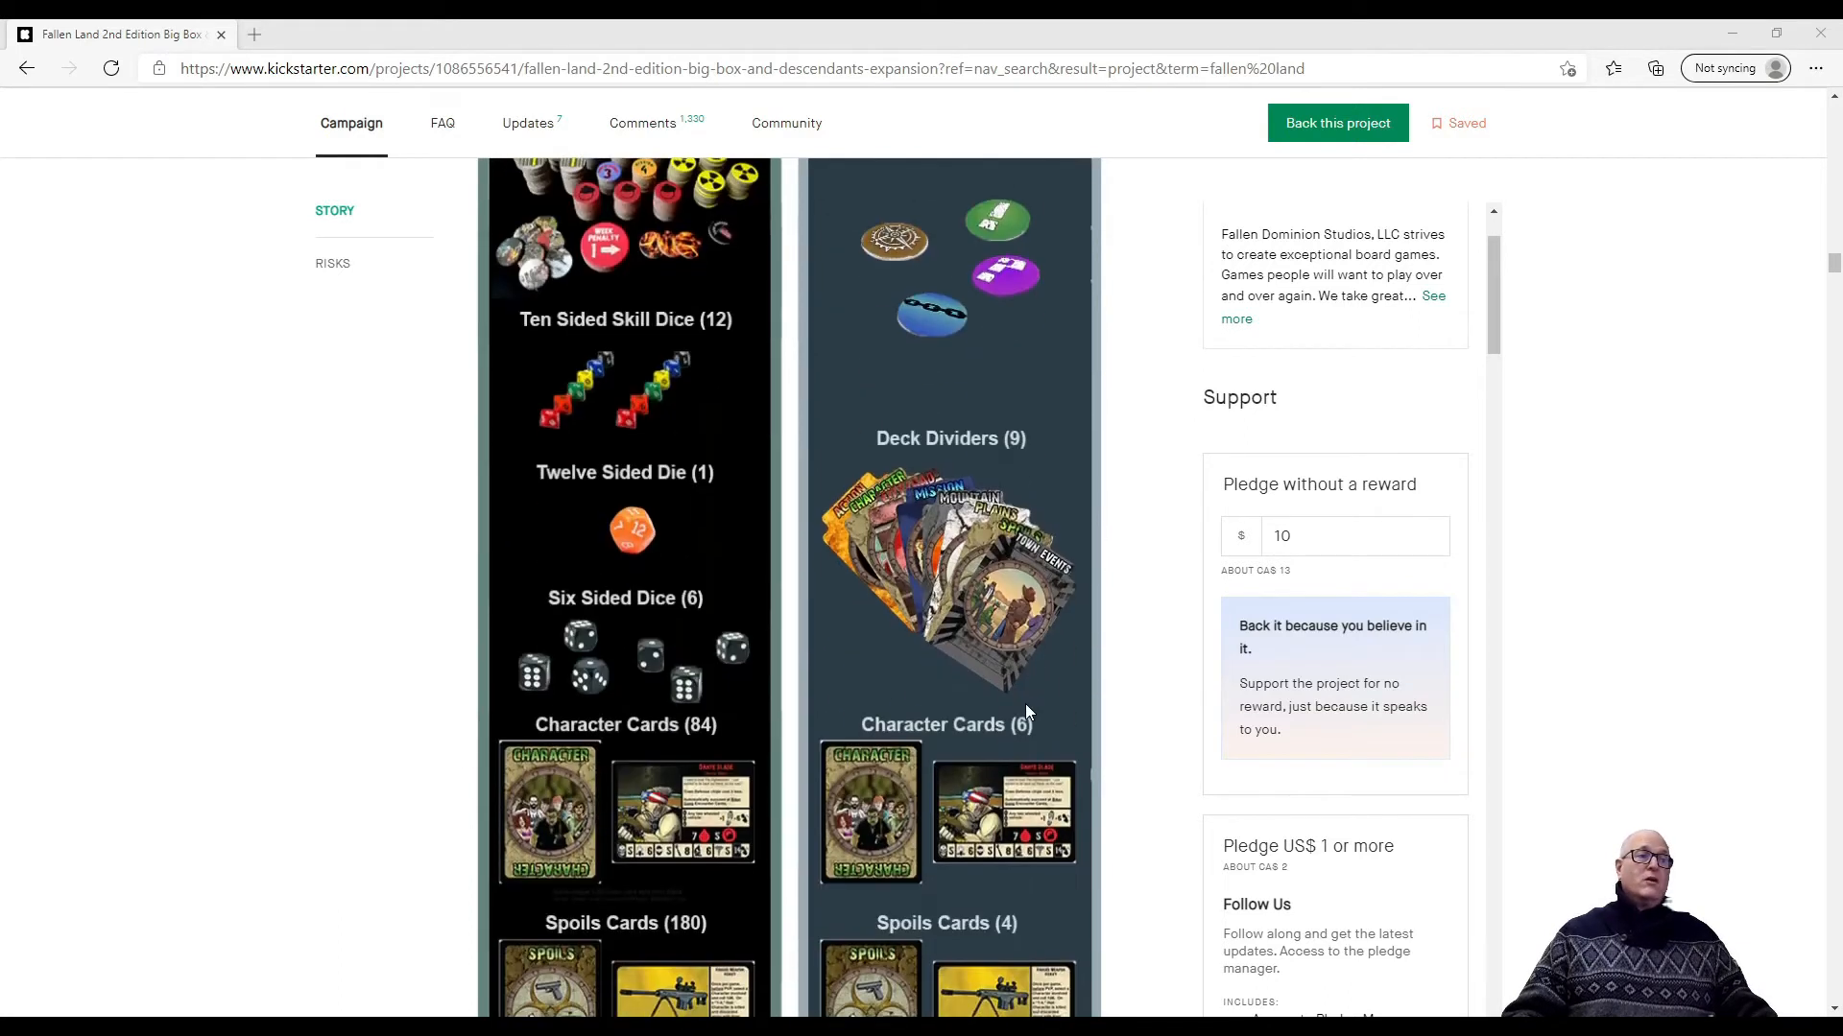
scroll("down", 3)
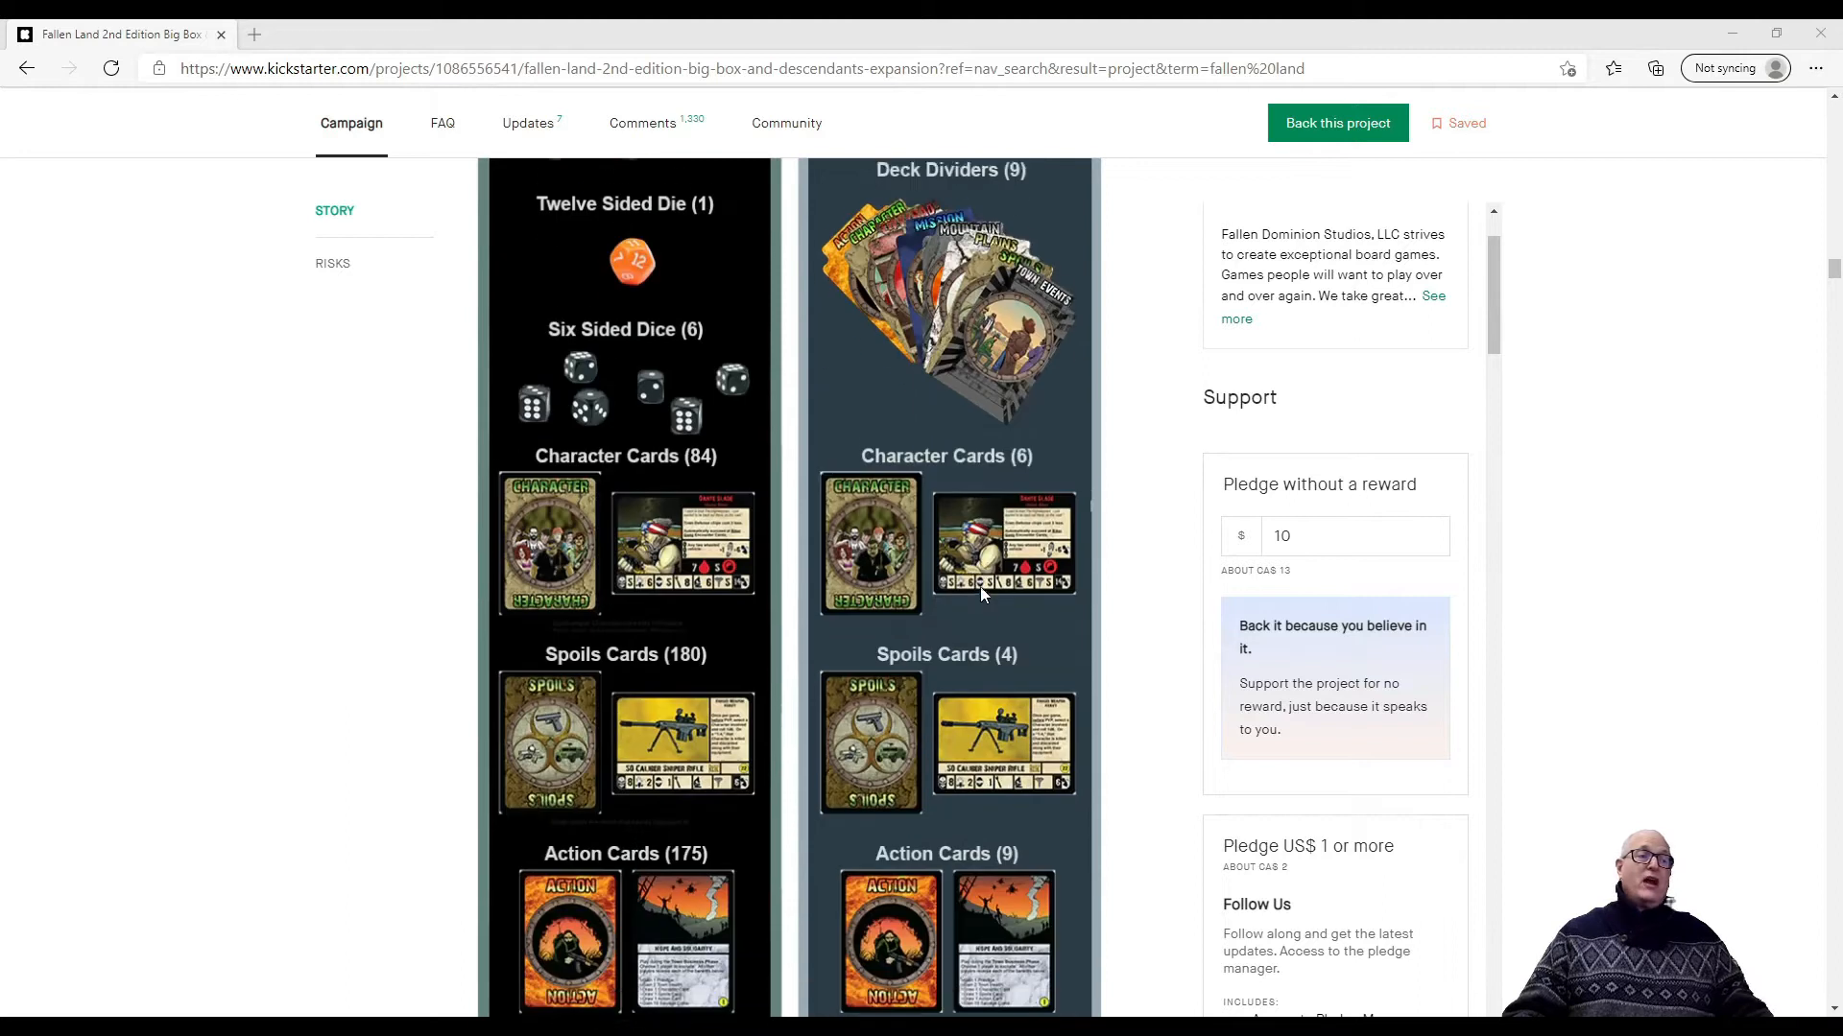
scroll("down", 3)
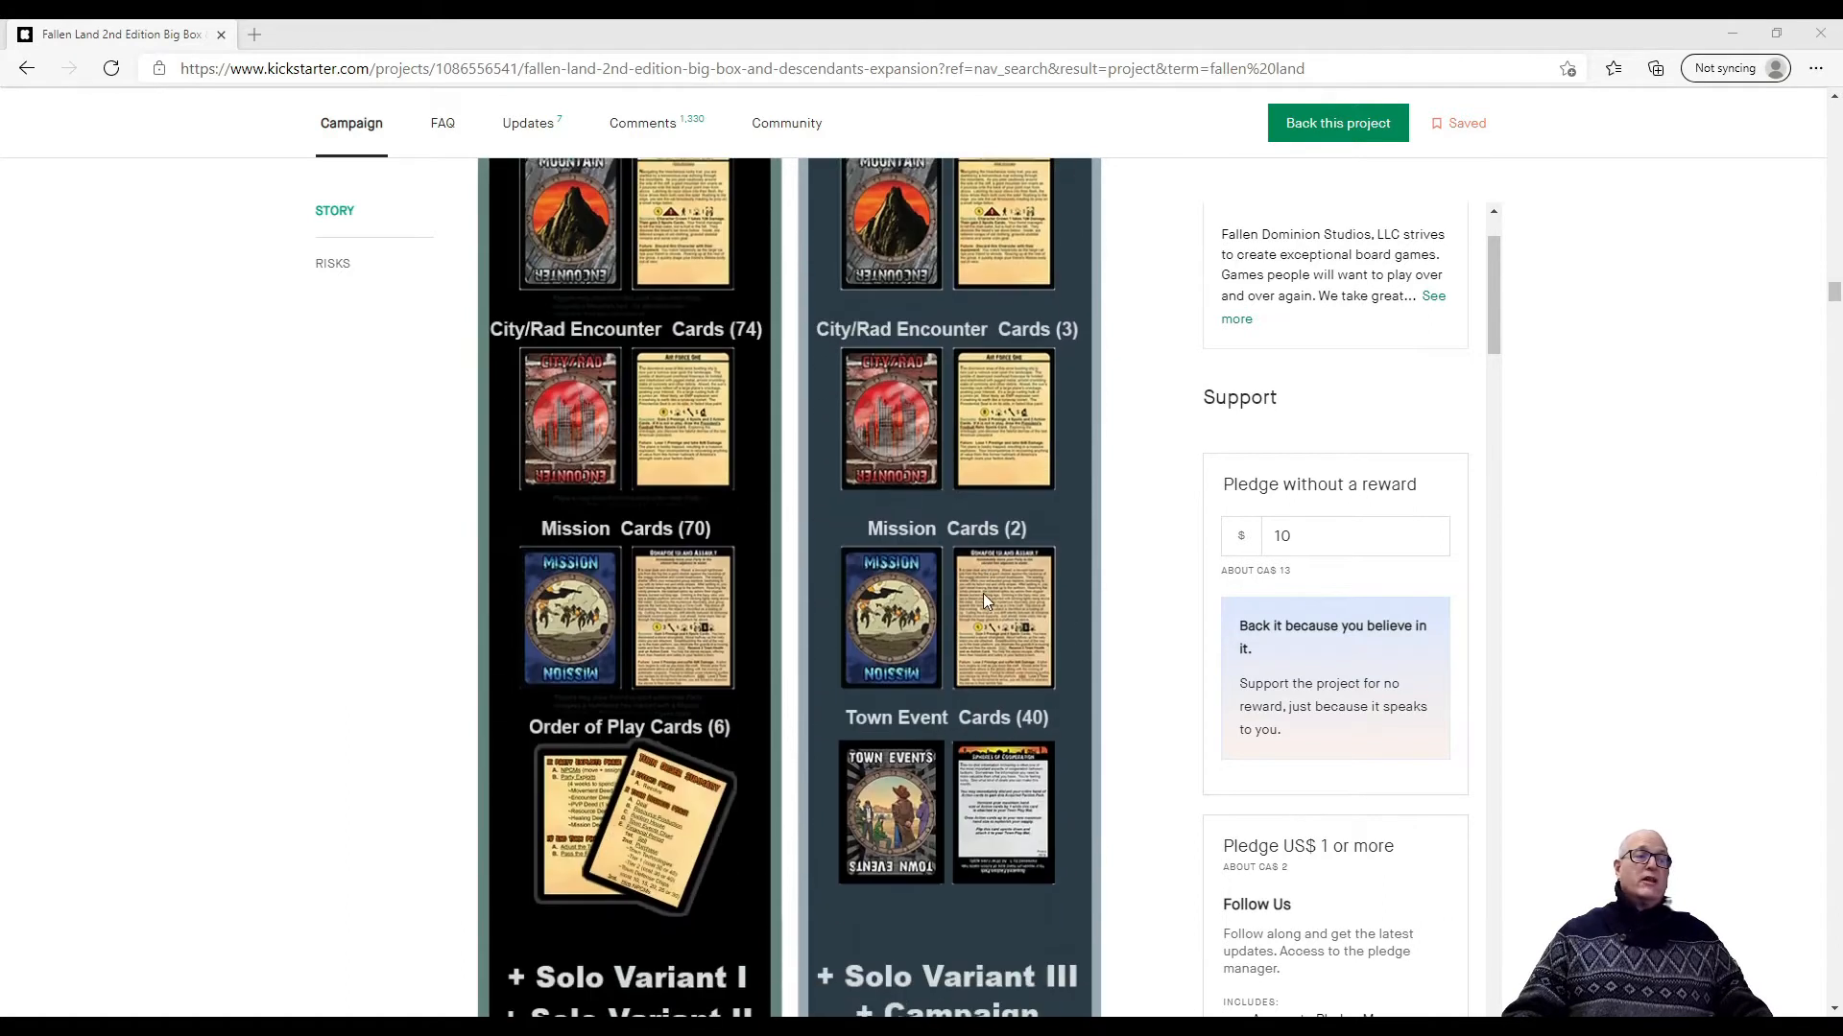
scroll("down", 3)
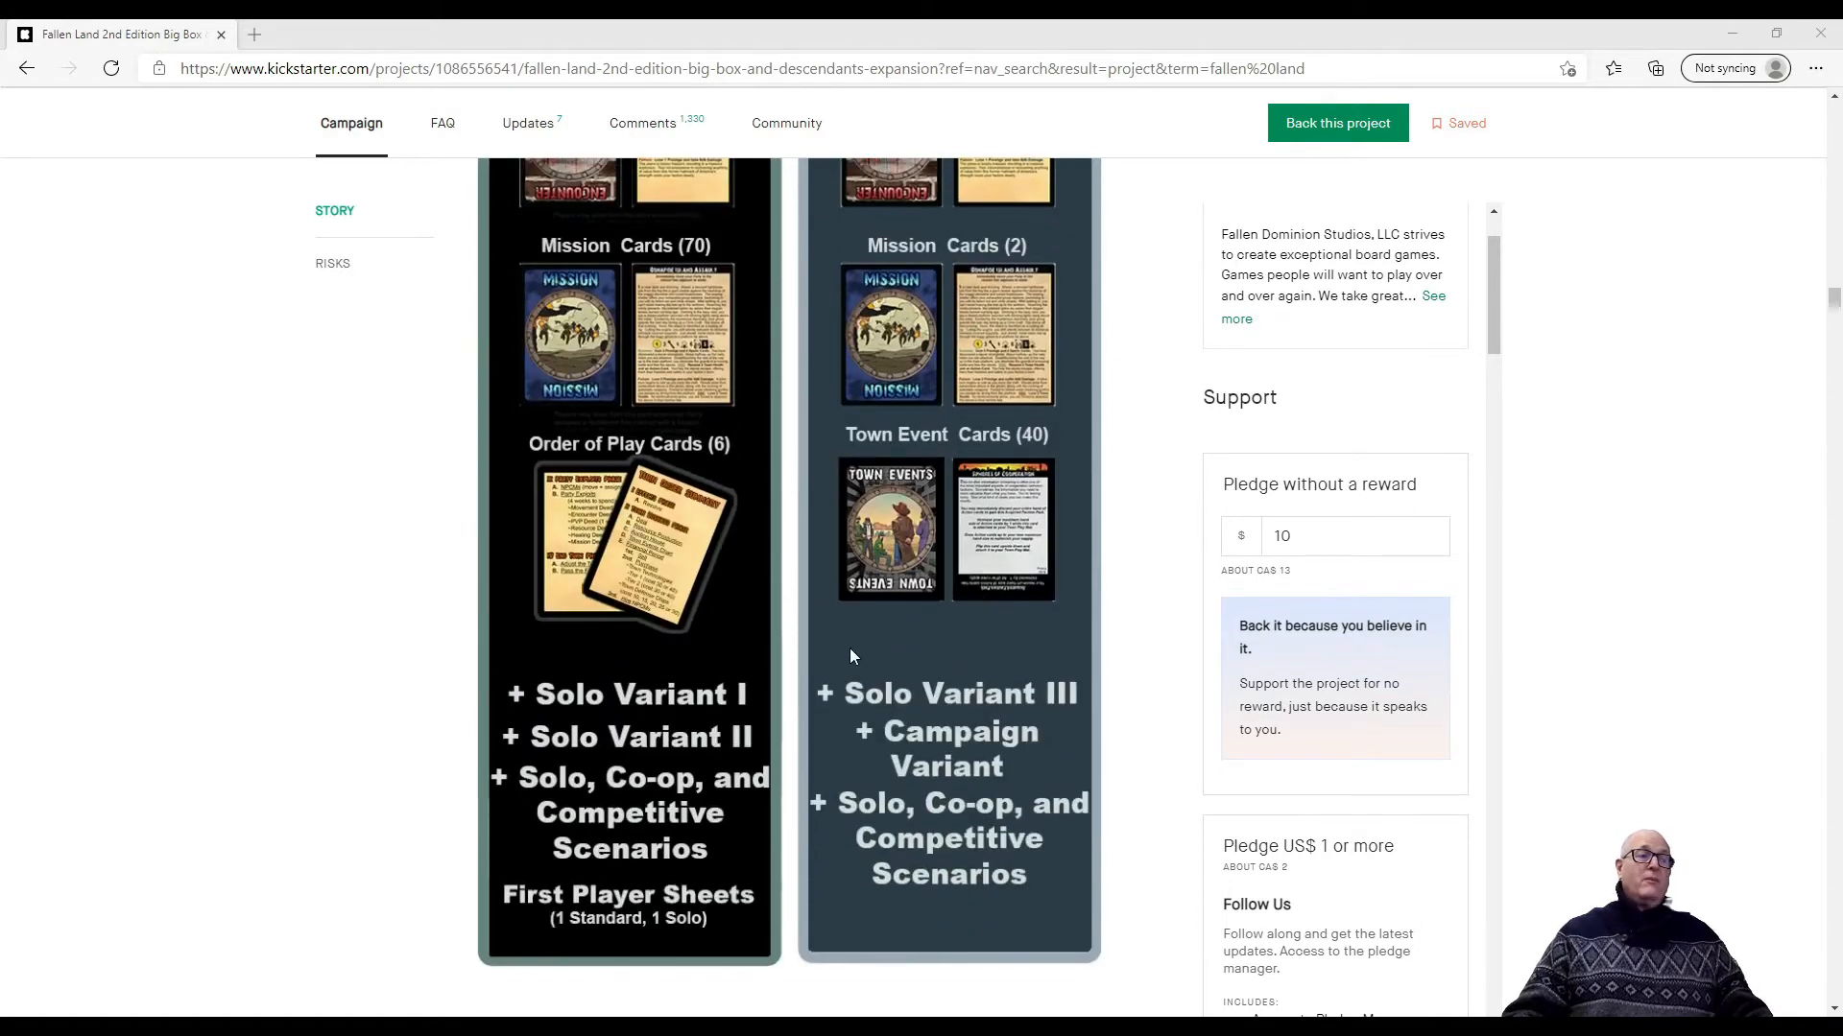
mouse_move(1122, 785)
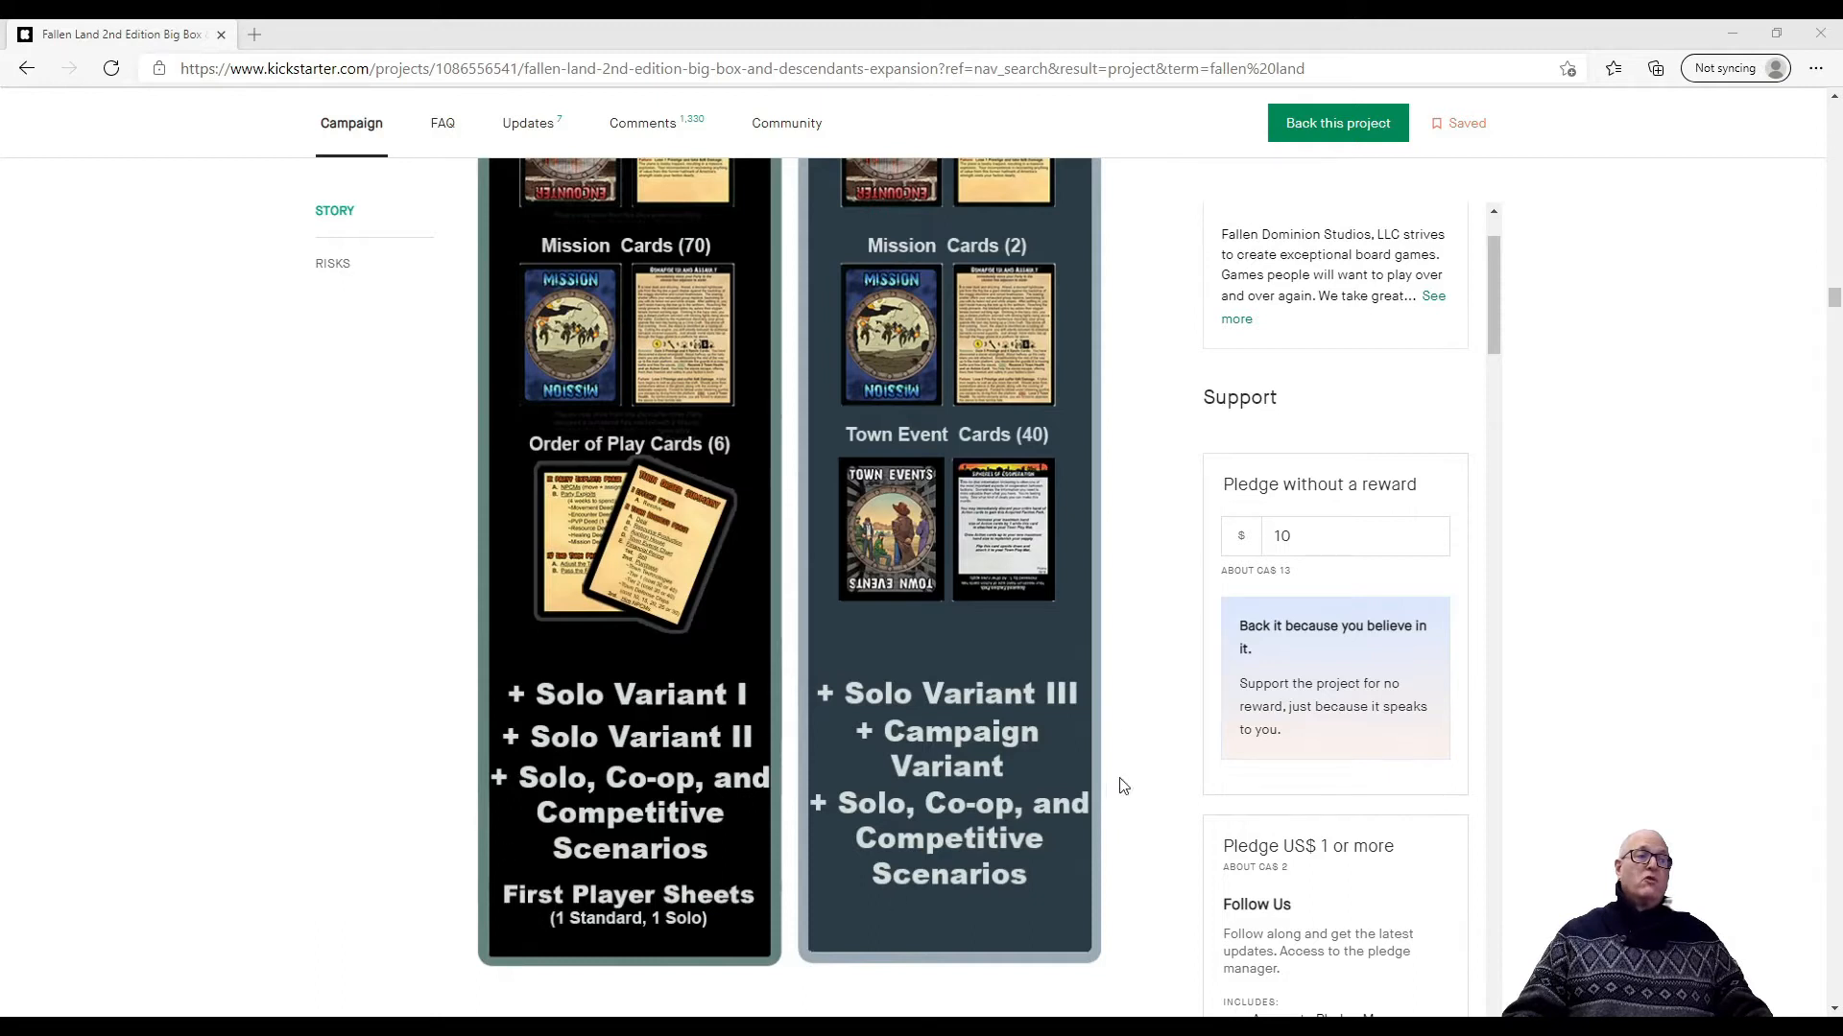
mouse_move(764, 878)
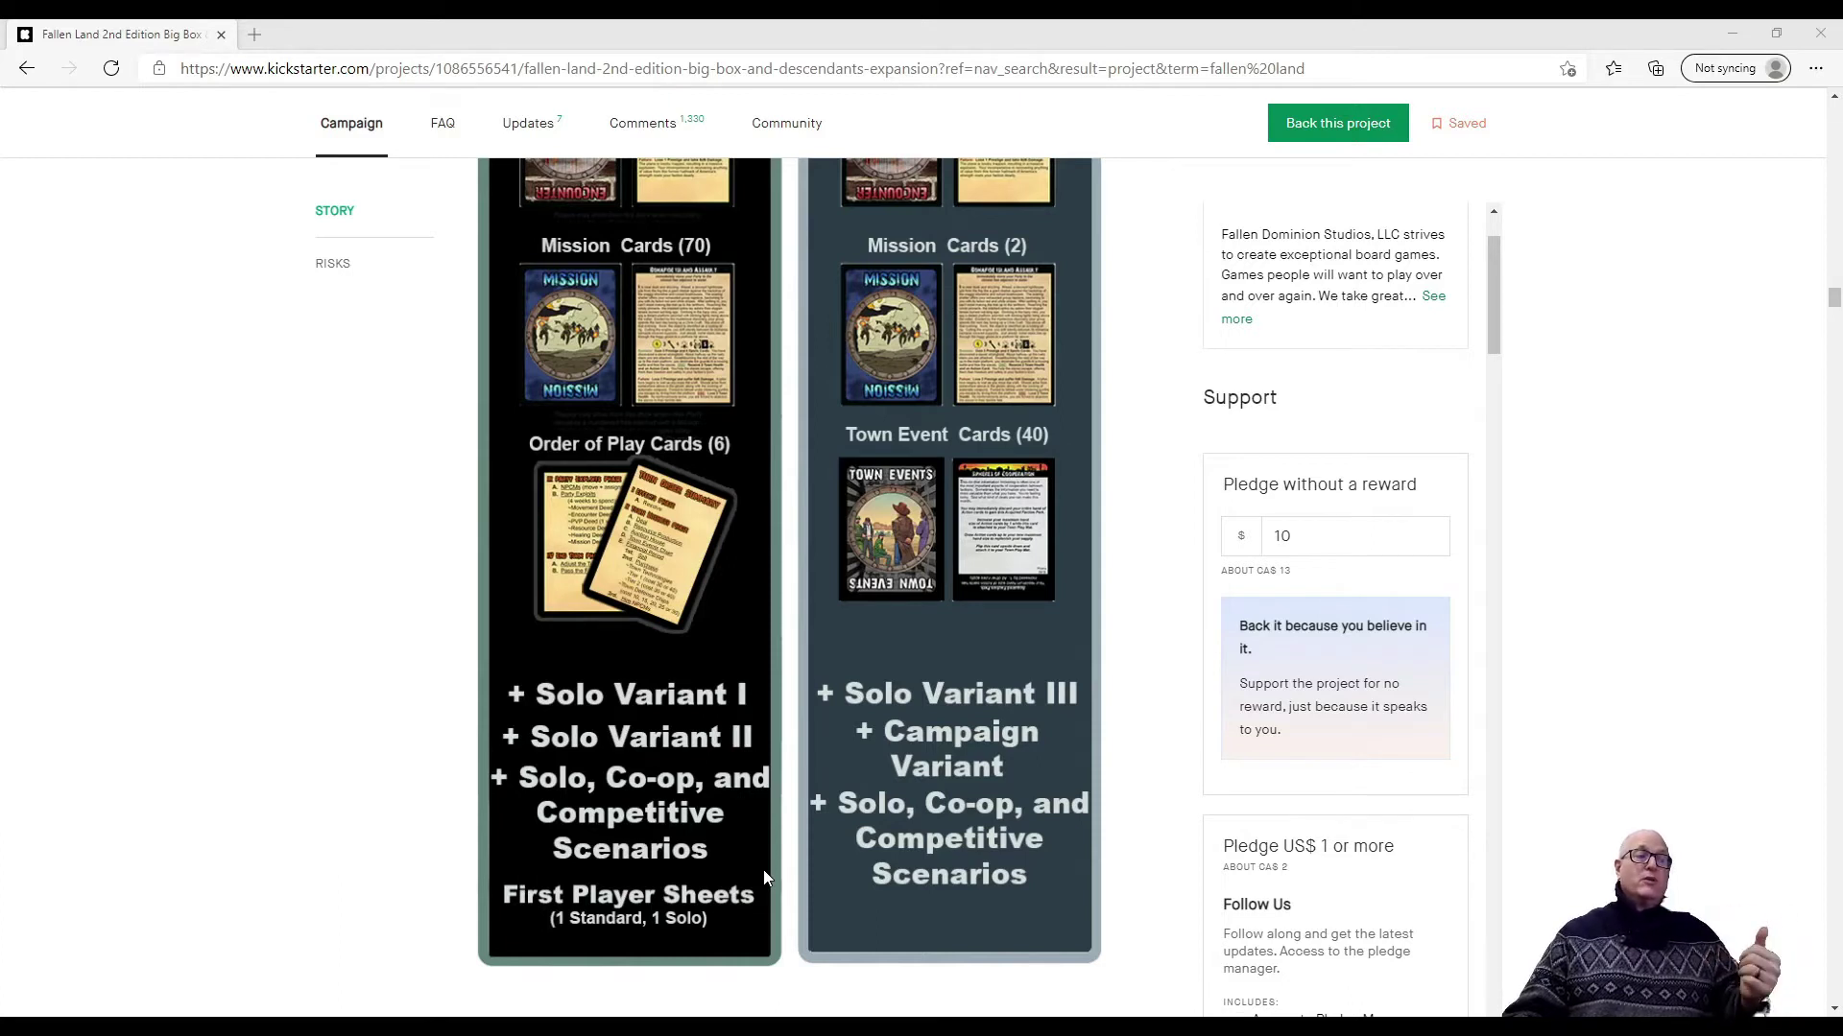
mouse_move(800, 873)
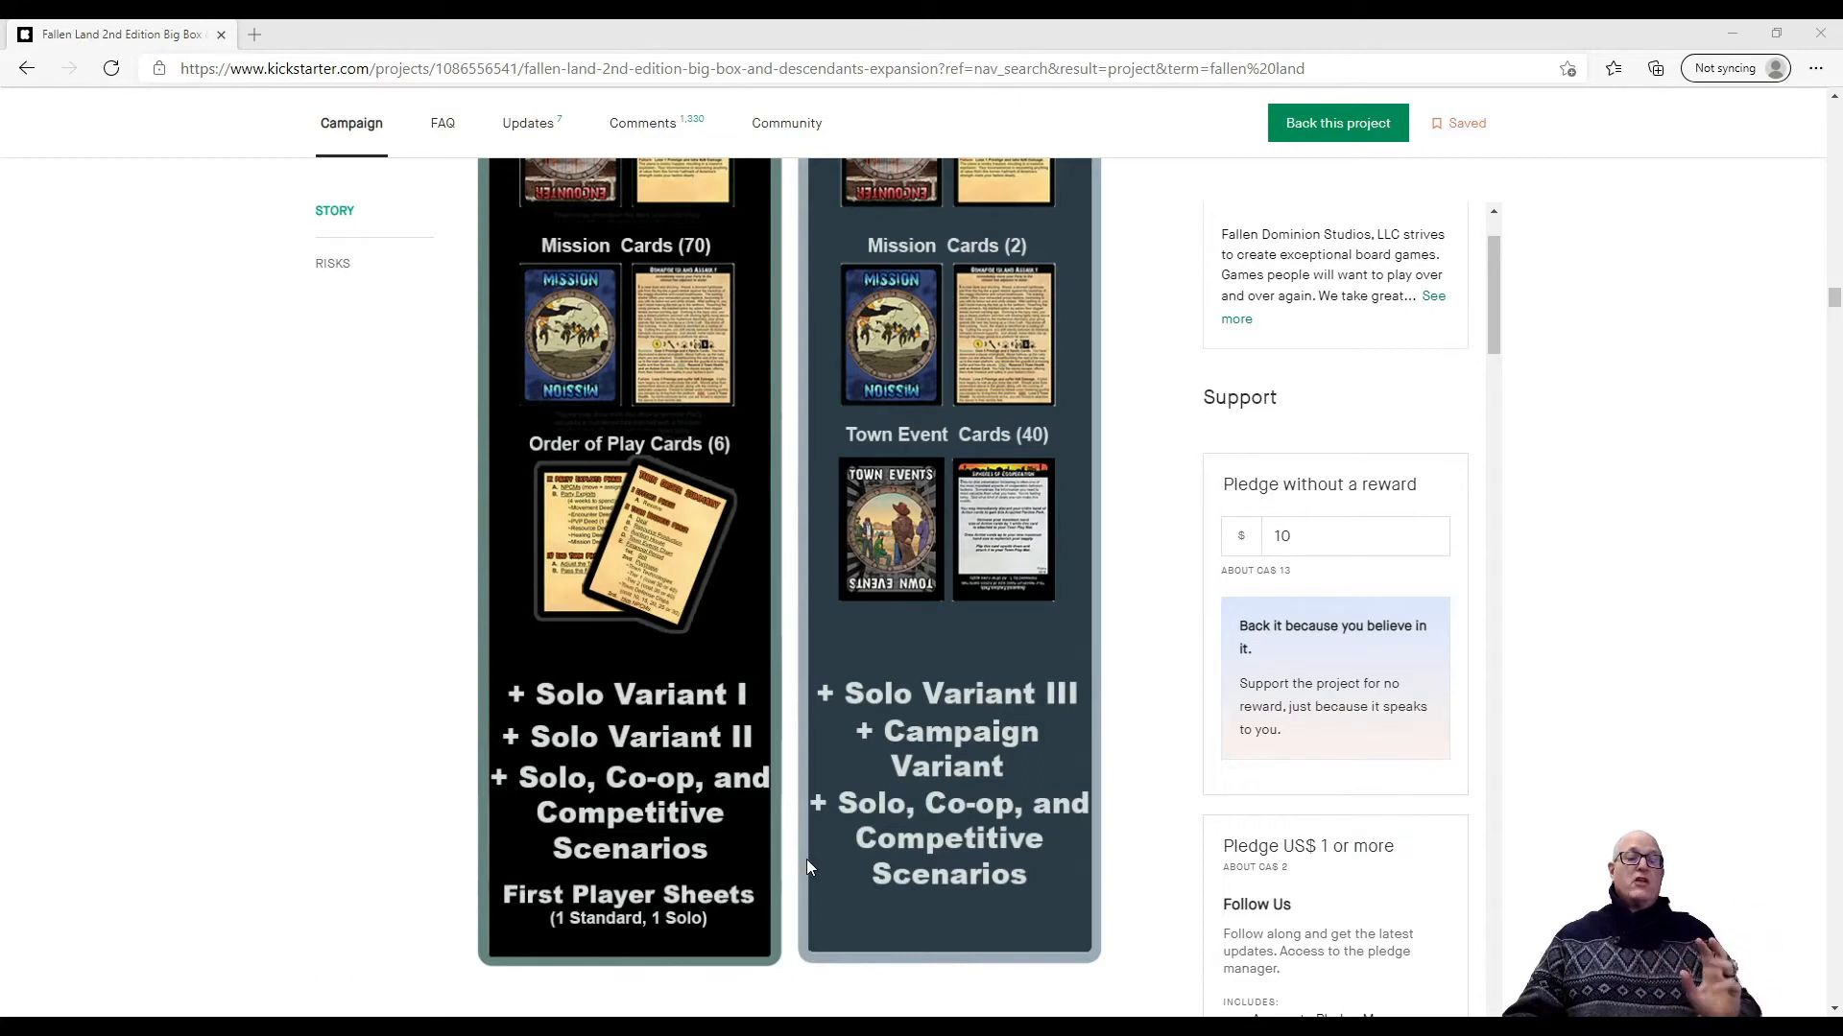
scroll("down", 3)
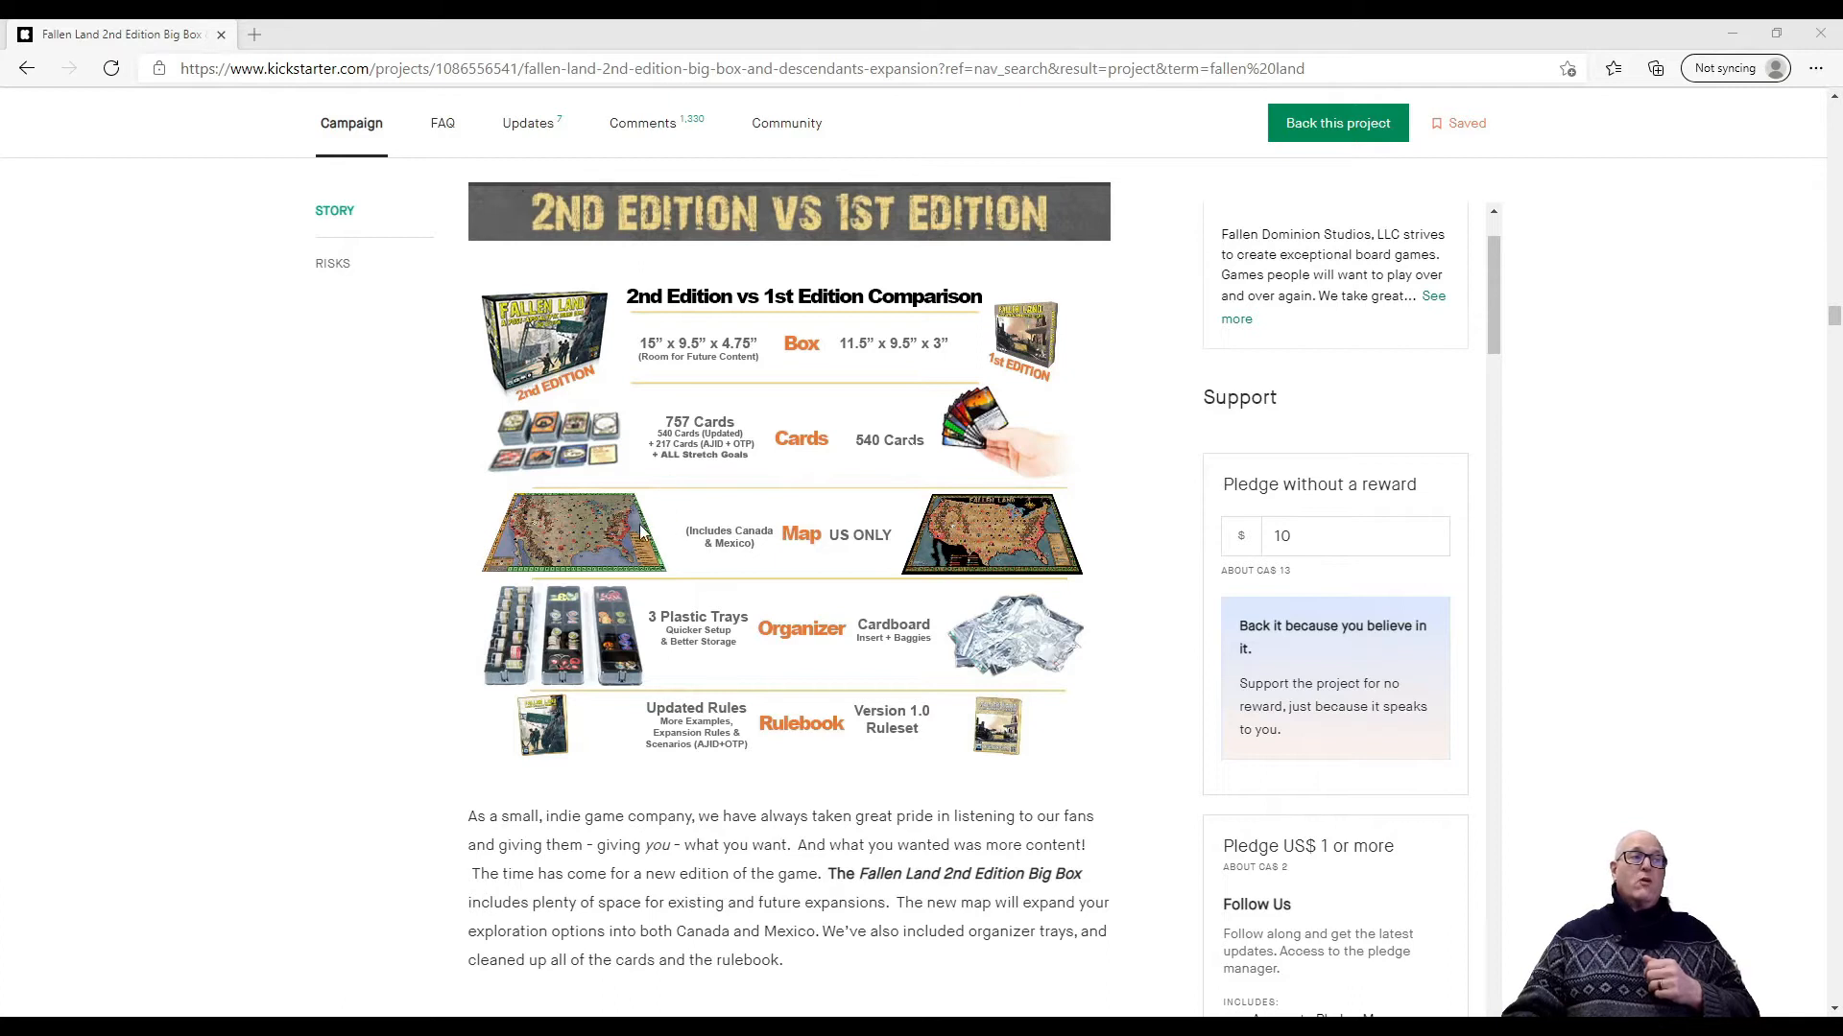
mouse_move(664, 794)
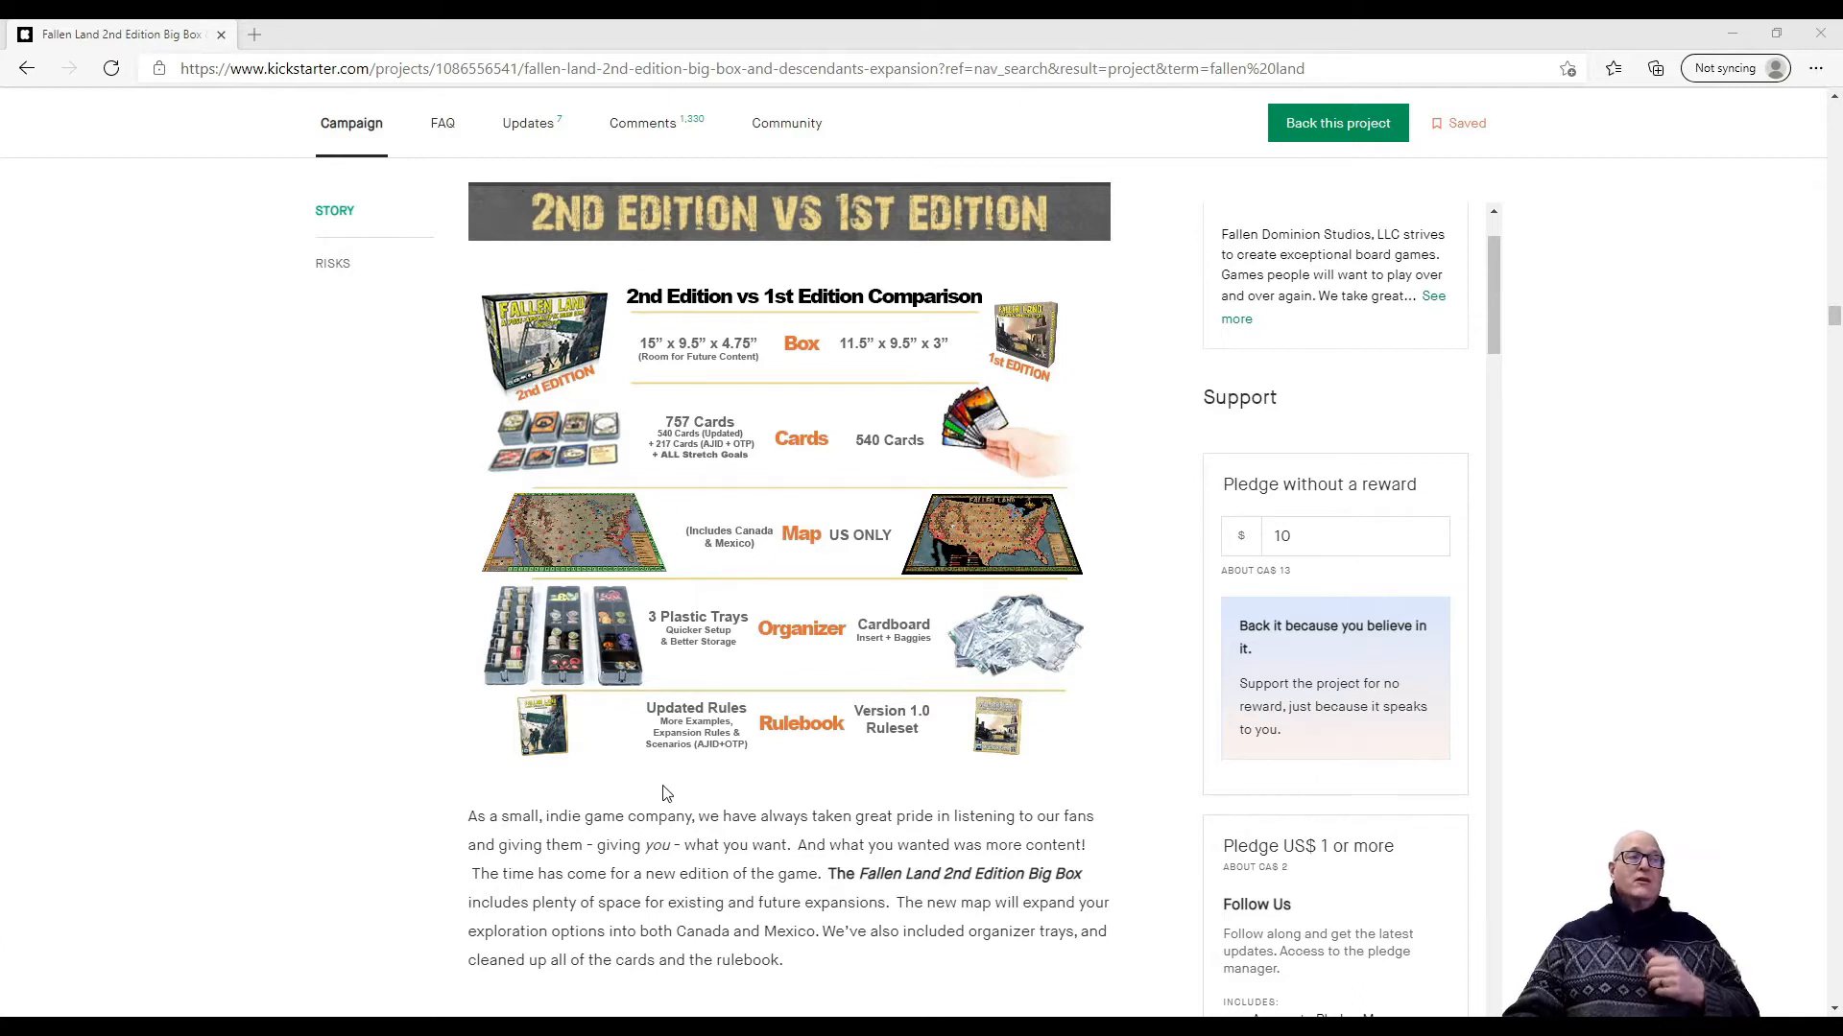
Scroll past the 2nd vs 1st edition comparison into the reward tier images
scroll("down", 3)
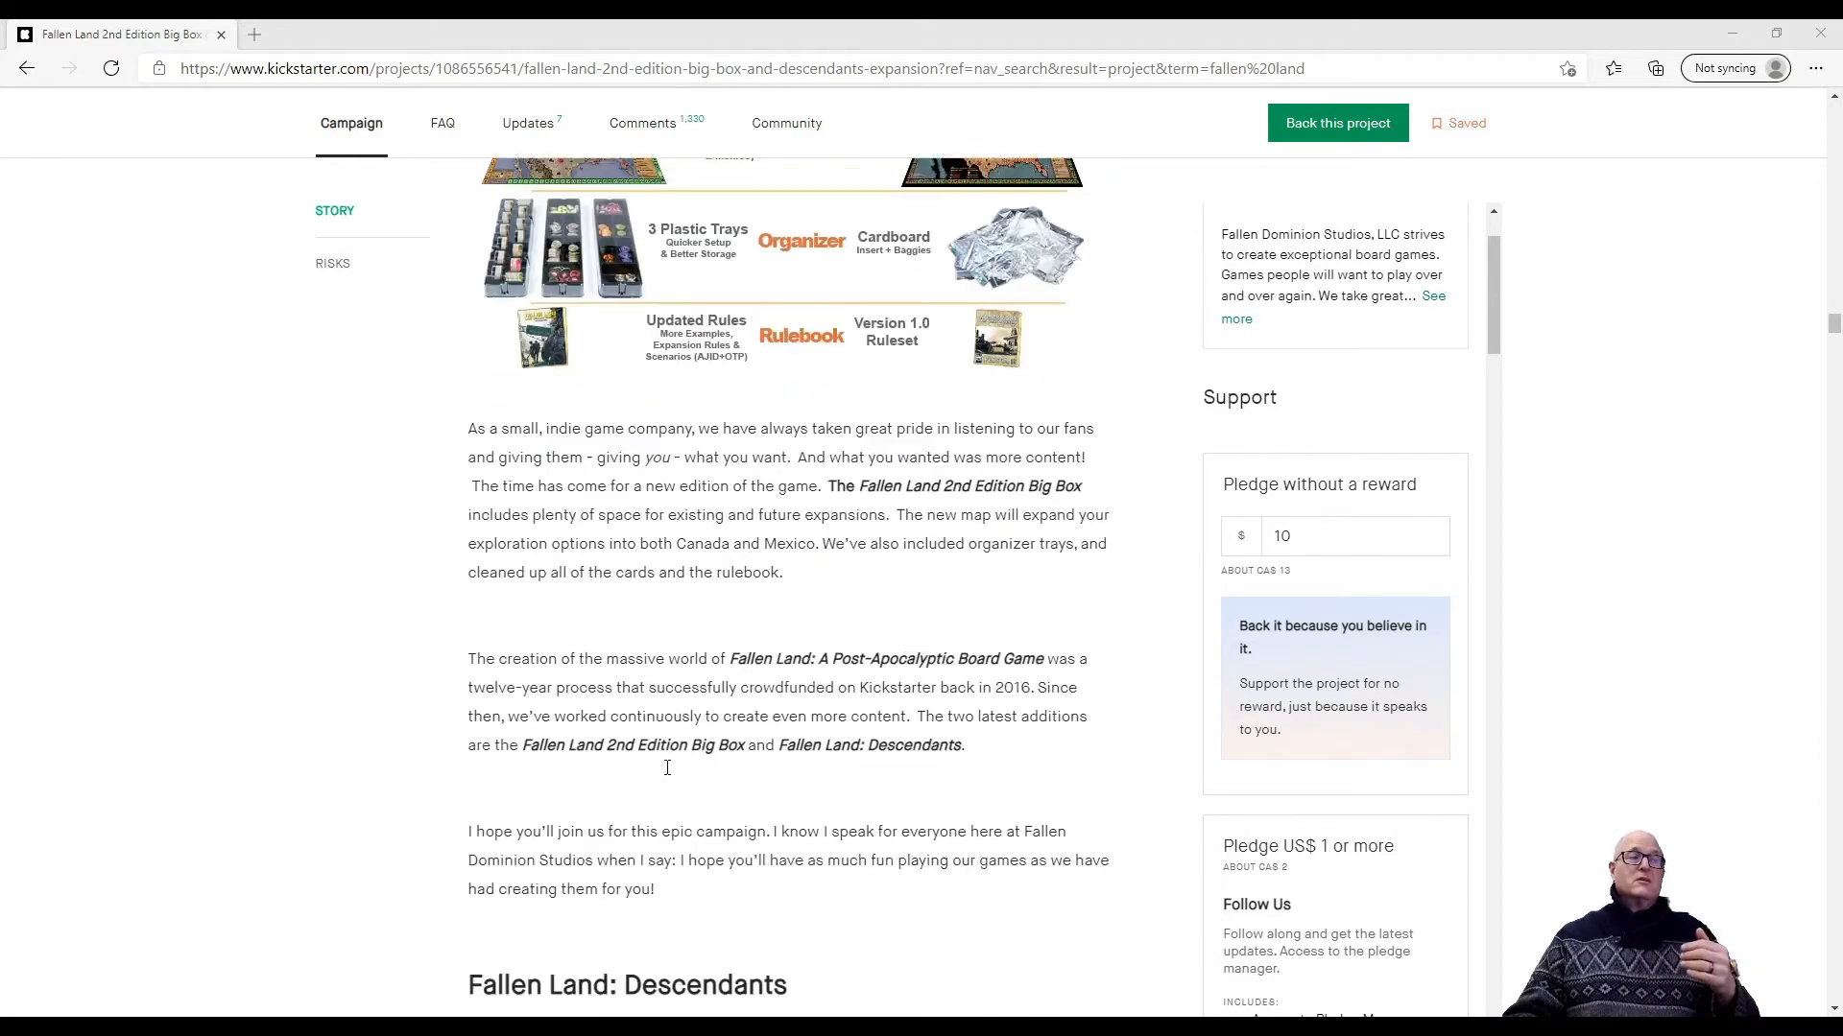
scroll("down", 3)
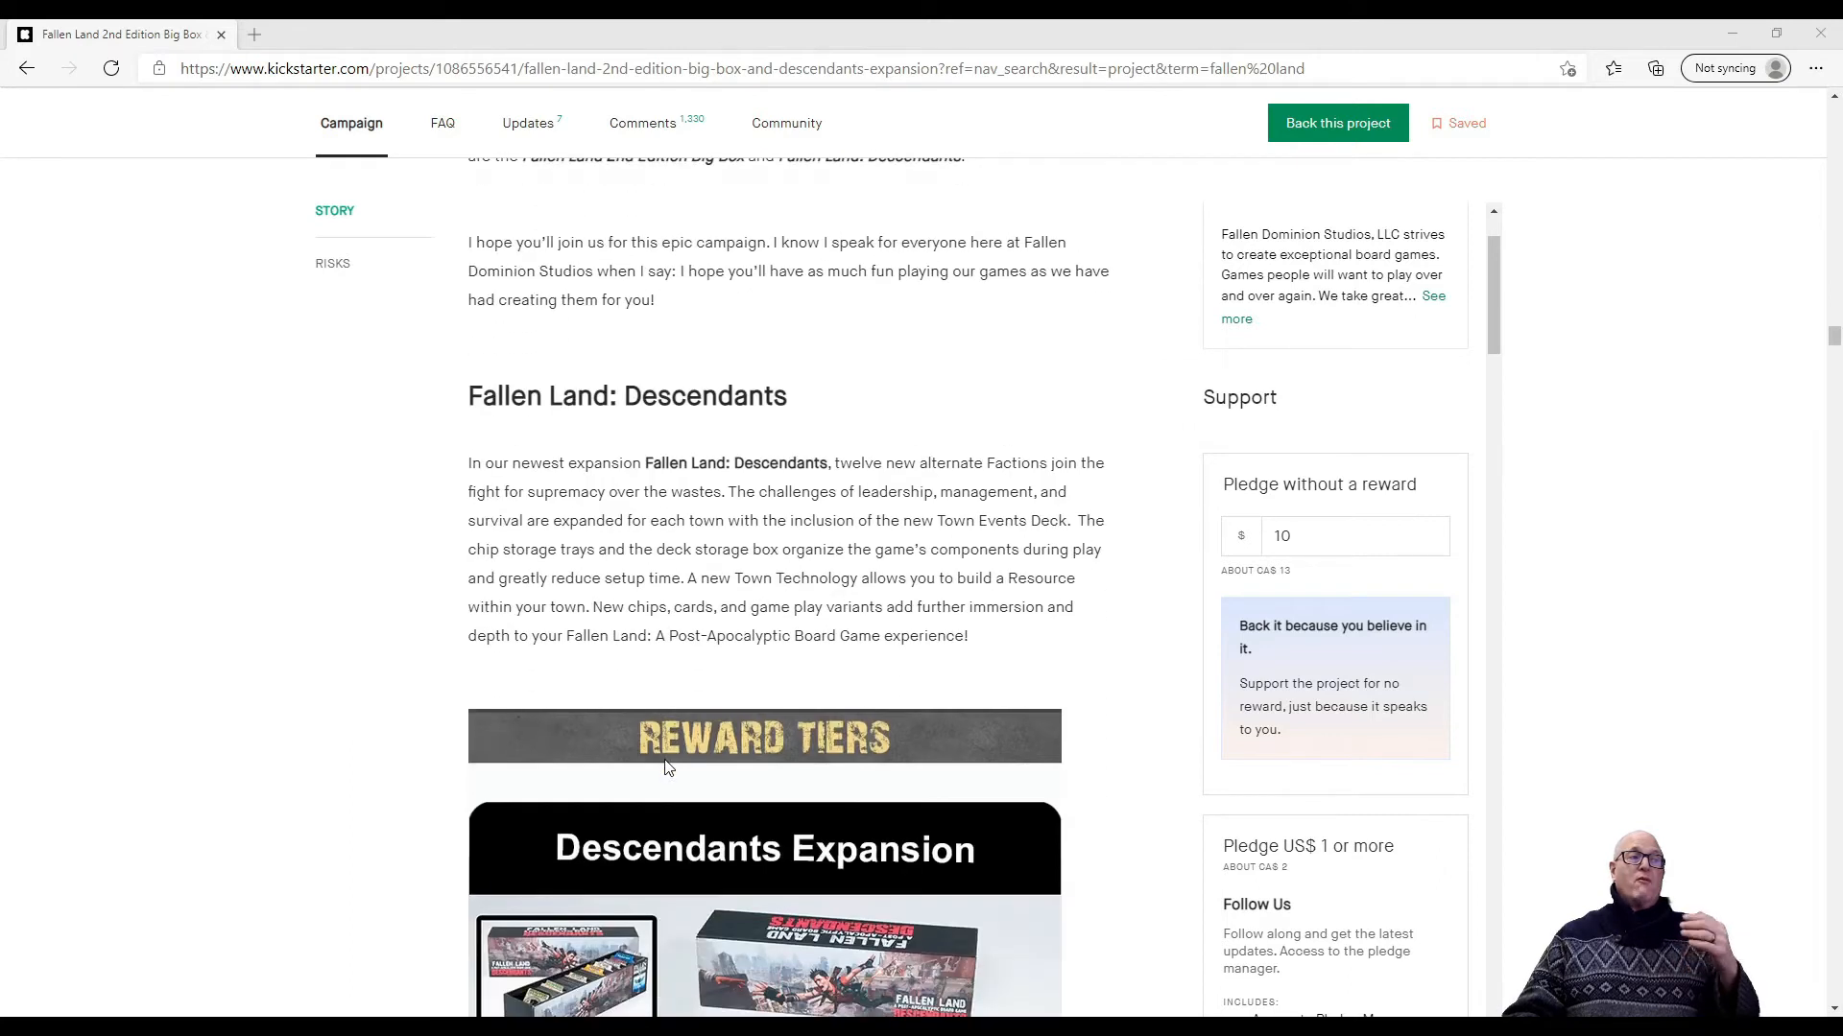
scroll("down", 3)
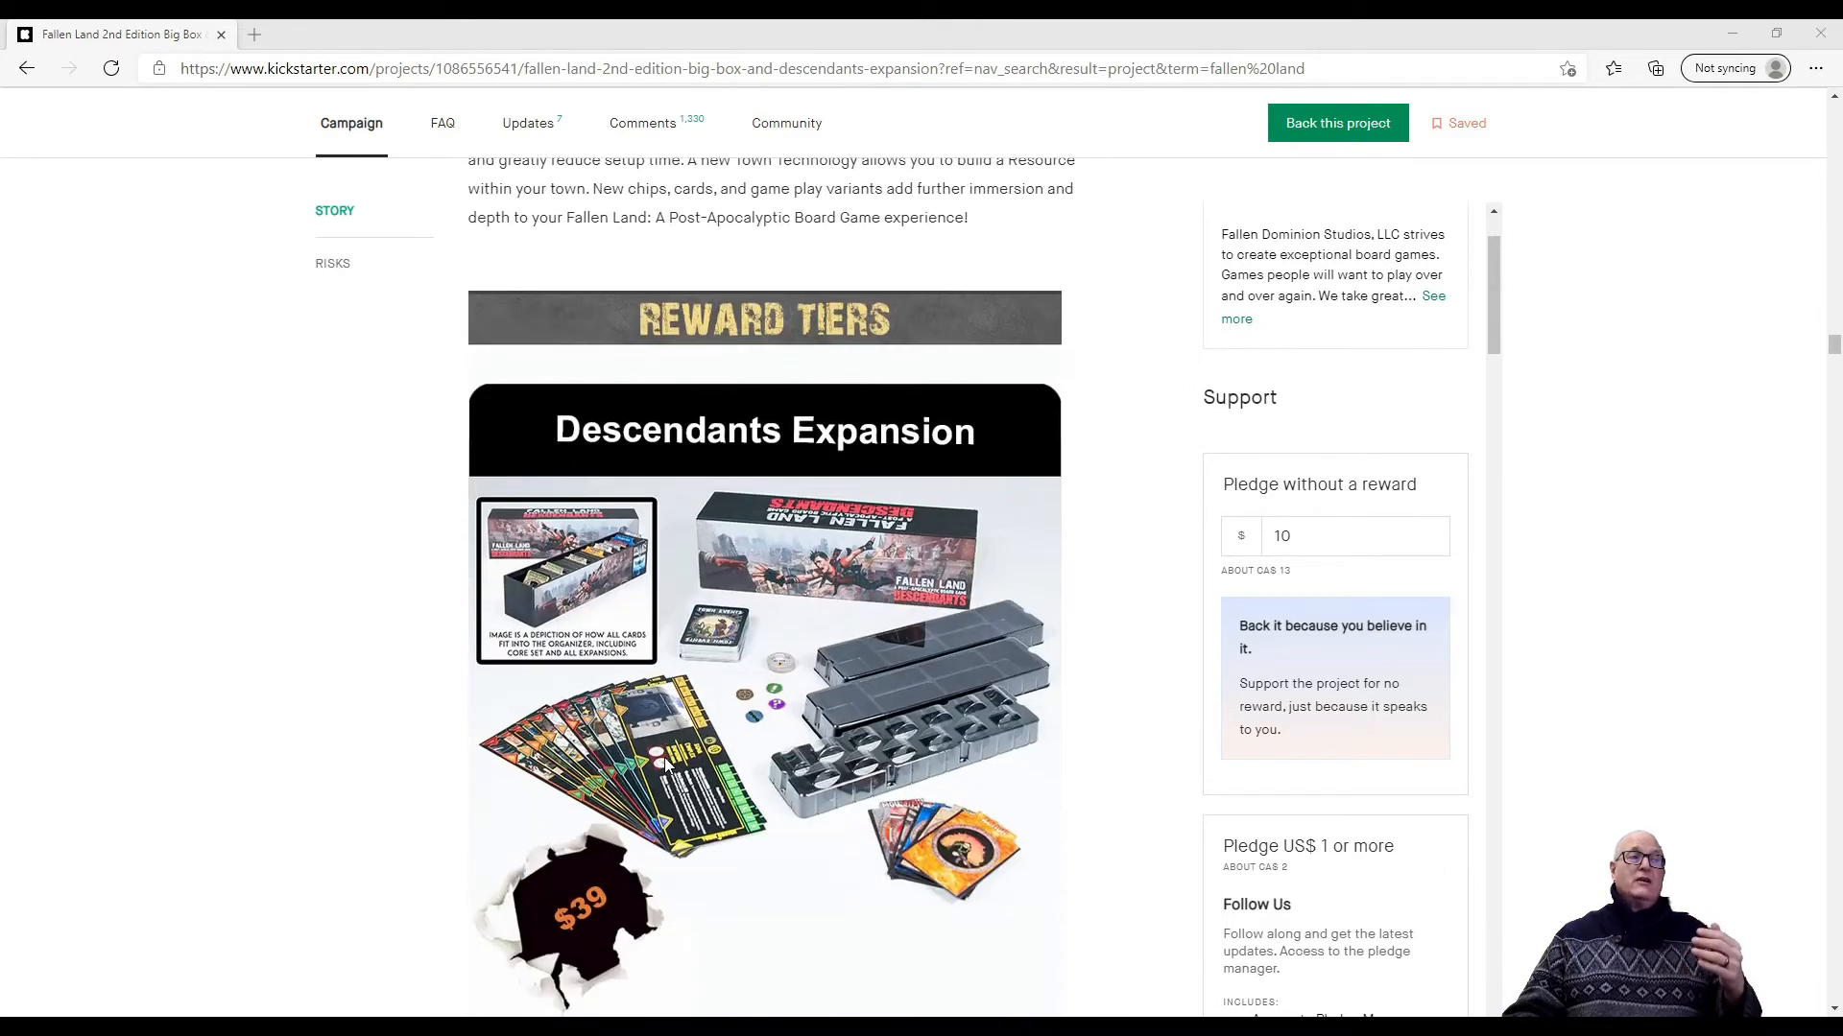
scroll("down", 3)
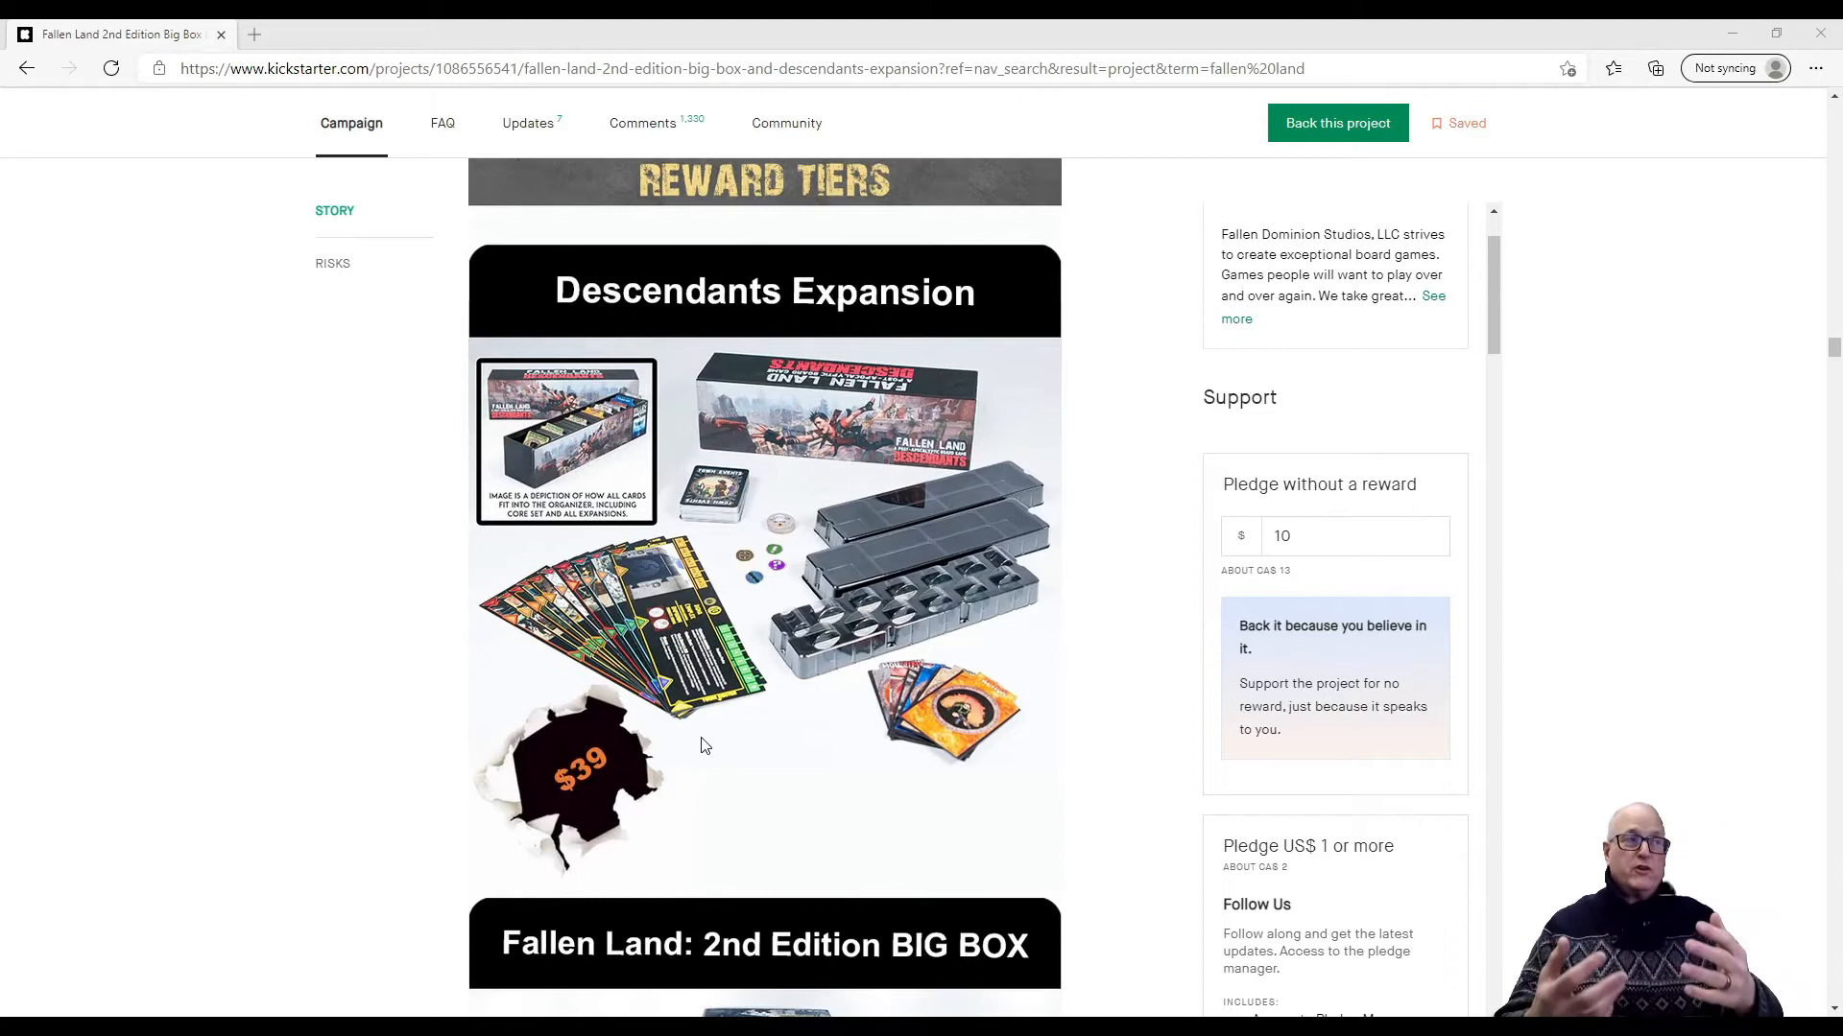
mouse_move(337, 889)
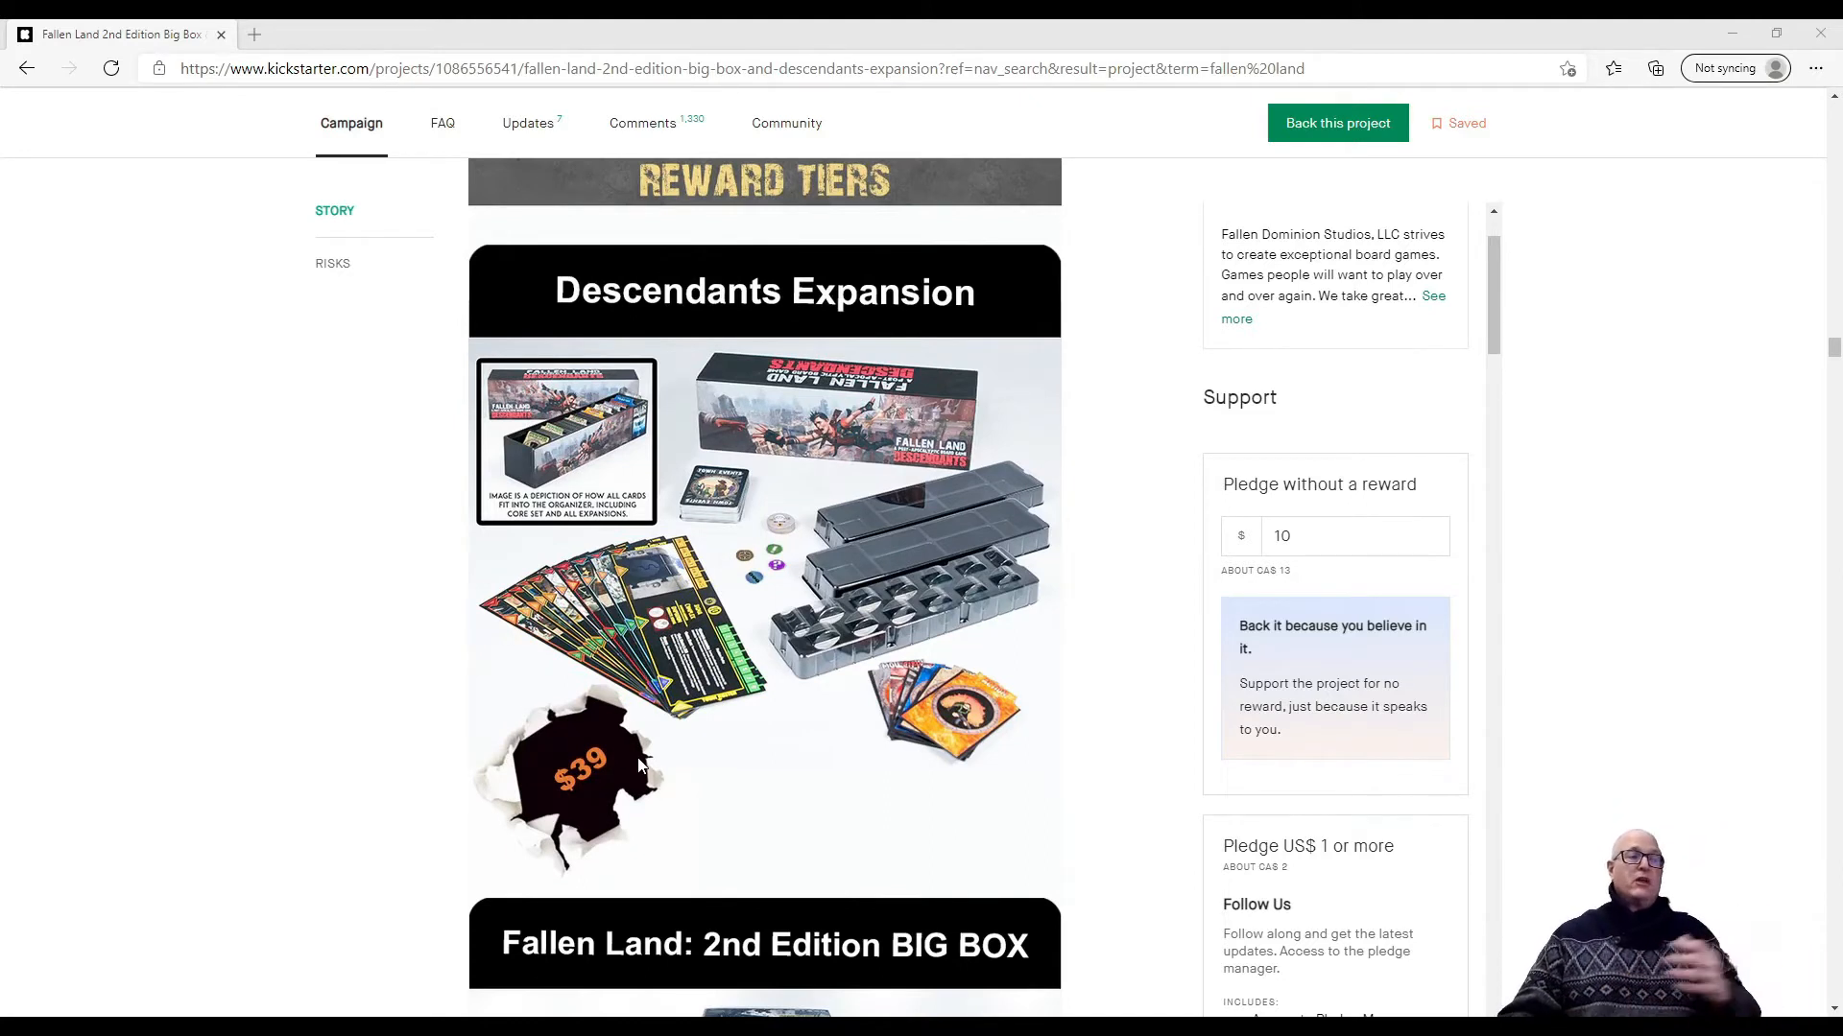
scroll("down", 3)
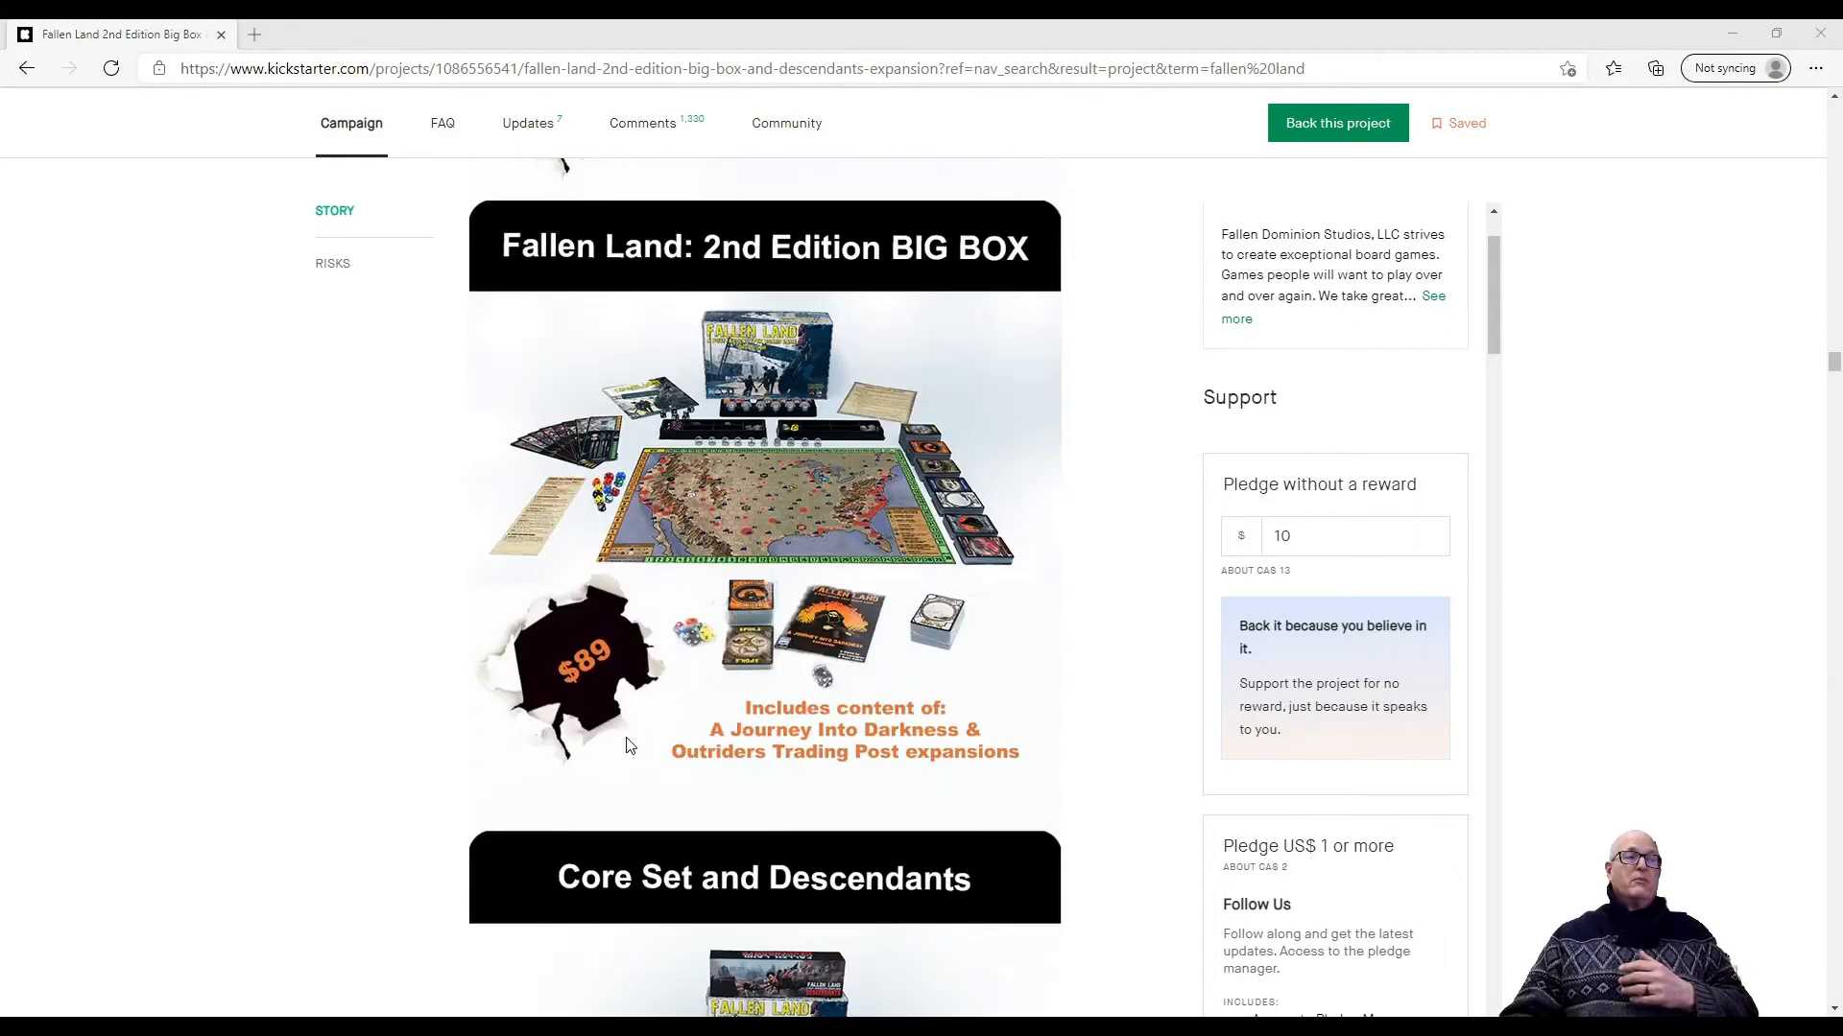
scroll("down", 3)
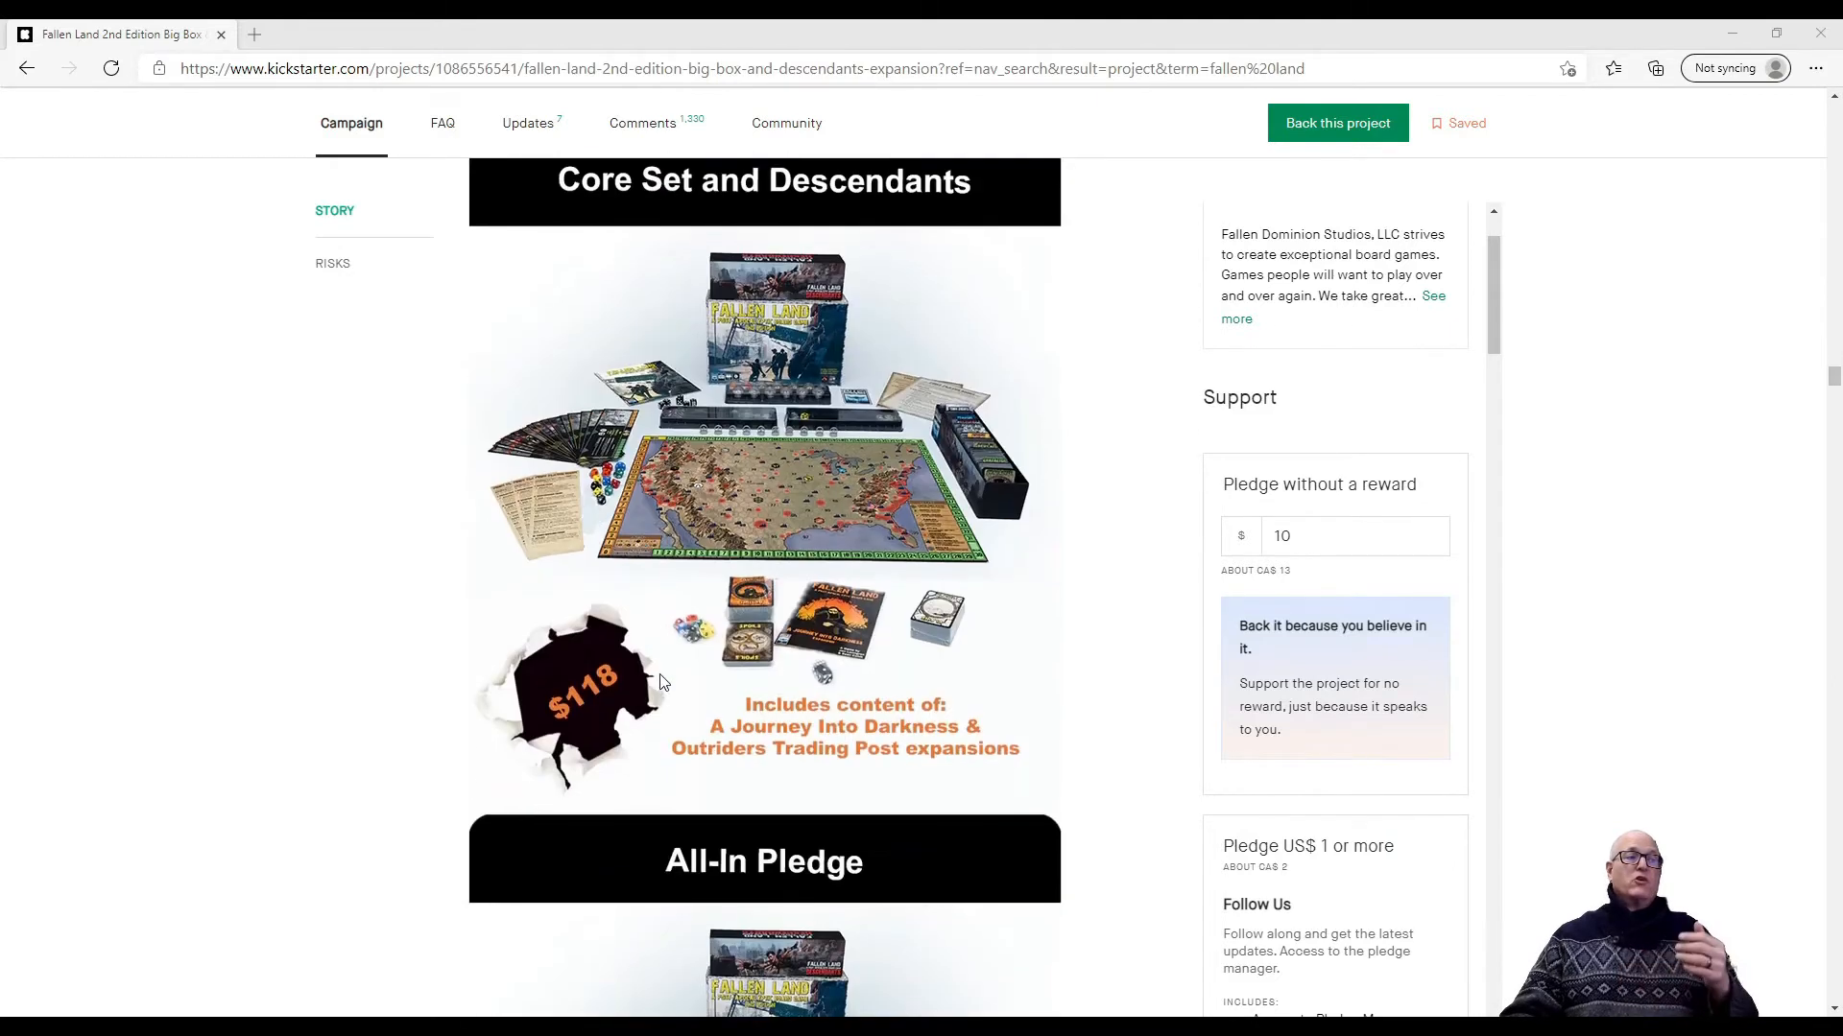
scroll("down", 3)
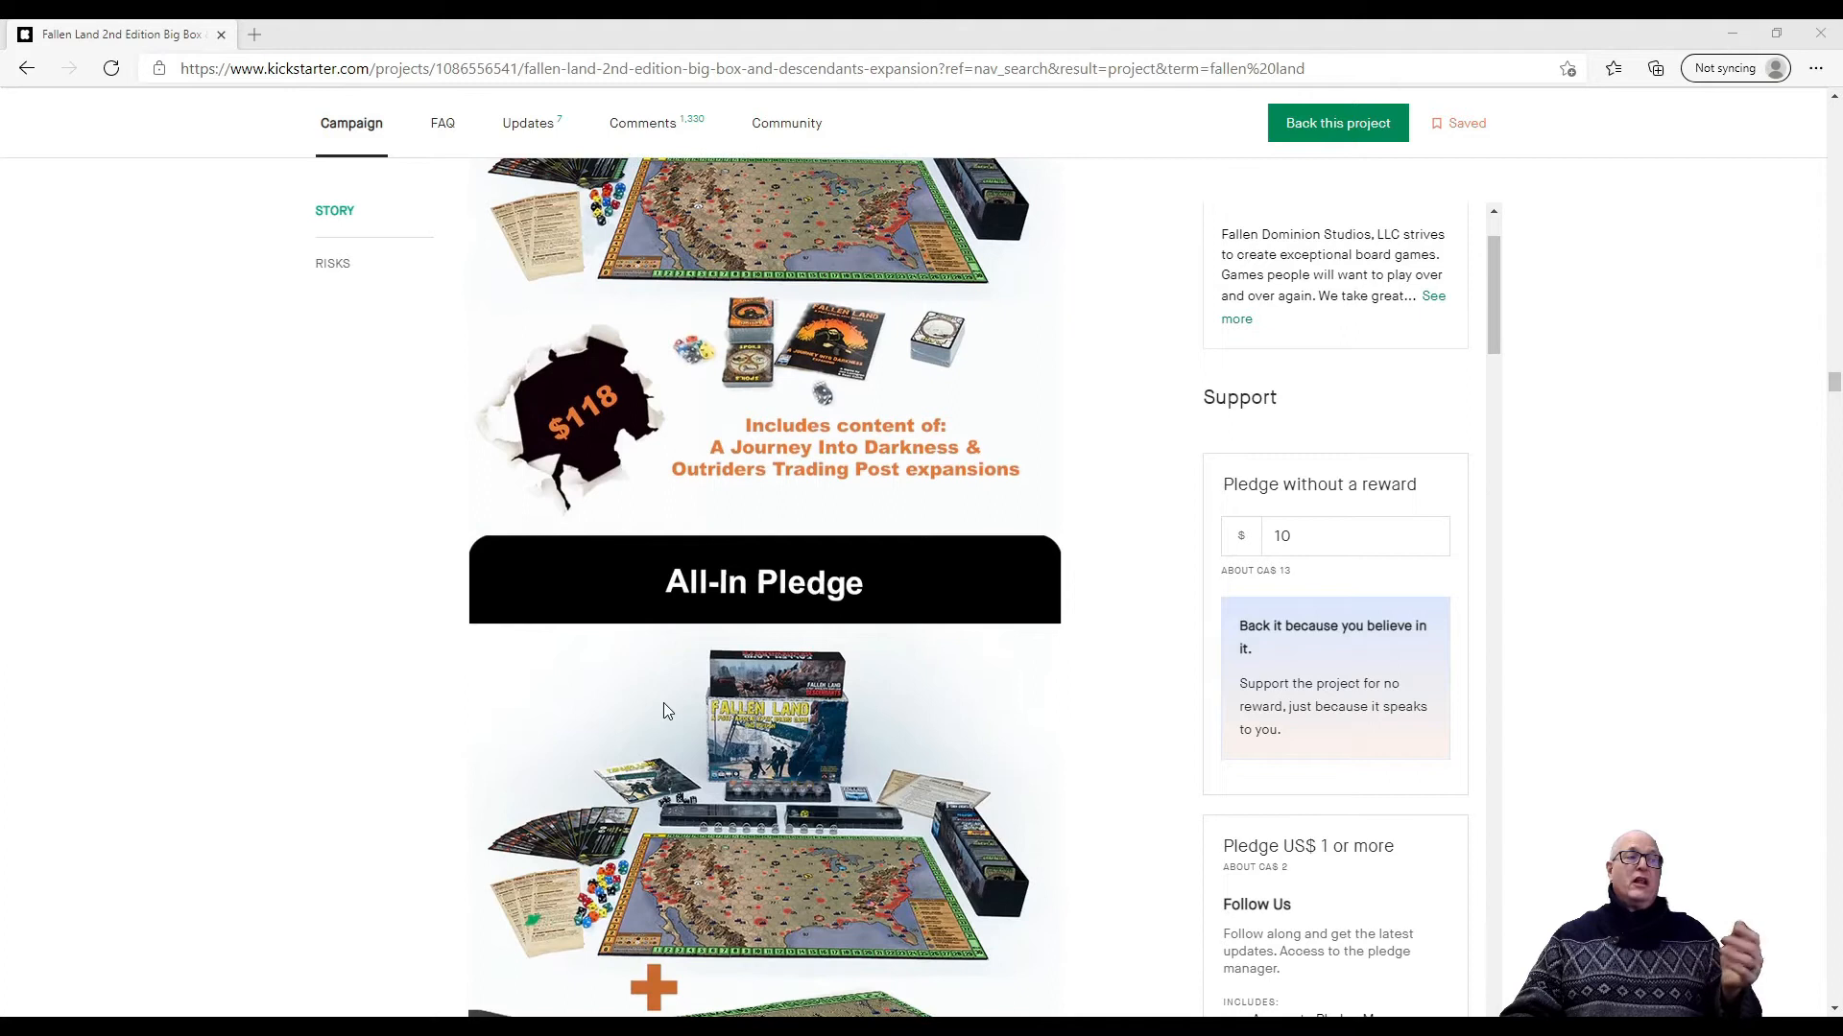
scroll("down", 3)
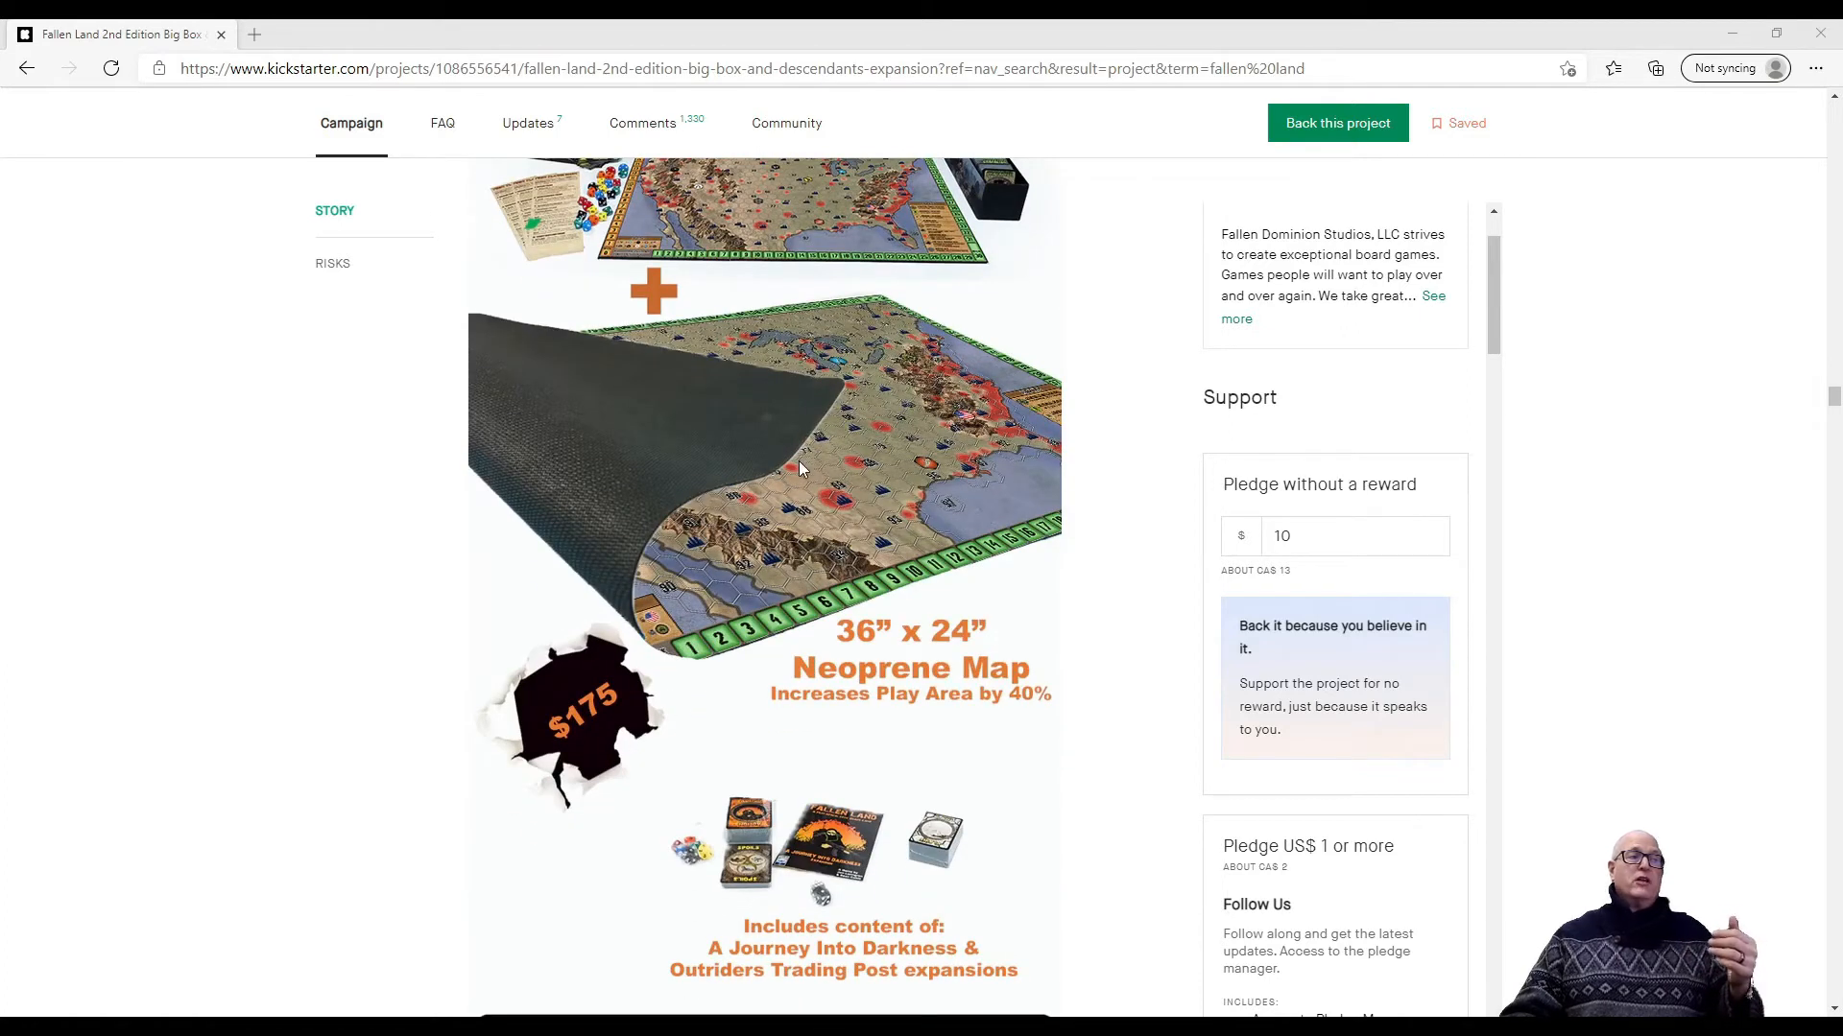
mouse_move(874, 804)
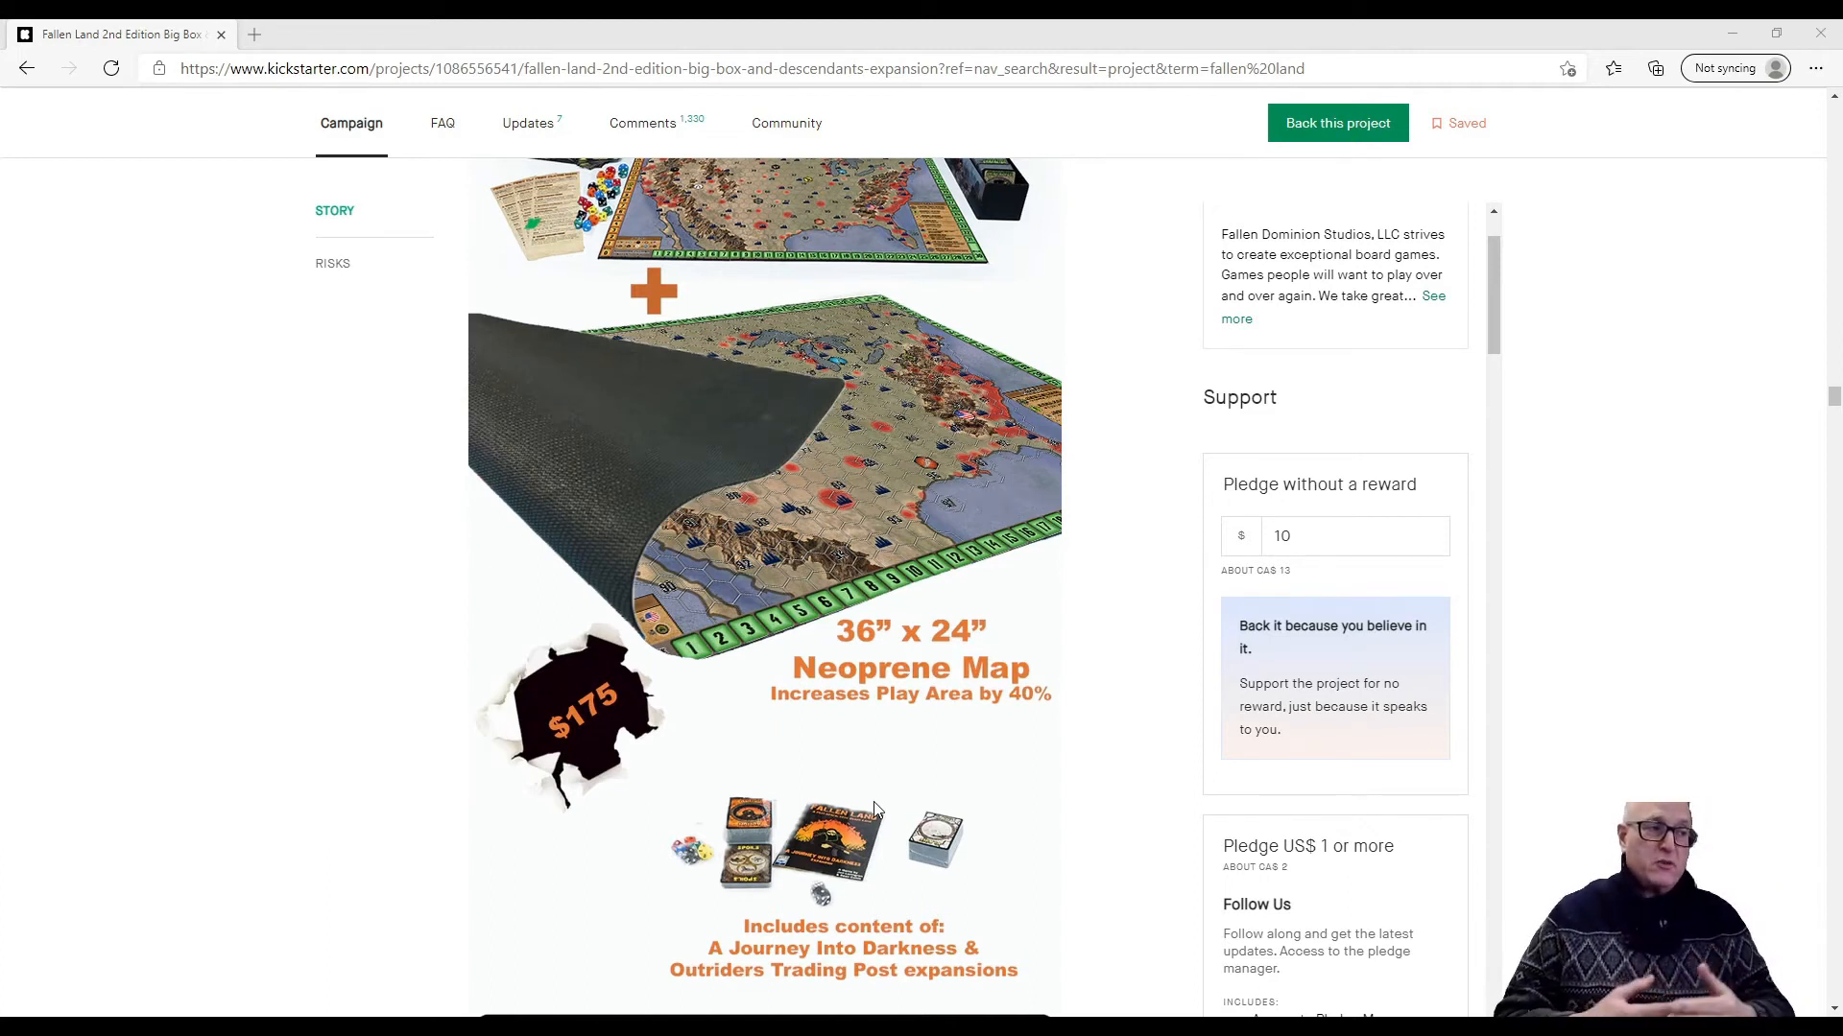
mouse_move(855, 775)
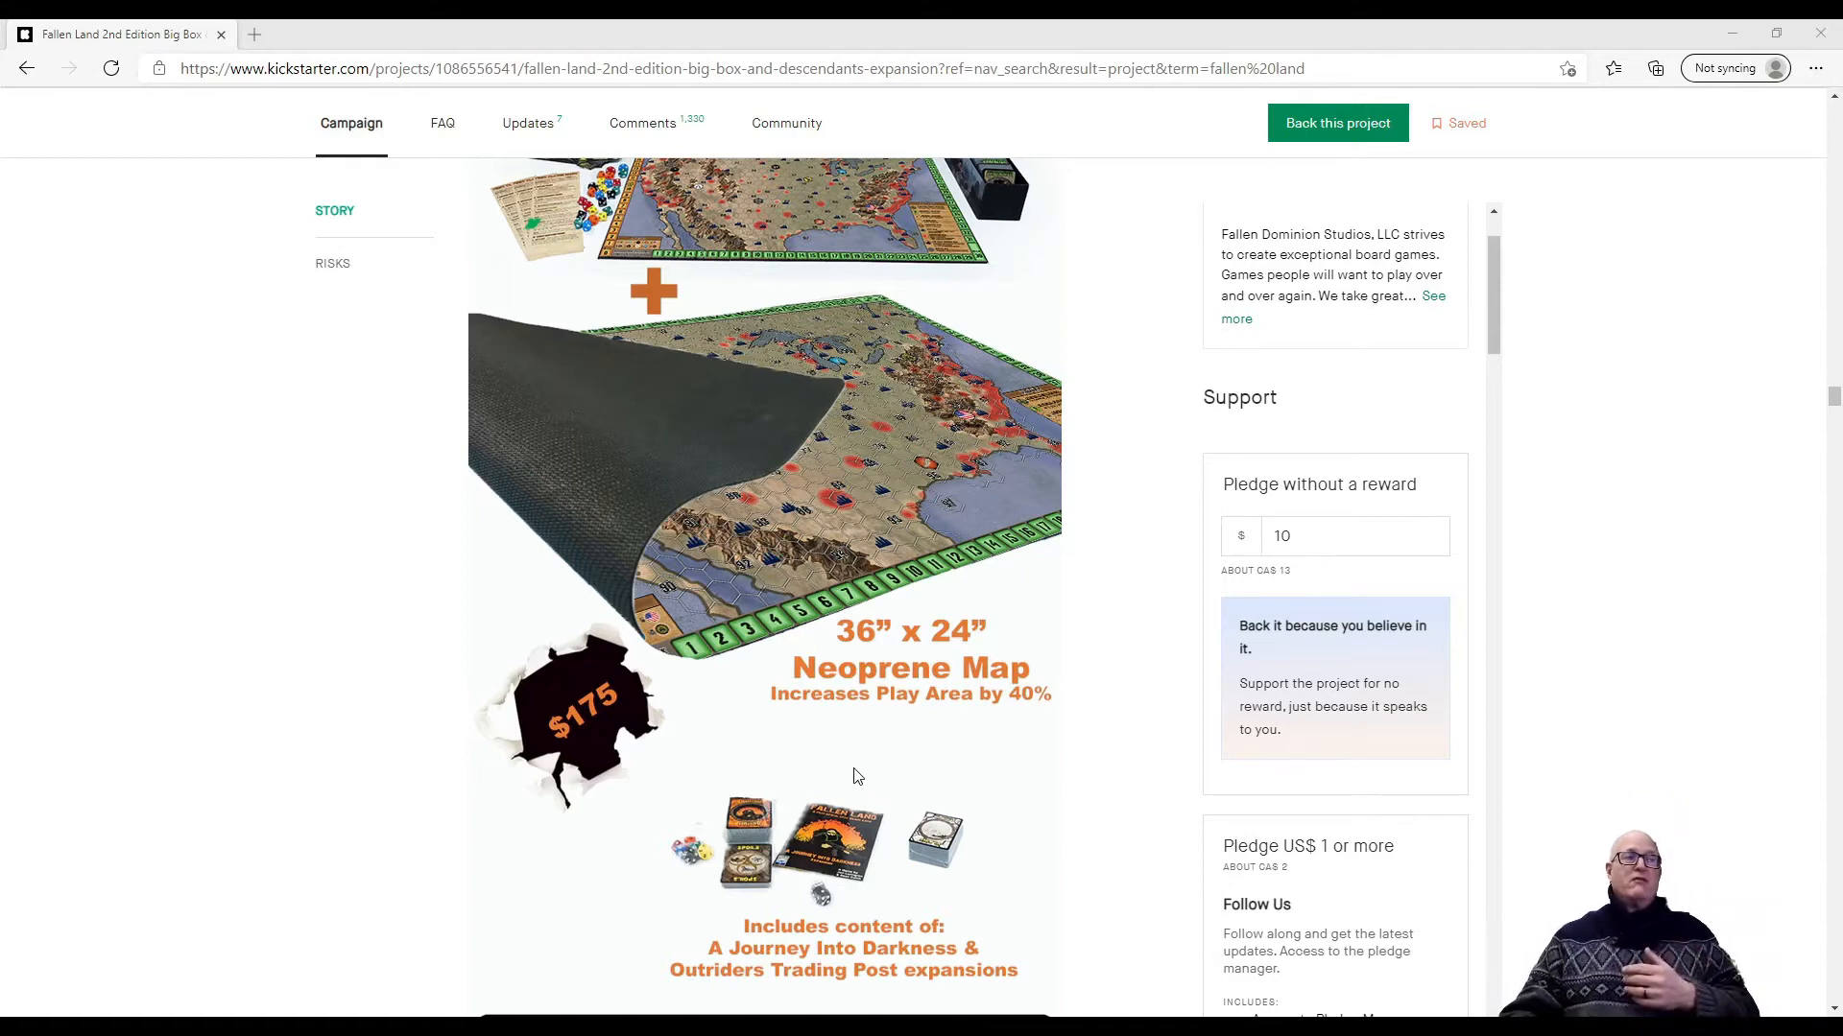
Review the $1000 and $1800 tiers and reach the Stretch Goals banner
scroll("up", 3)
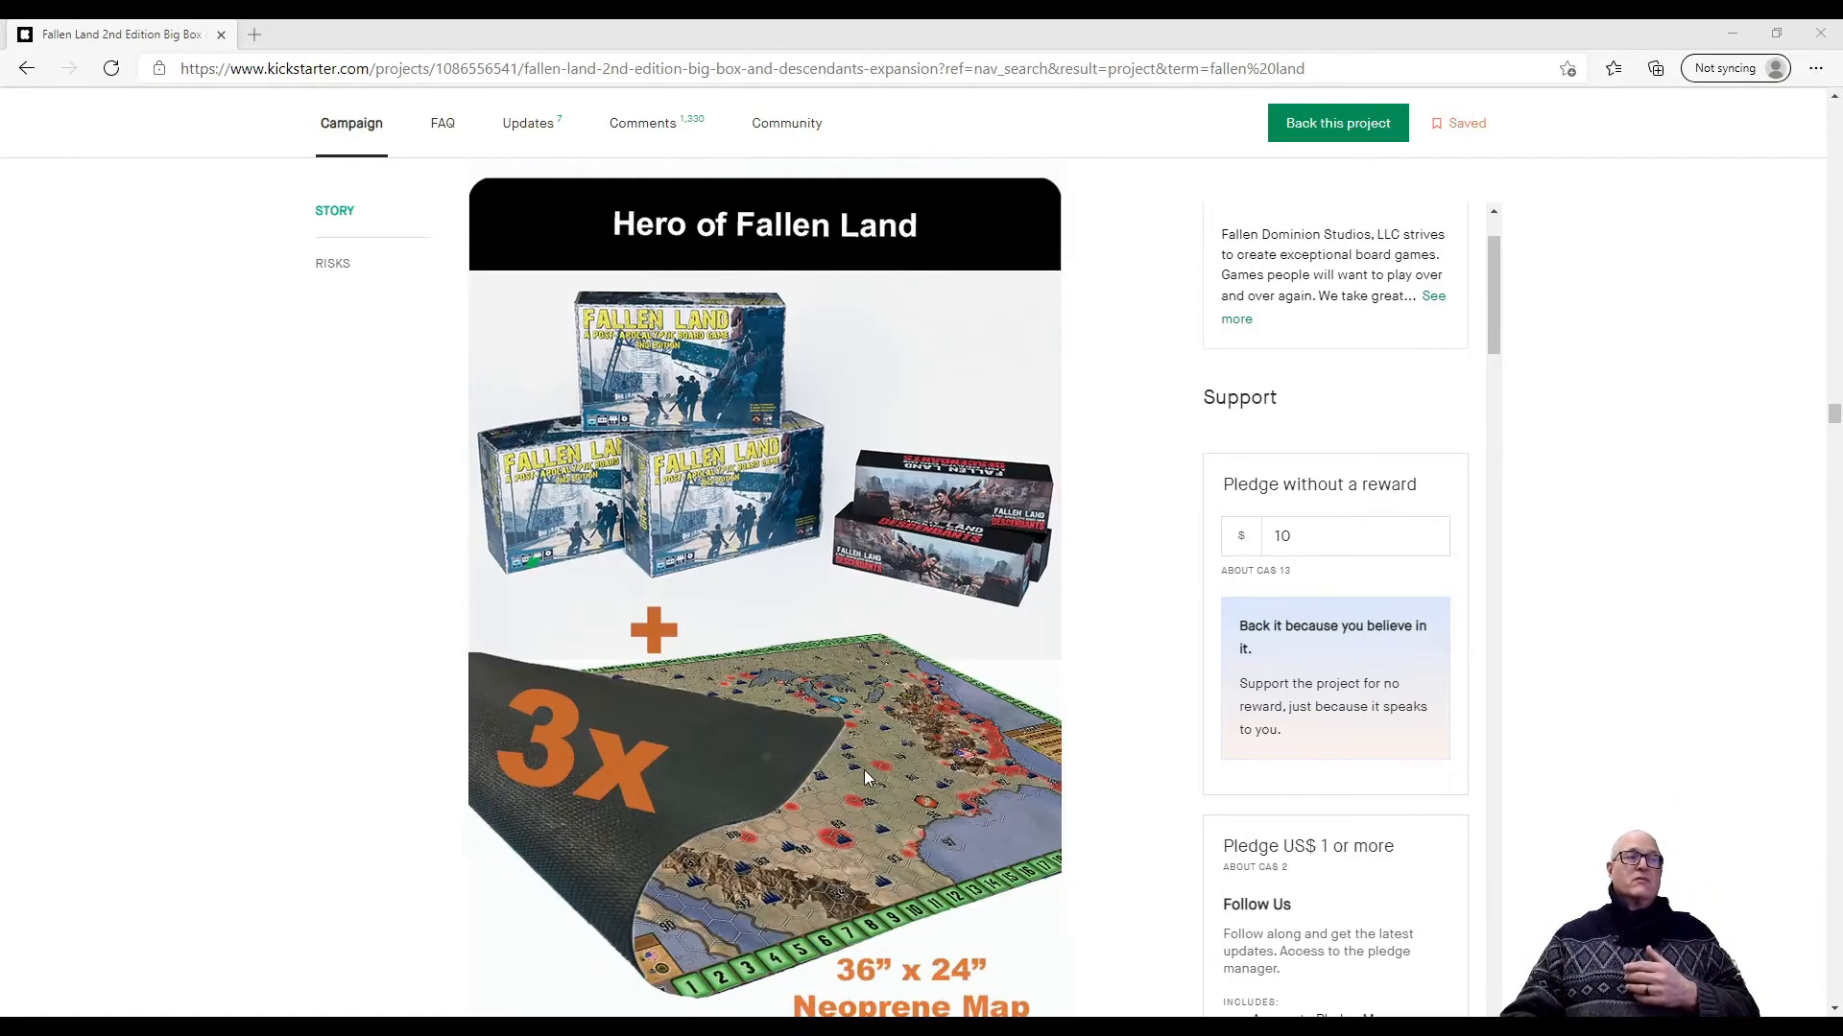
scroll("down", 3)
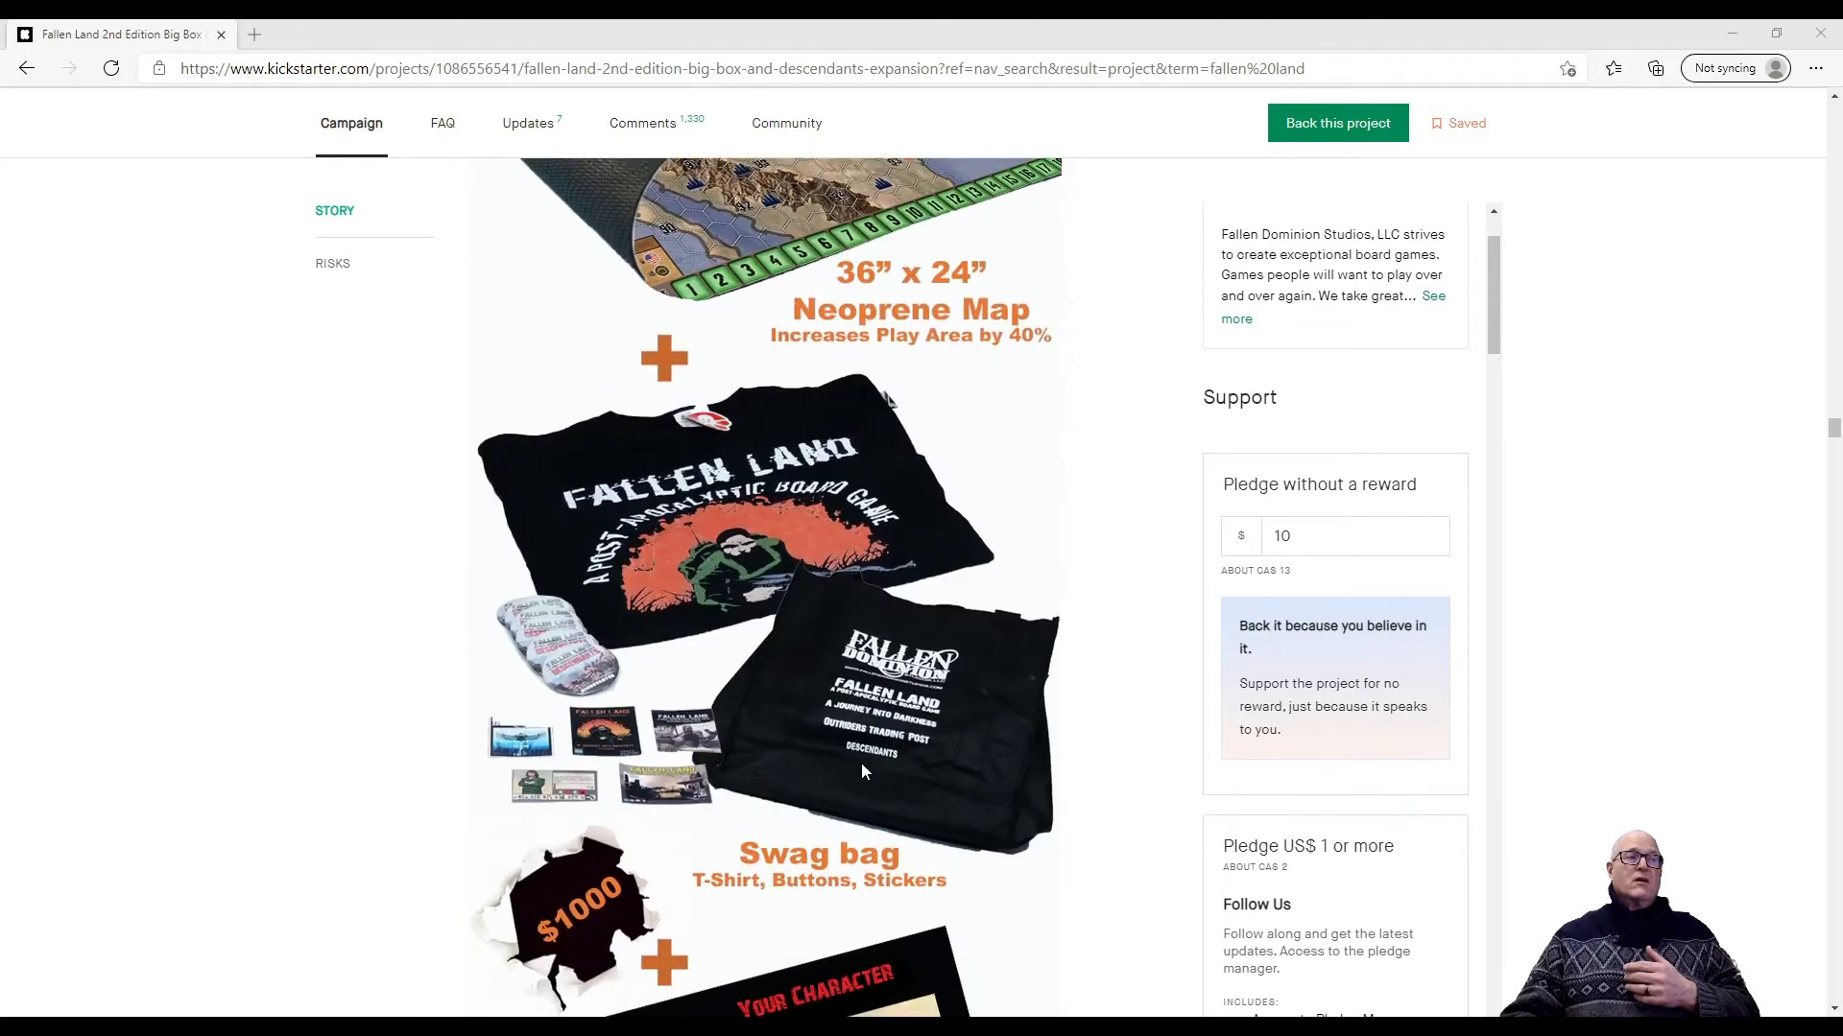
scroll("up", 3)
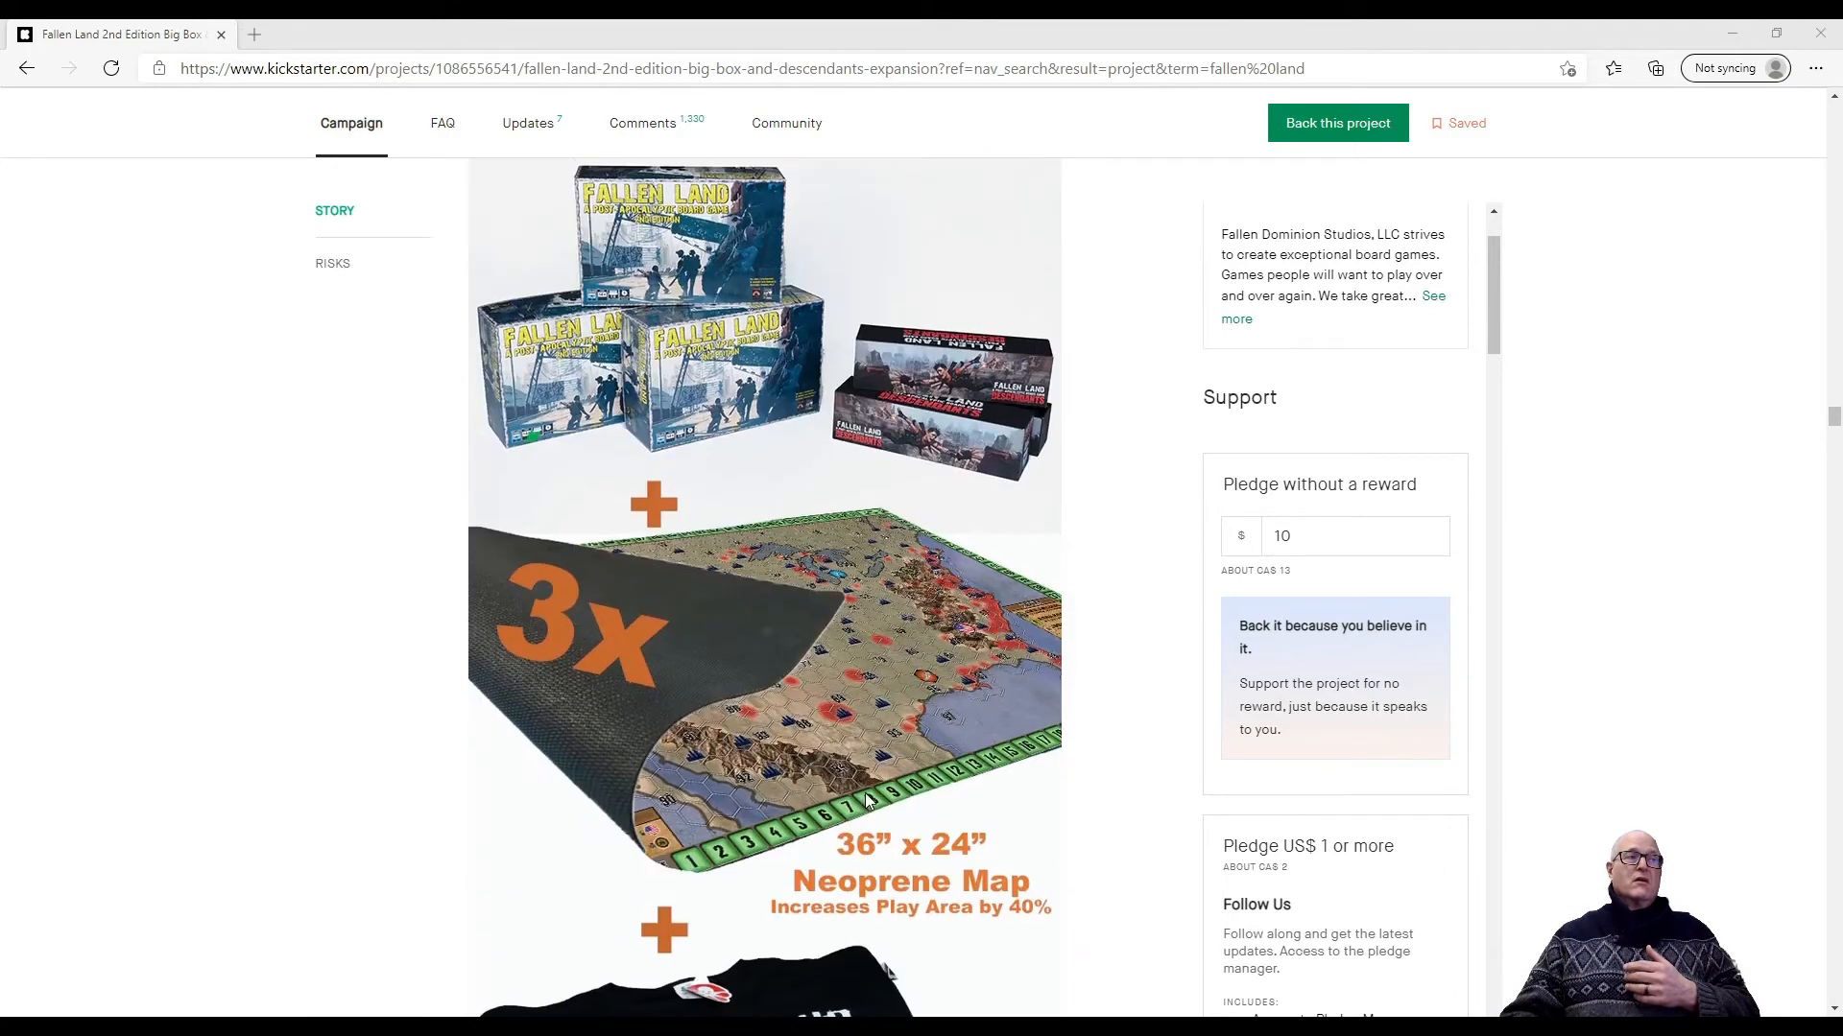
scroll("down", 3)
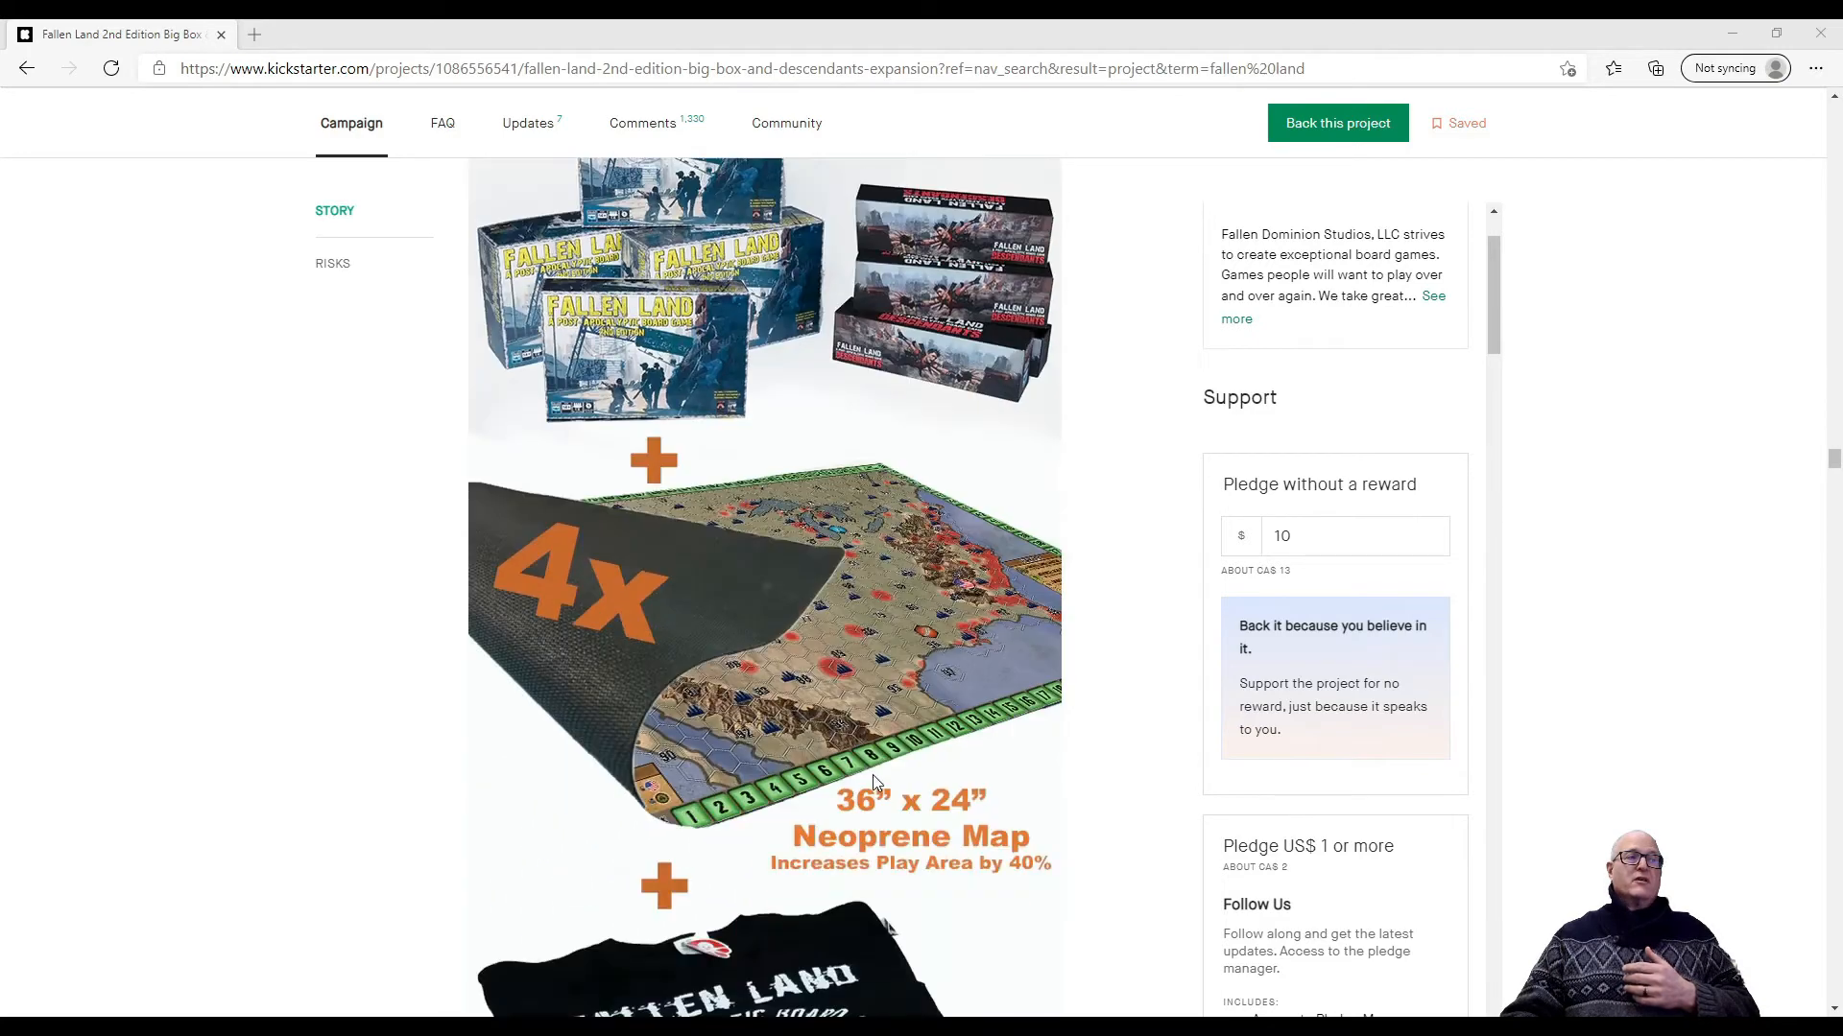
scroll("down", 3)
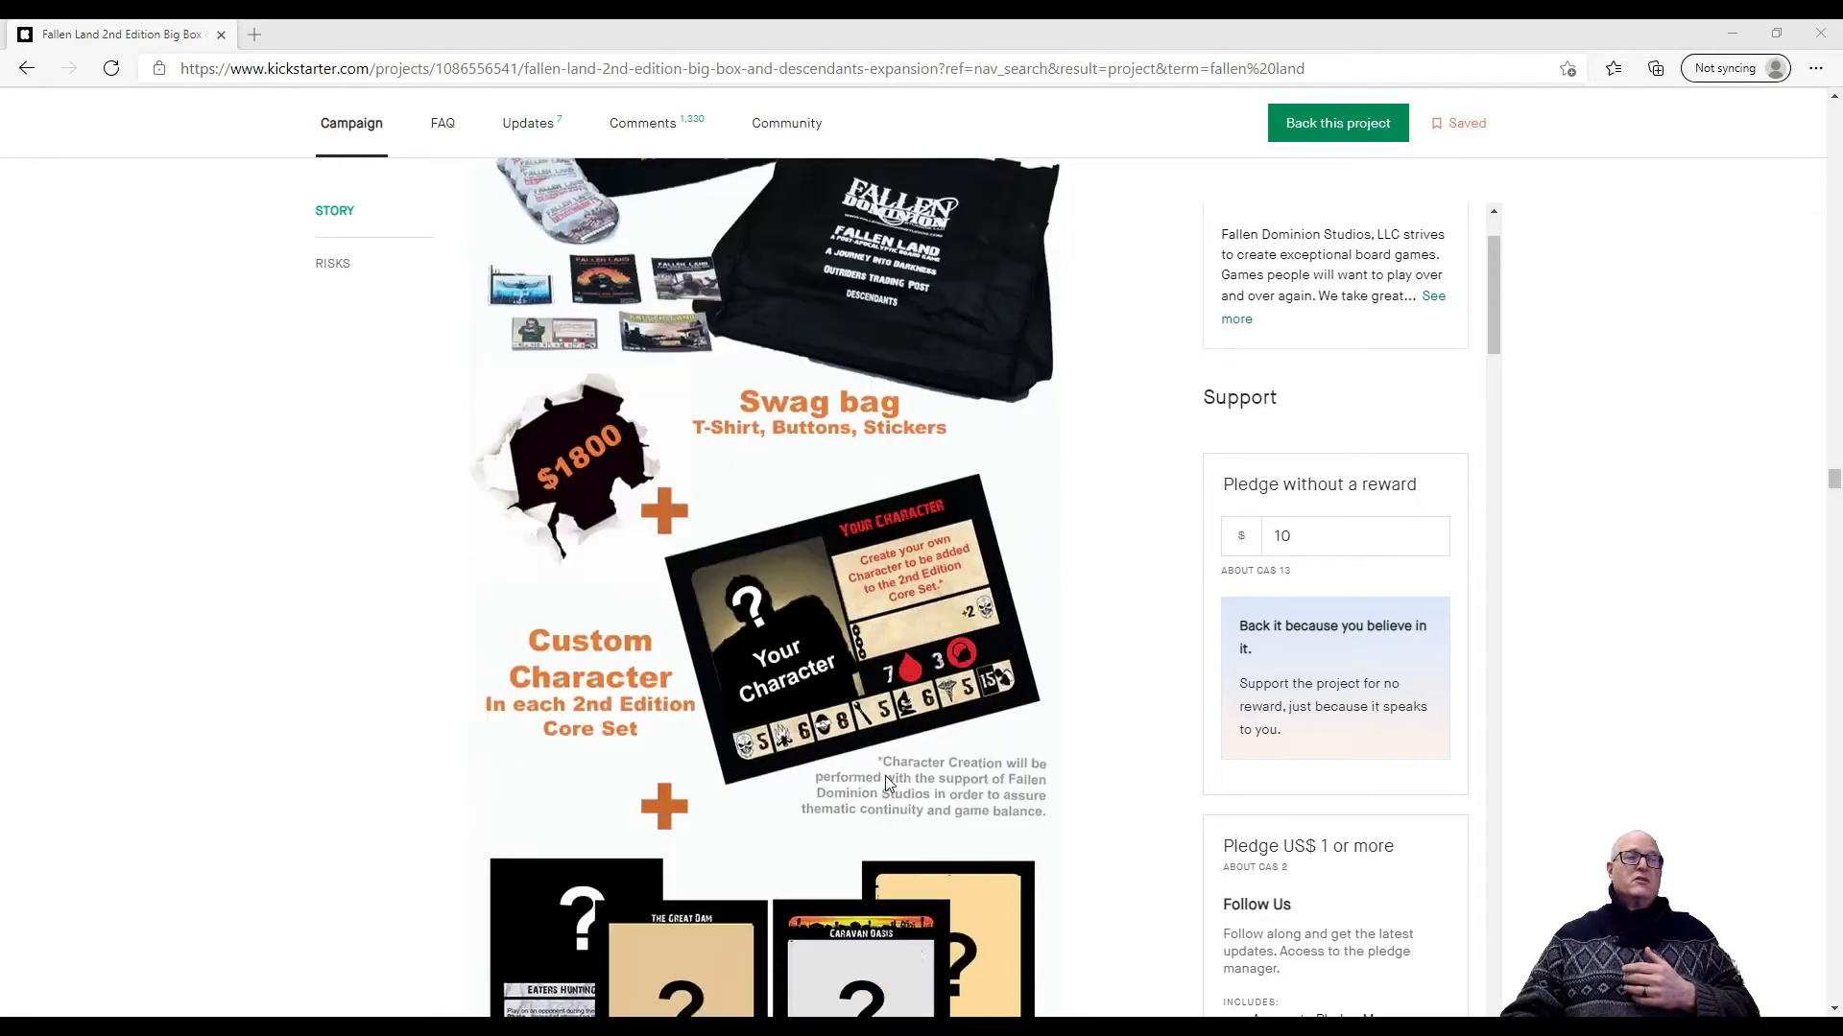
scroll("down", 3)
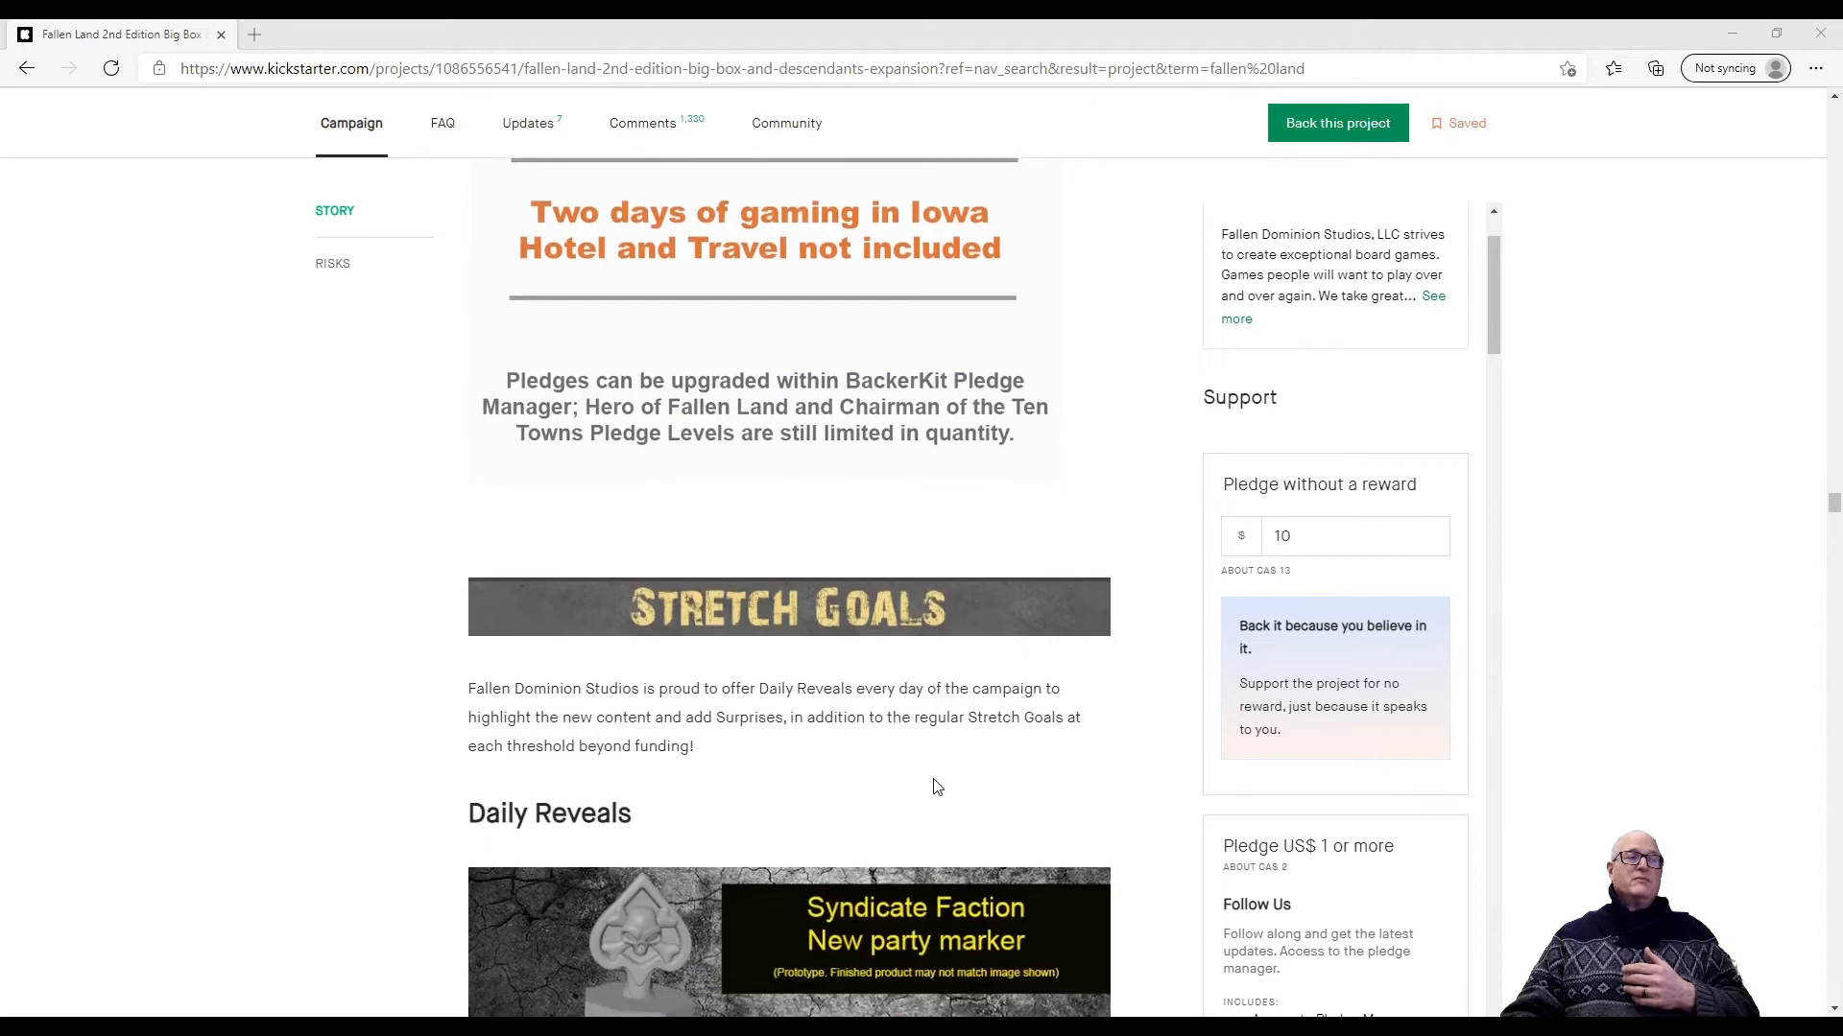
Scroll past Daily Reveals and financial stretch goals up to $130,000, reaching ADD-ONS
scroll("down", 3)
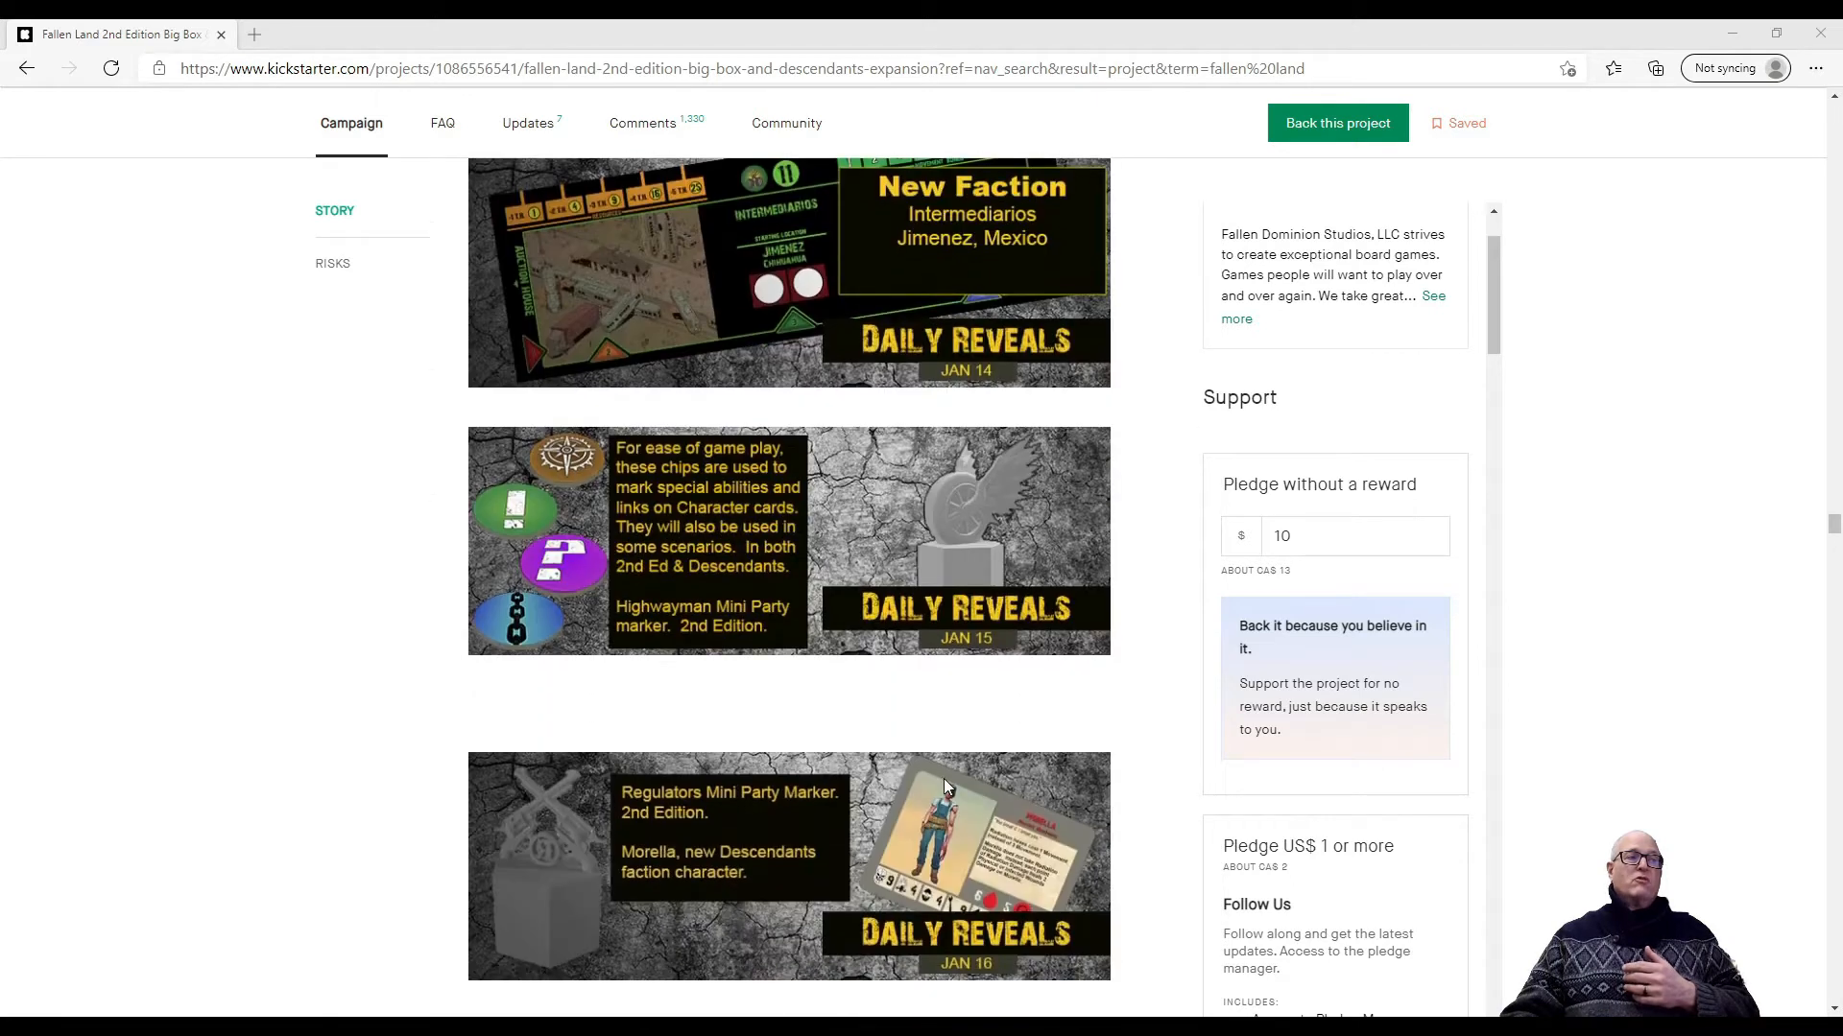
scroll("down", 3)
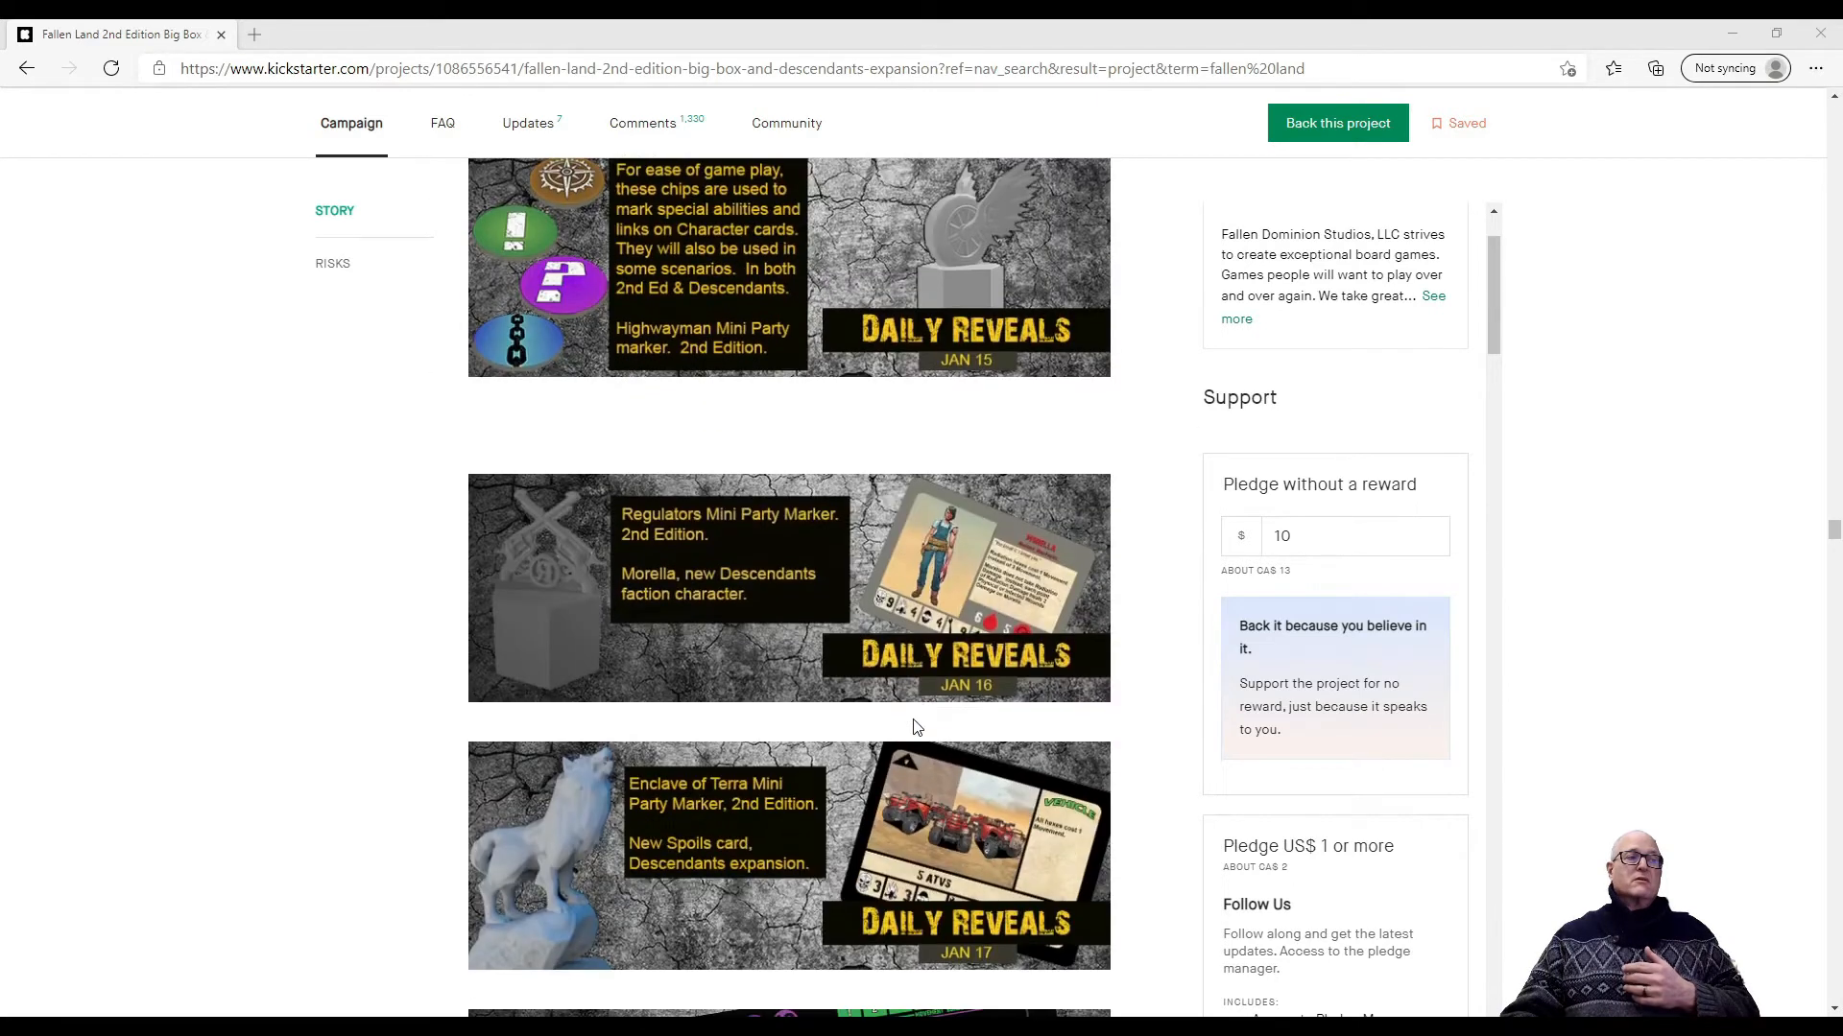
scroll("down", 3)
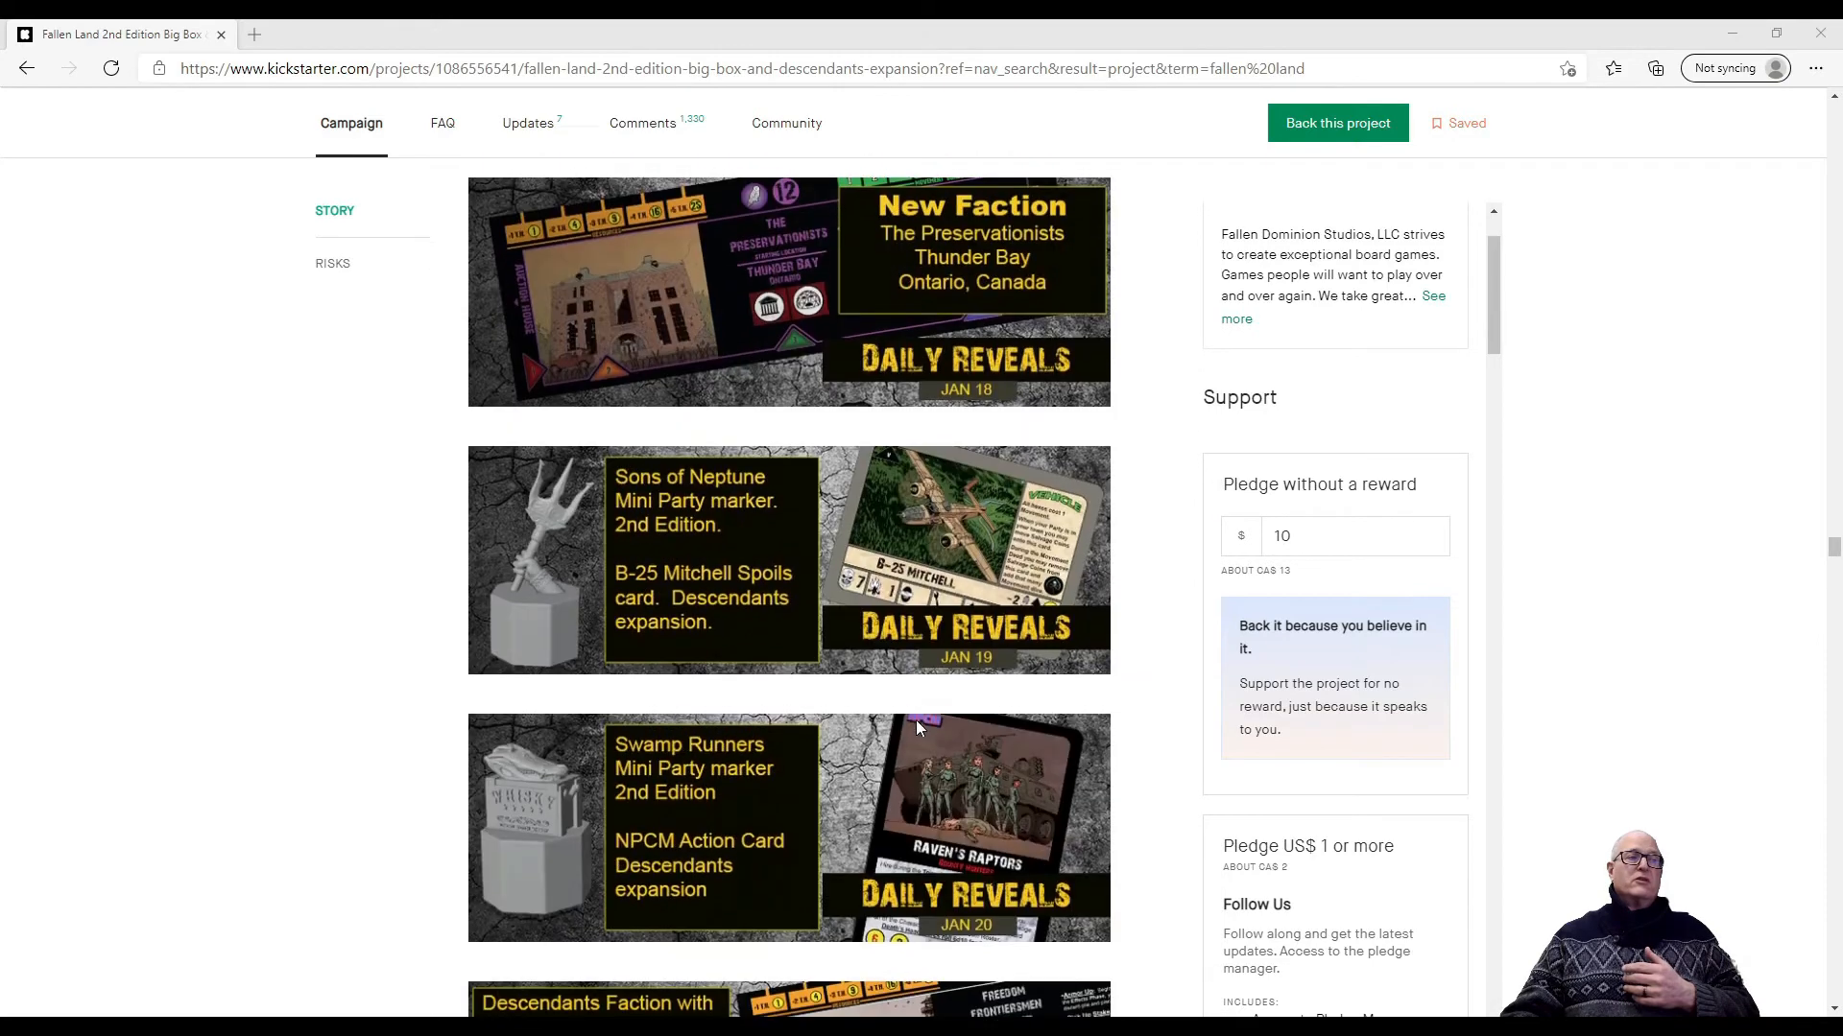
scroll("down", 3)
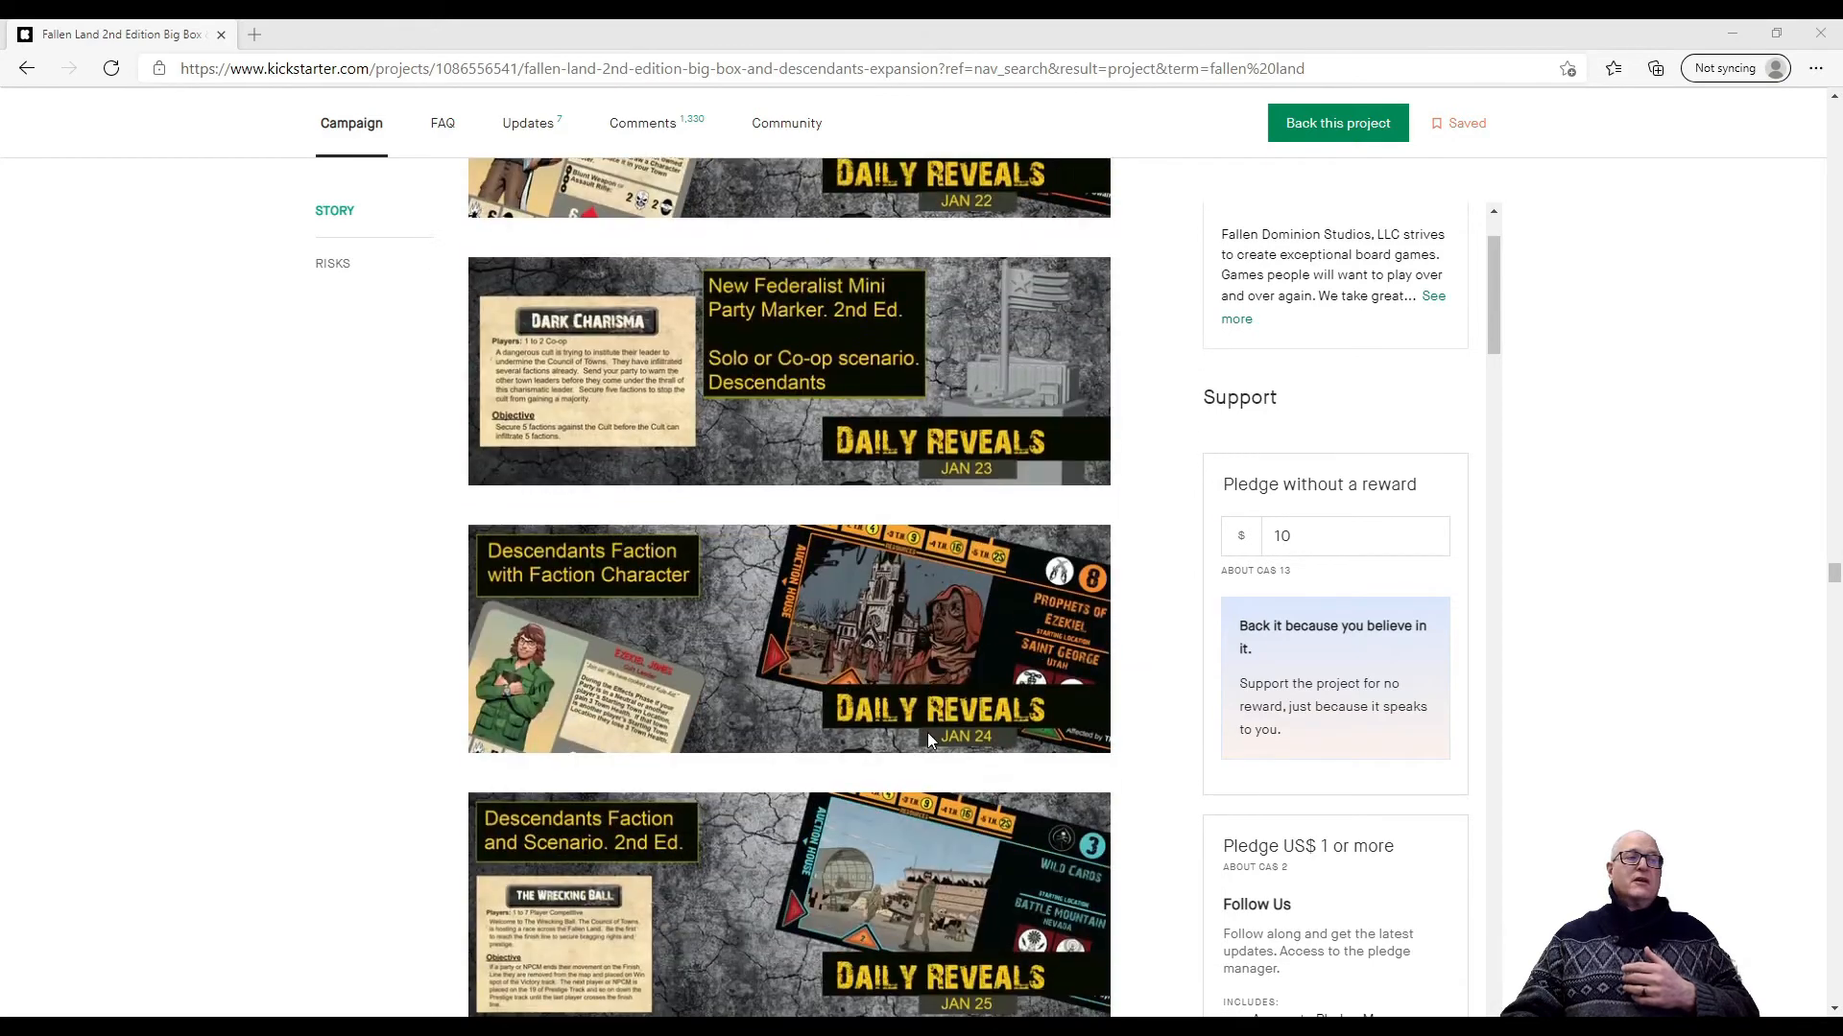
scroll("down", 3)
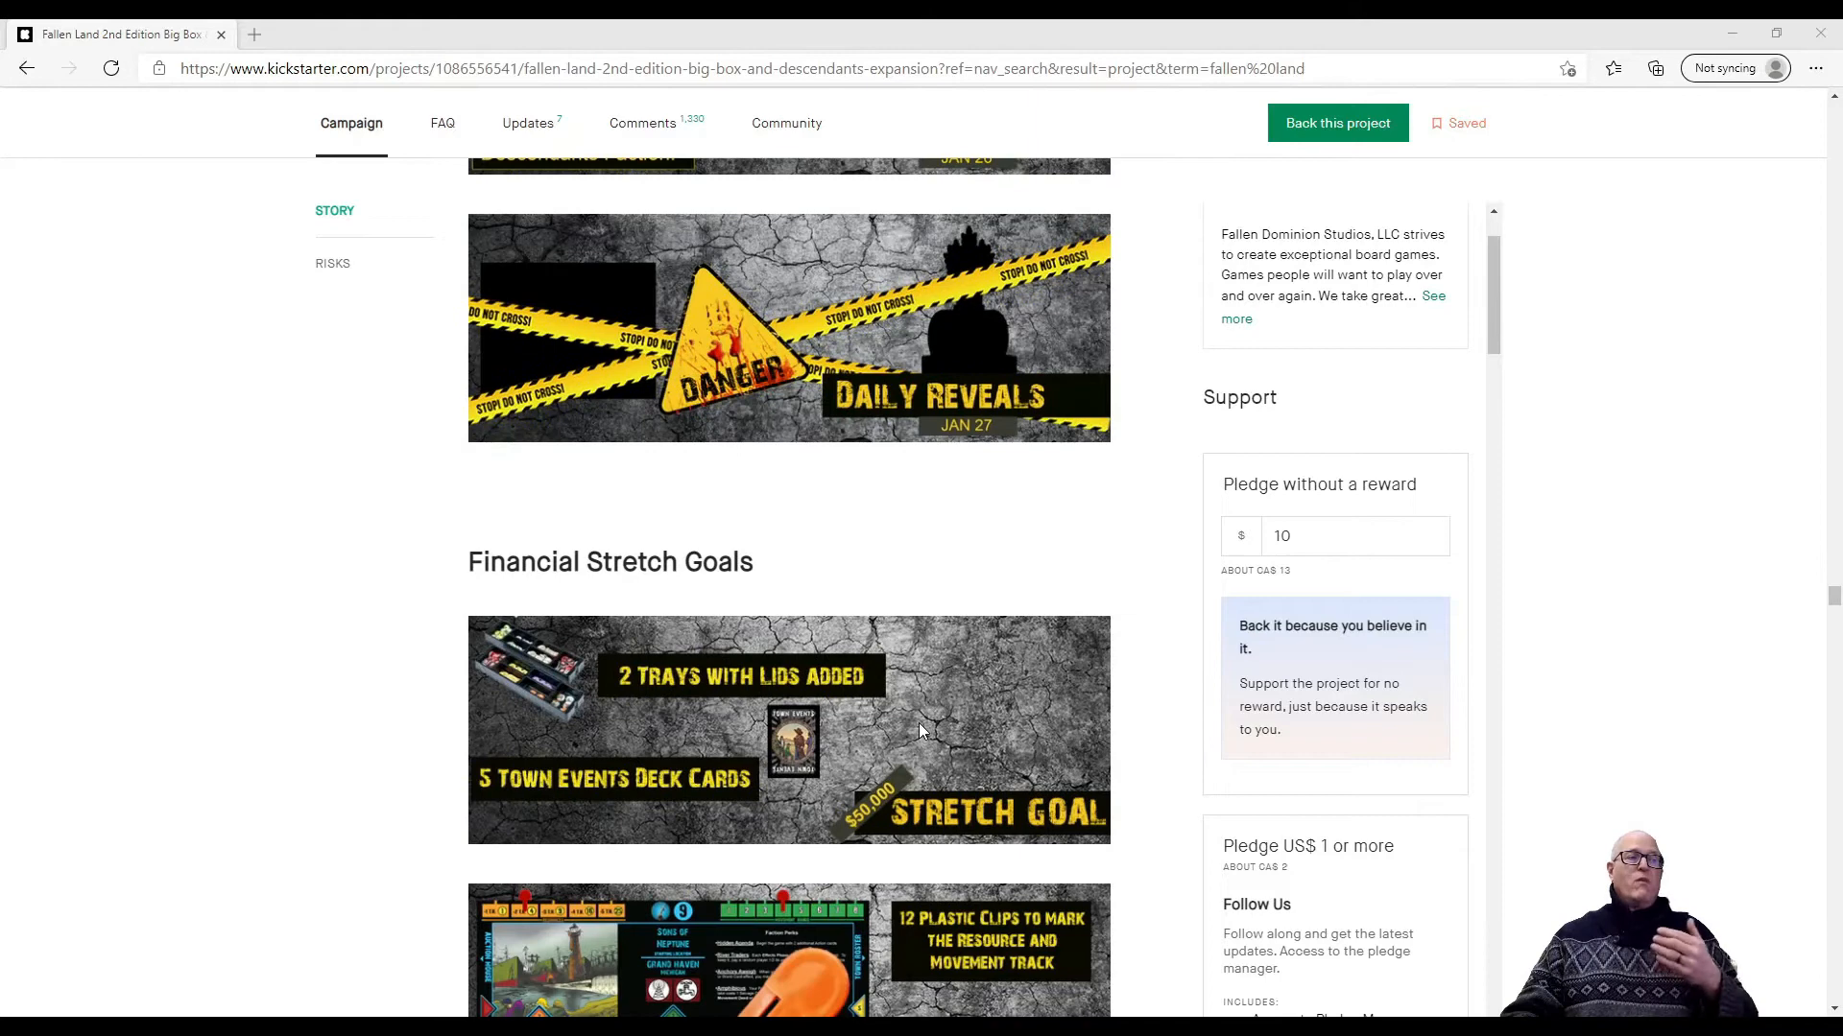
scroll("down", 3)
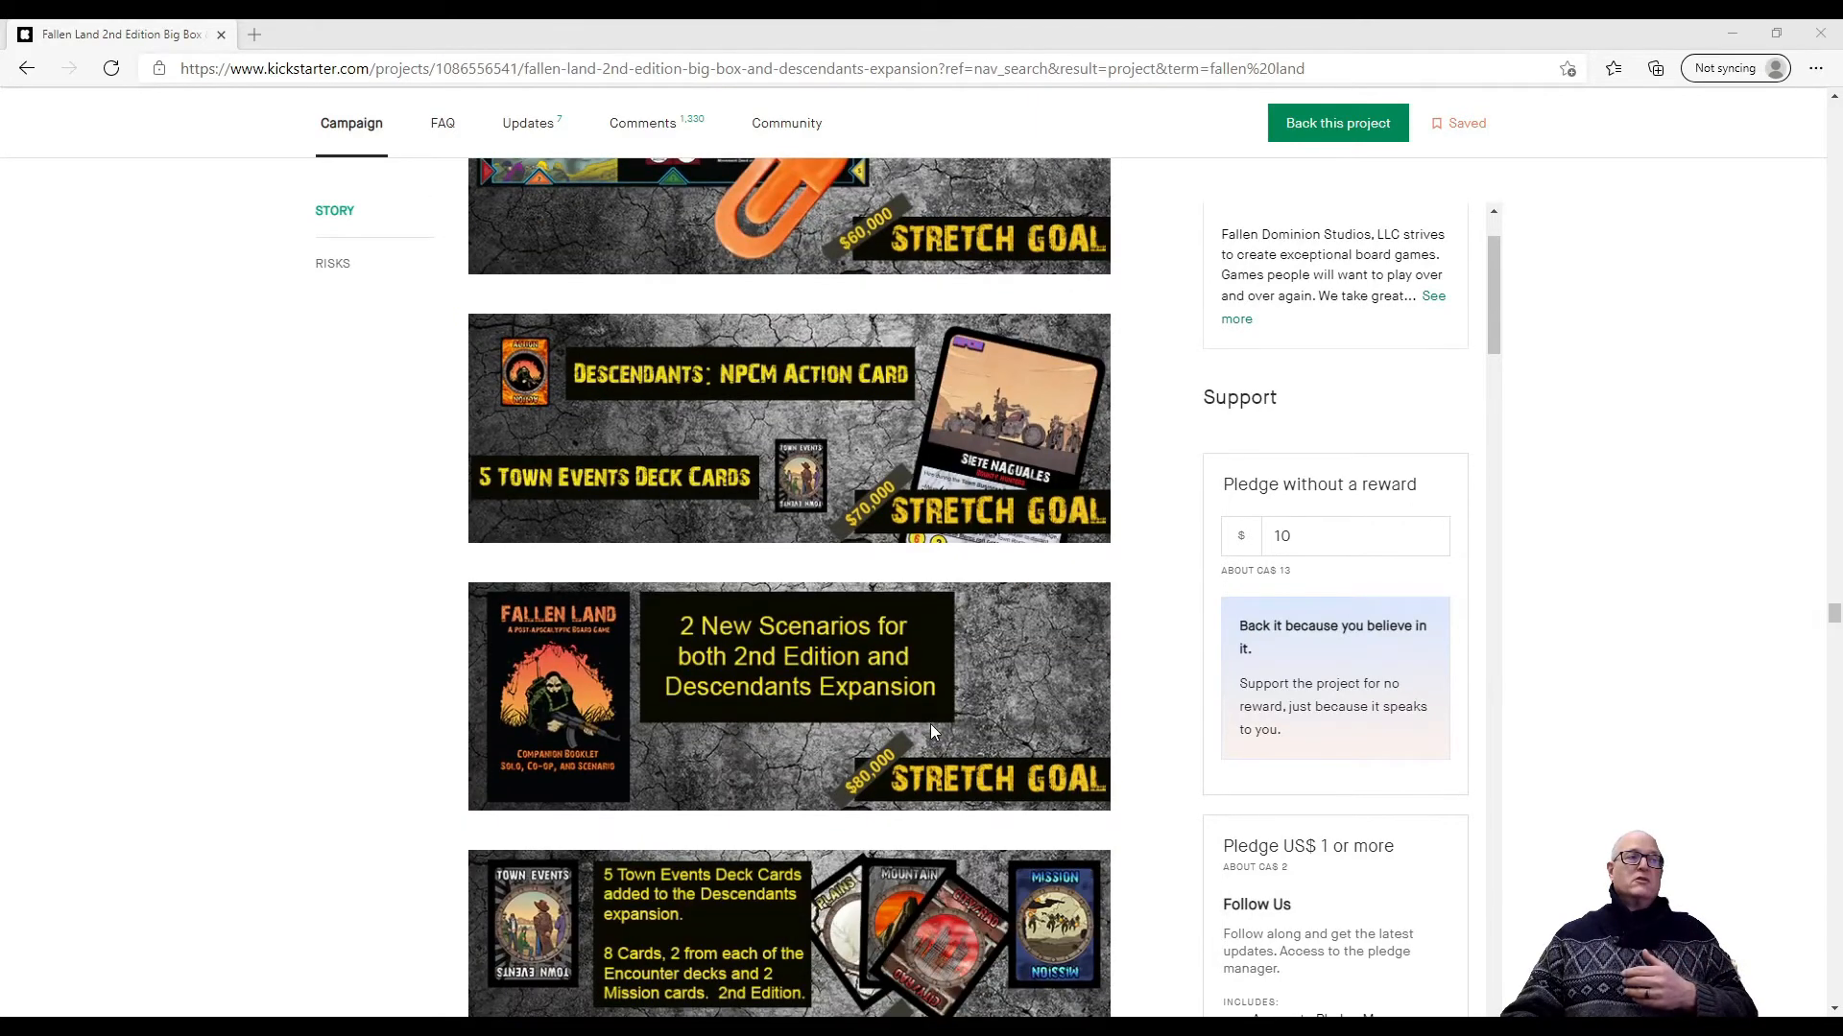
scroll("down", 3)
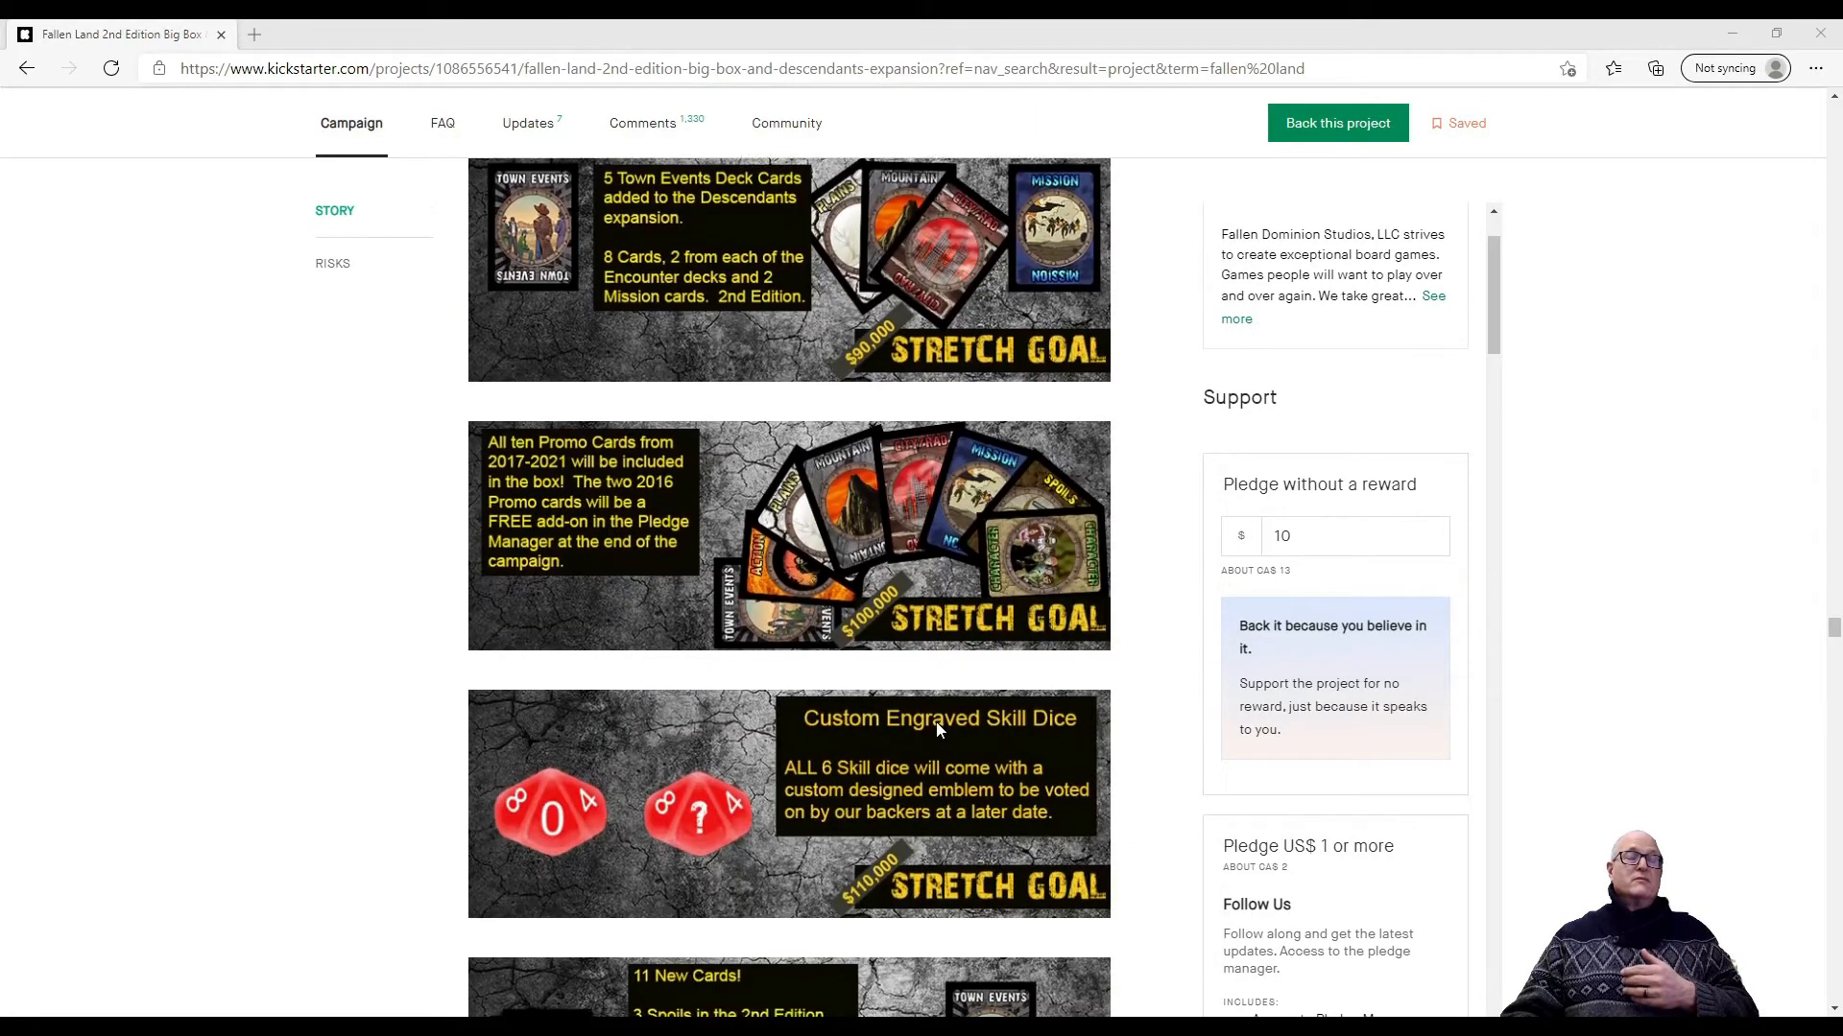
scroll("down", 3)
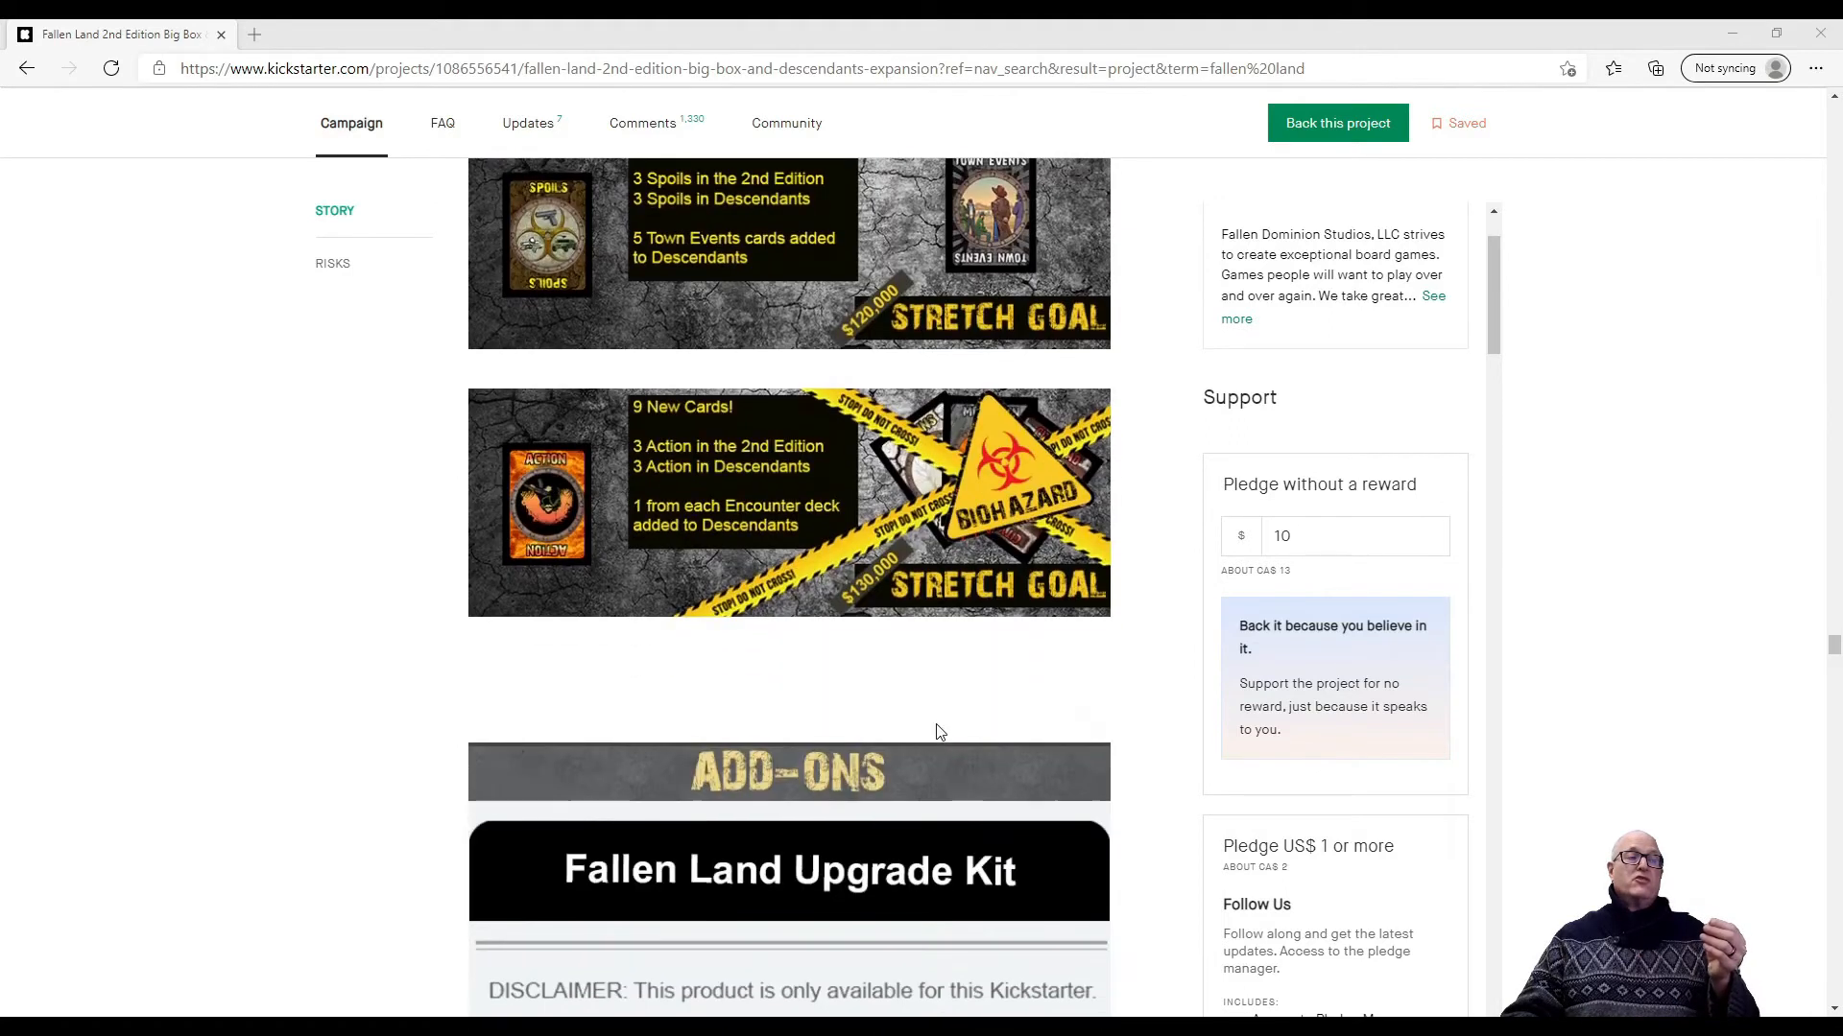
Scroll through the add-ons, from the Upgrade Kit and neoprene map to both expansions
scroll("down", 3)
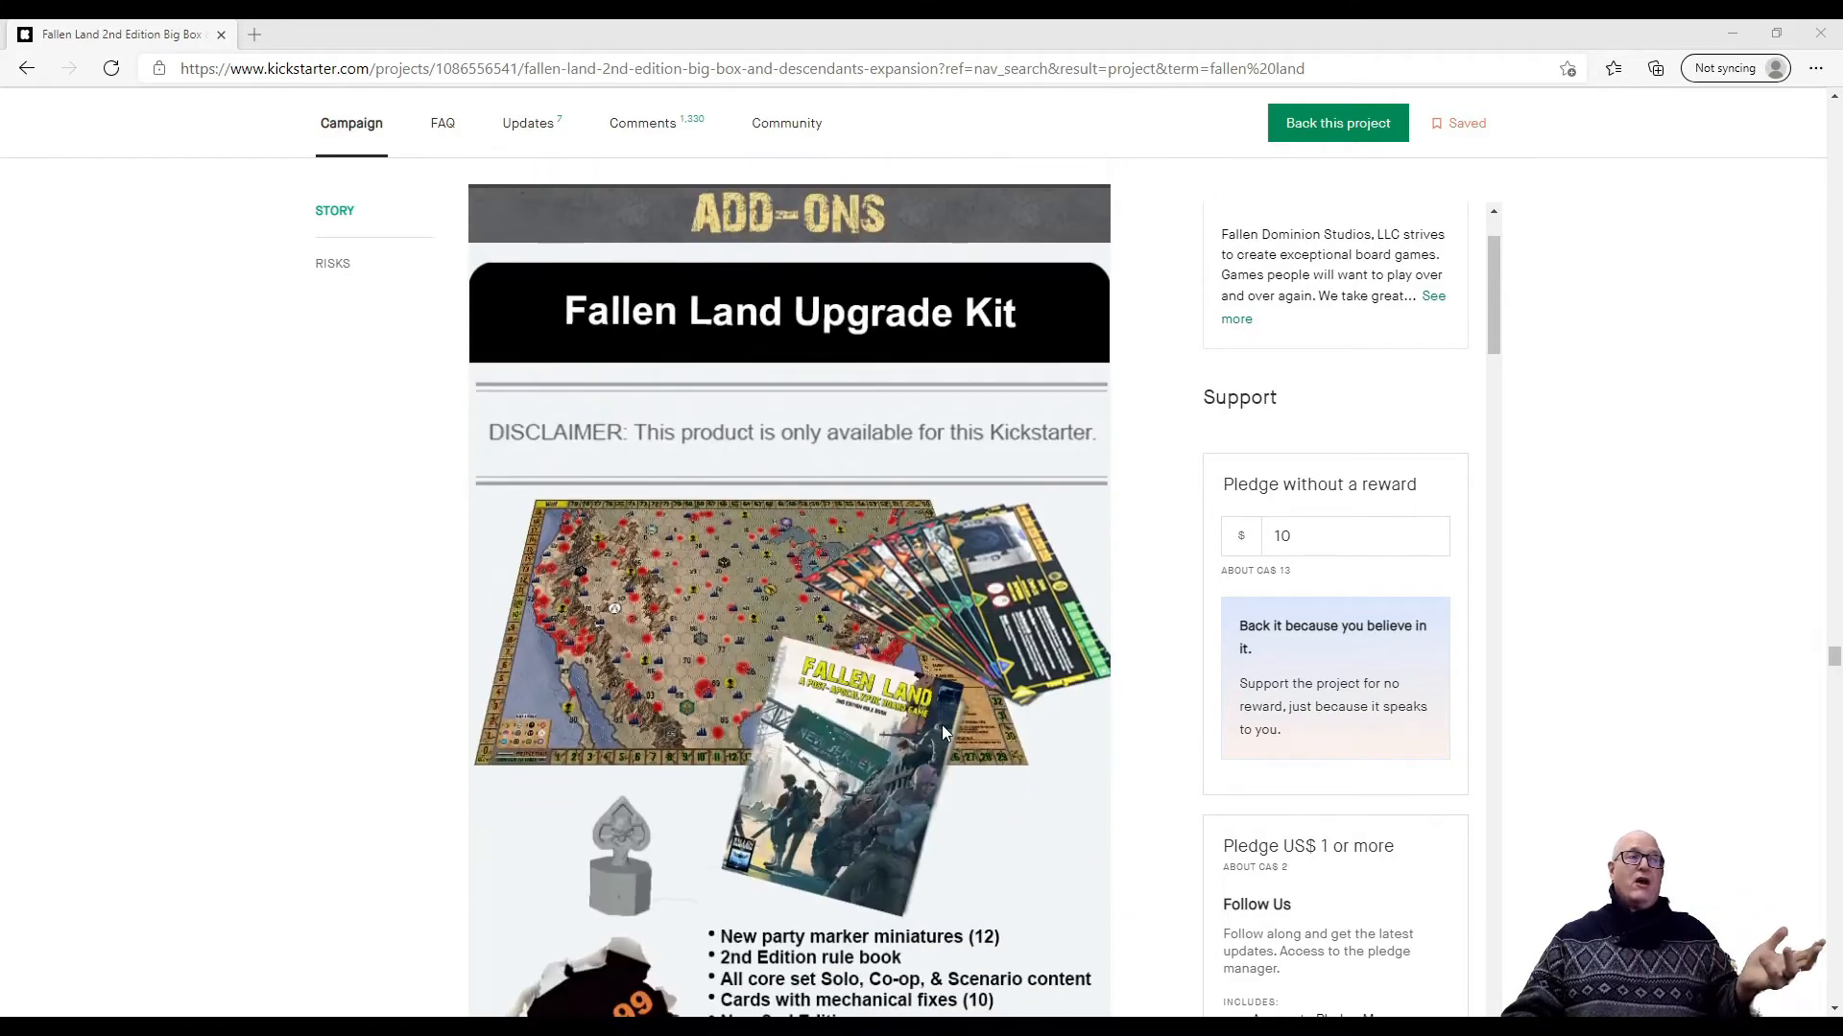
scroll("down", 3)
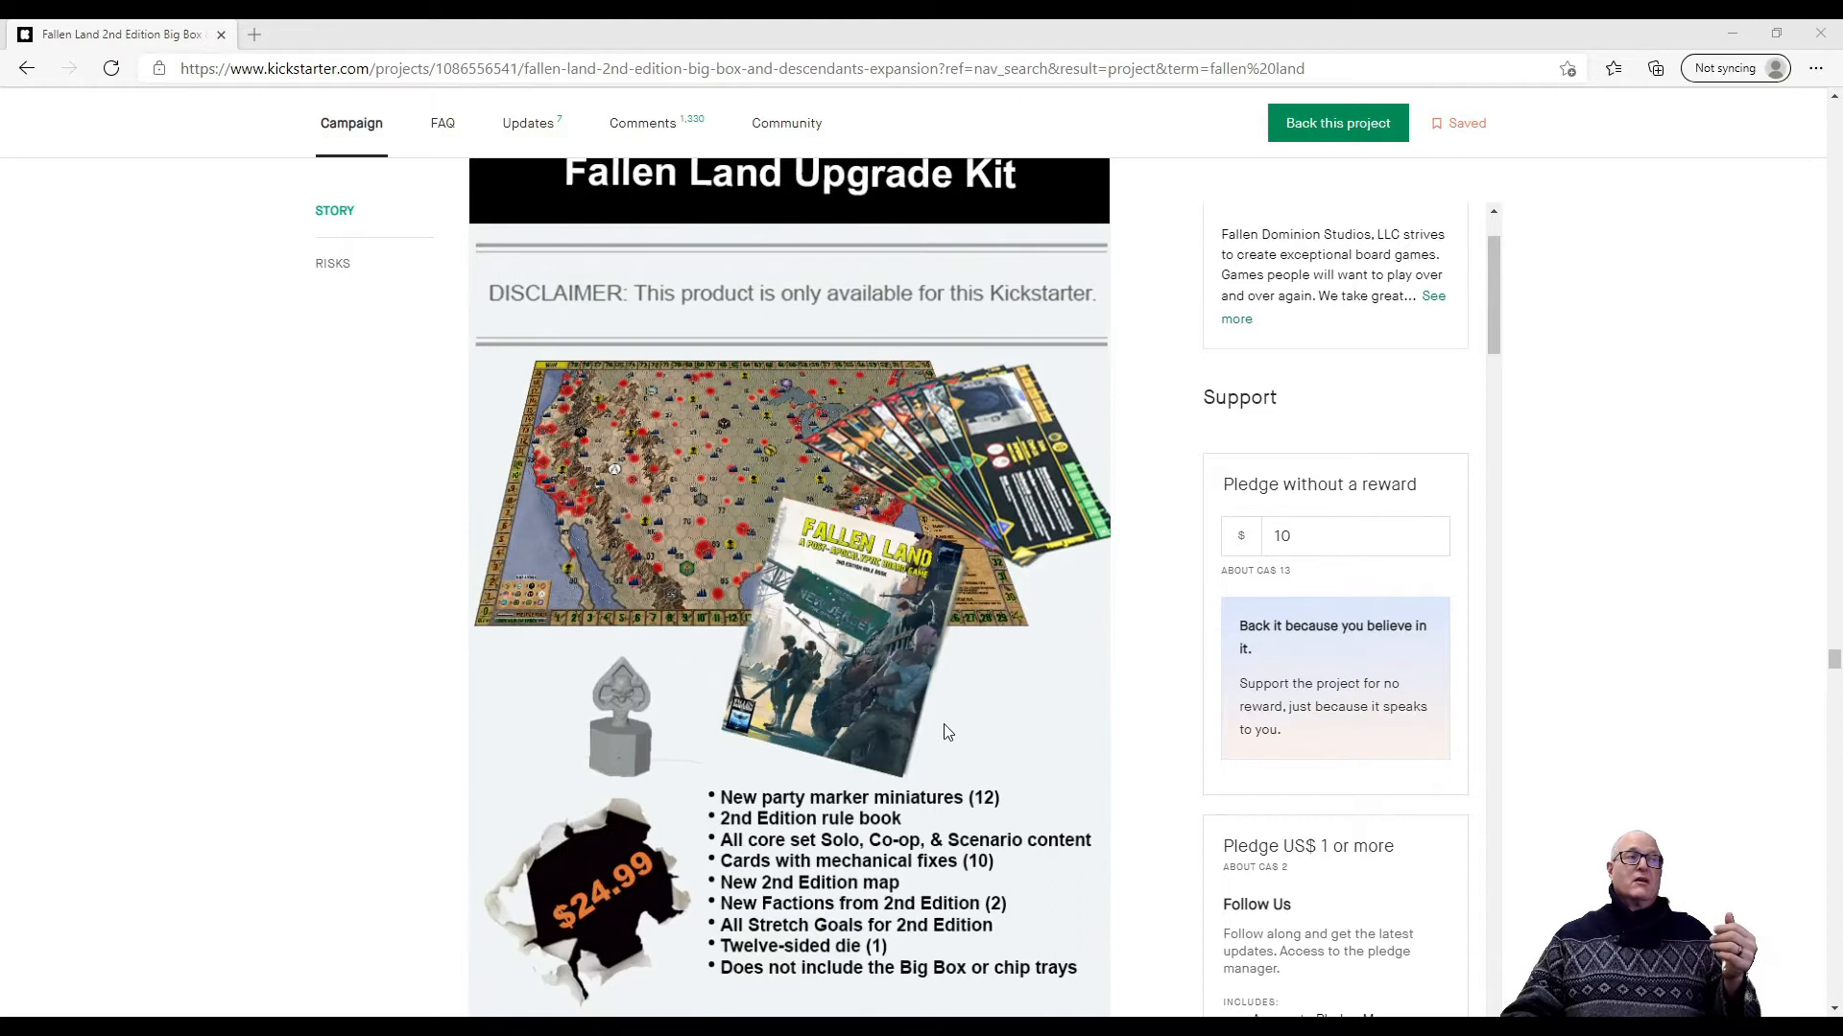
scroll("down", 3)
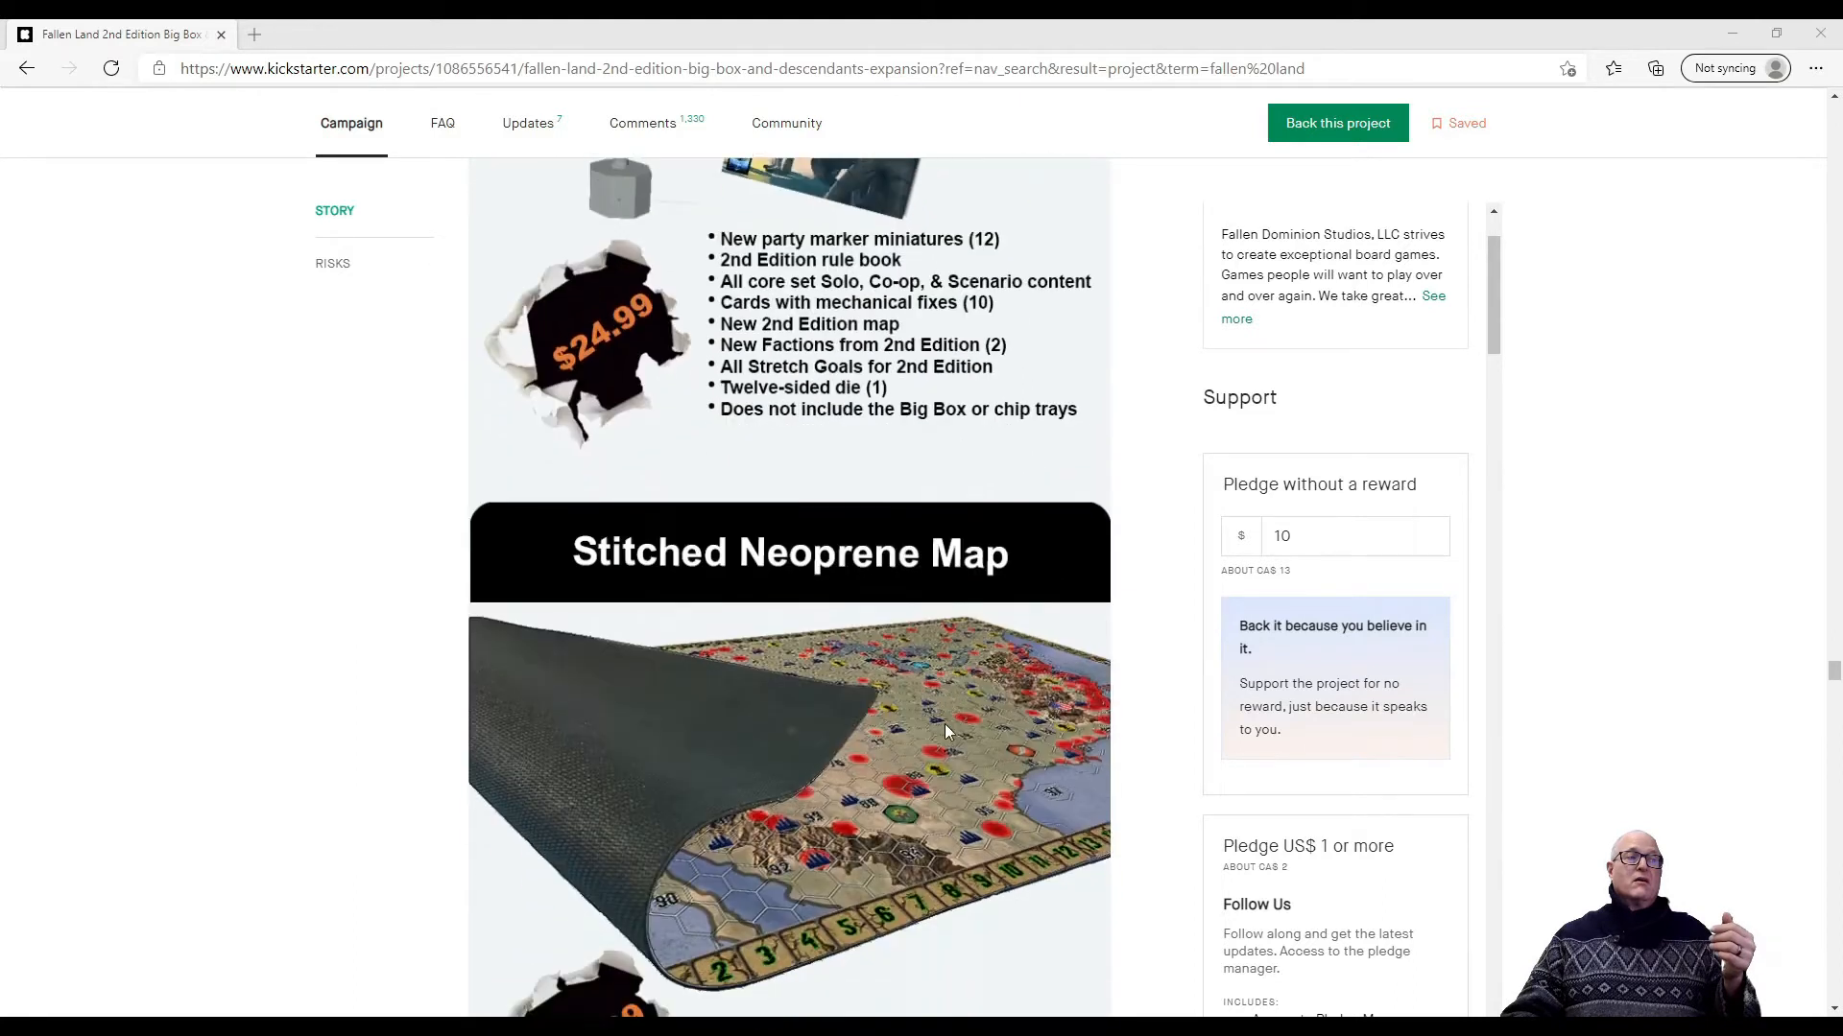
scroll("down", 3)
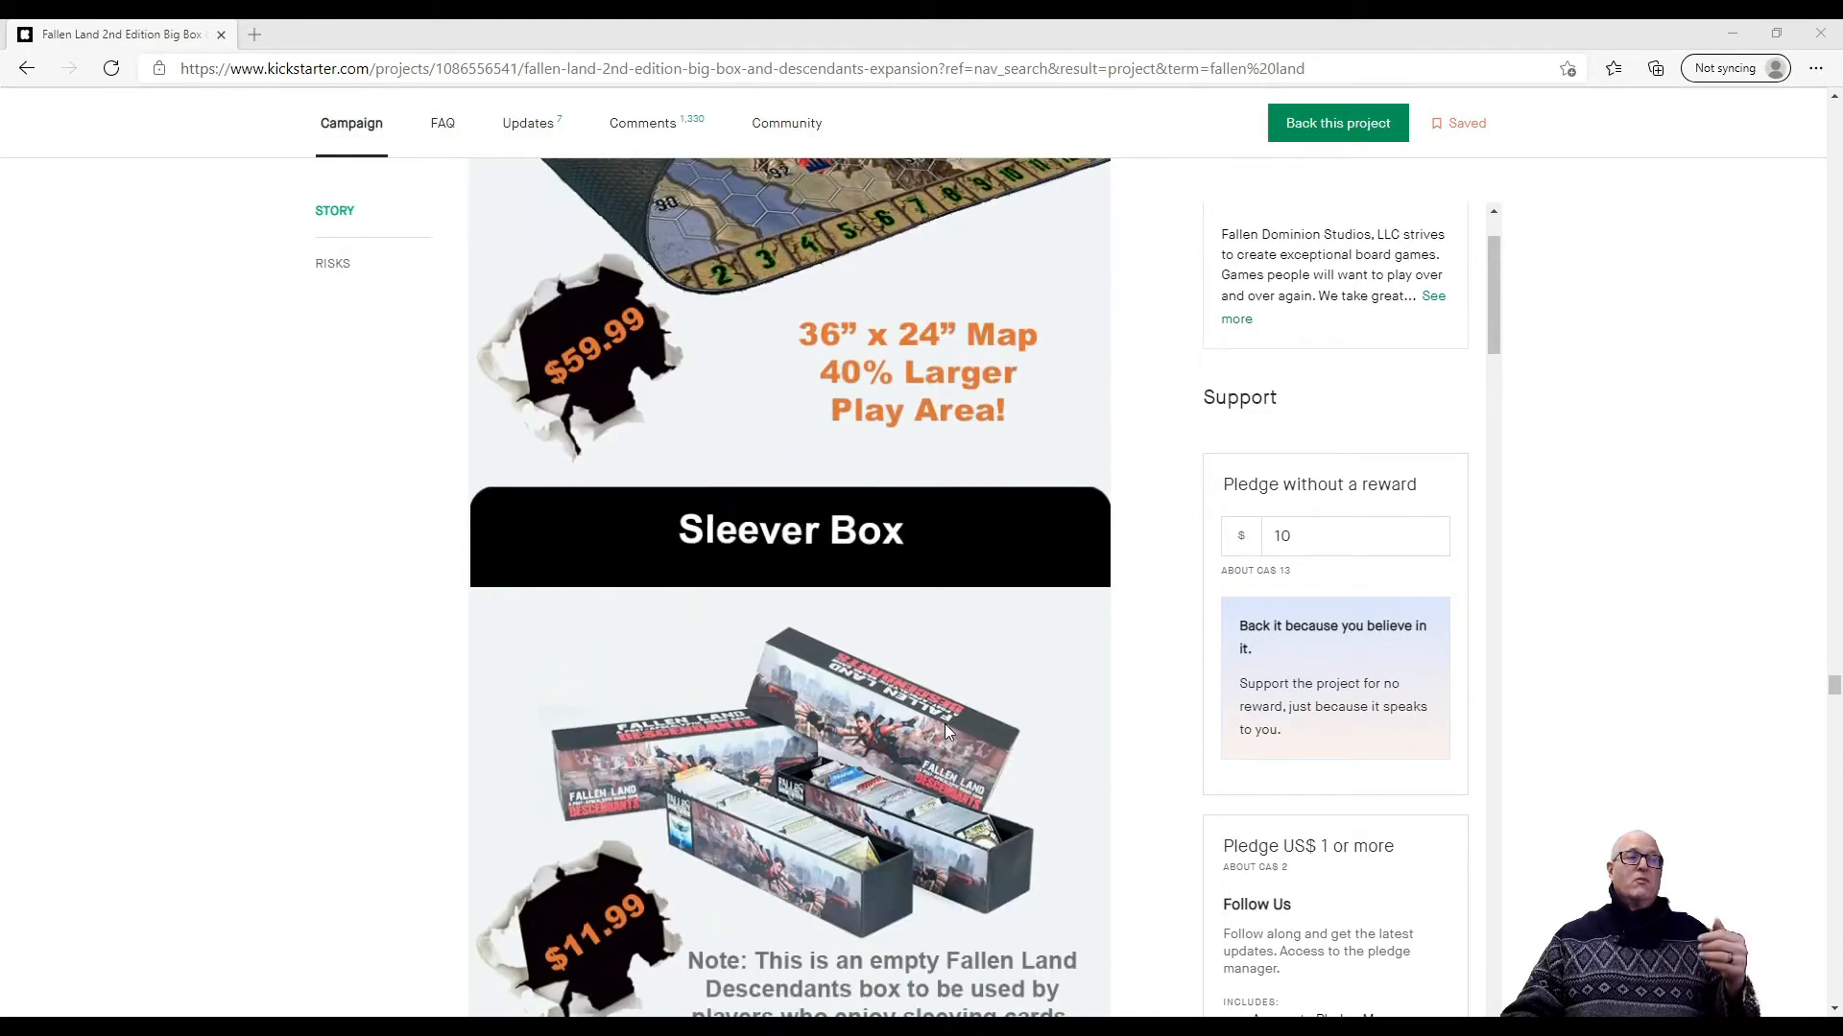
scroll("down", 3)
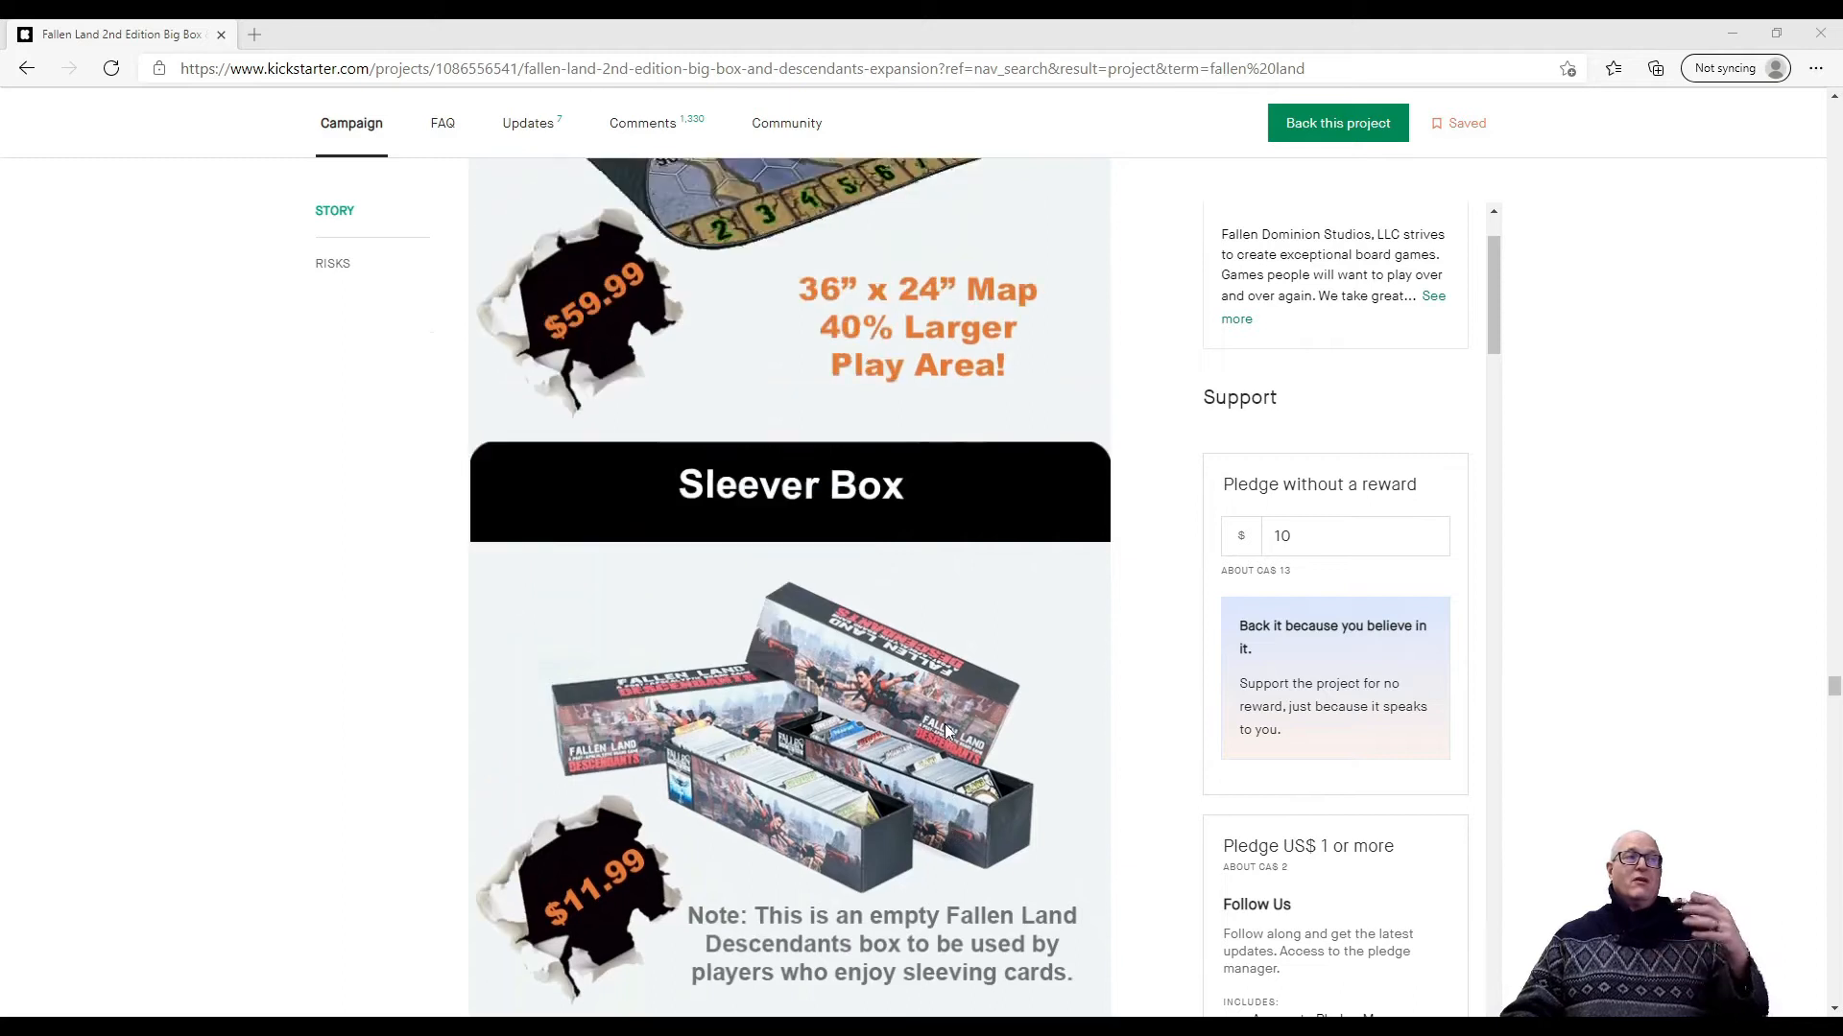
scroll("down", 3)
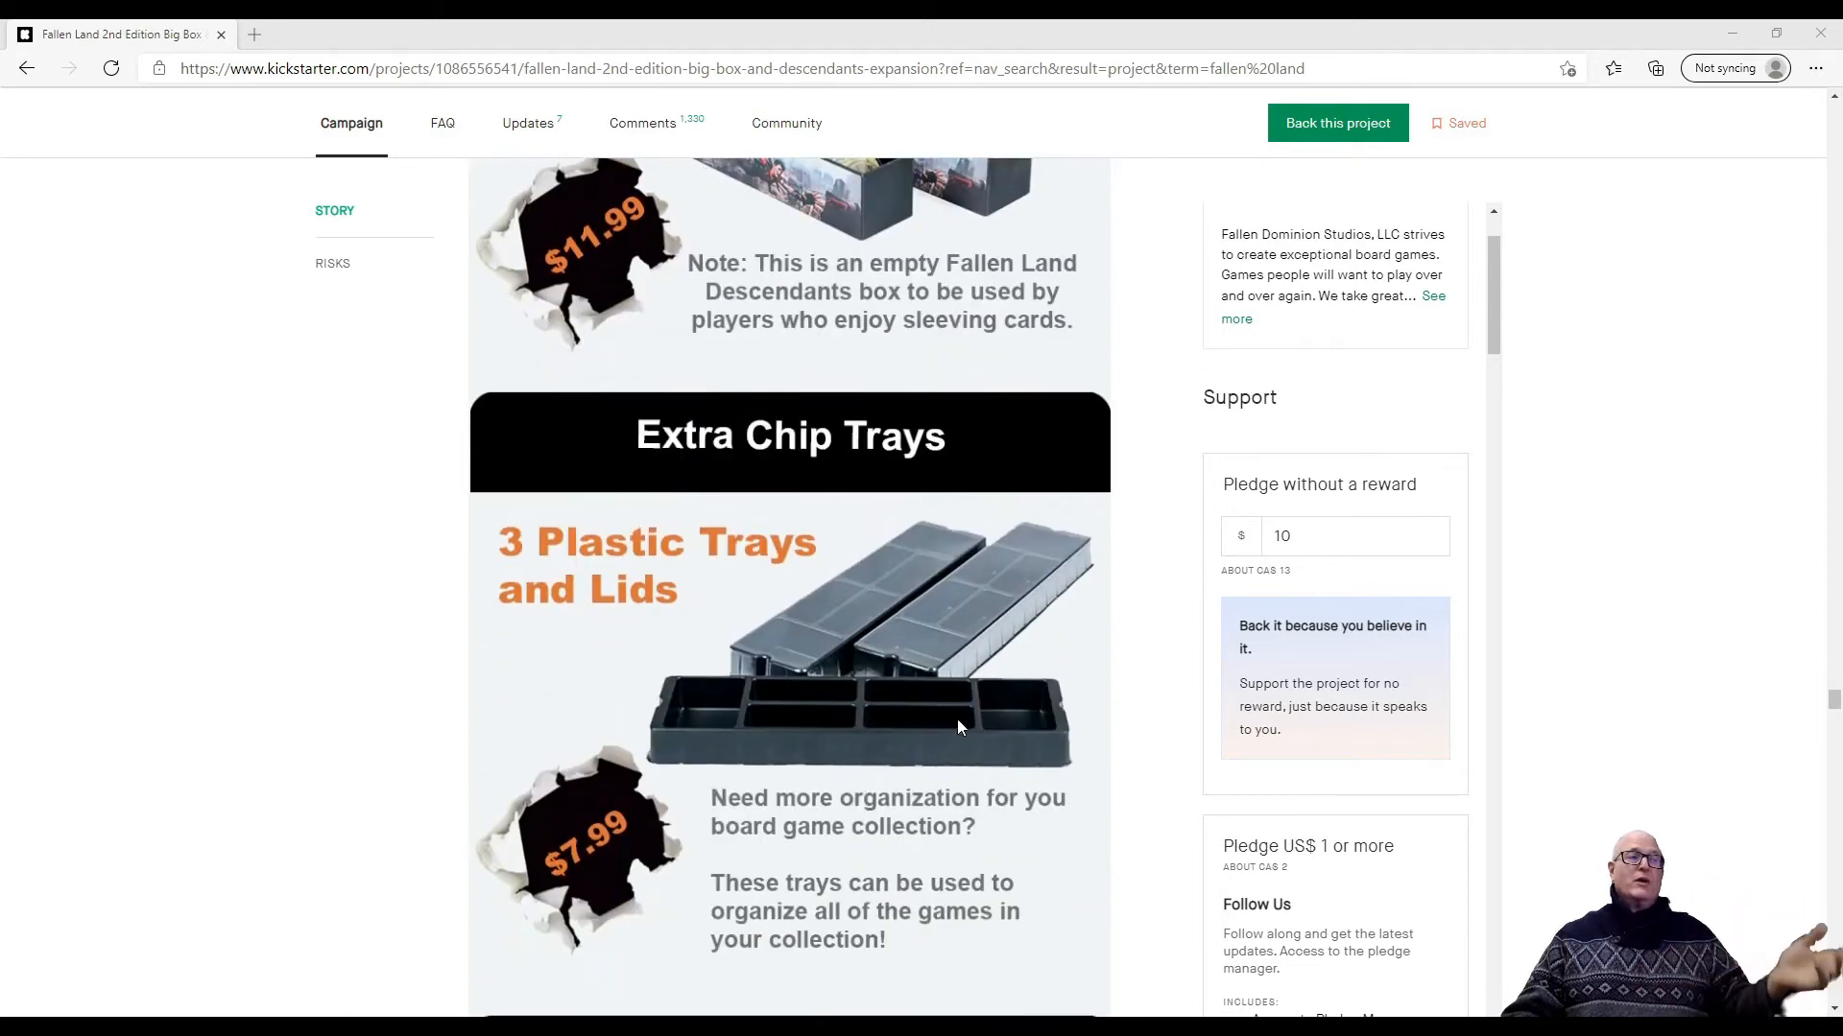
scroll("down", 3)
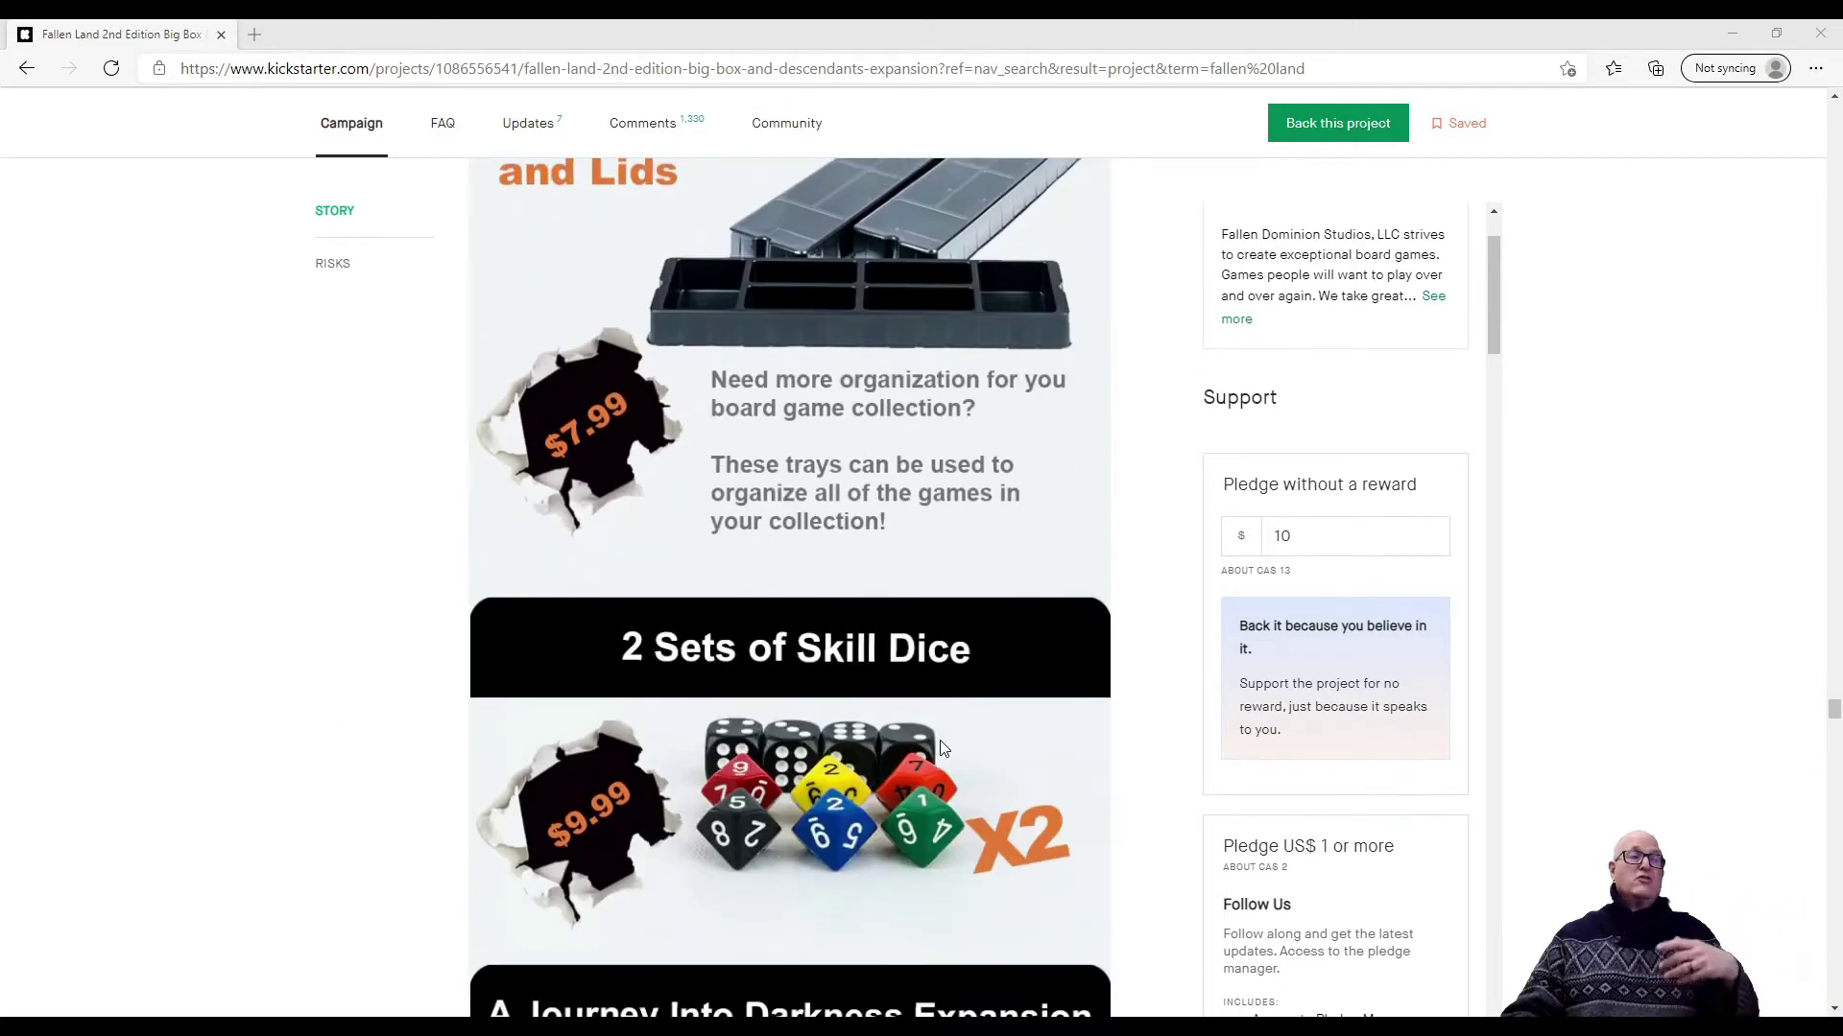
scroll("down", 3)
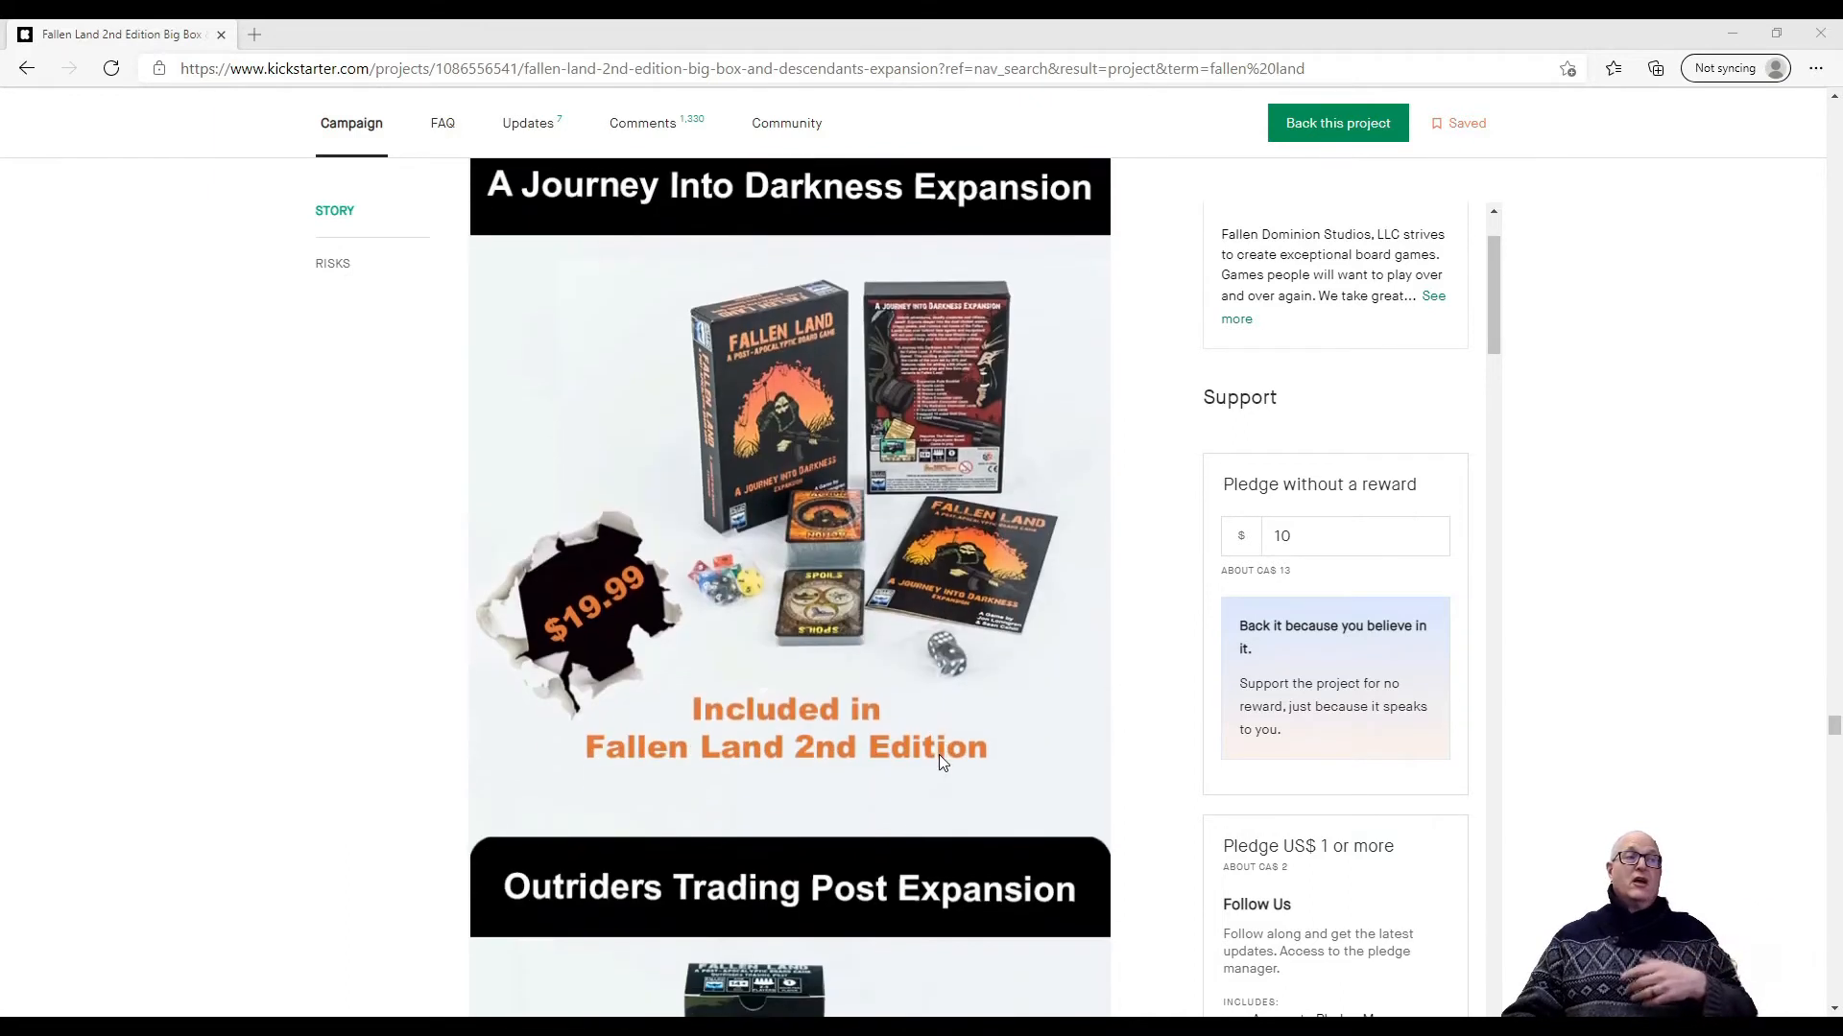
scroll("down", 3)
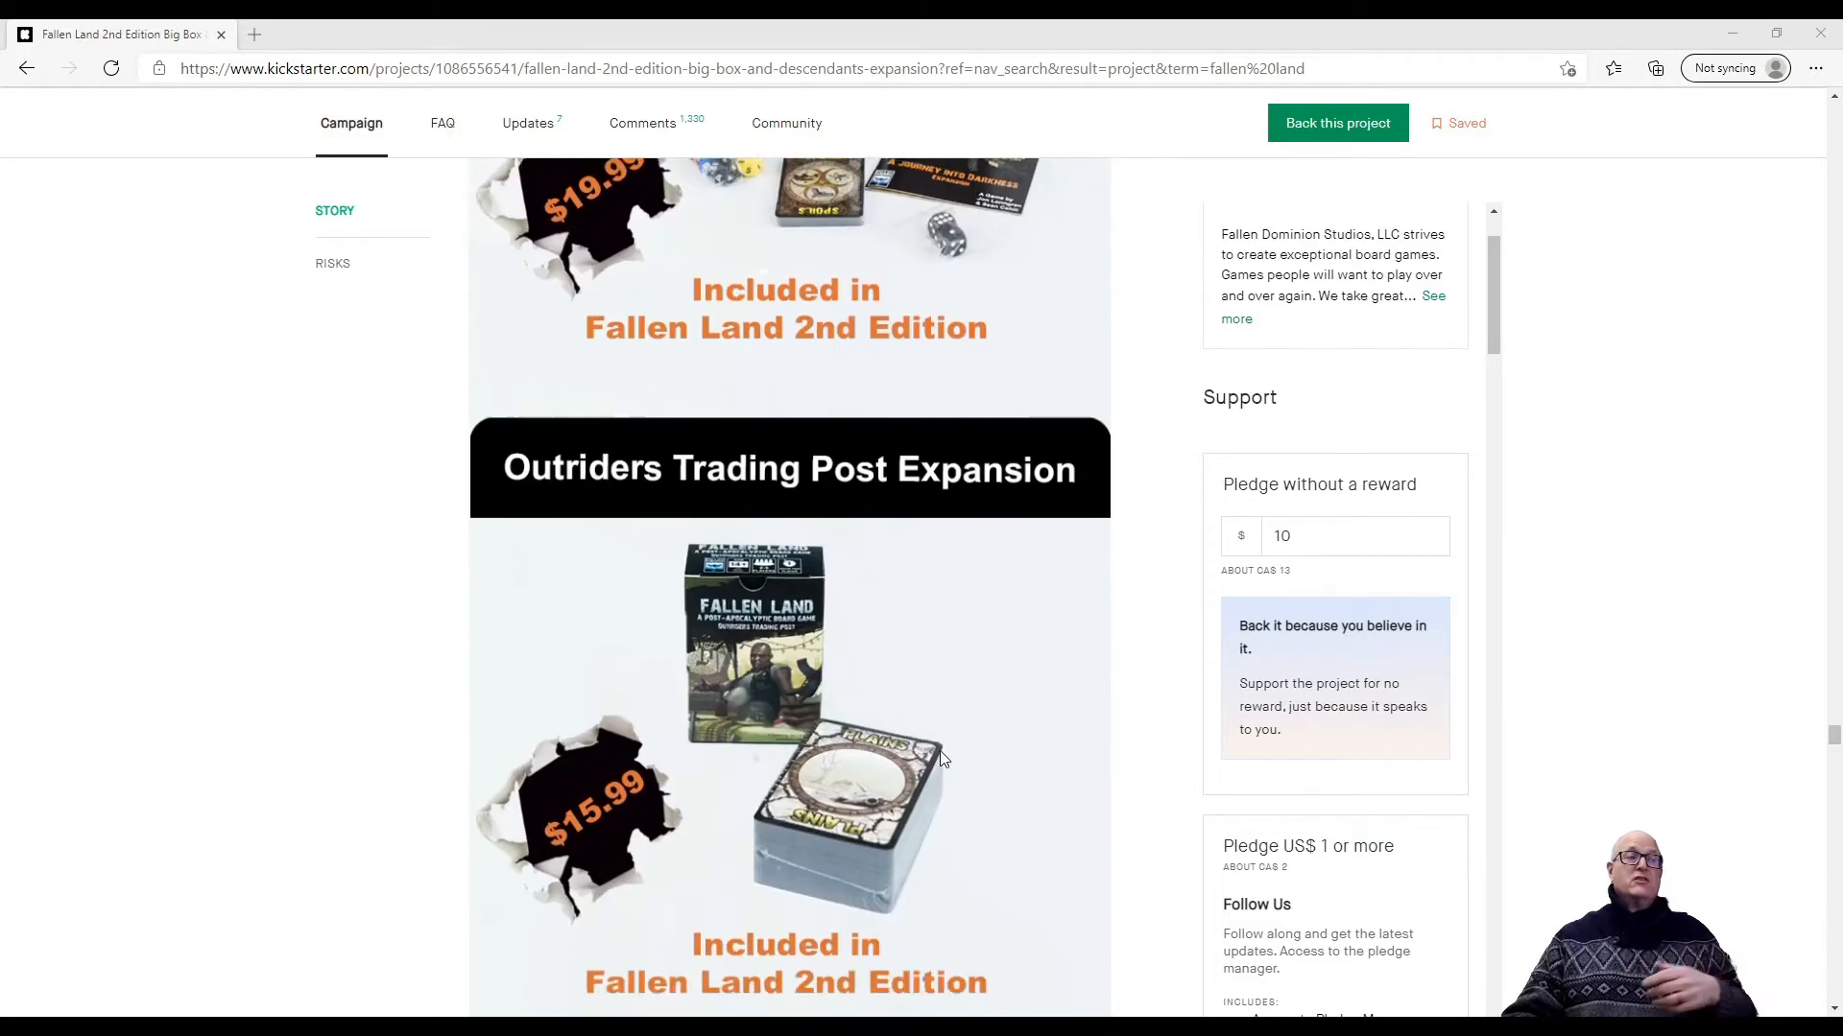
scroll("down", 3)
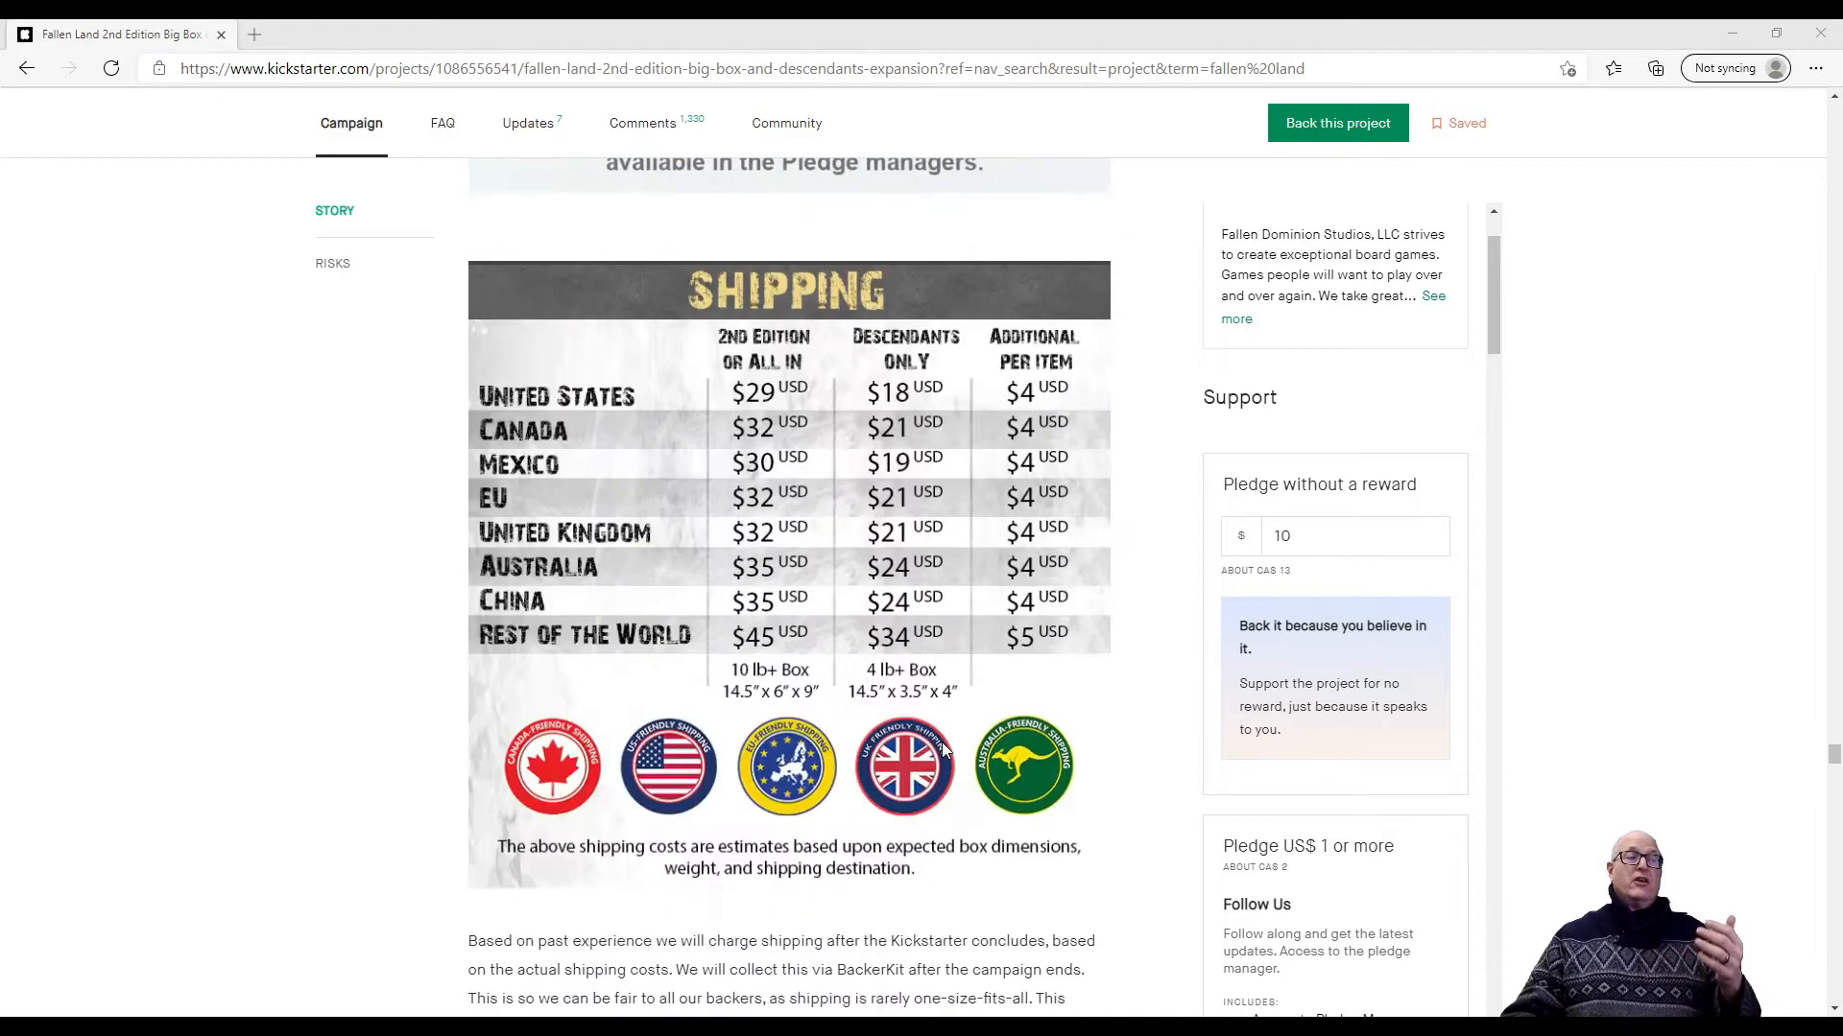
Show the text on BackerKit shipping charges and international shipping hubs
scroll("down", 3)
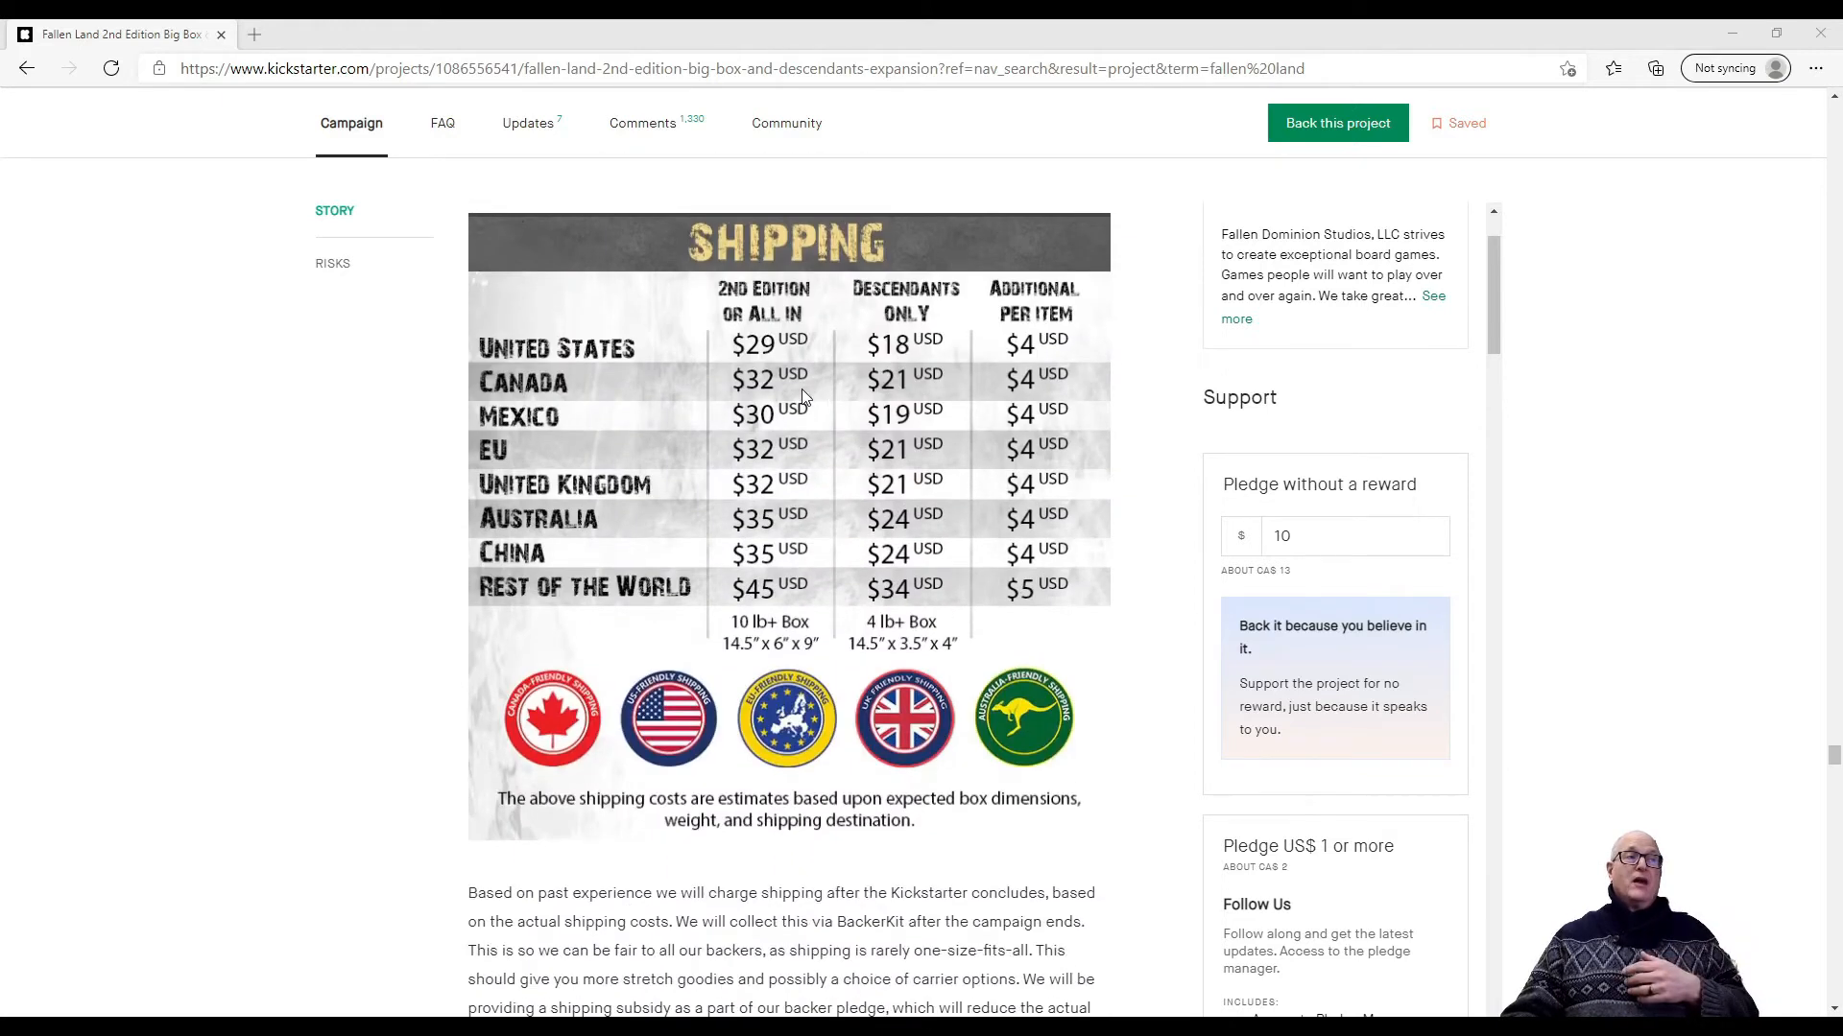
mouse_move(781, 404)
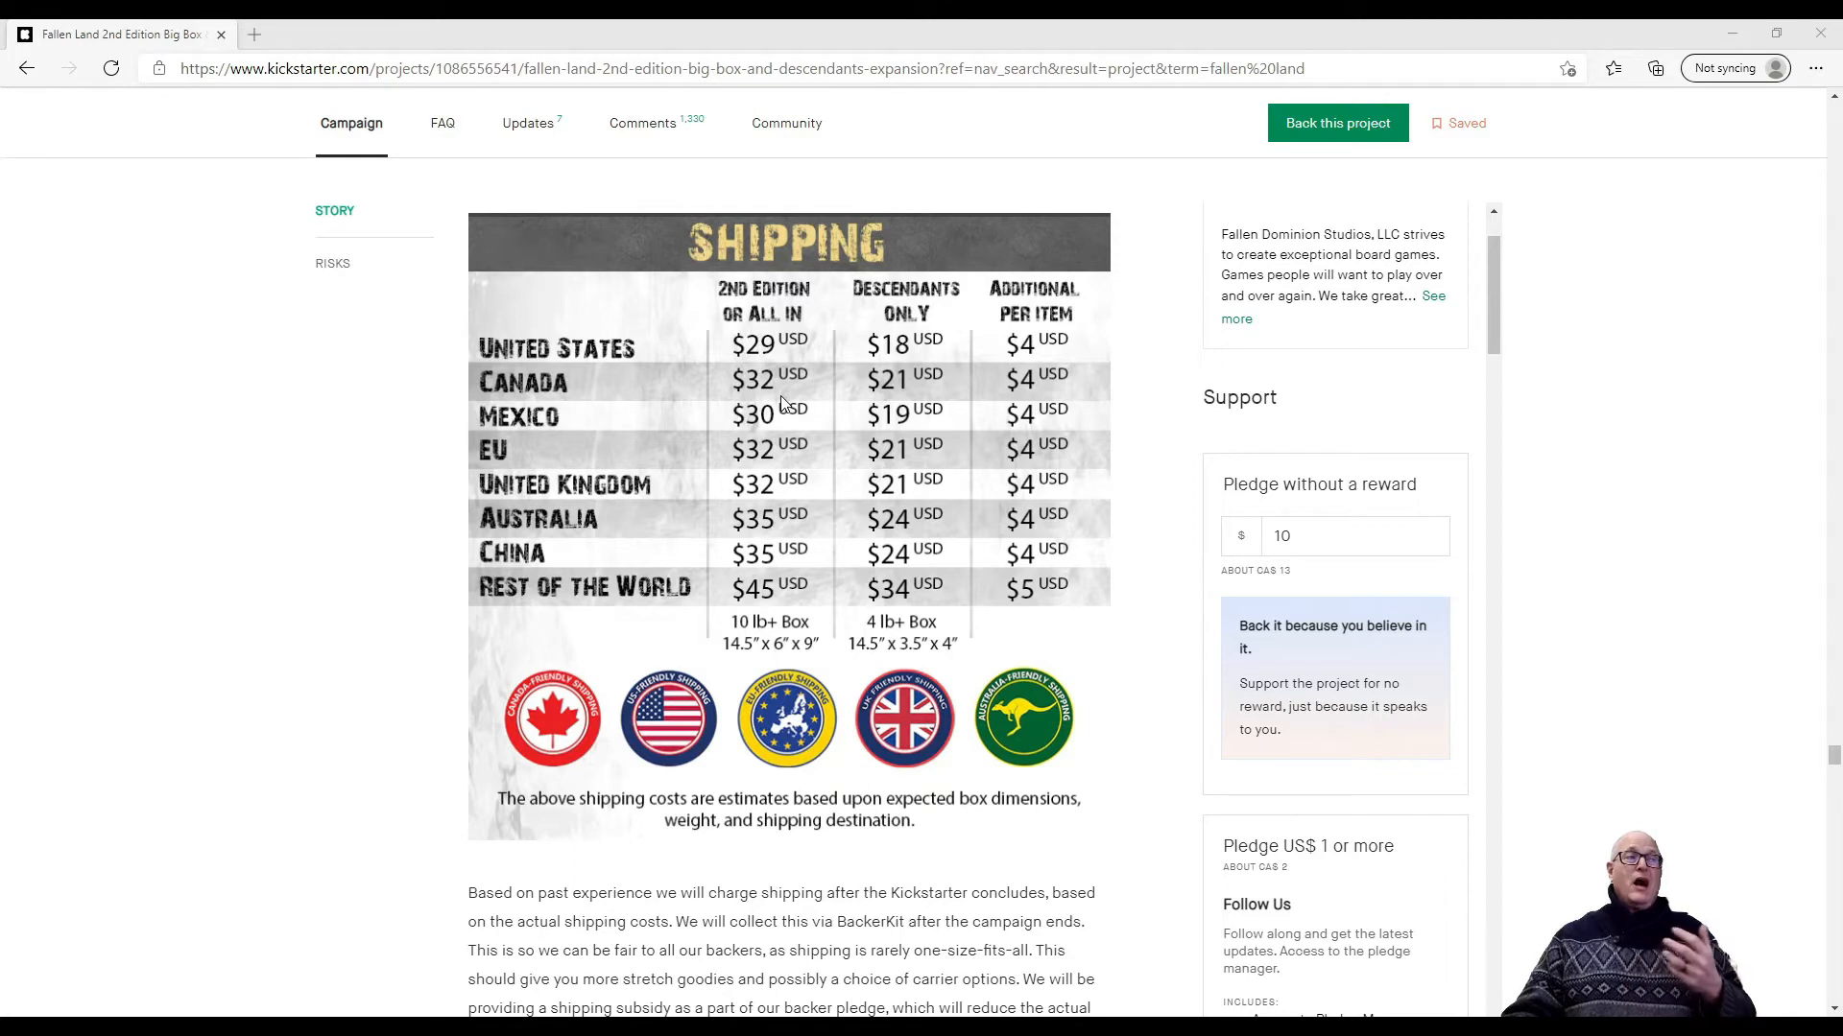
scroll("up", 3)
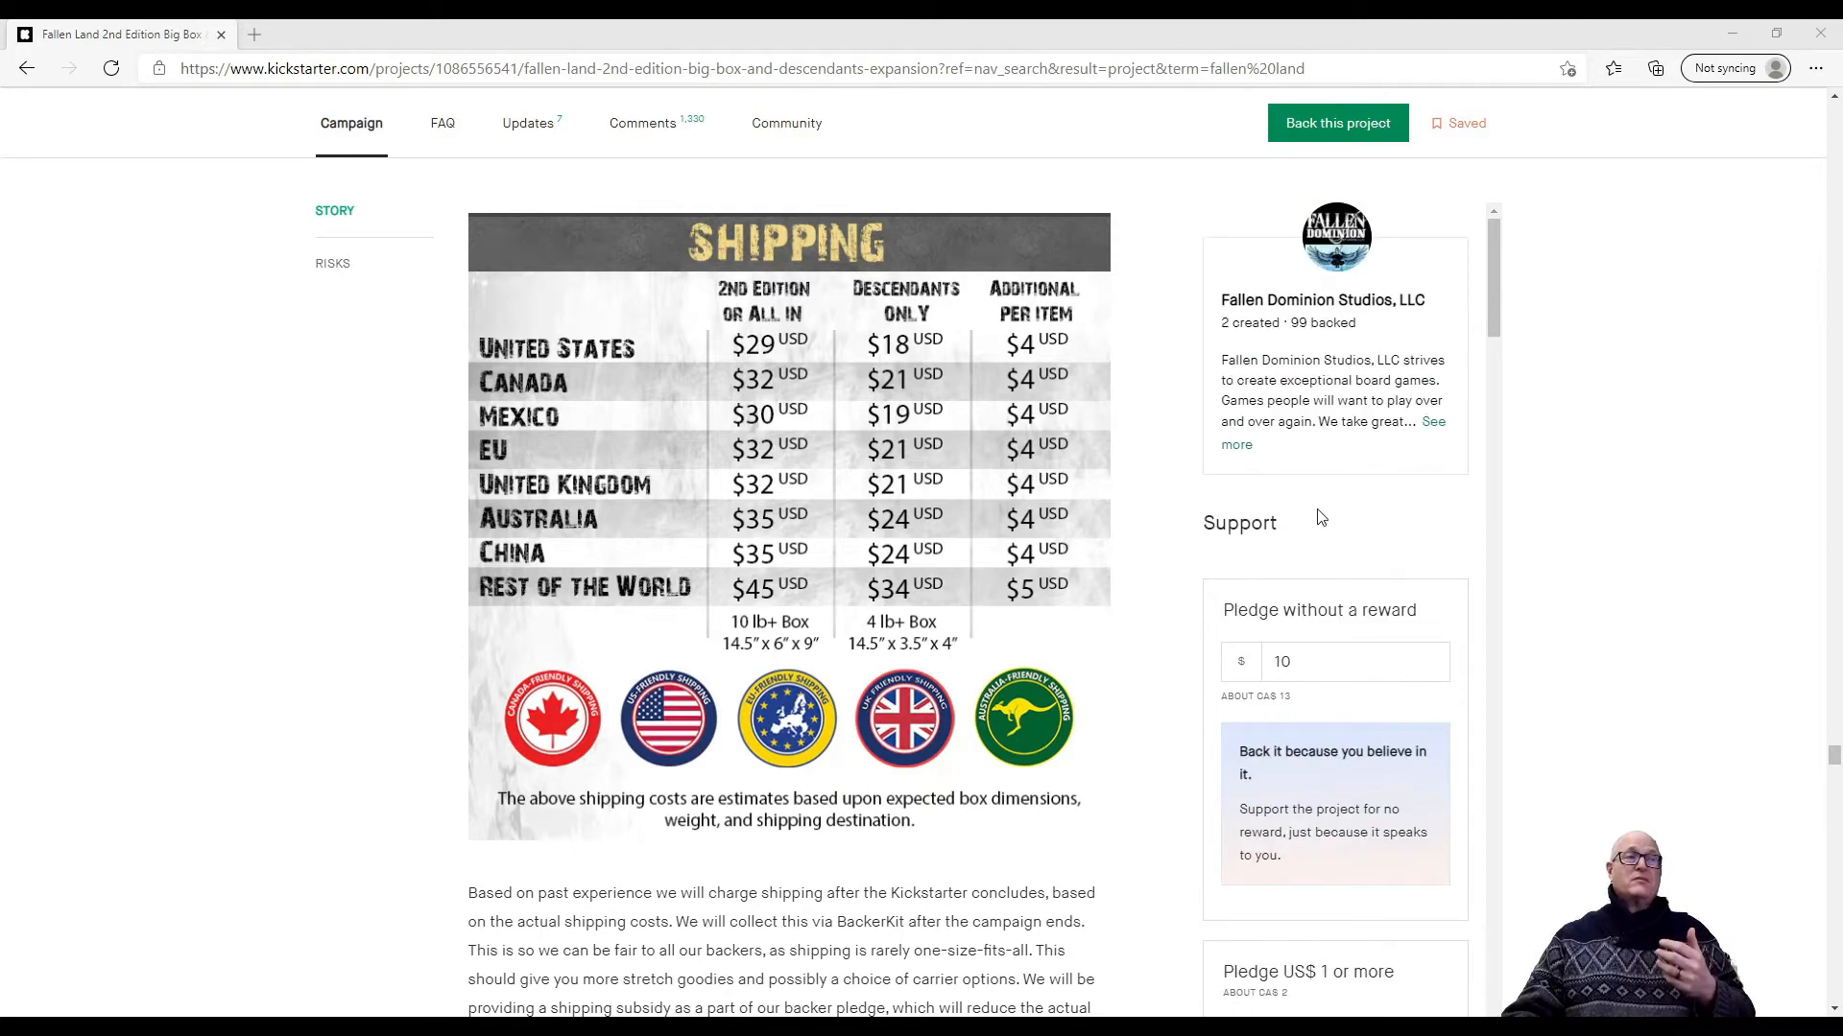
scroll("down", 3)
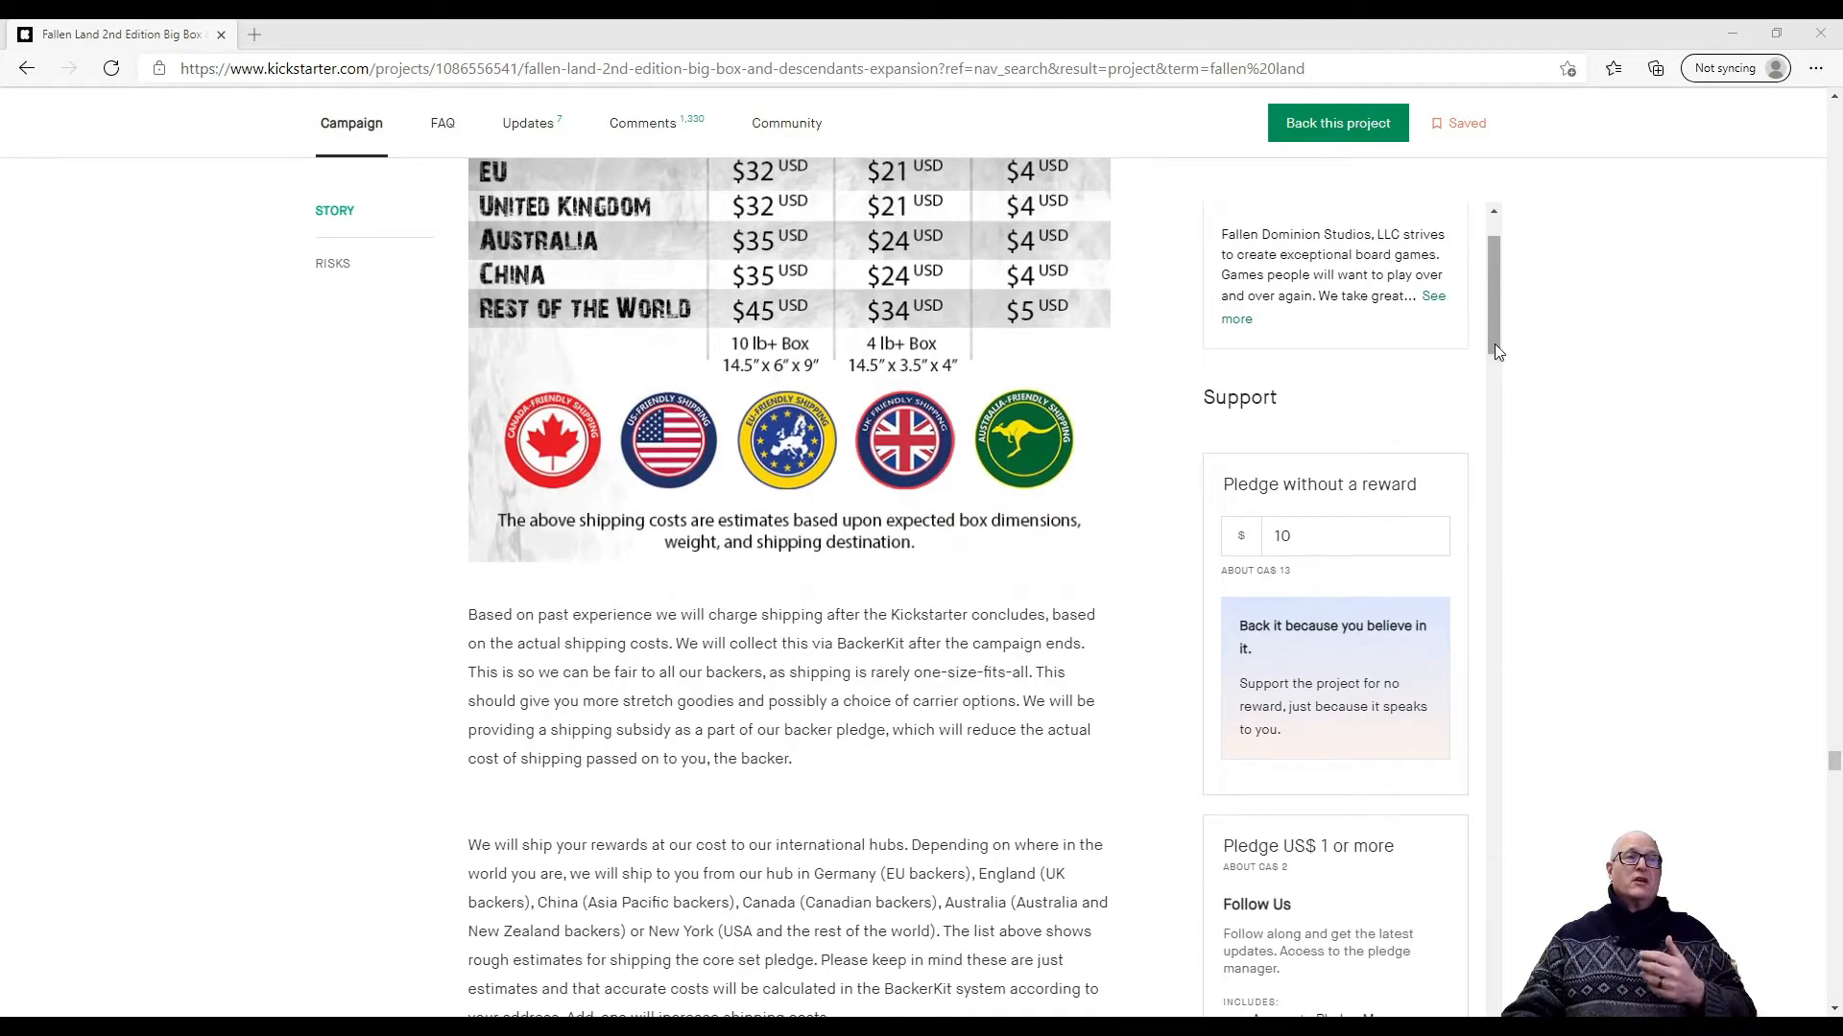
Review the pledge tiers up to the $1,000 Hero Of The Fallen Land, then view BoardGameGeek's Fallen Land page
scroll("down", 3)
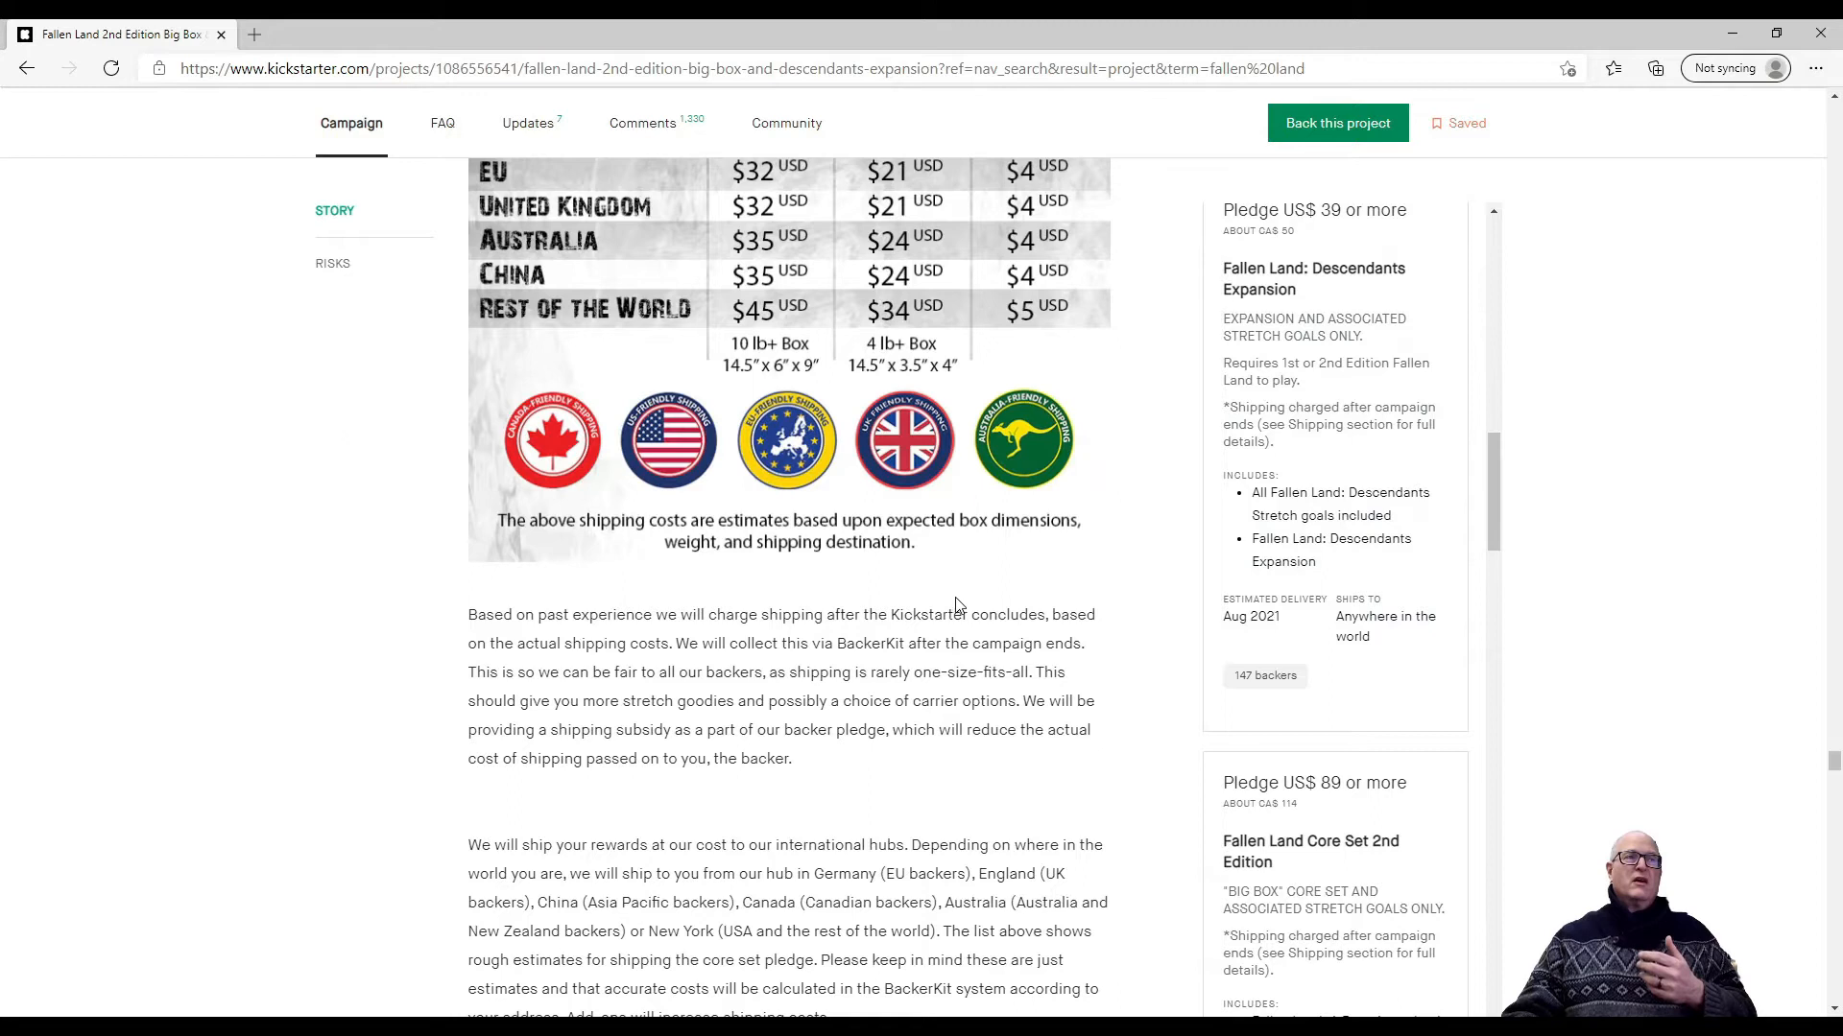
scroll("down", 3)
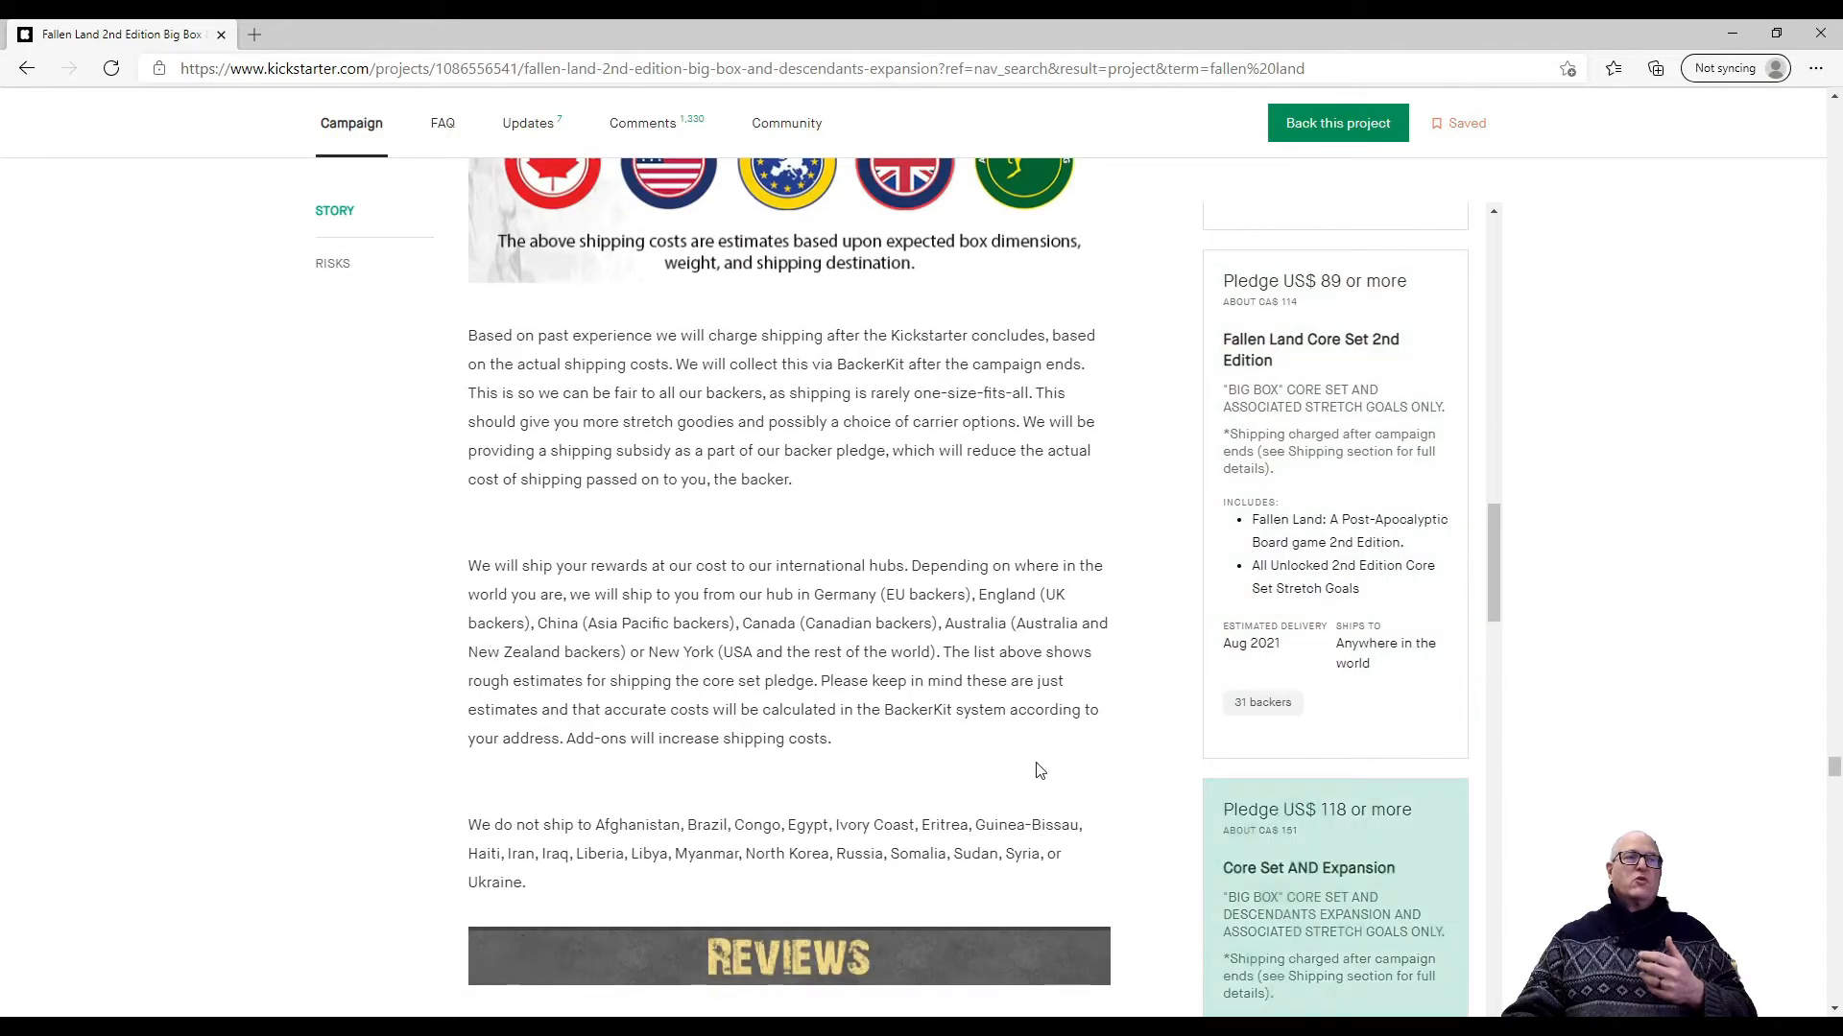
scroll("down", 3)
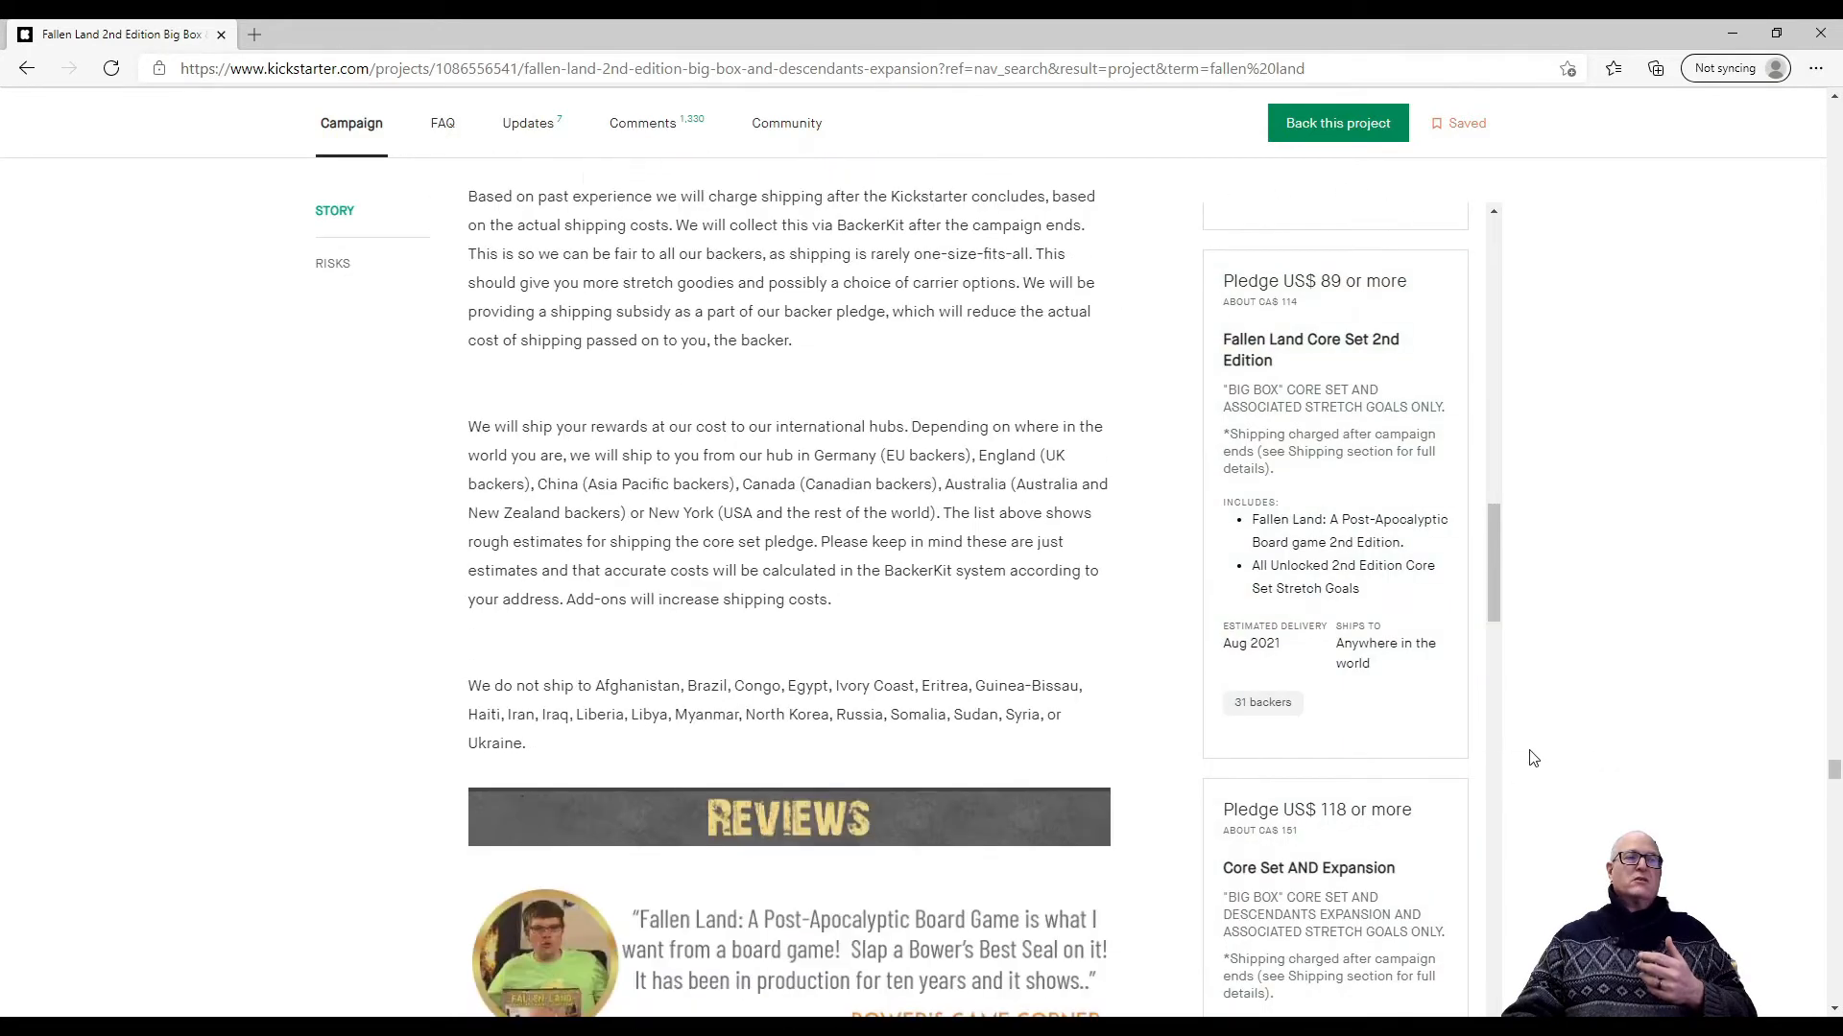
scroll("down", 3)
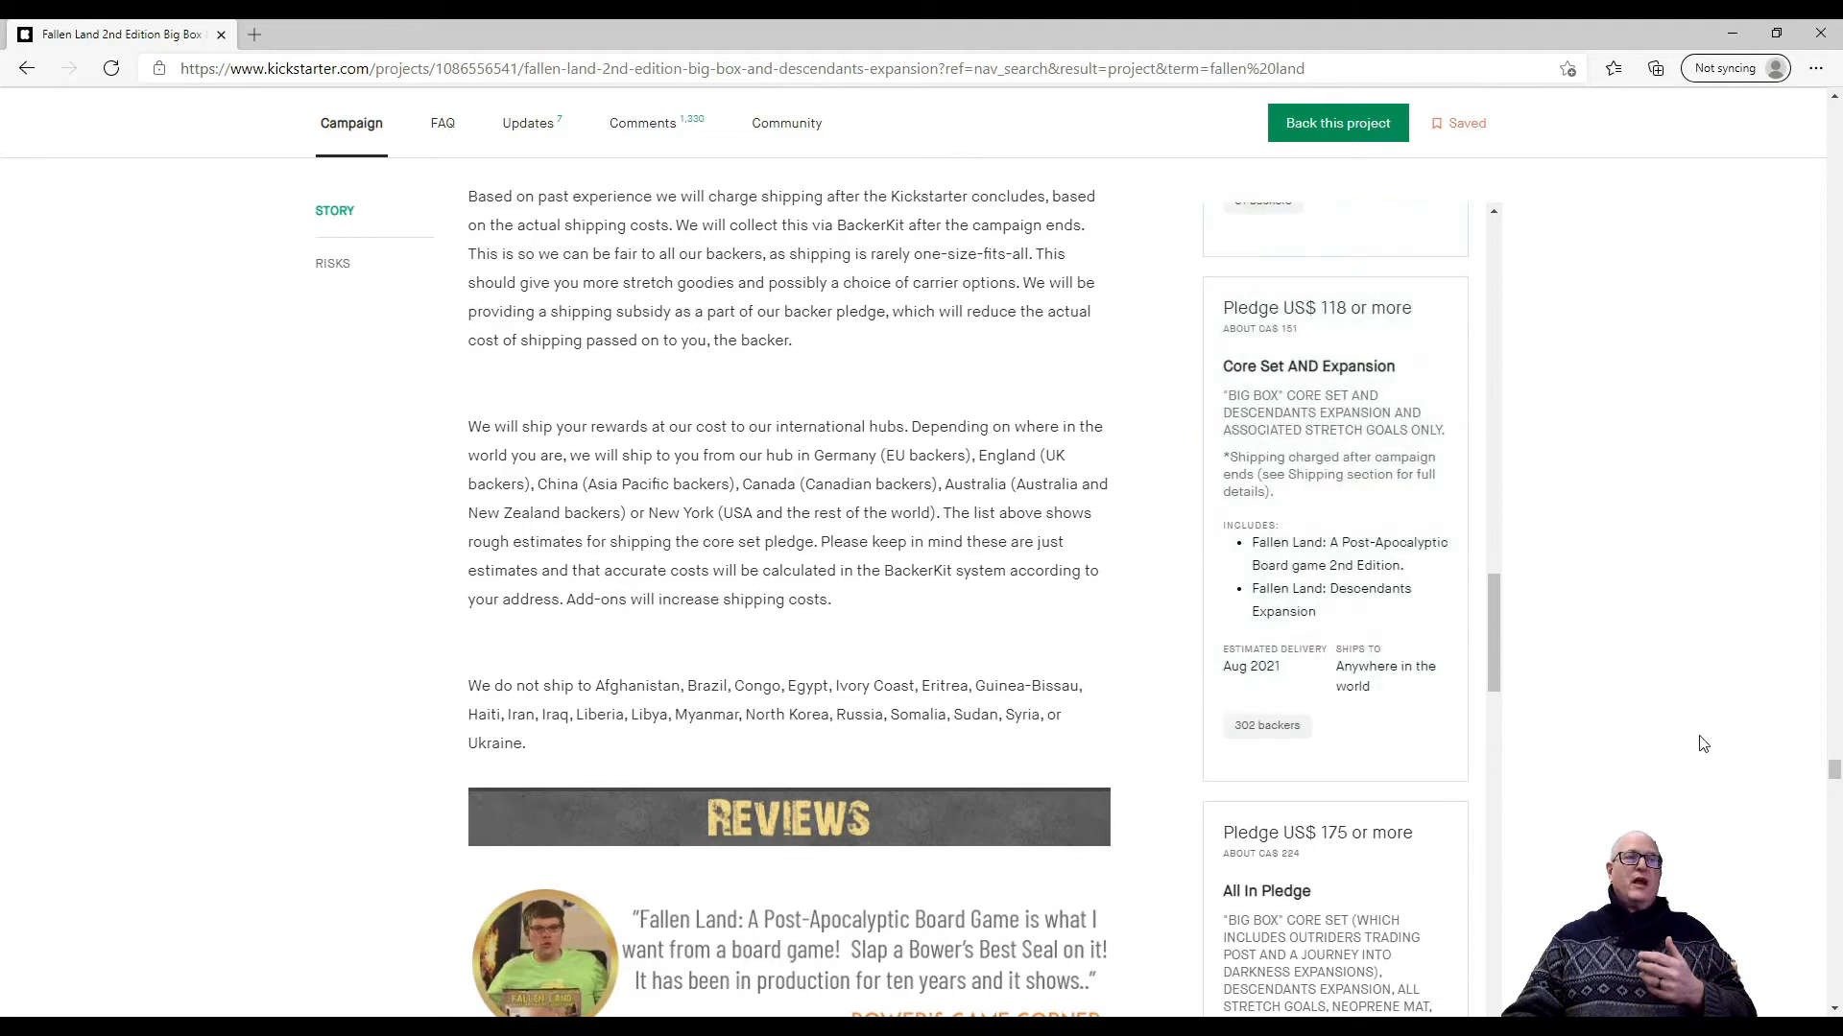
mouse_move(1549, 768)
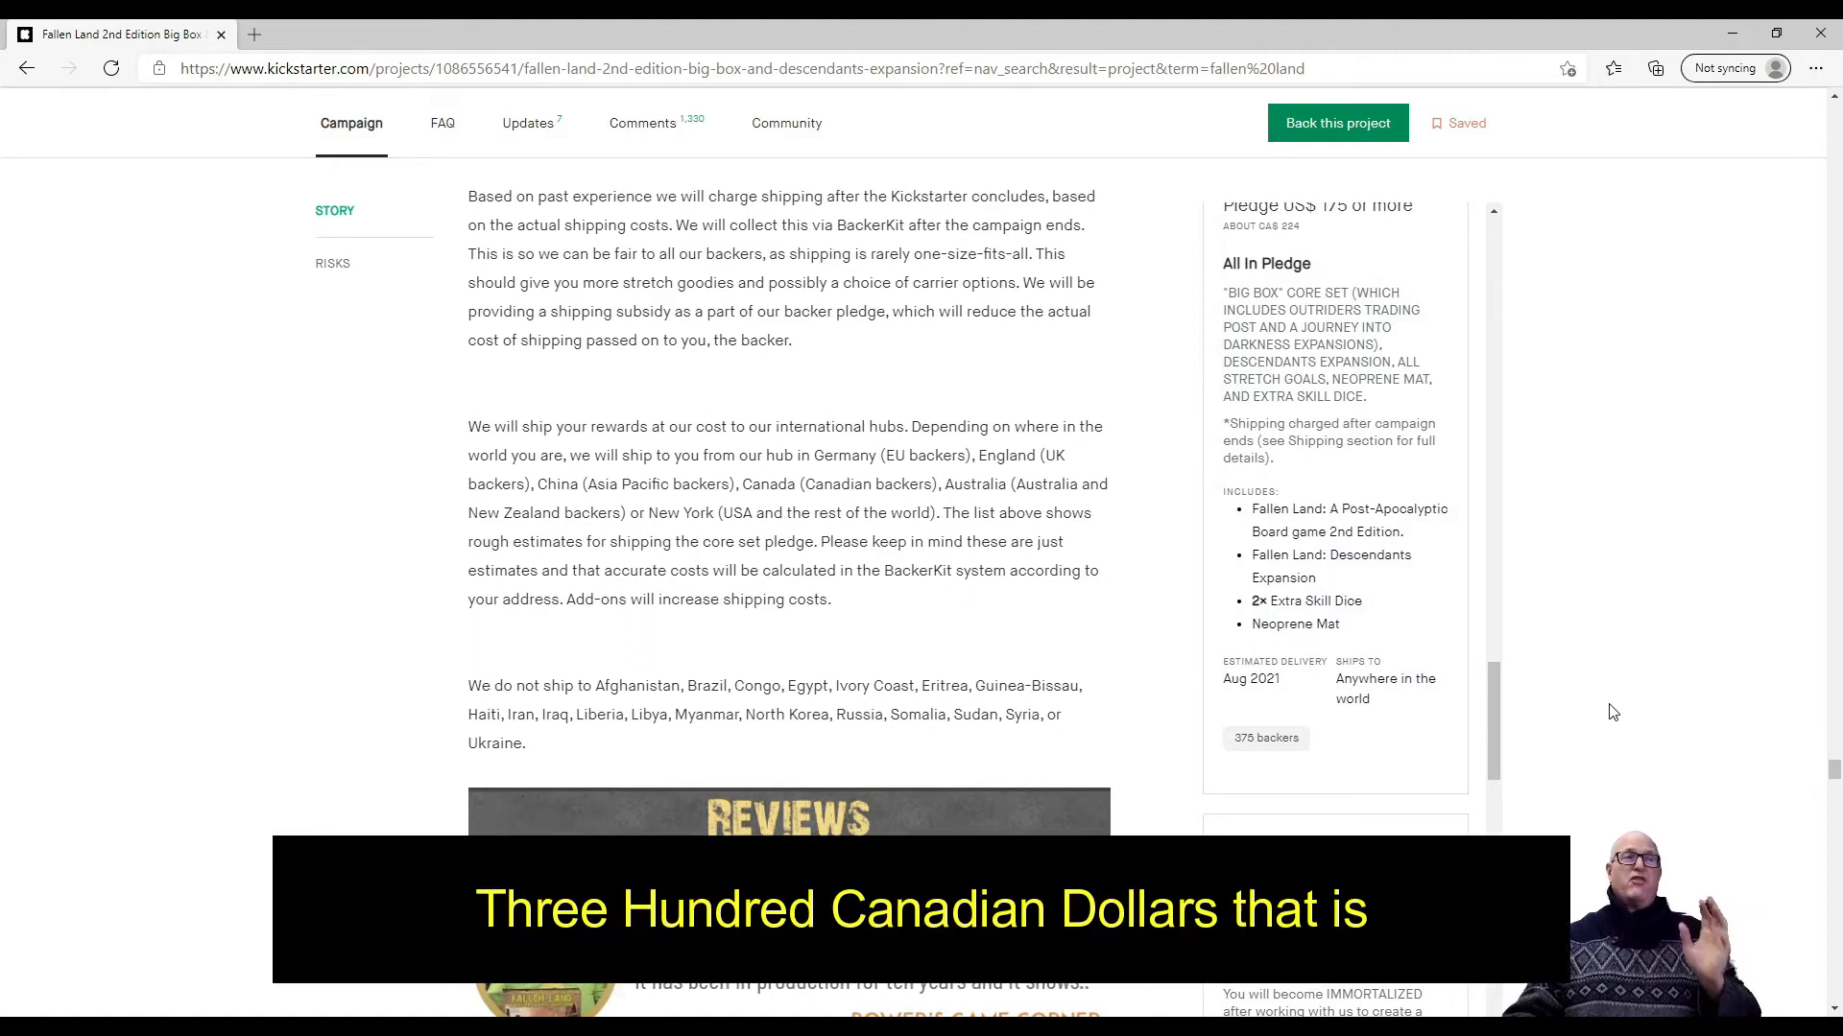
mouse_move(1550, 740)
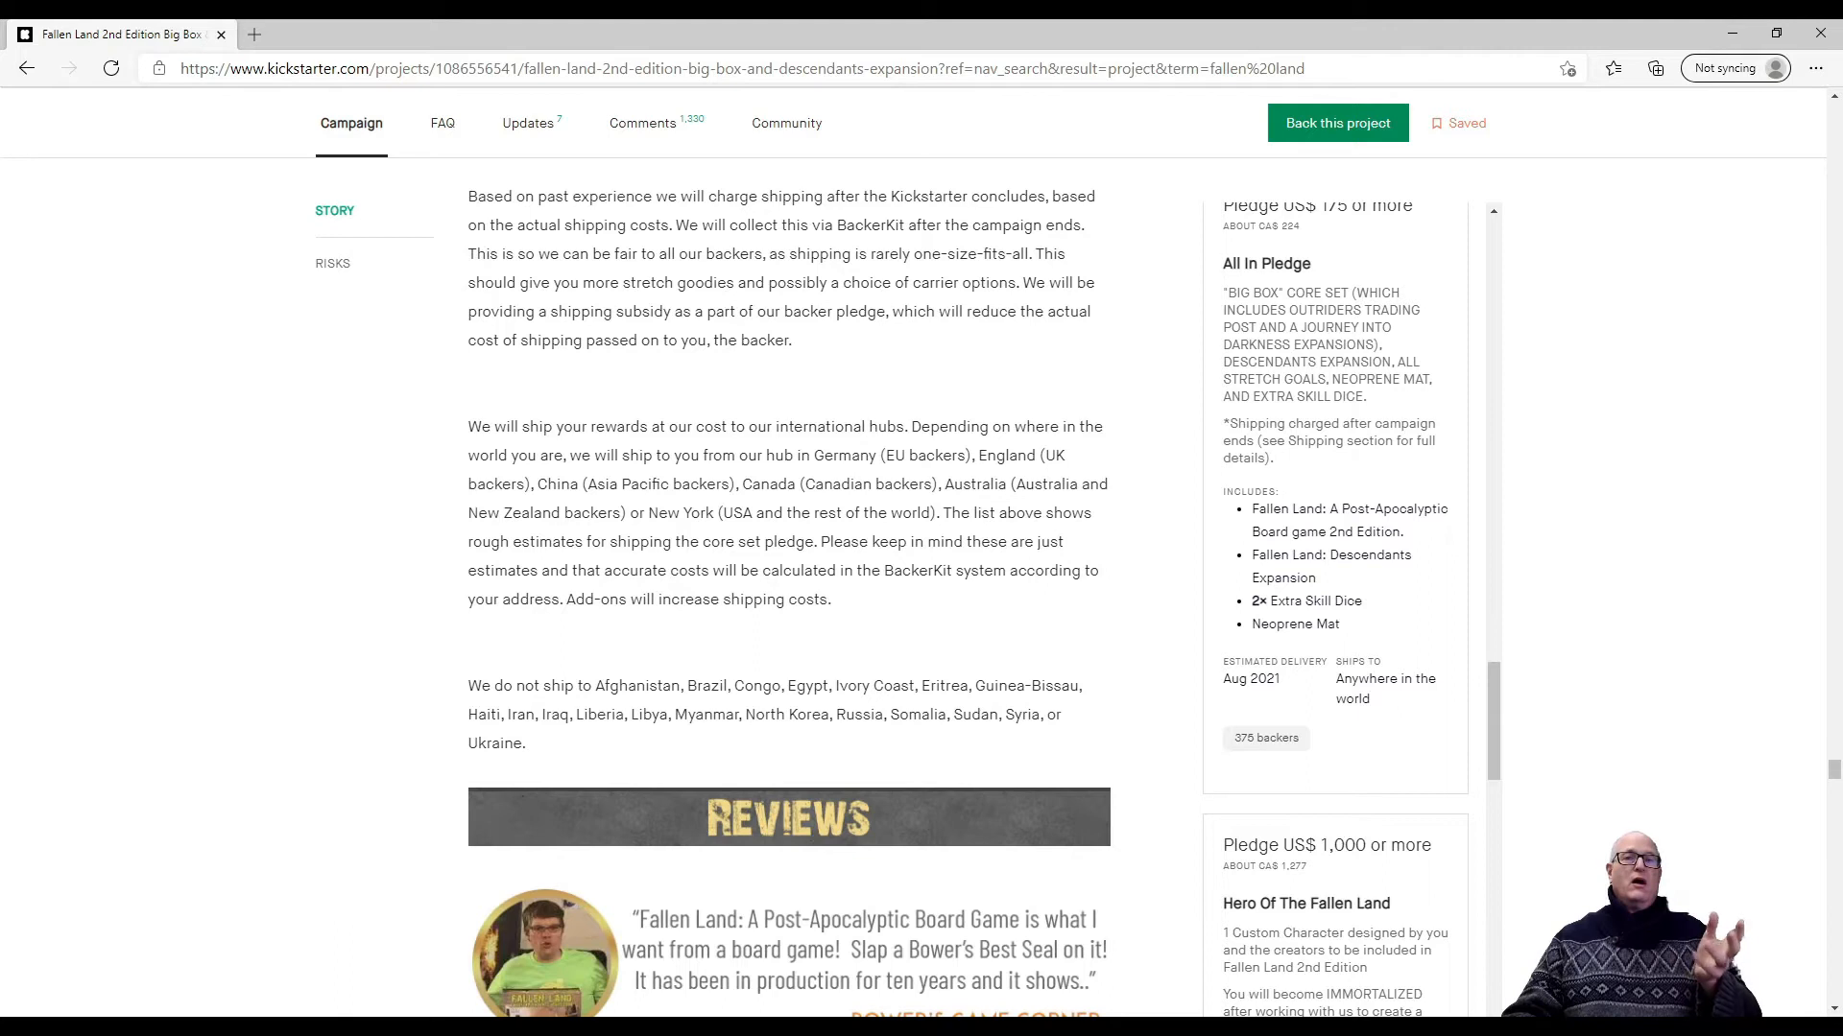
left_click(576, 34)
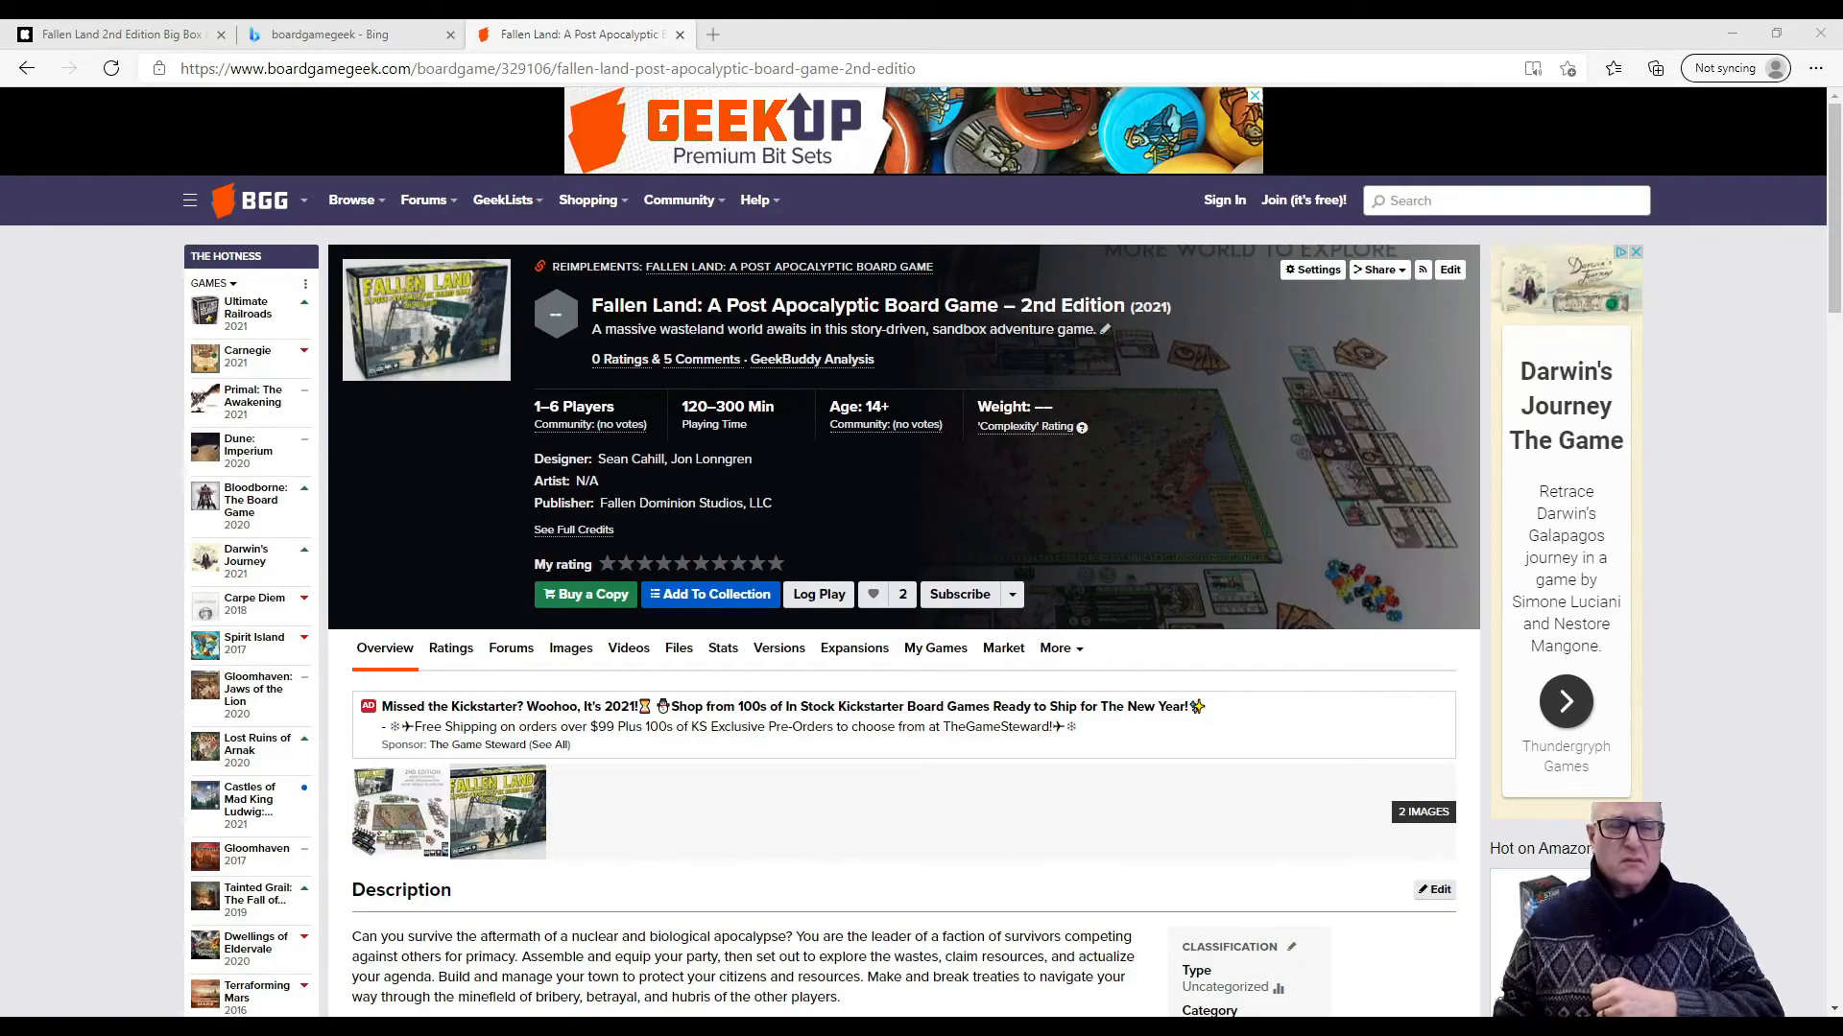